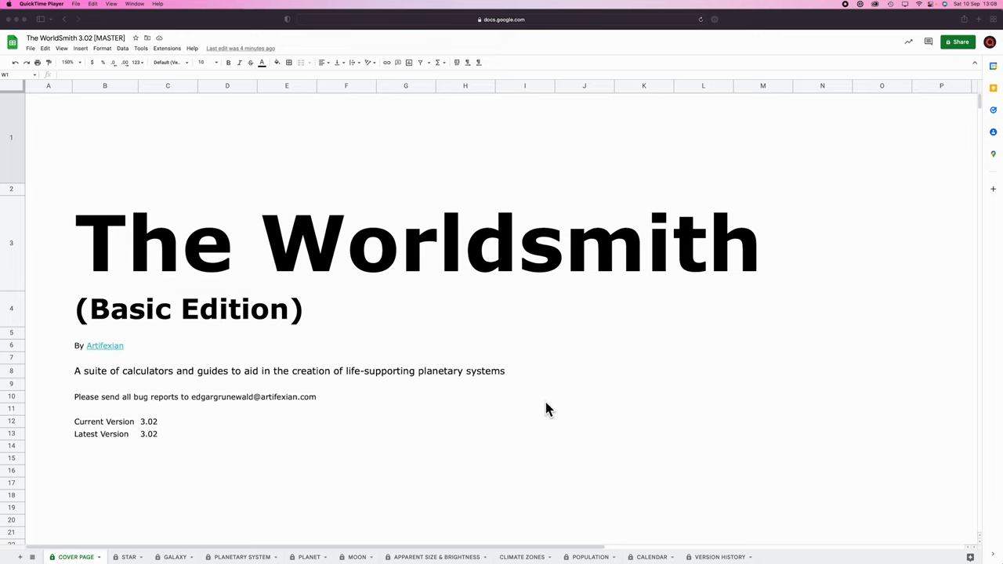
# Switch from the WorldSmith cover page to the APPARENT SIZE & BRIGHTNESS sheet tab.
pyautogui.click(436, 557)
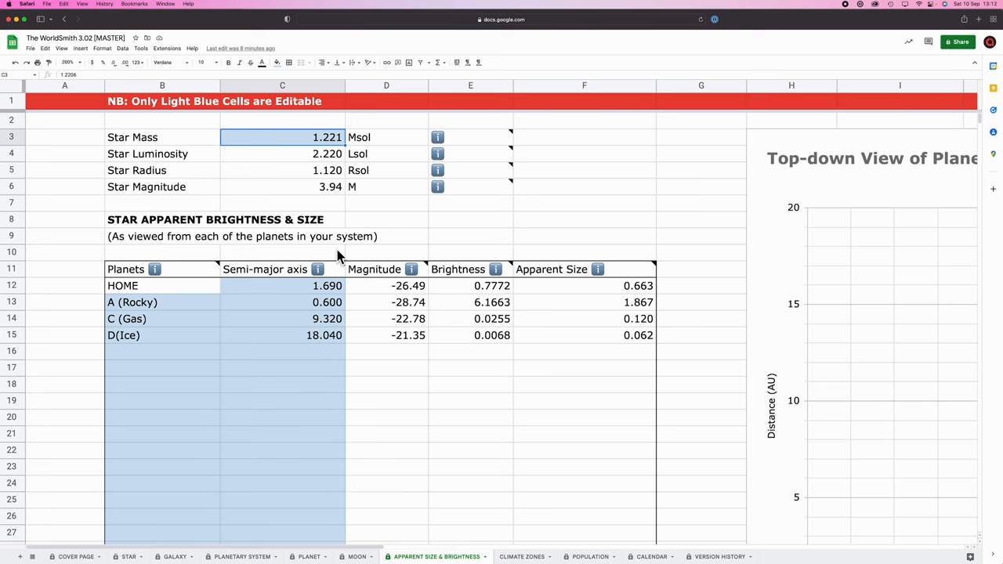
# Scroll right and down to the top-down chart plotting the Rocky, Gas and Ice planets.
pyautogui.hscroll(3)
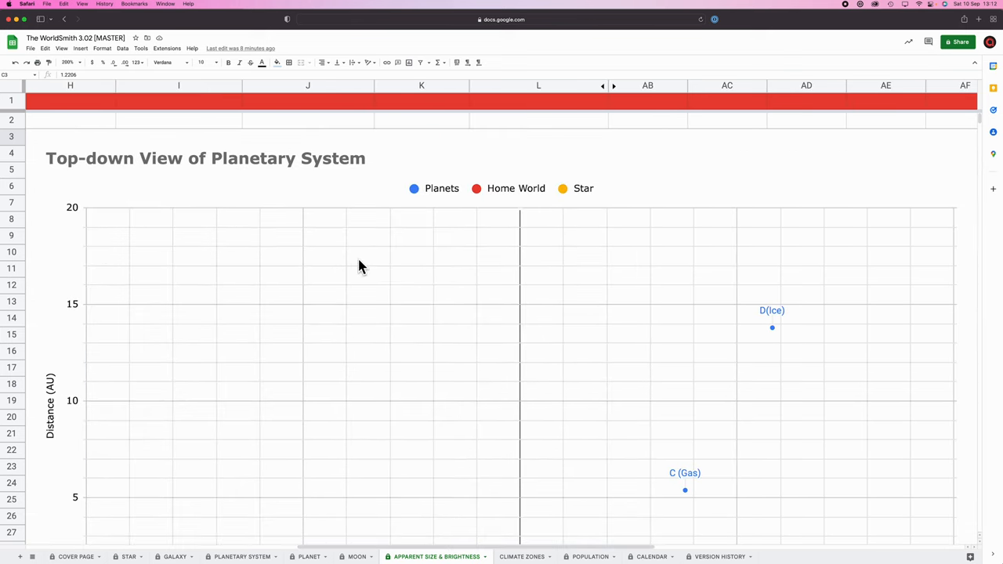
pyautogui.scroll(-3)
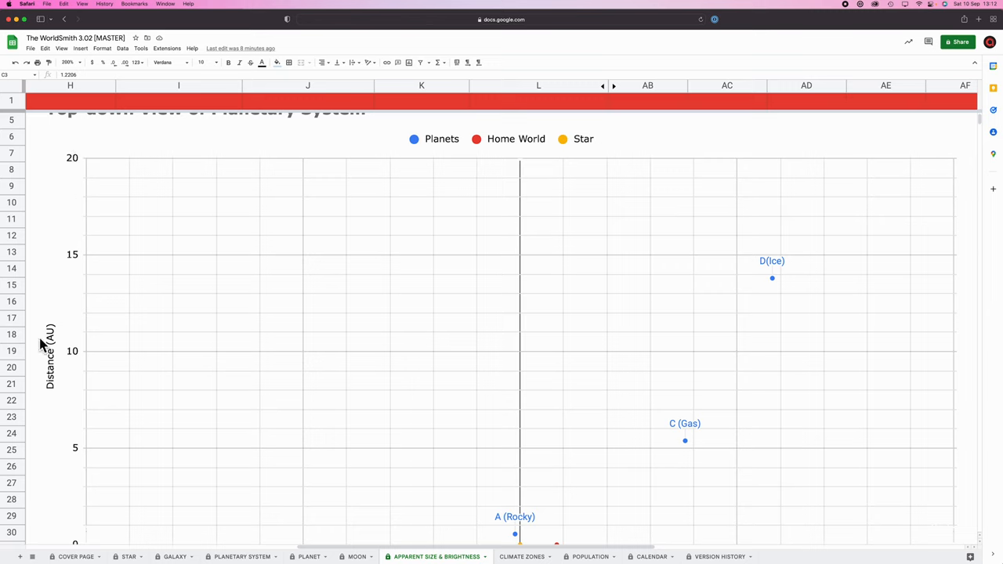
pyautogui.moveTo(306, 404)
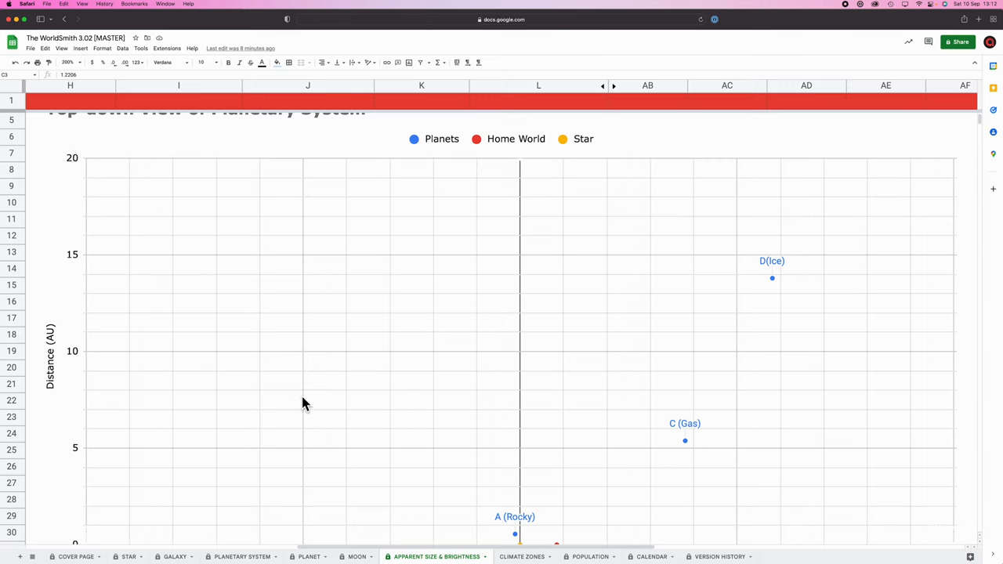
pyautogui.moveTo(57, 389)
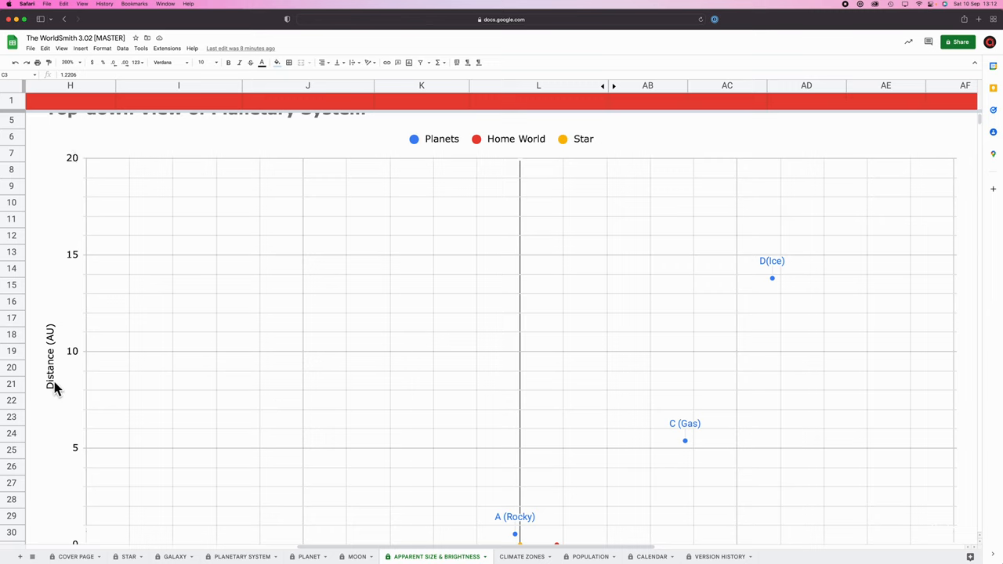
pyautogui.moveTo(53, 357)
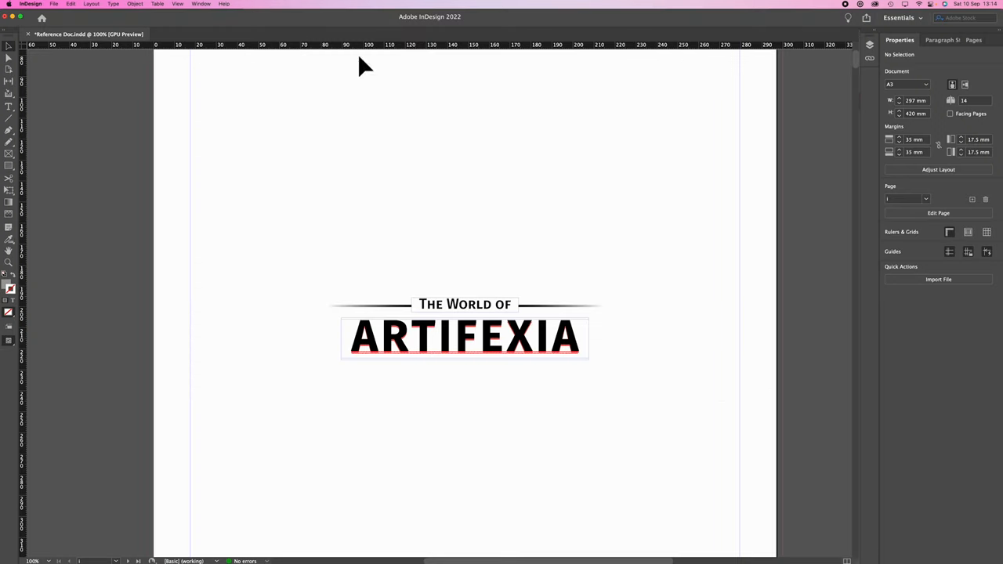
pyautogui.moveTo(416, 23)
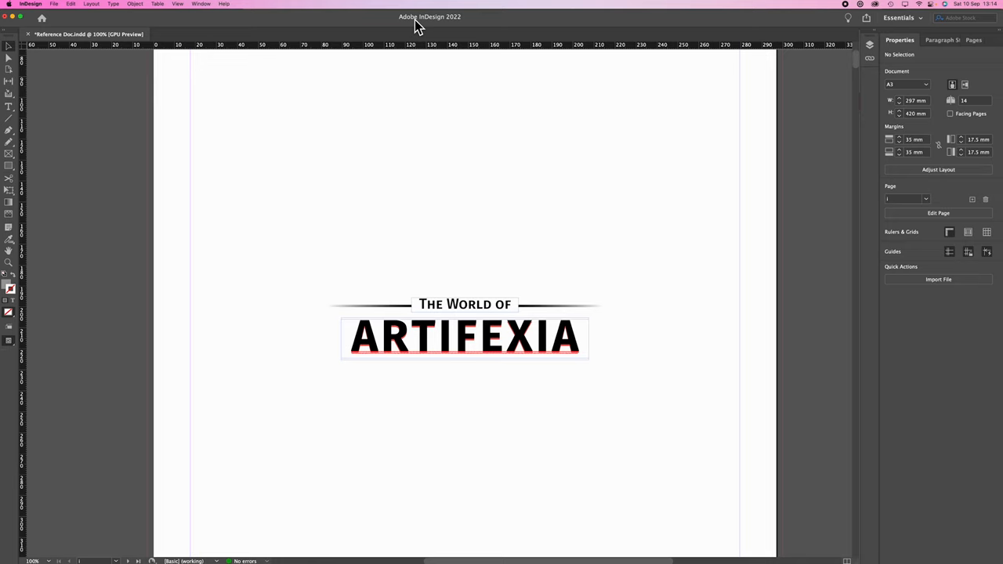
pyautogui.moveTo(429, 153)
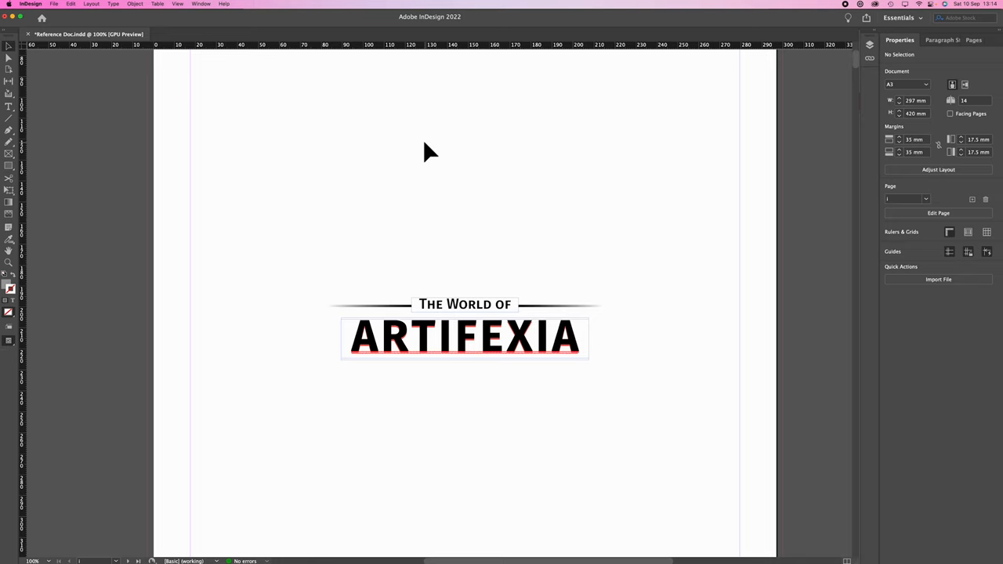
pyautogui.moveTo(433, 157)
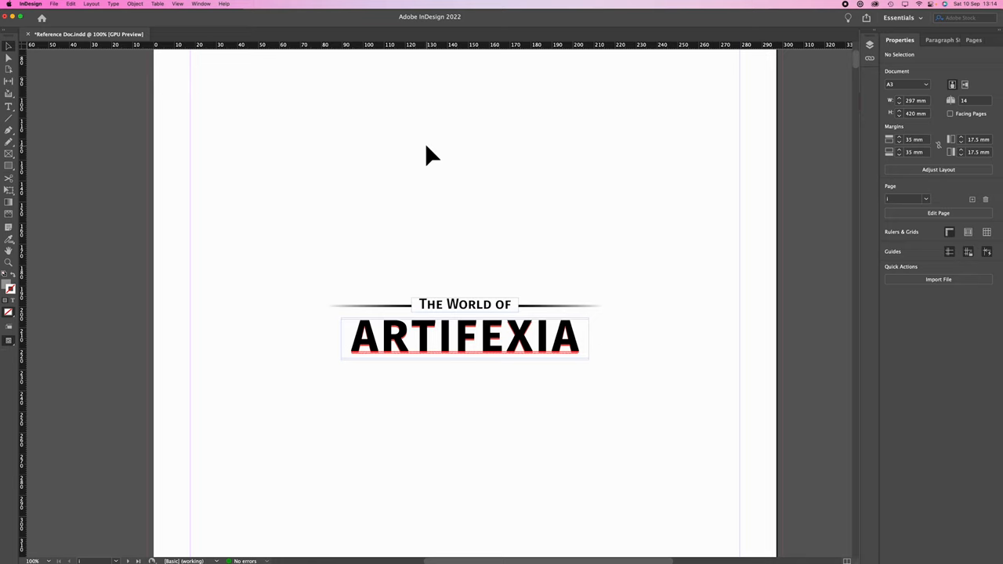
pyautogui.moveTo(526, 197)
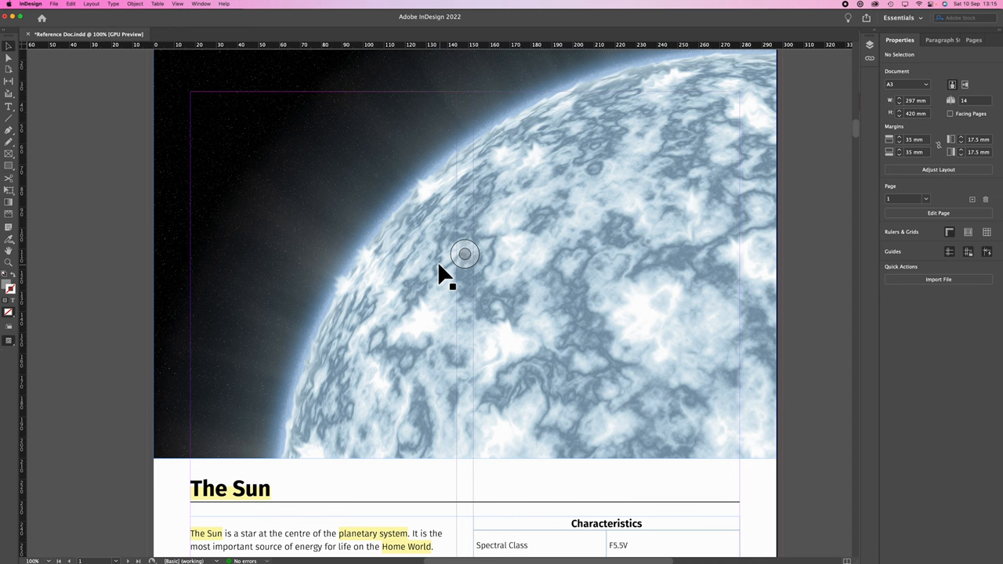
pyautogui.moveTo(464, 244)
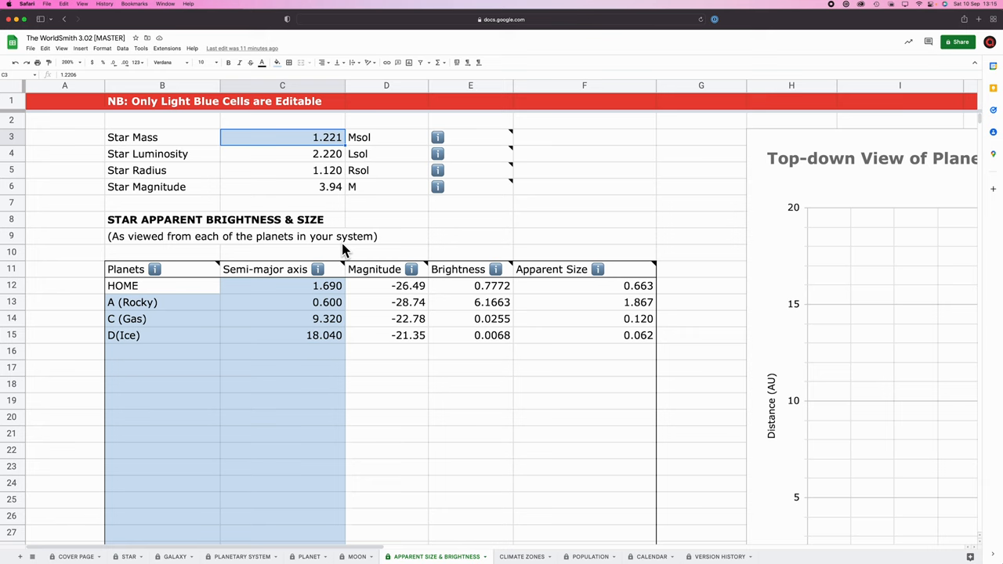
# Review the STAR and GALAXY sheets, then scroll the PLANETARY SYSTEM orbit list.
pyautogui.click(129, 556)
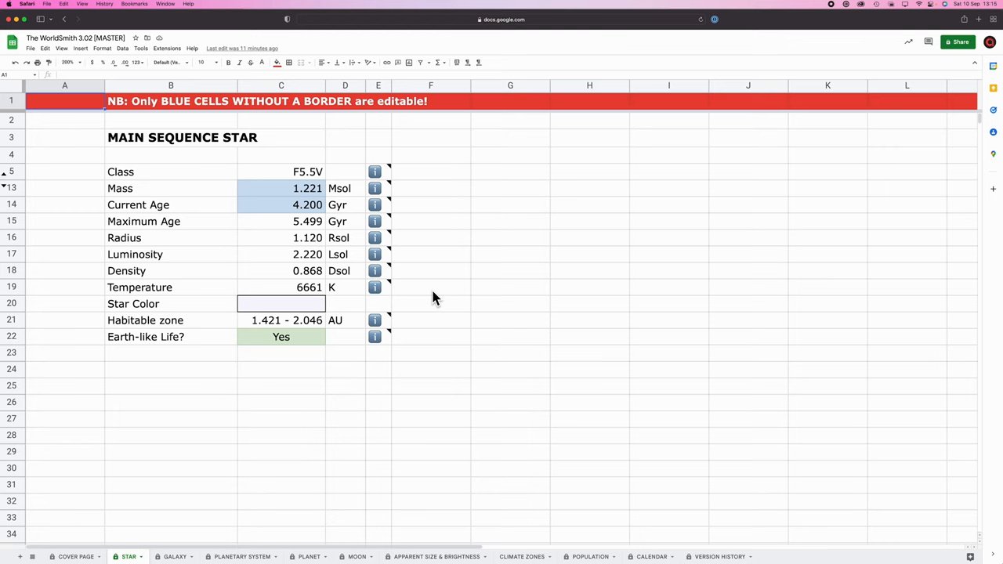
pyautogui.moveTo(305, 290)
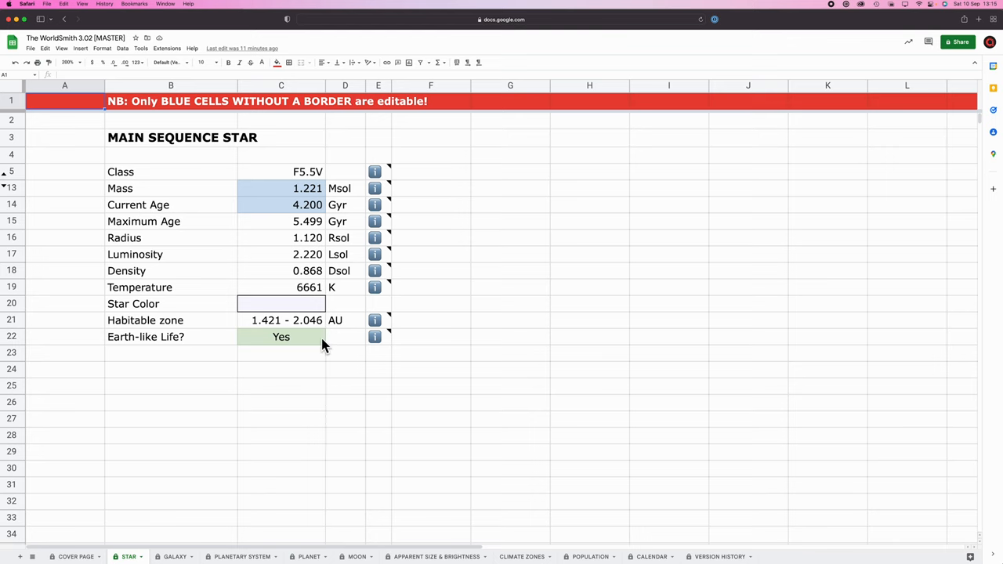
pyautogui.click(174, 556)
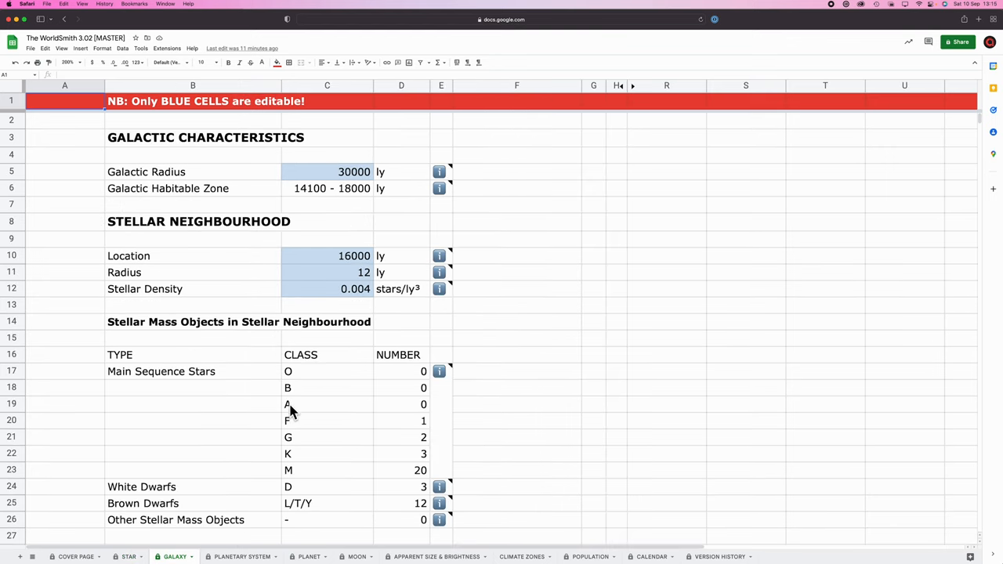
pyautogui.scroll(-3)
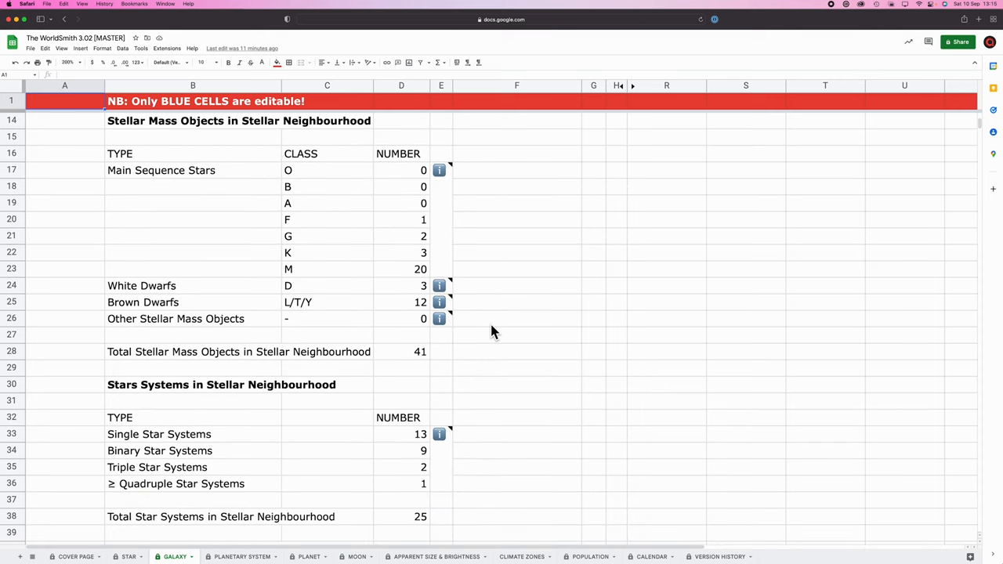
pyautogui.scroll(-3)
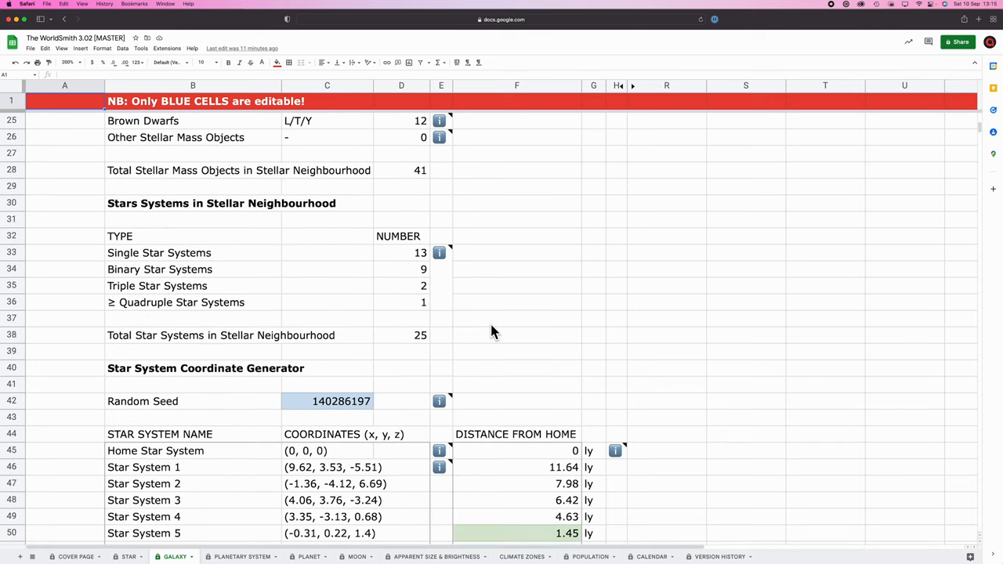
pyautogui.scroll(3)
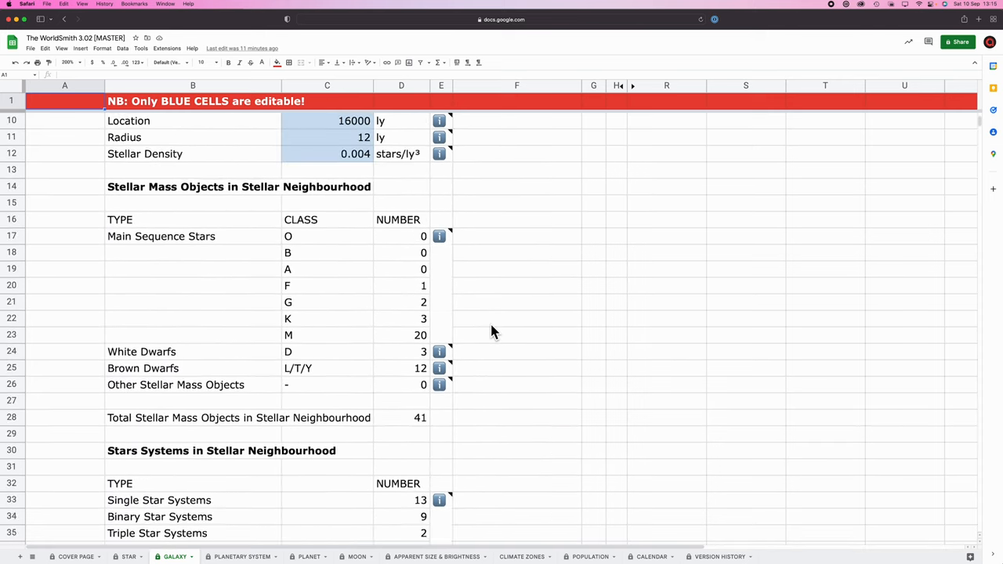
pyautogui.scroll(3)
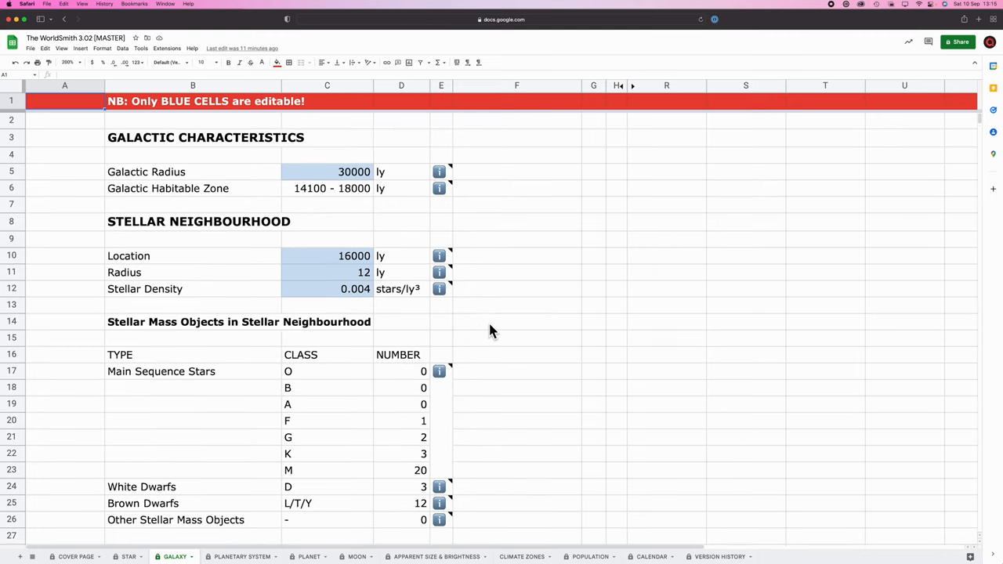
pyautogui.click(241, 556)
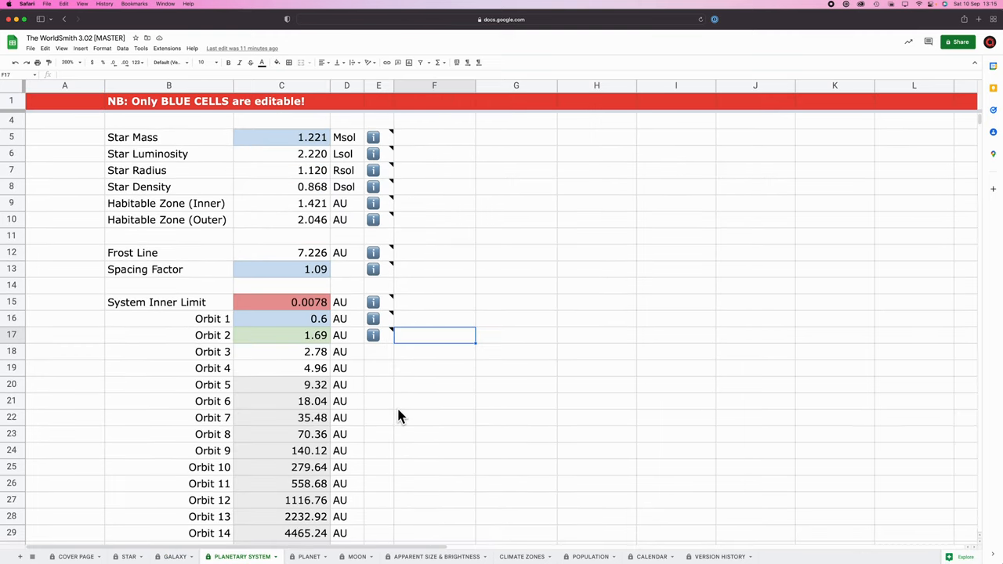
pyautogui.scroll(-3)
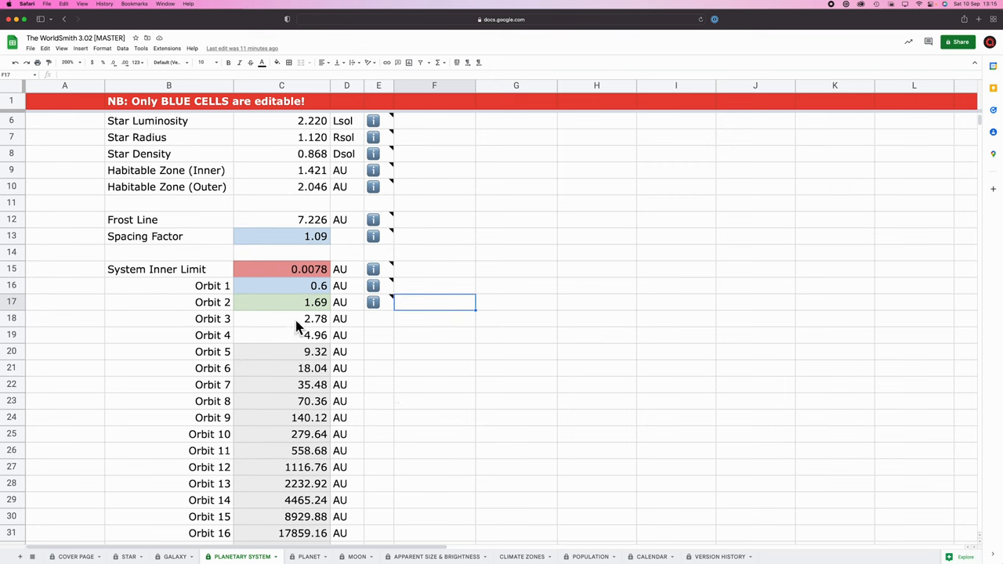
pyautogui.moveTo(310, 309)
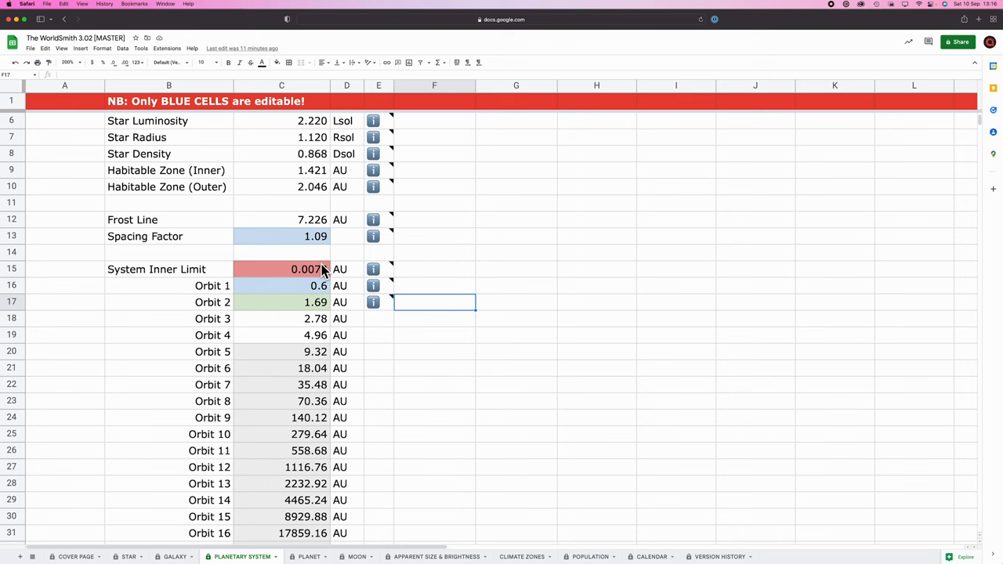
# Scroll the PLANET sheet down to the atmosphere gas composition.
pyautogui.click(309, 556)
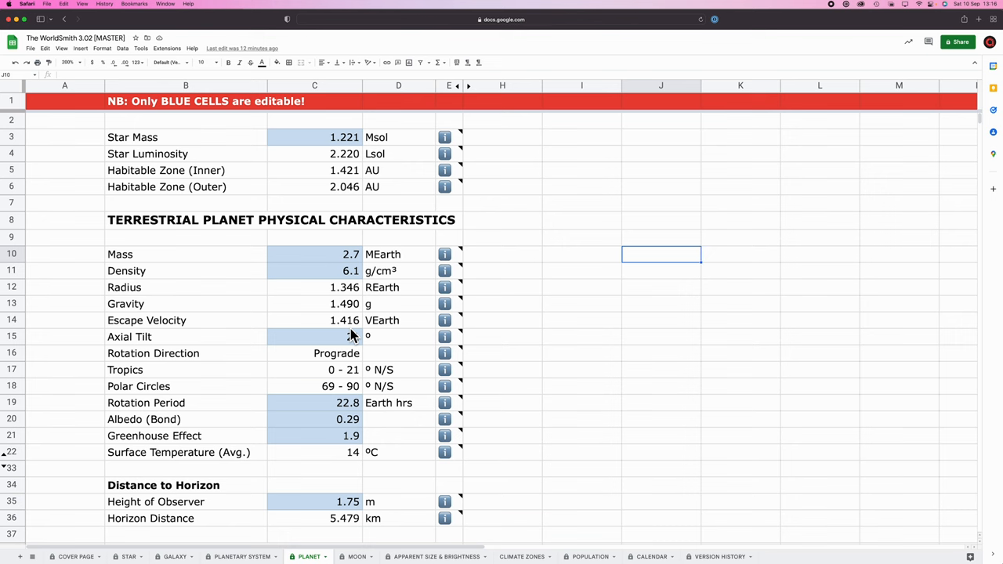
pyautogui.scroll(-3)
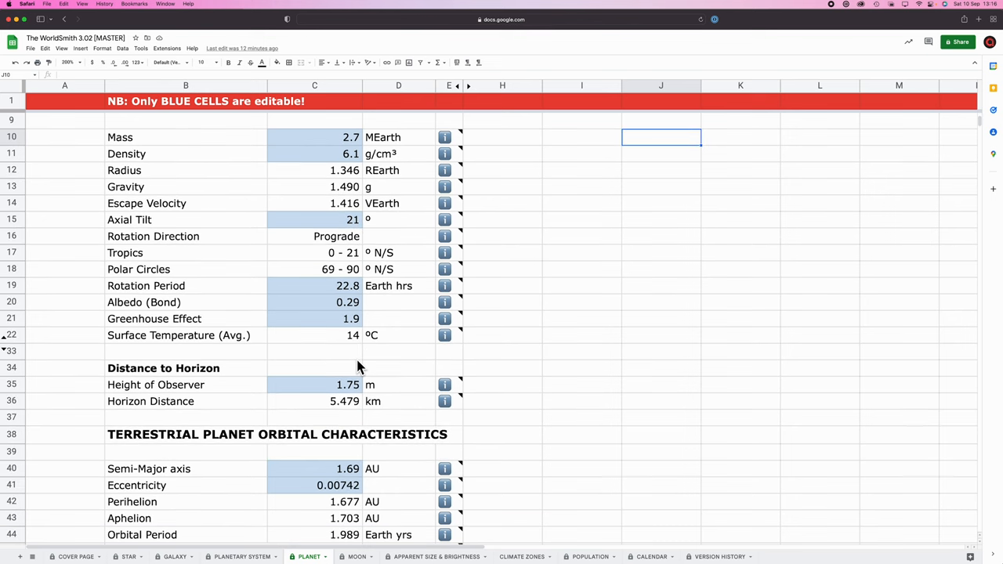
pyautogui.scroll(-3)
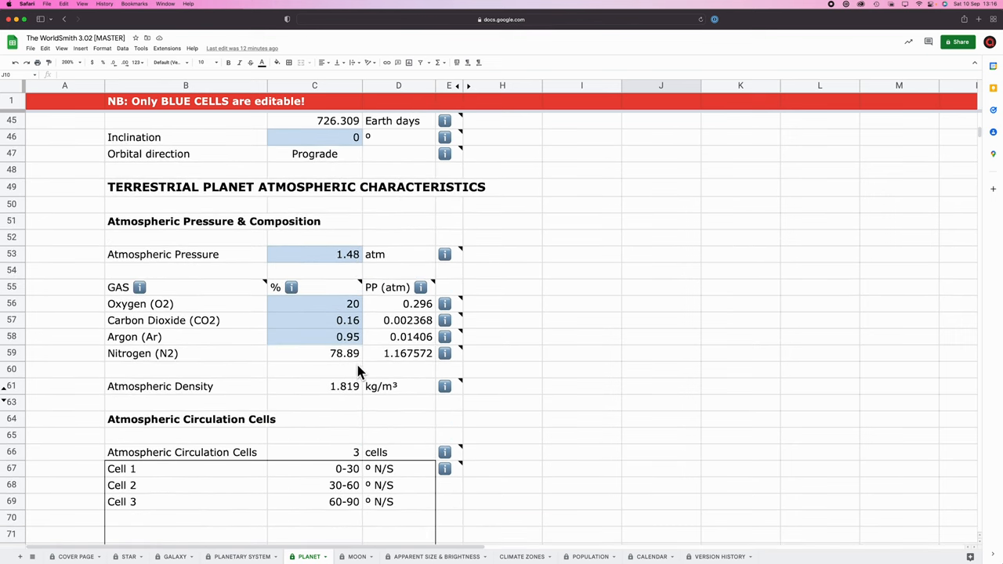
pyautogui.scroll(-3)
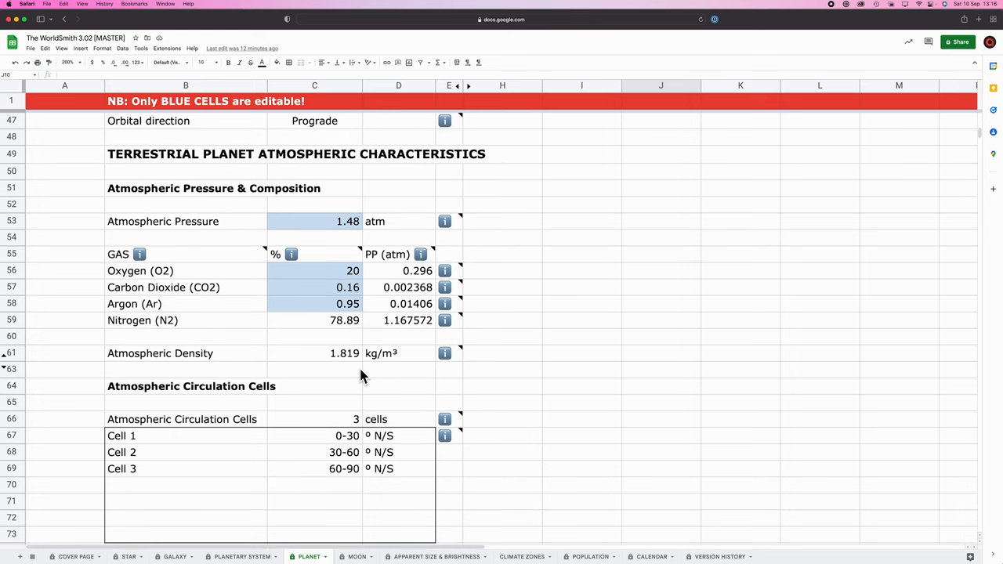
pyautogui.moveTo(327, 291)
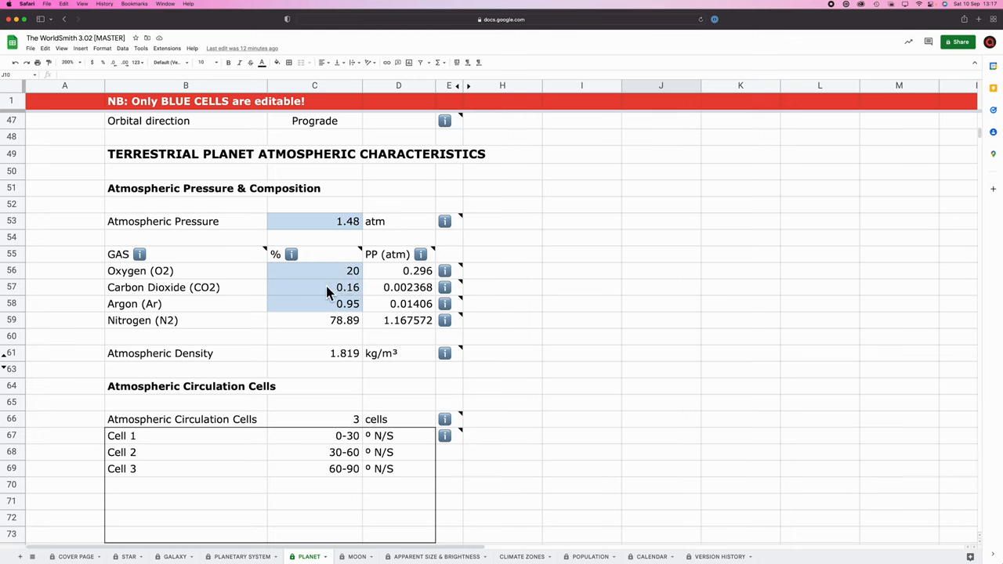
pyautogui.moveTo(306, 296)
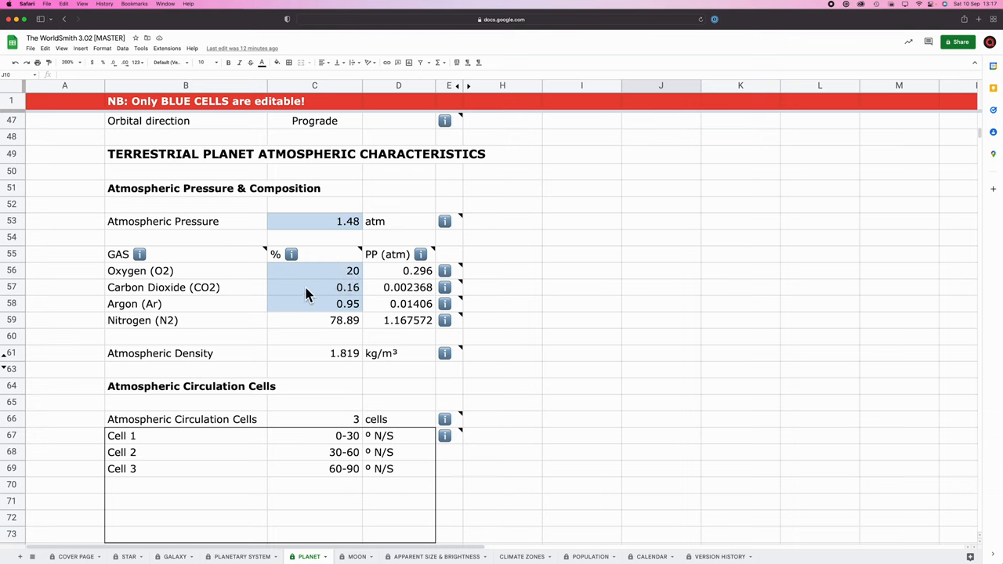
# Look up the Wikipedia Atmosphere of Earth article, then return to the spreadsheet.
pyautogui.click(314, 287)
pyautogui.write('Earths a')
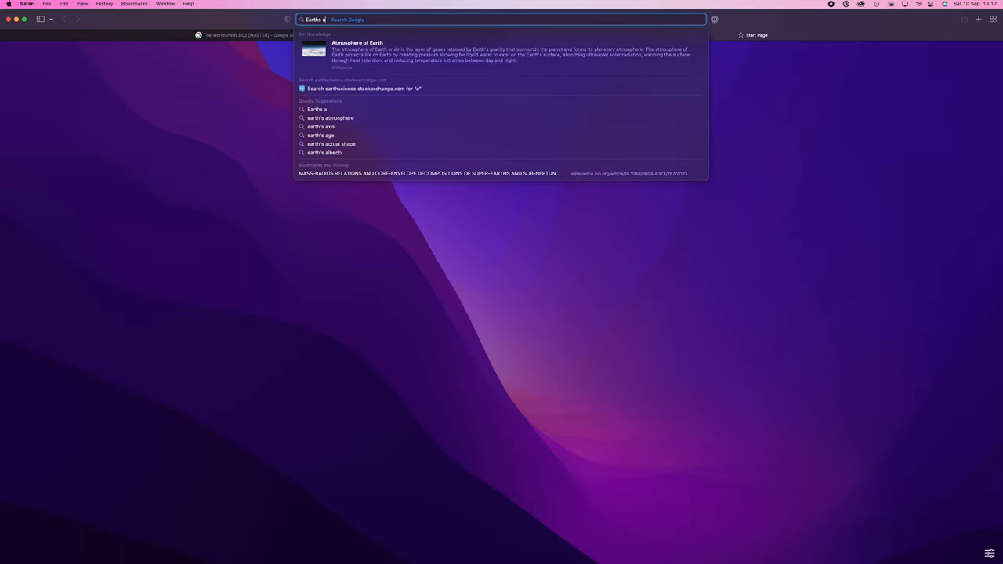
pyautogui.click(357, 55)
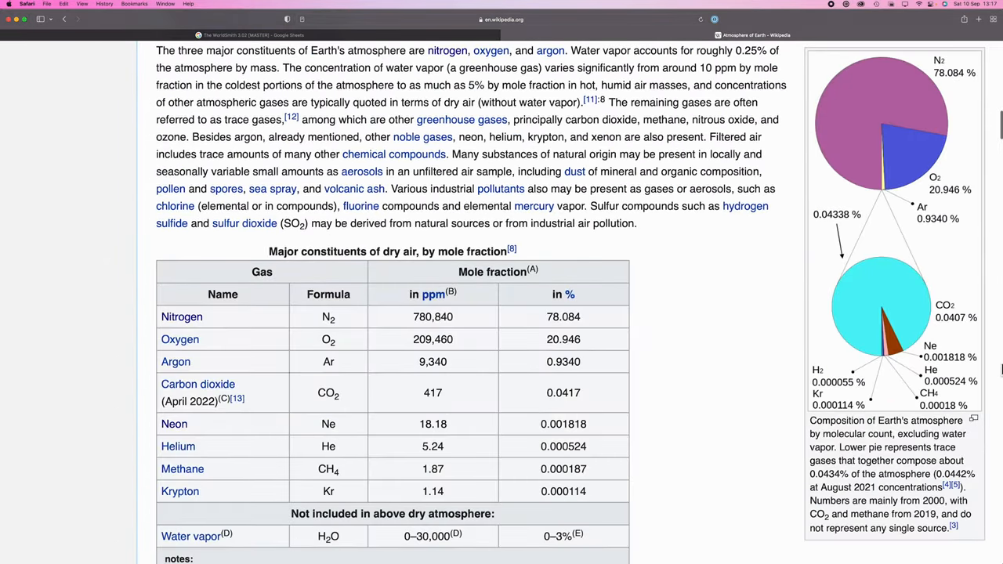
pyautogui.moveTo(950, 317)
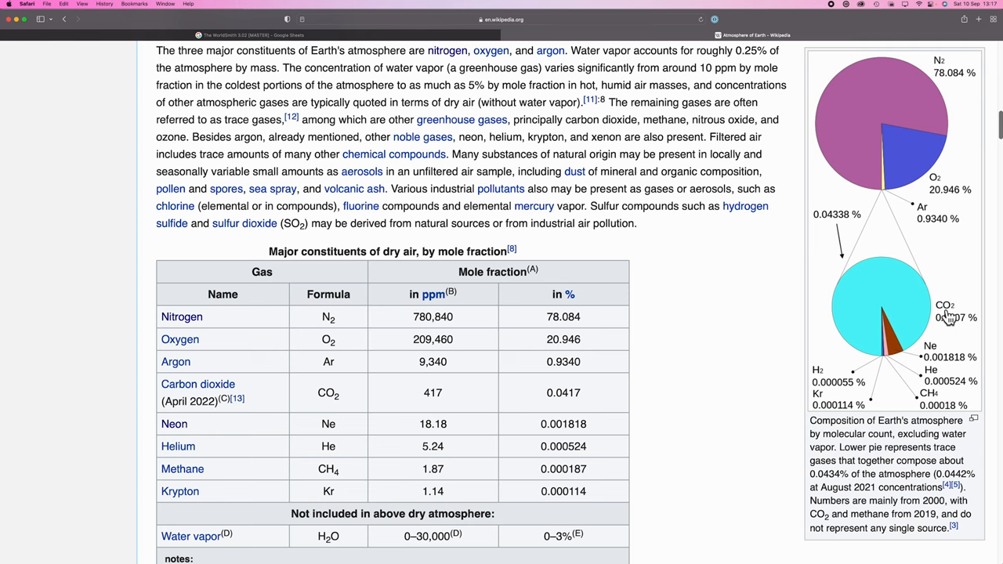
pyautogui.click(251, 35)
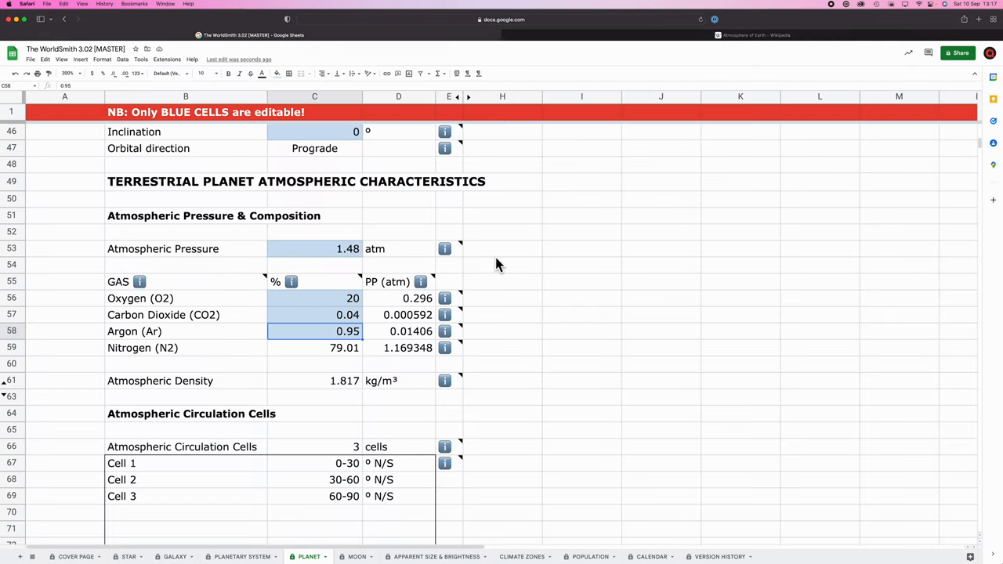
# Enter 0.16 as the carbon dioxide percentage in C57.
pyautogui.scroll(3)
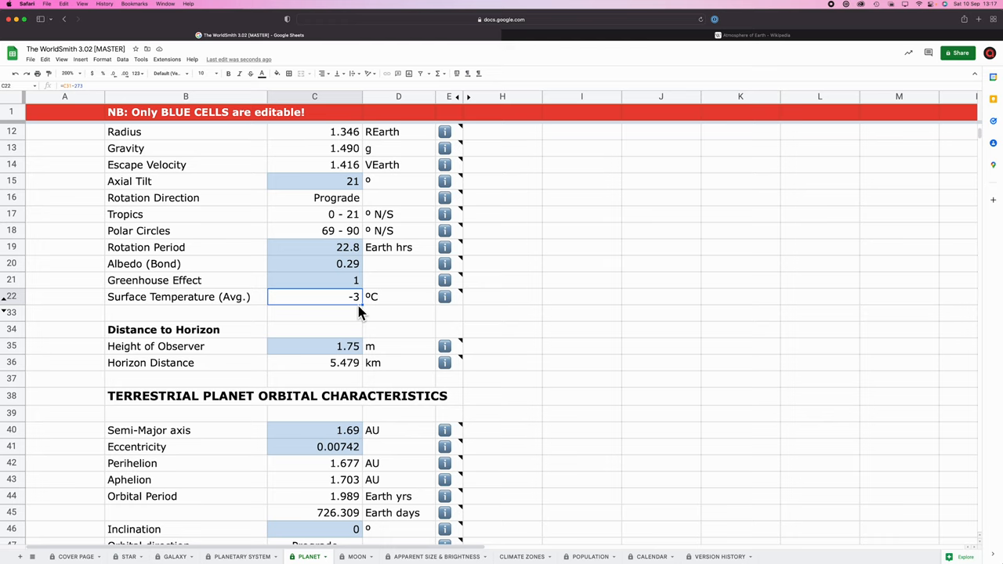
pyautogui.moveTo(362, 324)
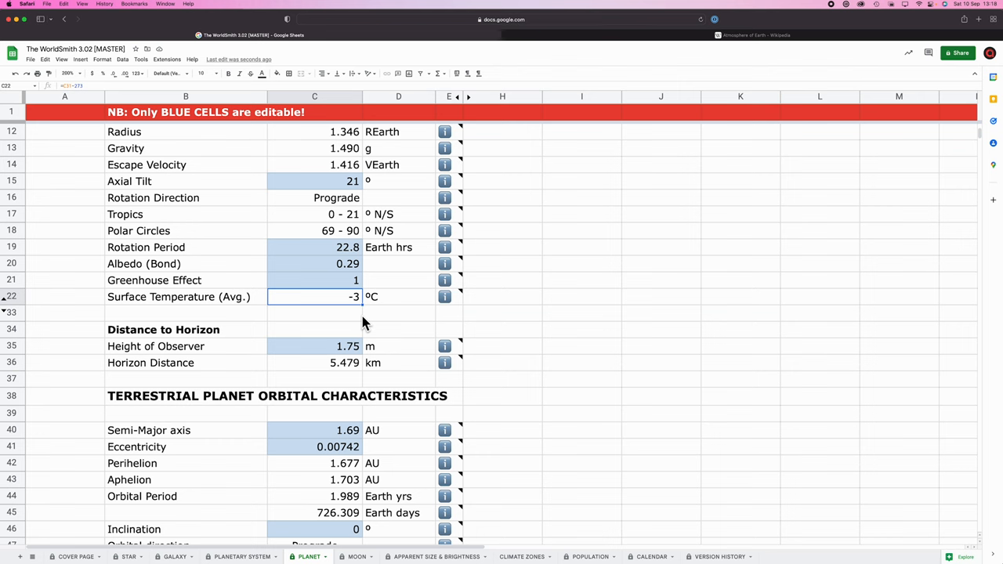
pyautogui.scroll(-3)
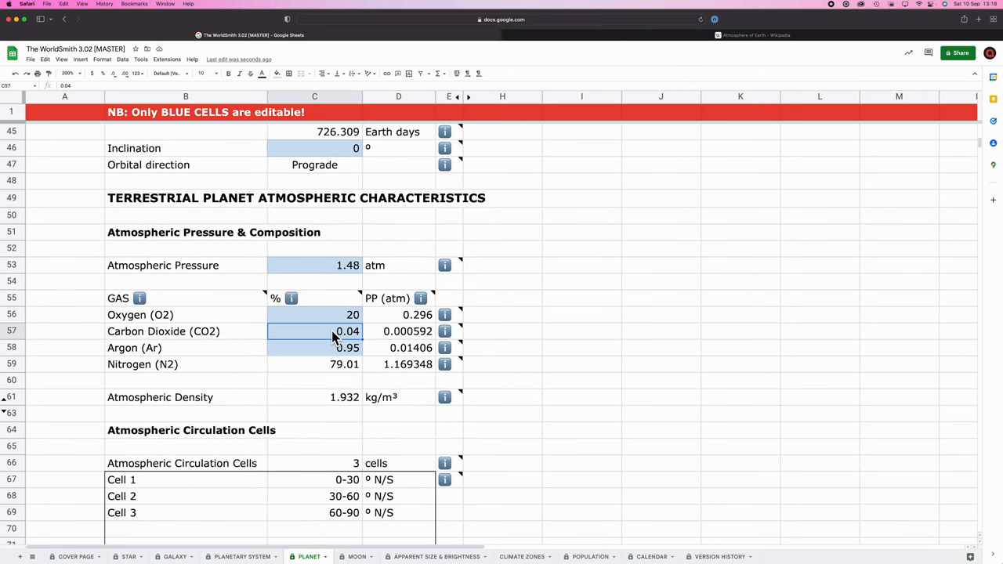
pyautogui.write('0.16')
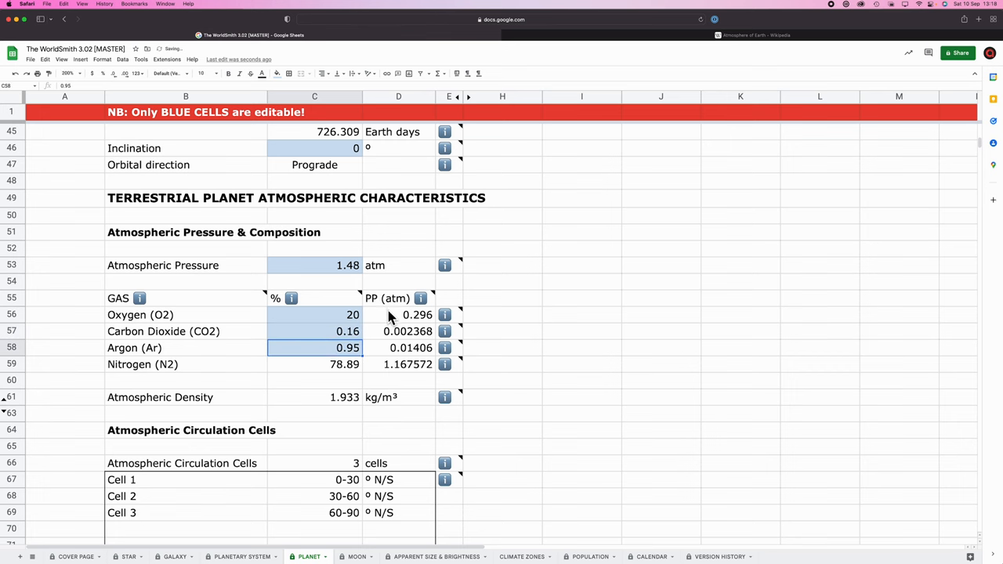
# Set greenhouse effect in C21 to 1.9, giving a 14 °C surface temperature.
pyautogui.scroll(3)
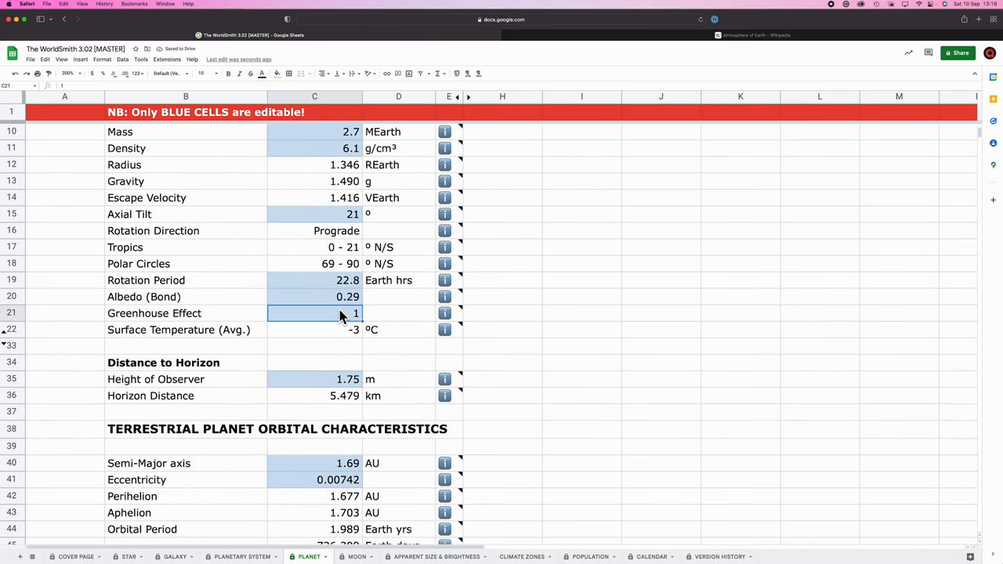
pyautogui.write('1.9')
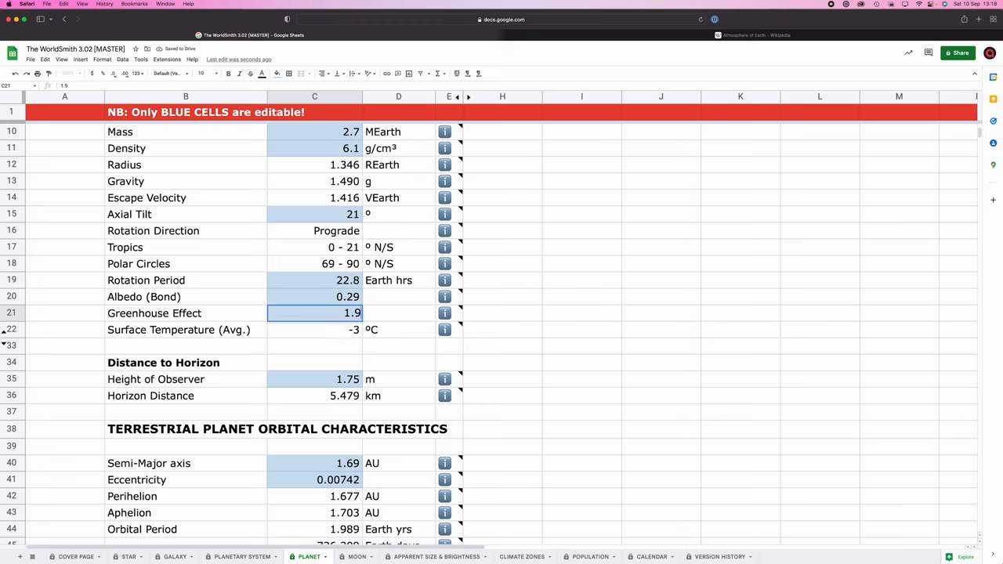
pyautogui.click(314, 329)
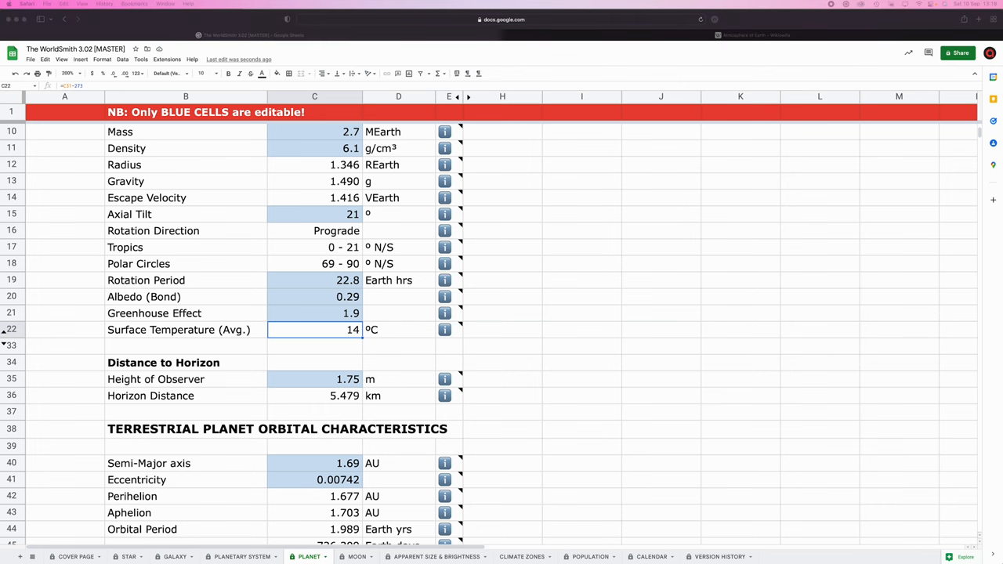
# Read the Eos Cretaceous climate article down to its CO2 and temperature paragraph.
pyautogui.click(837, 35)
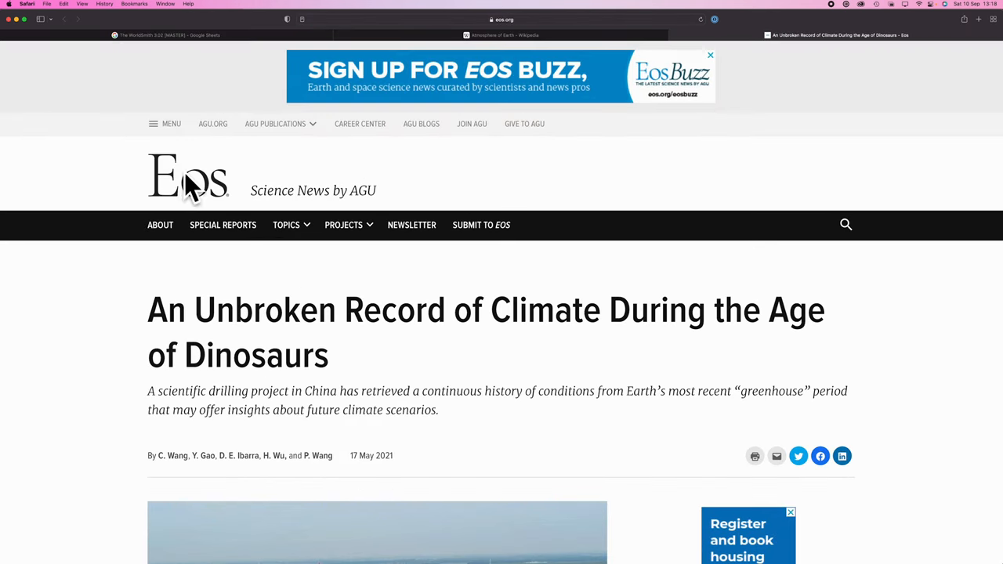
pyautogui.moveTo(383, 331)
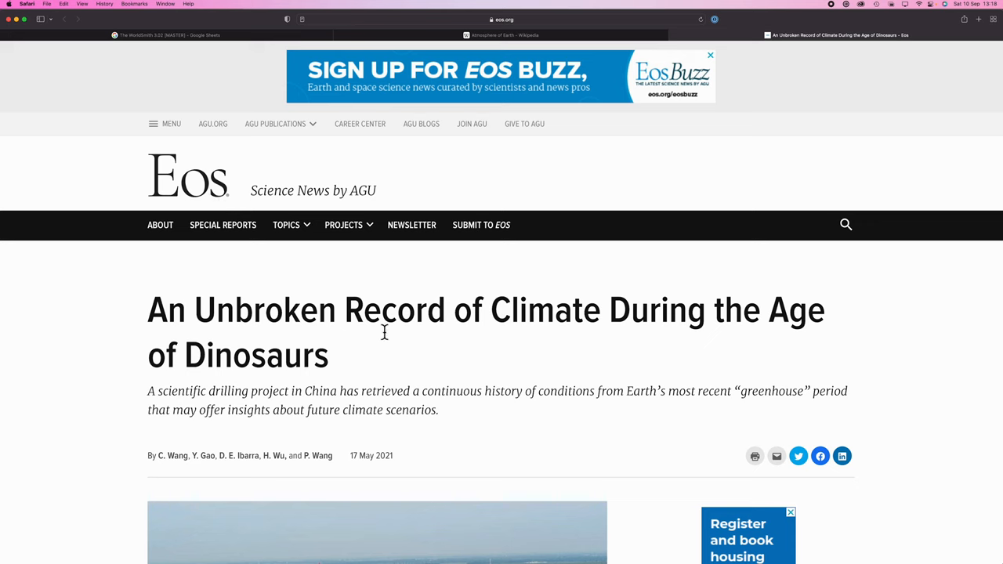
pyautogui.moveTo(459, 322)
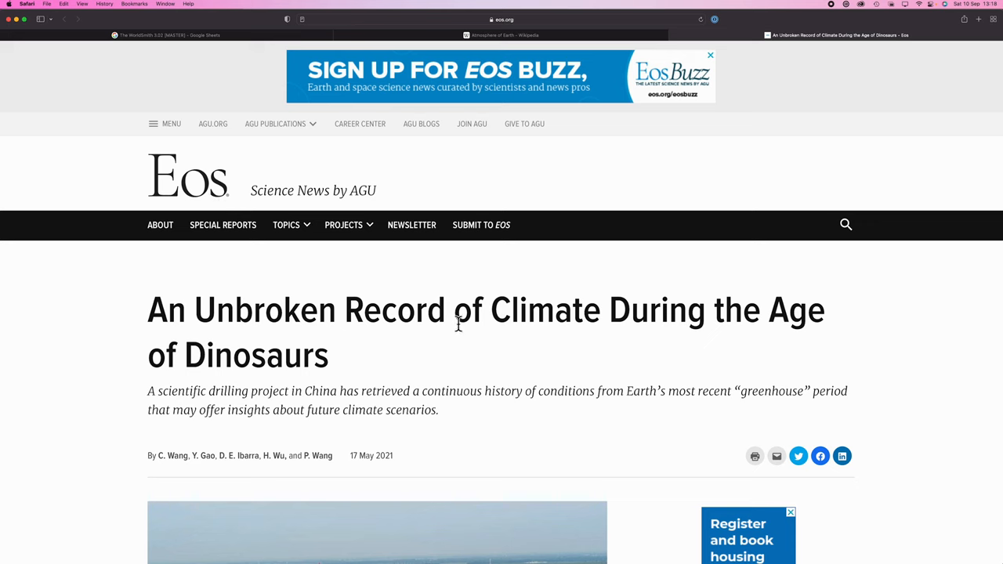
pyautogui.moveTo(457, 350)
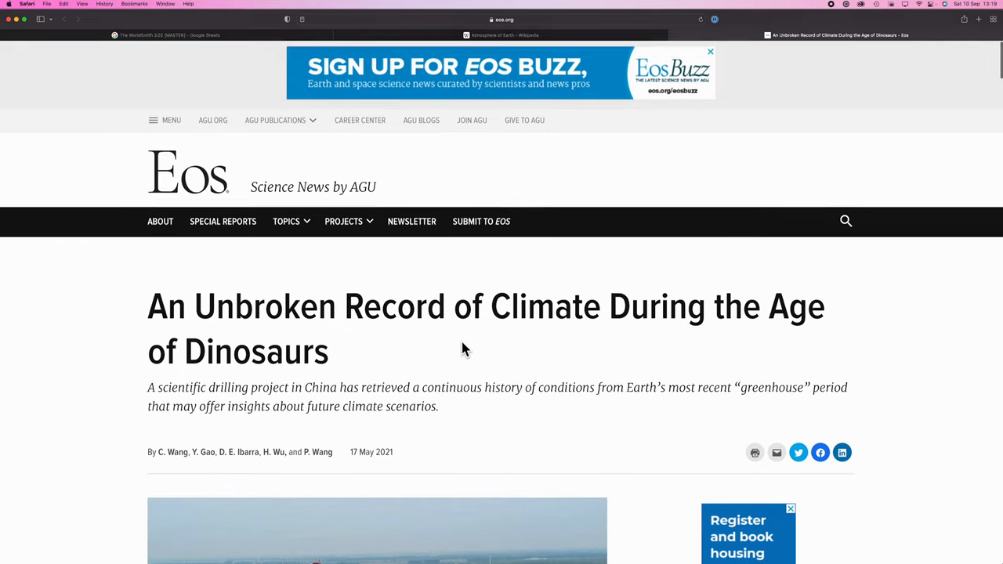
pyautogui.scroll(-3)
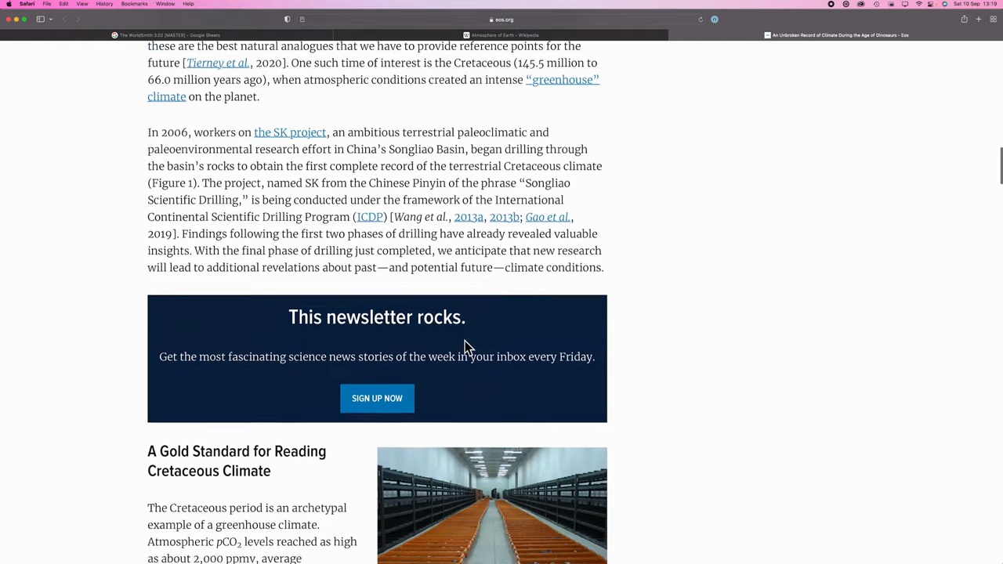
pyautogui.scroll(-3)
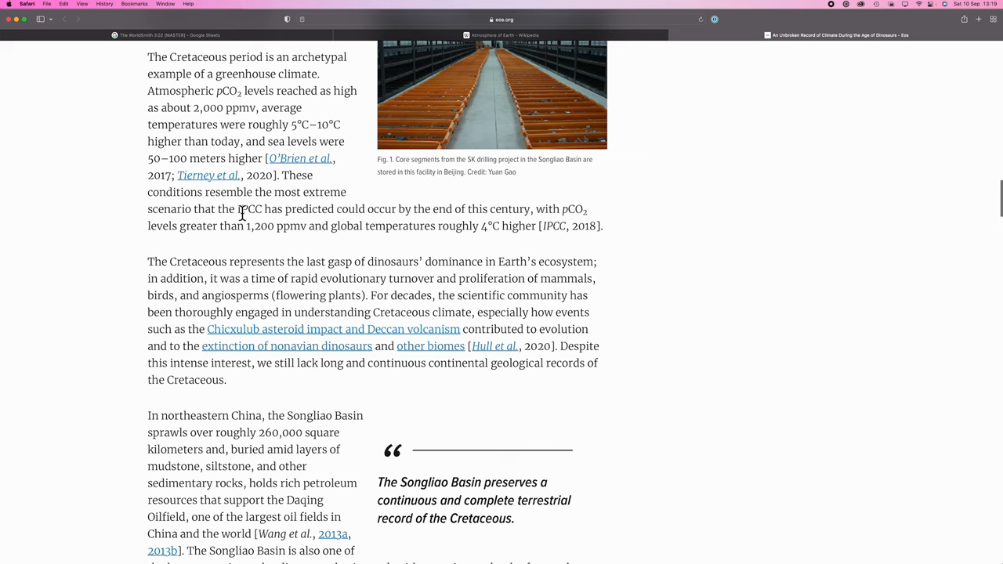
pyautogui.moveTo(332, 213)
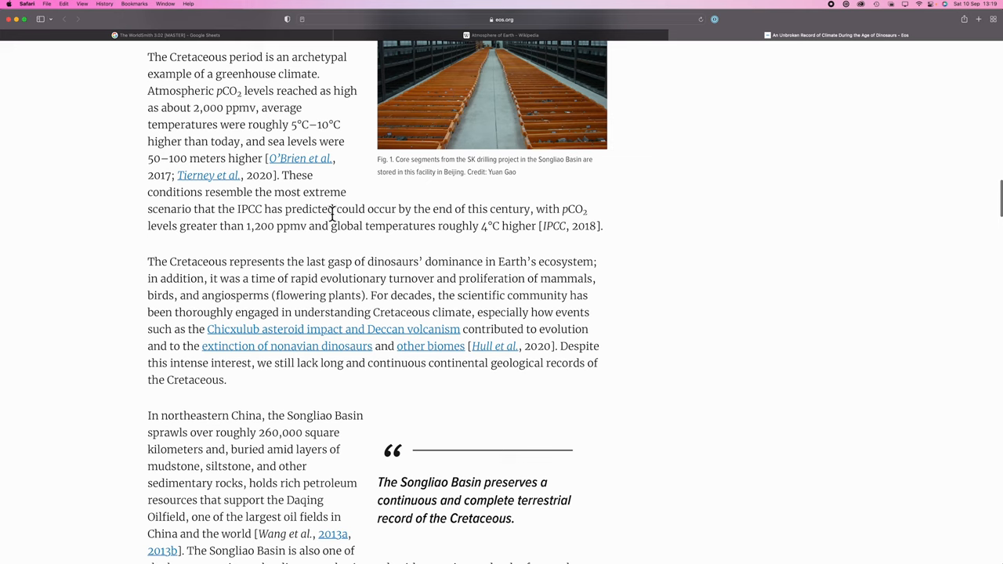
pyautogui.moveTo(557, 212)
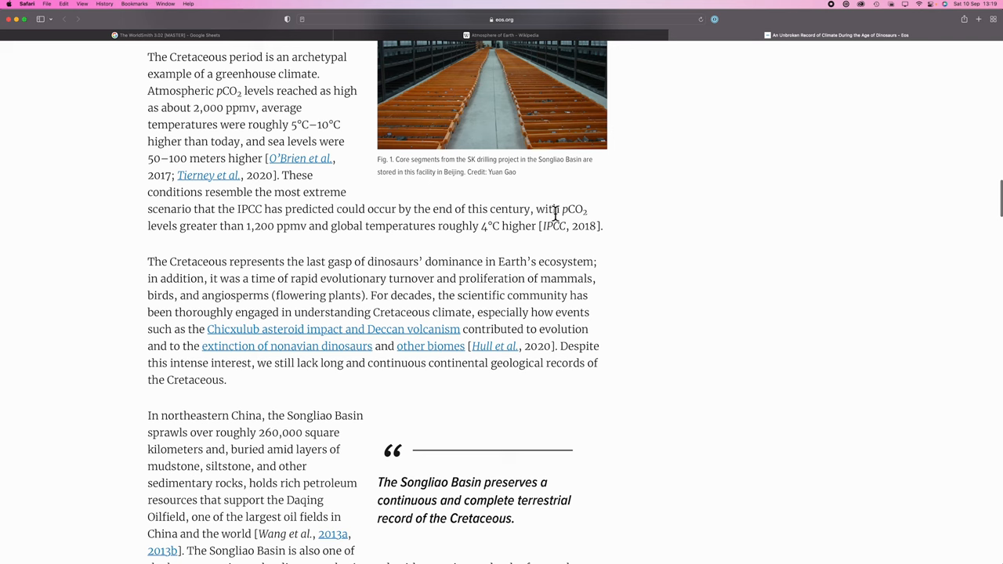
pyautogui.moveTo(245, 231)
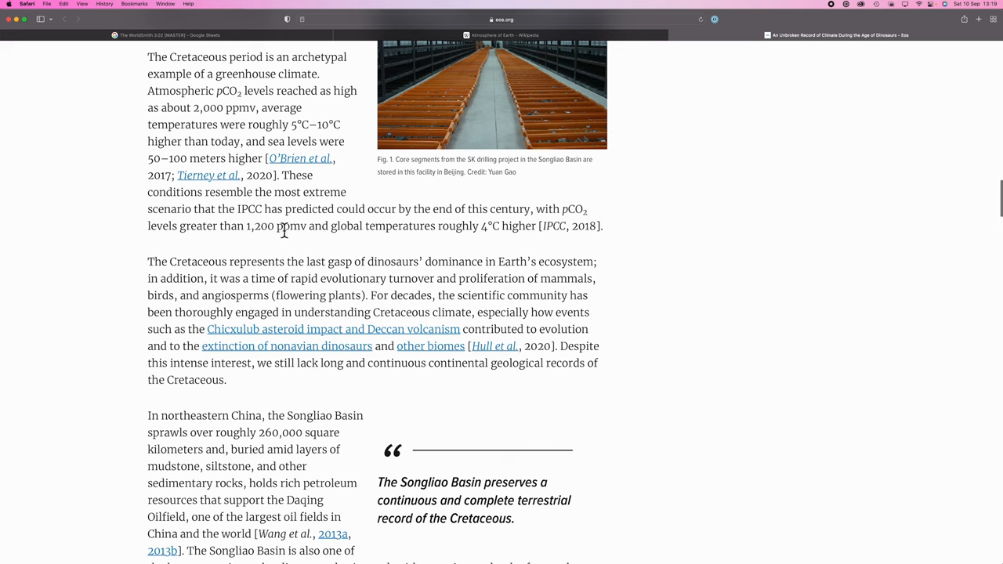
pyautogui.moveTo(442, 228)
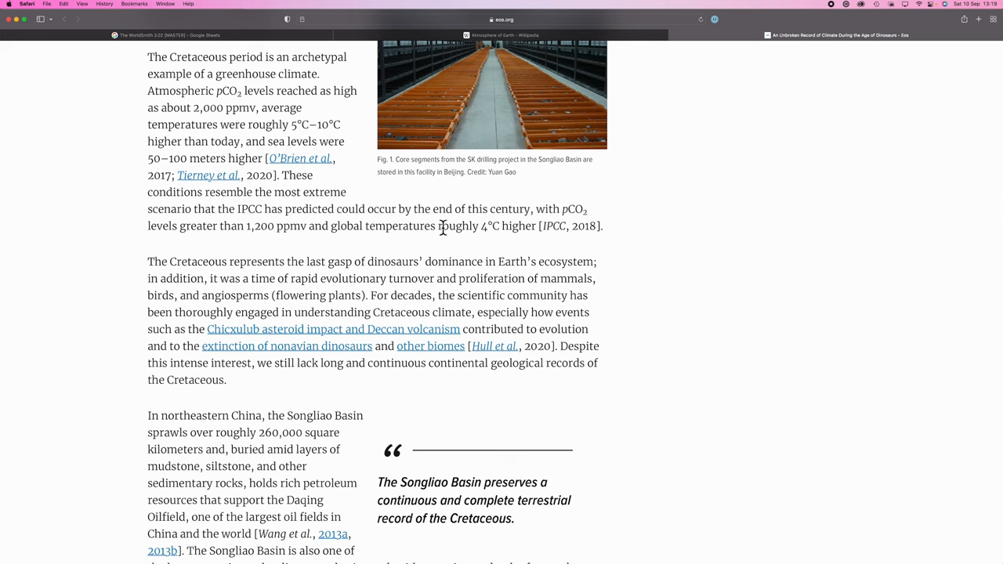
pyautogui.moveTo(460, 245)
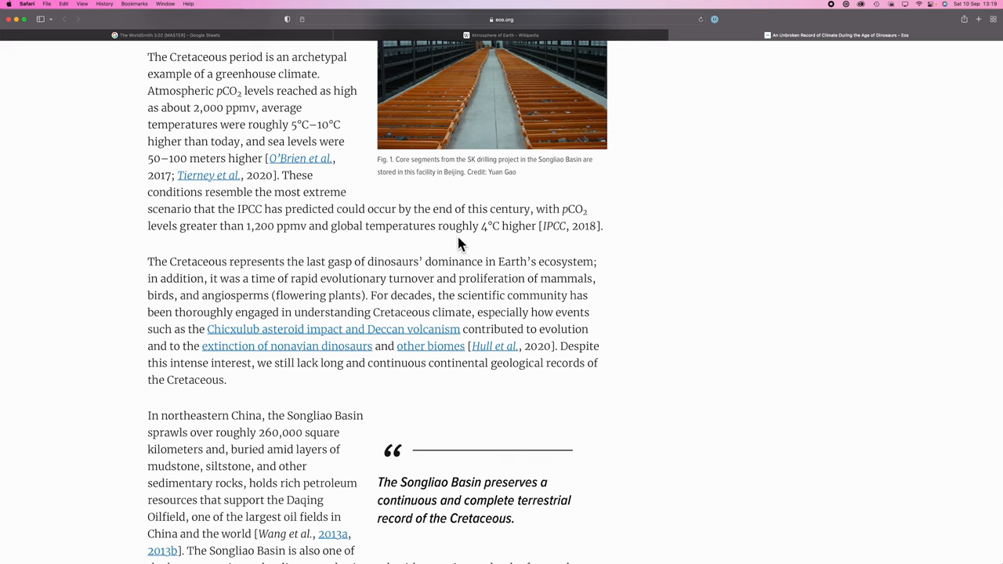
pyautogui.moveTo(246, 227)
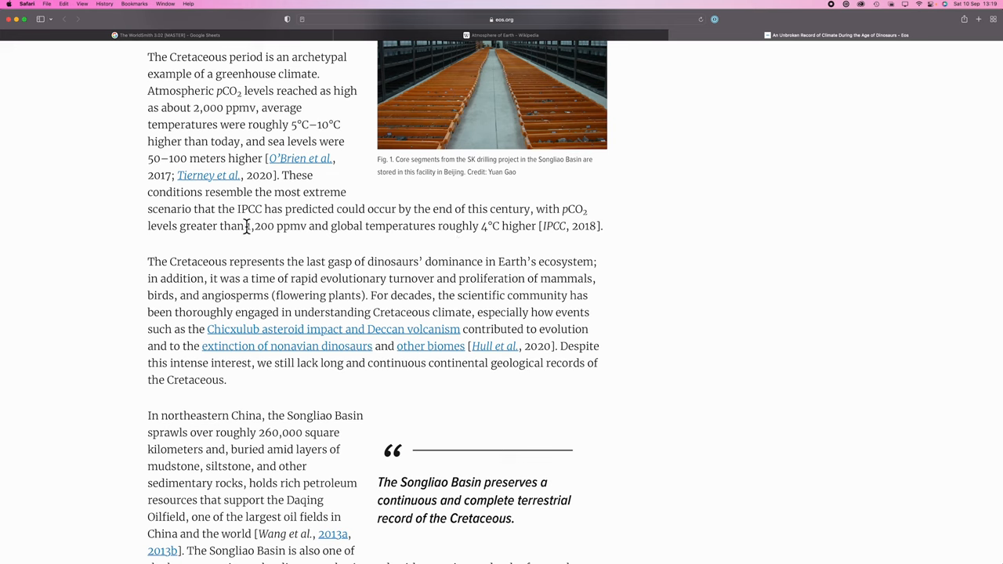
pyautogui.moveTo(305, 226)
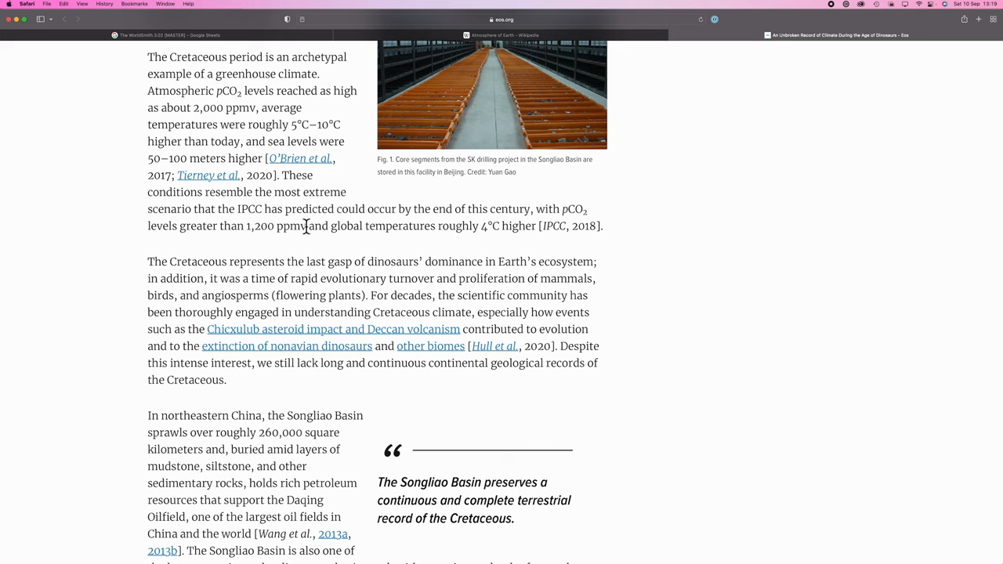
pyautogui.moveTo(500, 229)
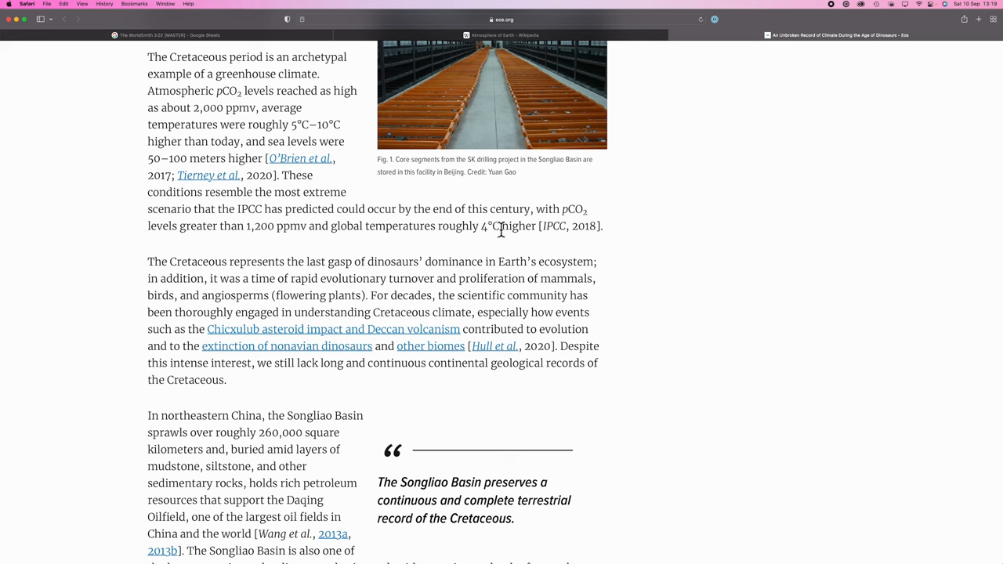
pyautogui.moveTo(502, 241)
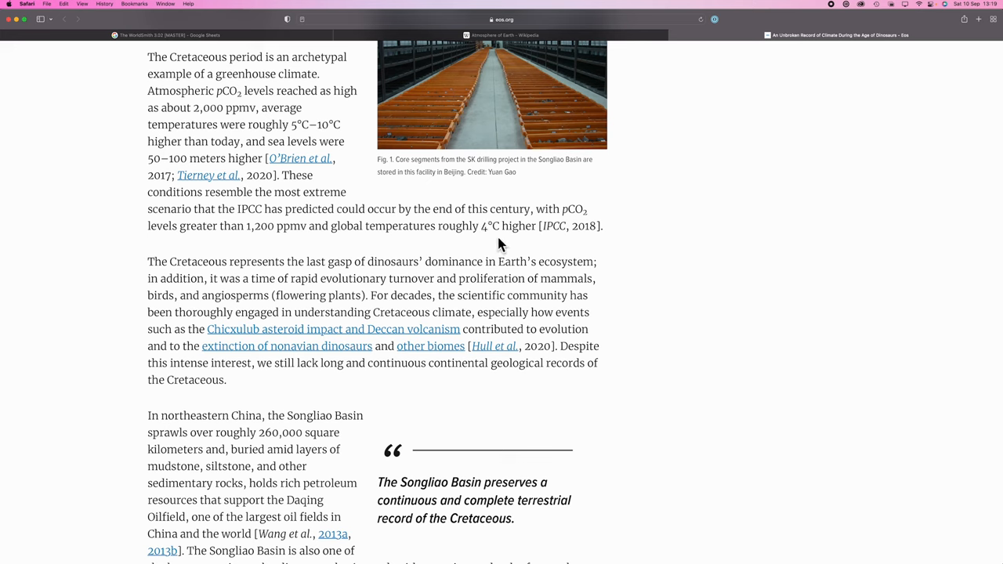
pyautogui.moveTo(501, 252)
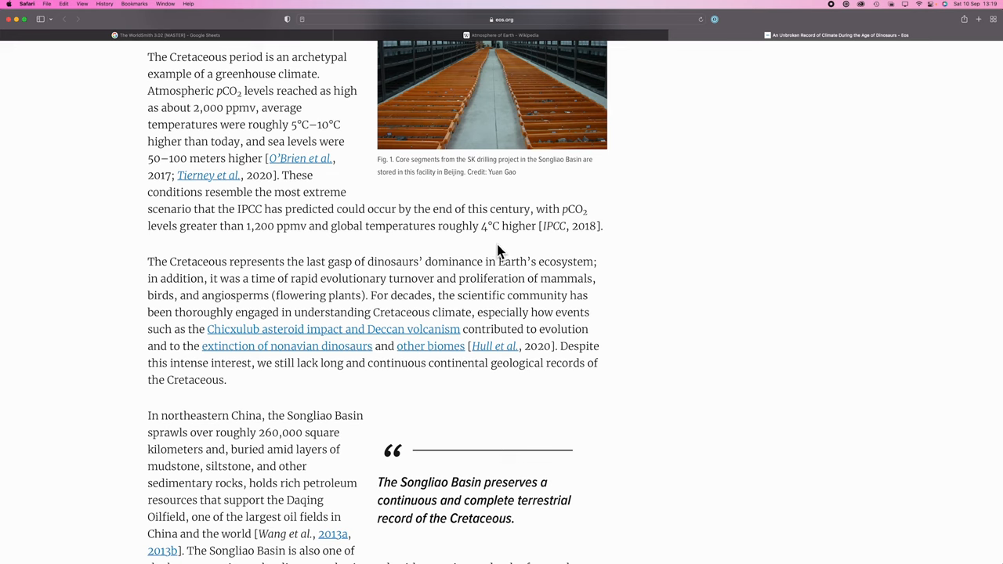
pyautogui.moveTo(222, 35)
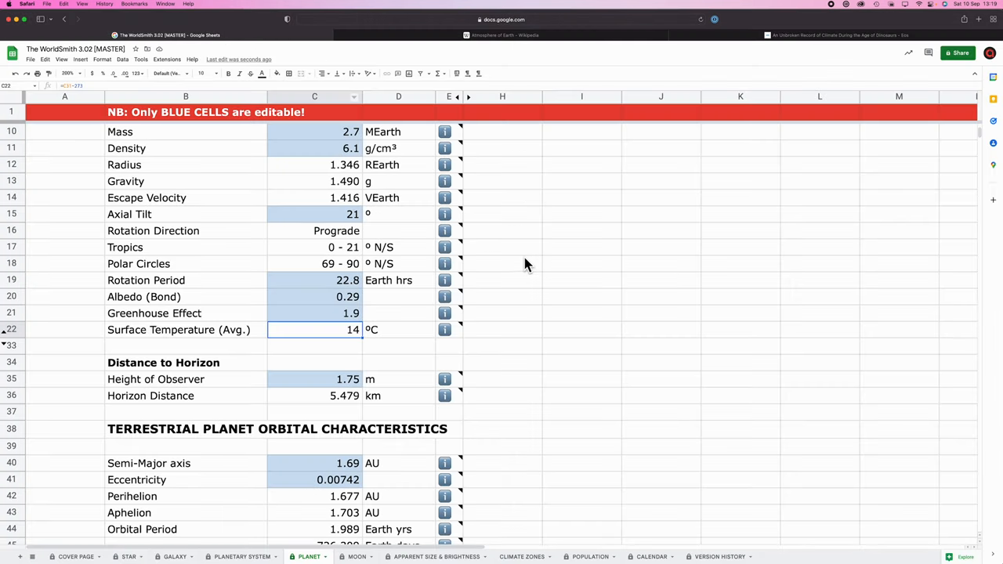
# Add helper formula =C57*10000 in H57 to show carbon dioxide in ppm.
pyautogui.scroll(-3)
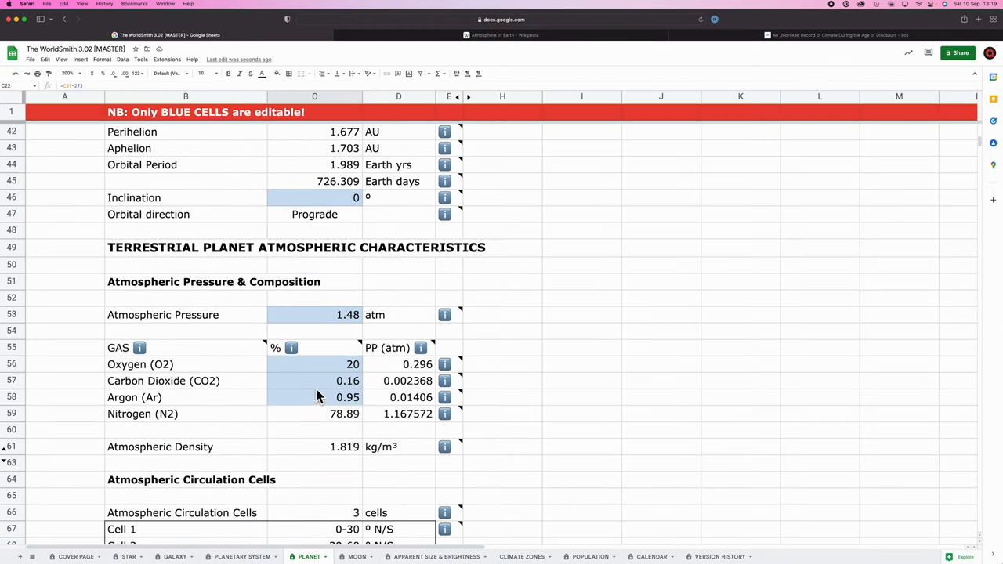
pyautogui.moveTo(466, 392)
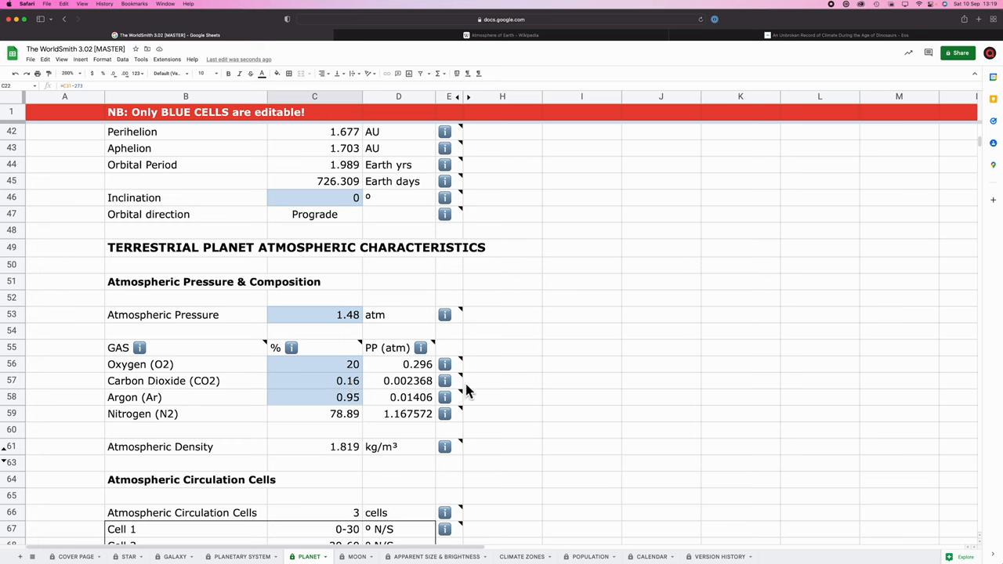
pyautogui.click(502, 381)
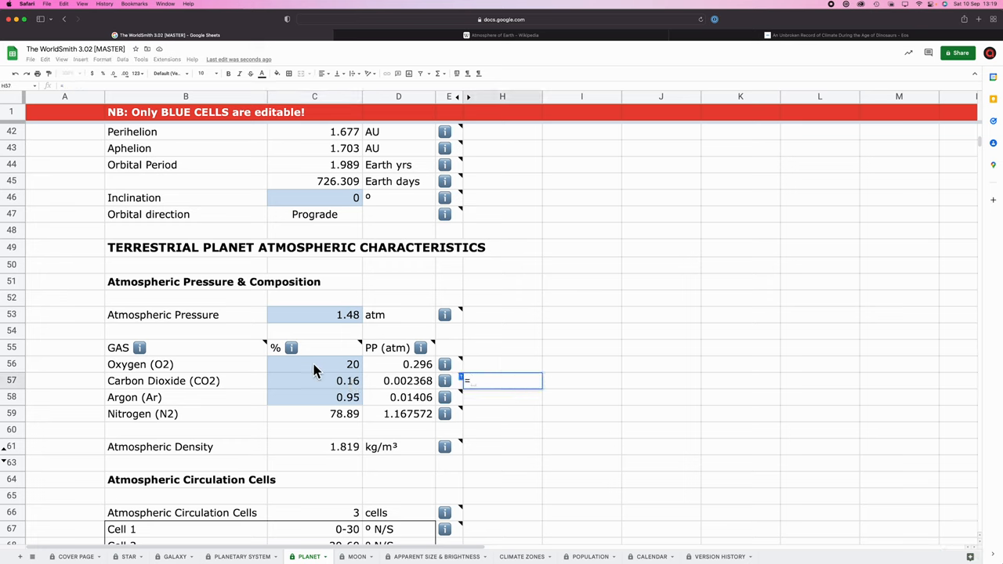
pyautogui.click(314, 380)
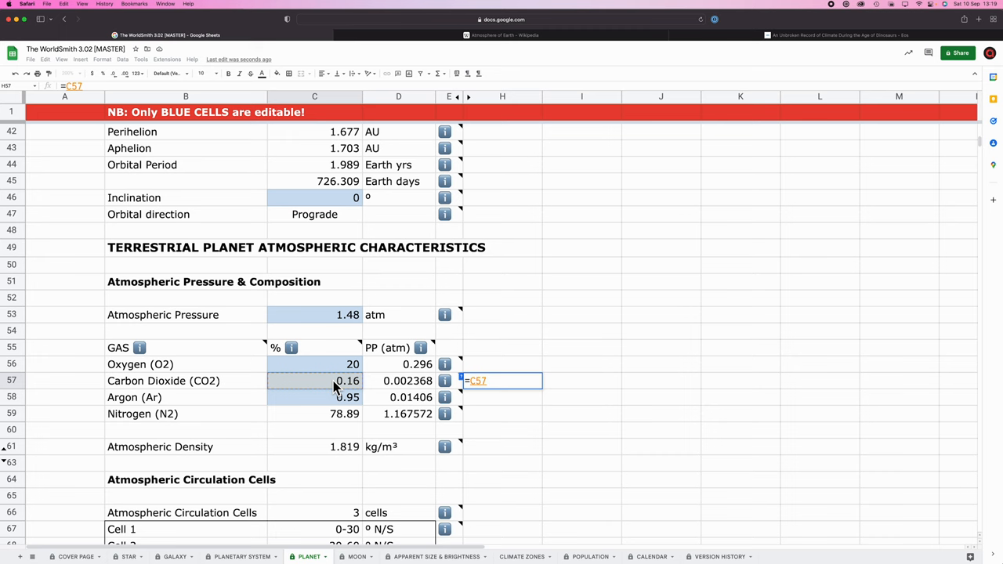
pyautogui.write('*10000')
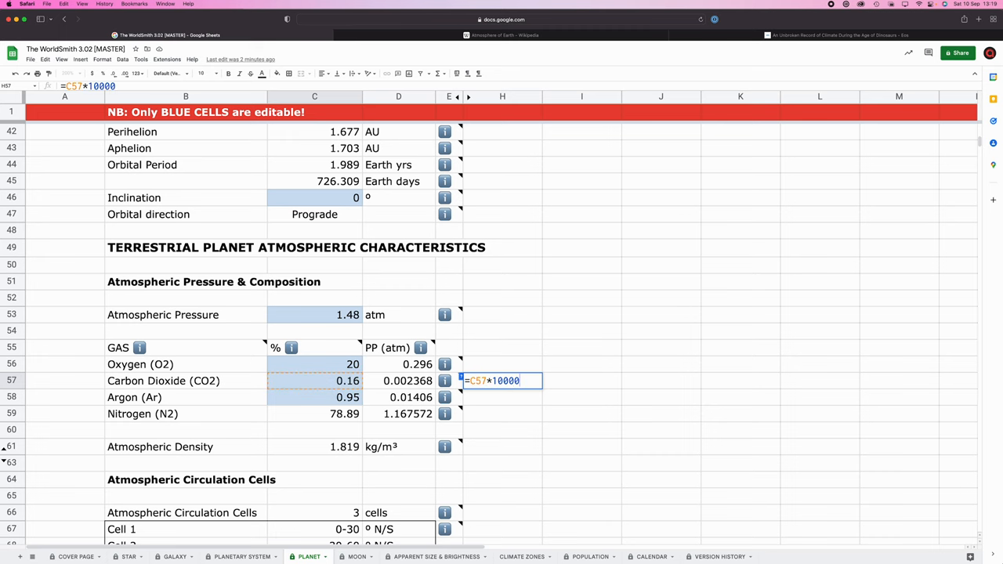
pyautogui.press('Return')
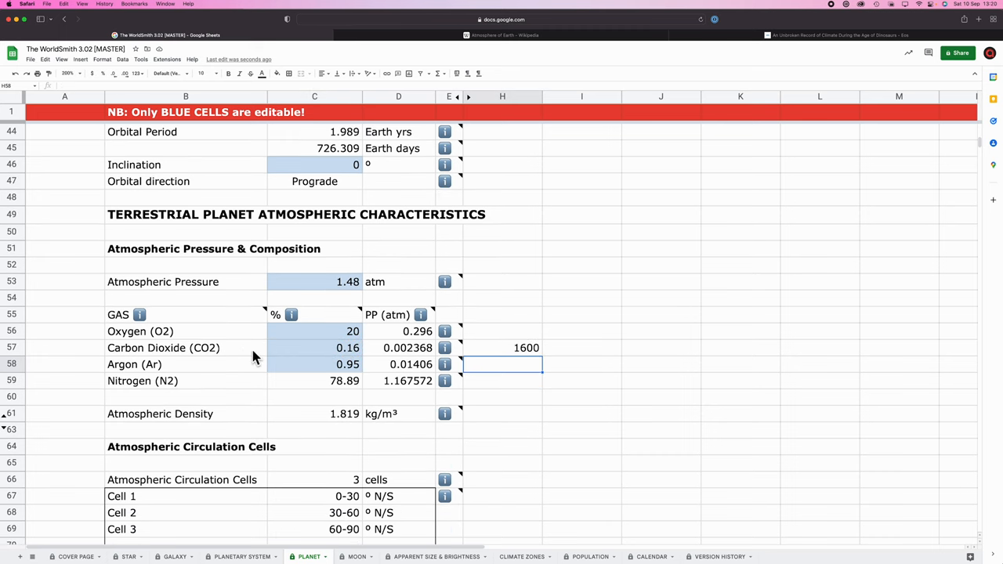
pyautogui.moveTo(509, 354)
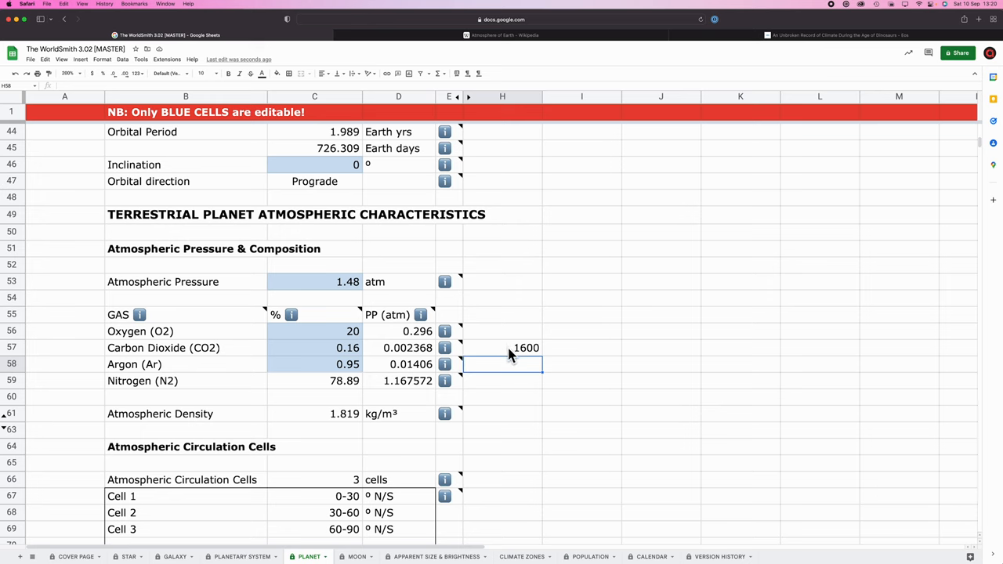
# Change carbon dioxide in C57 to 0.12%, after glancing at the Eos article.
pyautogui.click(315, 348)
pyautogui.write('0.12')
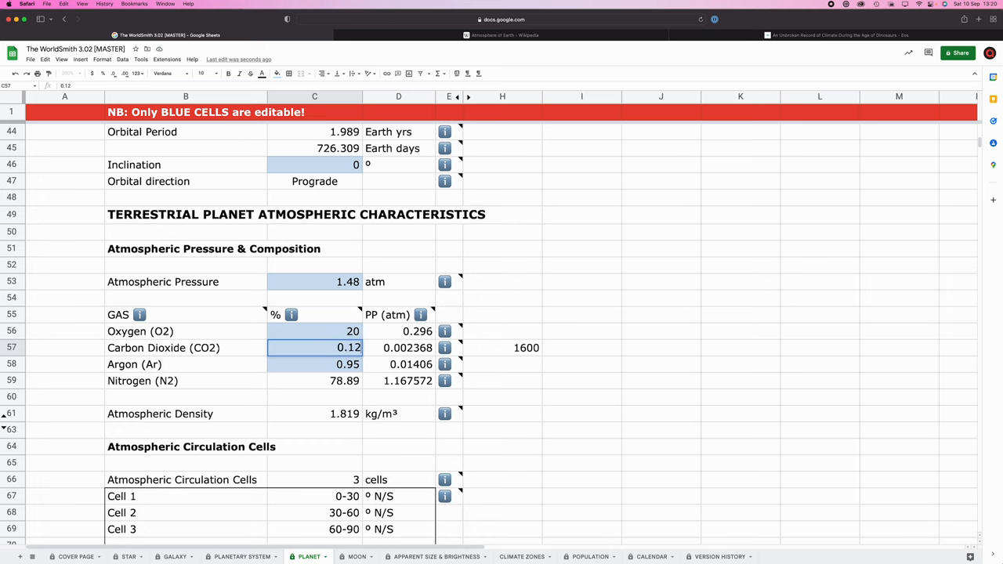
pyautogui.click(314, 364)
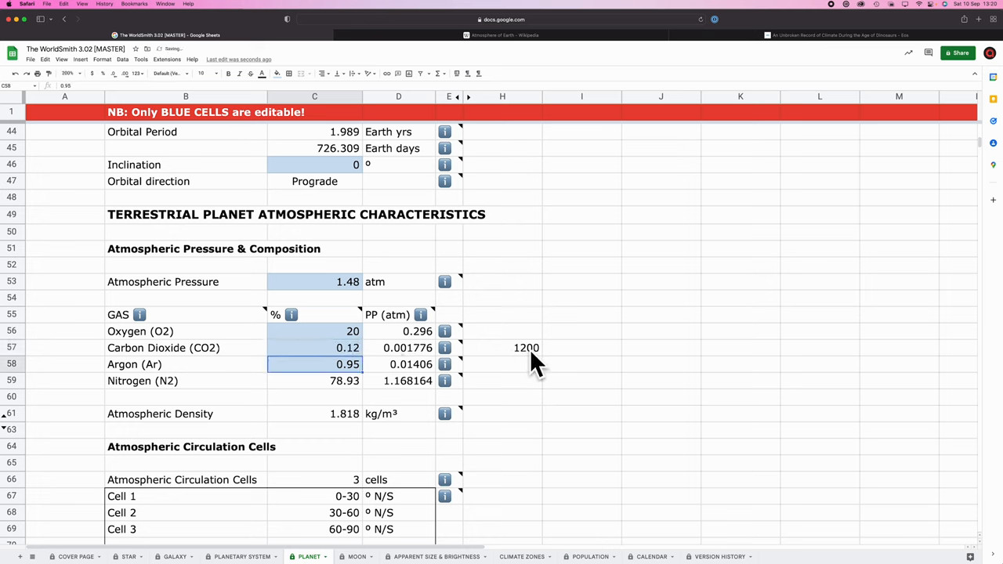
pyautogui.moveTo(713, 43)
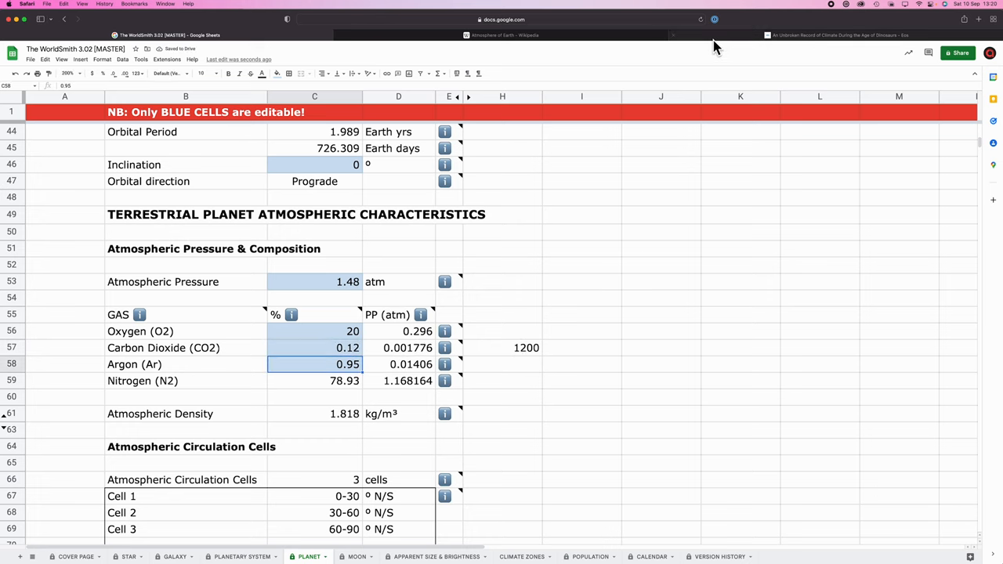
pyautogui.click(838, 34)
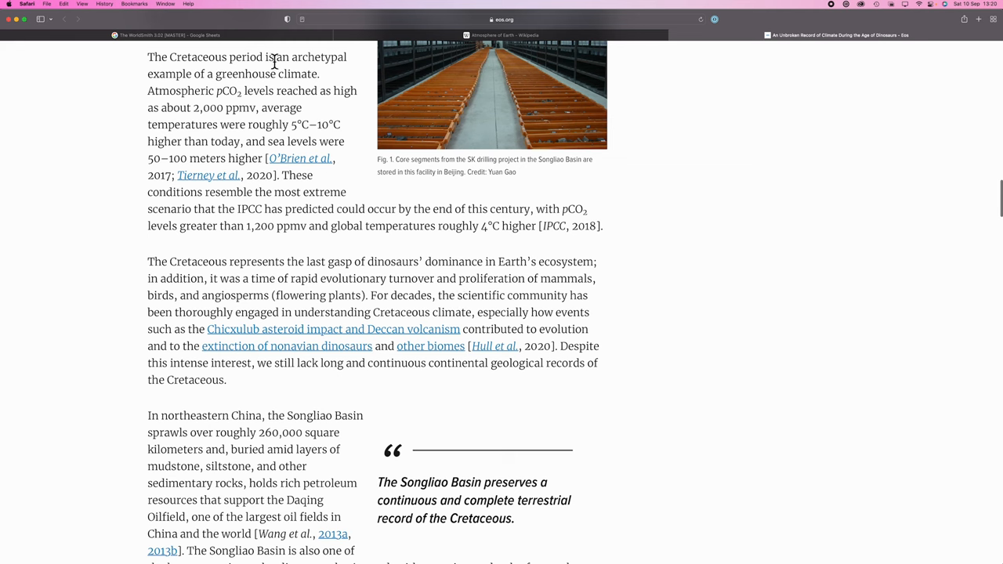
pyautogui.click(169, 34)
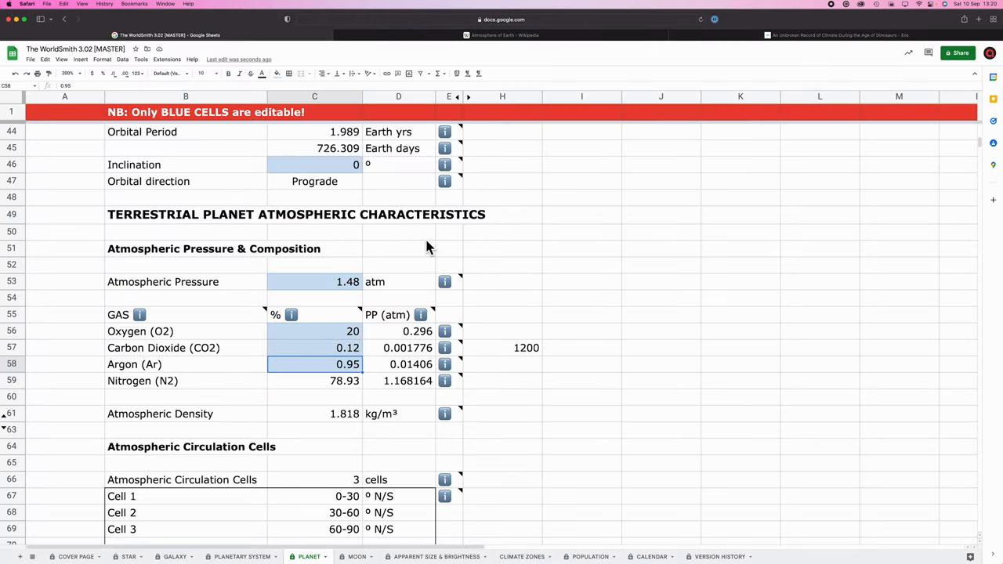
# Enter 1.2 as the greenhouse effect in C21, yielding a 1 °C surface temperature.
pyautogui.scroll(3)
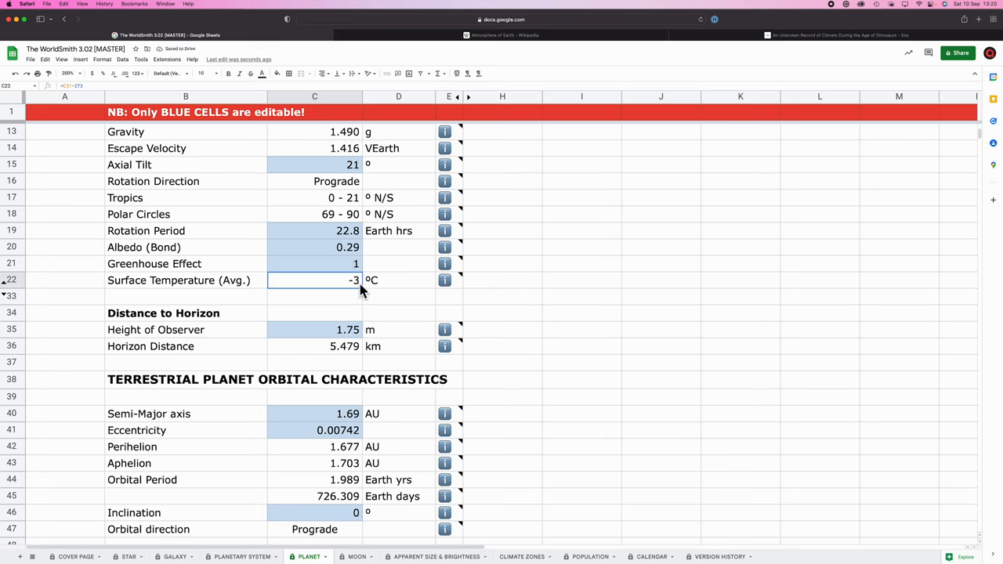
pyautogui.click(314, 263)
pyautogui.write('.2')
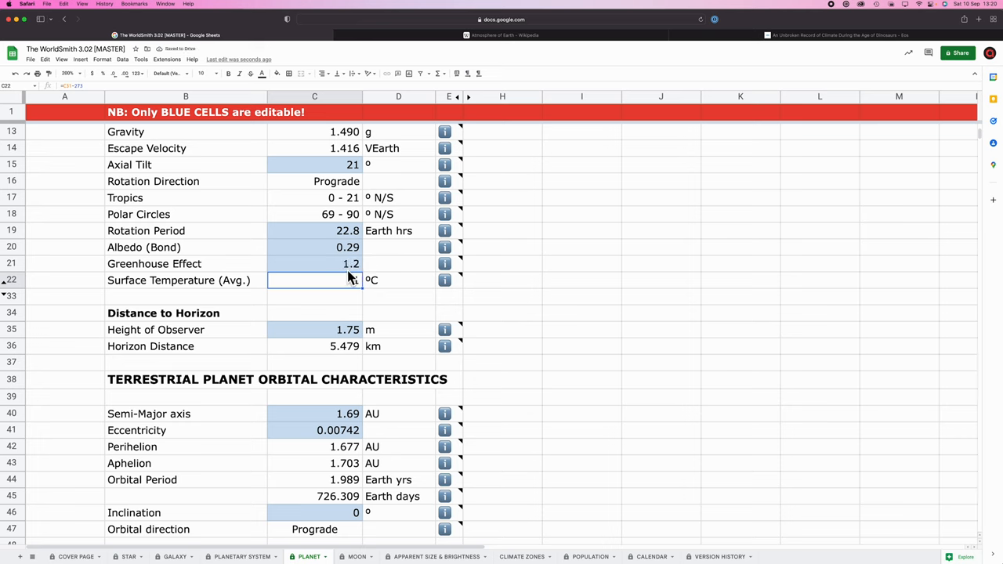
pyautogui.write('1')
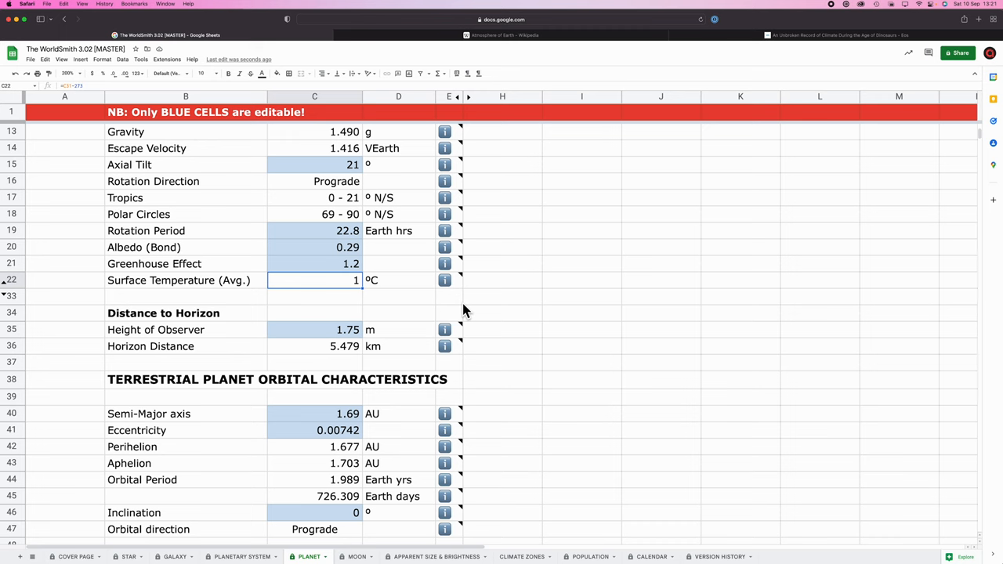
pyautogui.moveTo(392, 344)
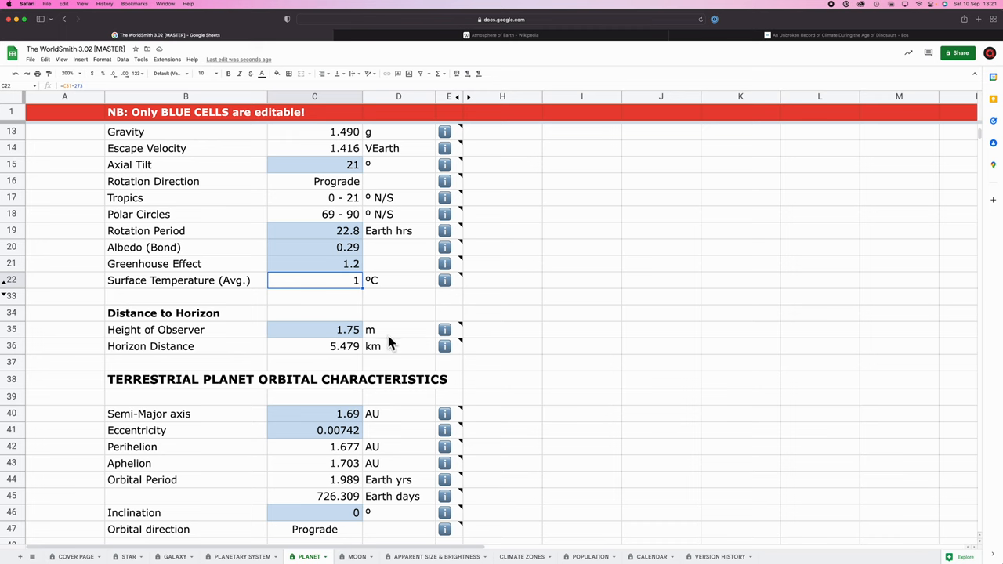
# Try semi-major axis values 1.65, 1.6, 1.55 and 1.54 AU in C40, checking temperature.
pyautogui.scroll(-3)
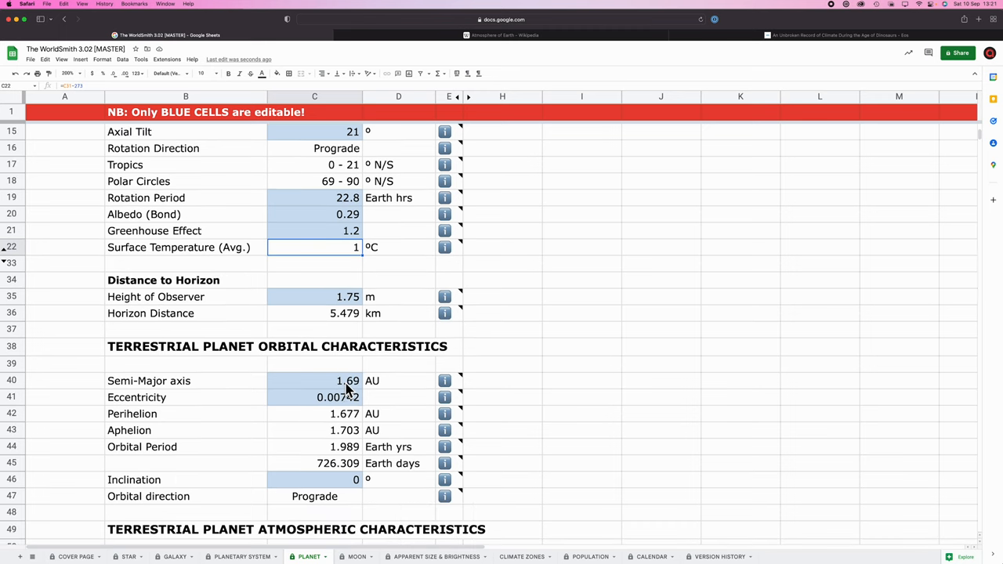
pyautogui.moveTo(352, 258)
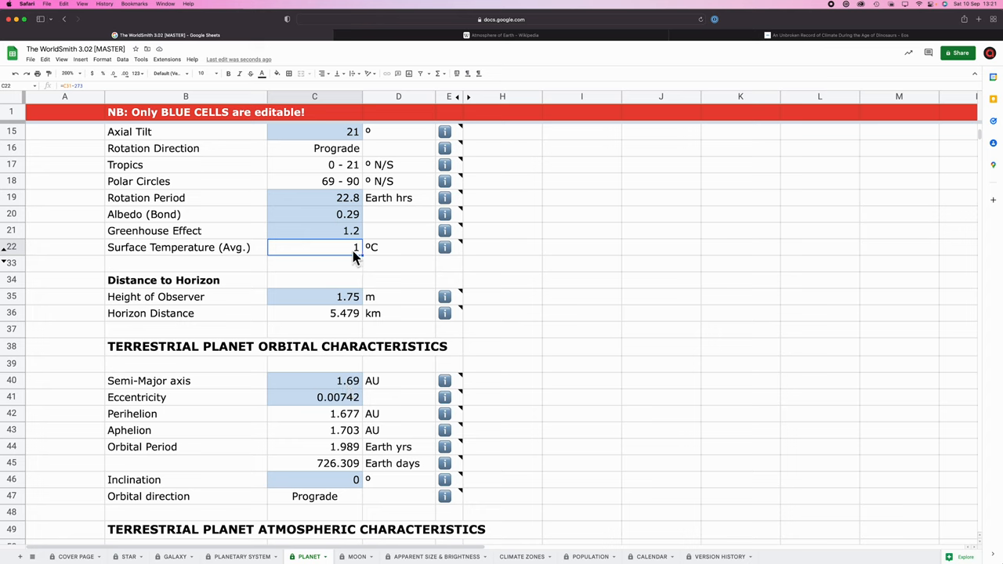
pyautogui.click(337, 397)
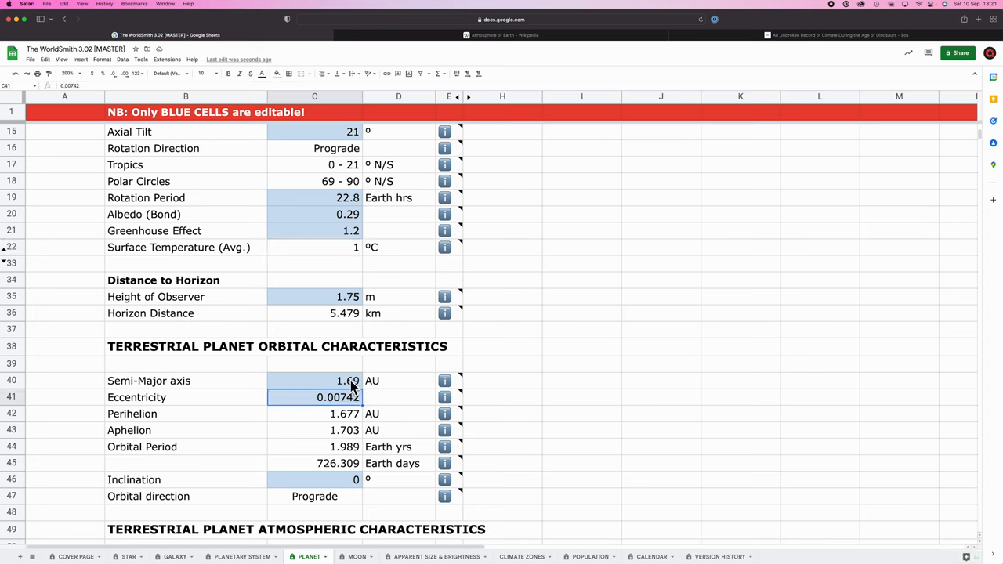
pyautogui.click(314, 381)
pyautogui.write('1.65')
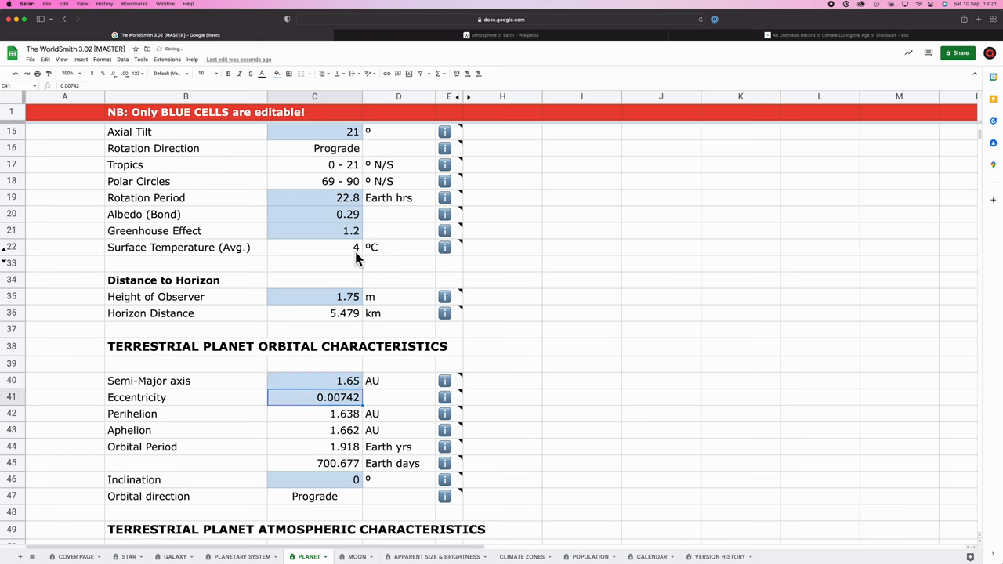
pyautogui.click(314, 381)
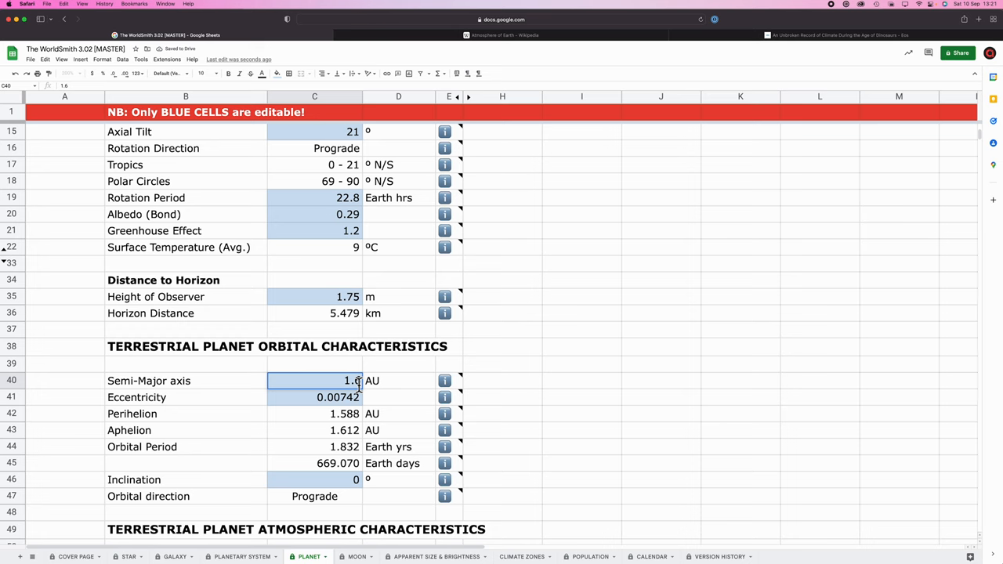
pyautogui.write('1.59')
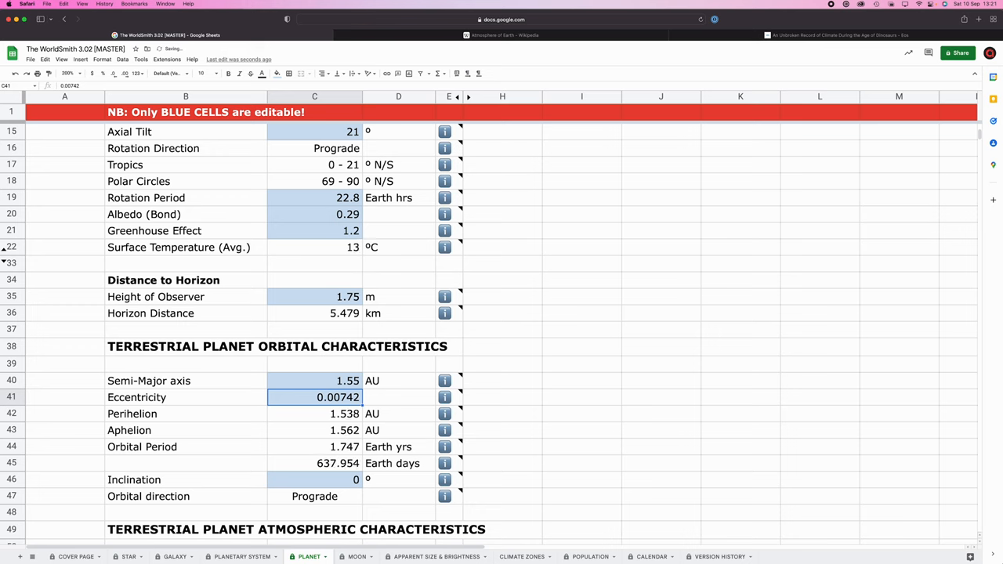
pyautogui.click(314, 380)
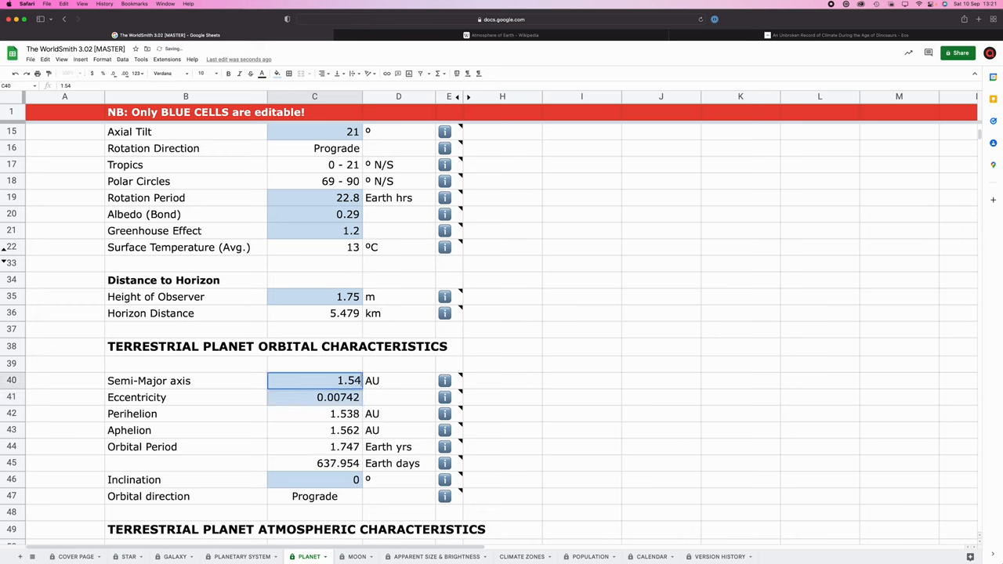
pyautogui.click(314, 397)
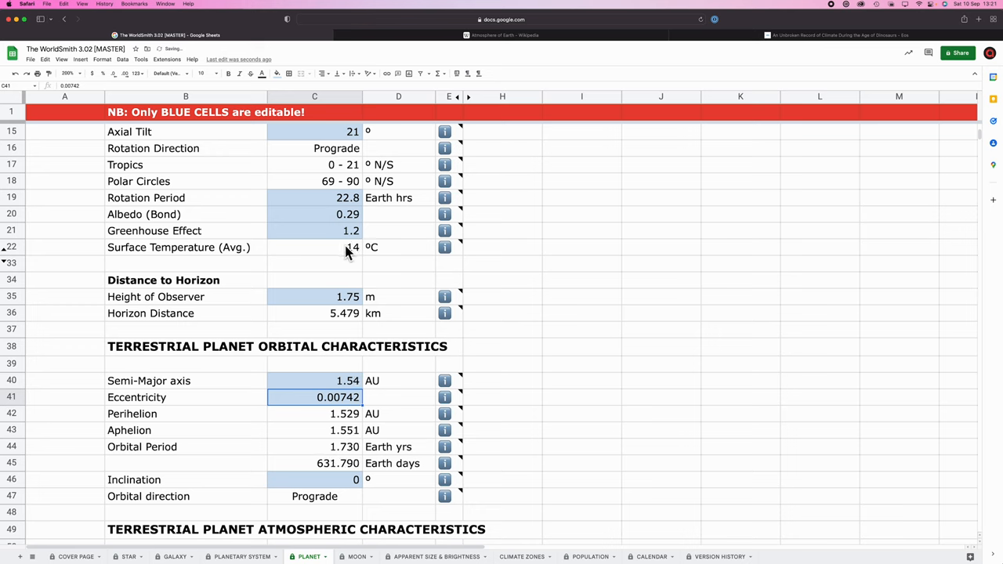
pyautogui.click(314, 247)
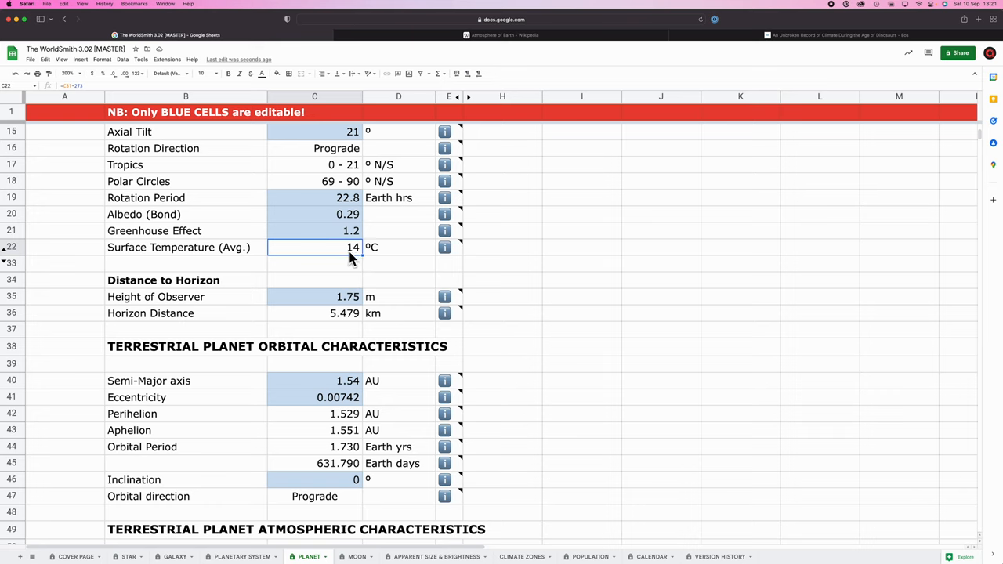
pyautogui.moveTo(549, 167)
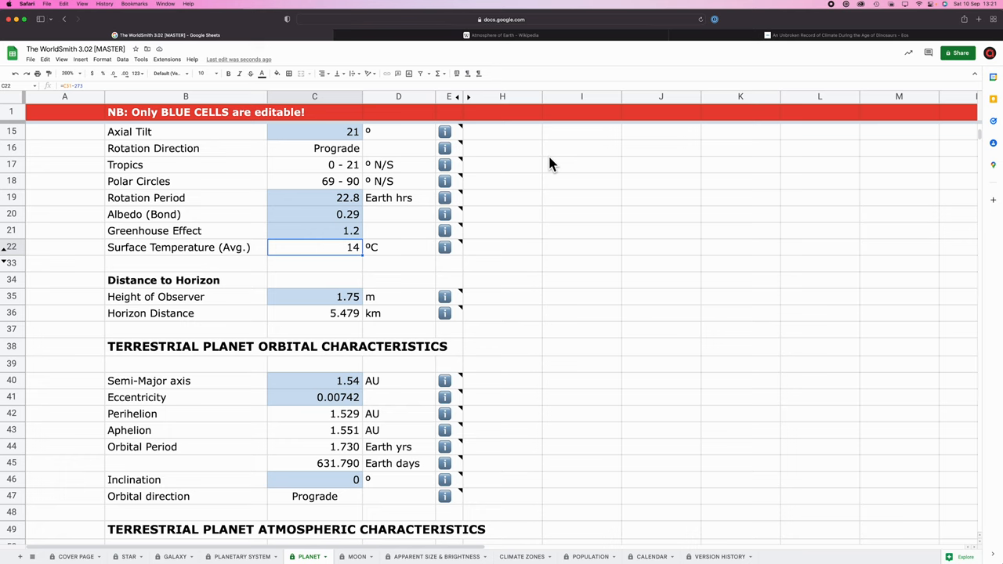
pyautogui.moveTo(357, 391)
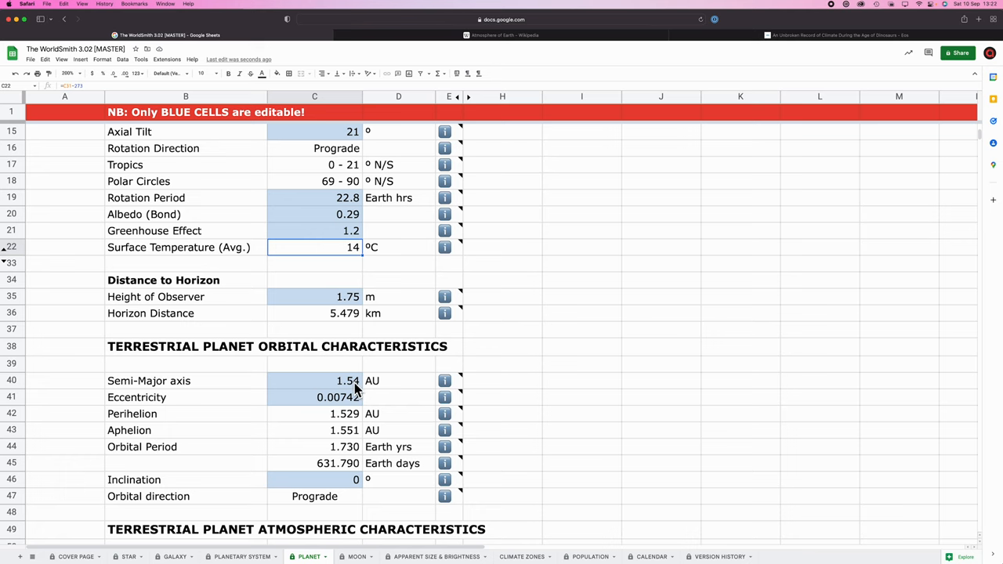
# On the PLANETARY SYSTEM sheet, enter 1.54 in F17 beside Orbit 2.
pyautogui.click(241, 557)
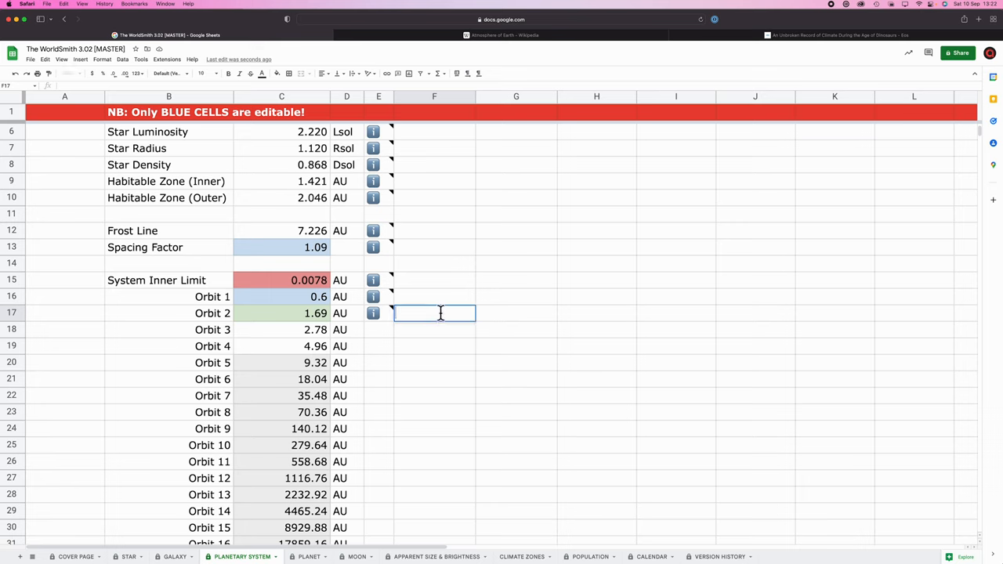
pyautogui.write('1.54')
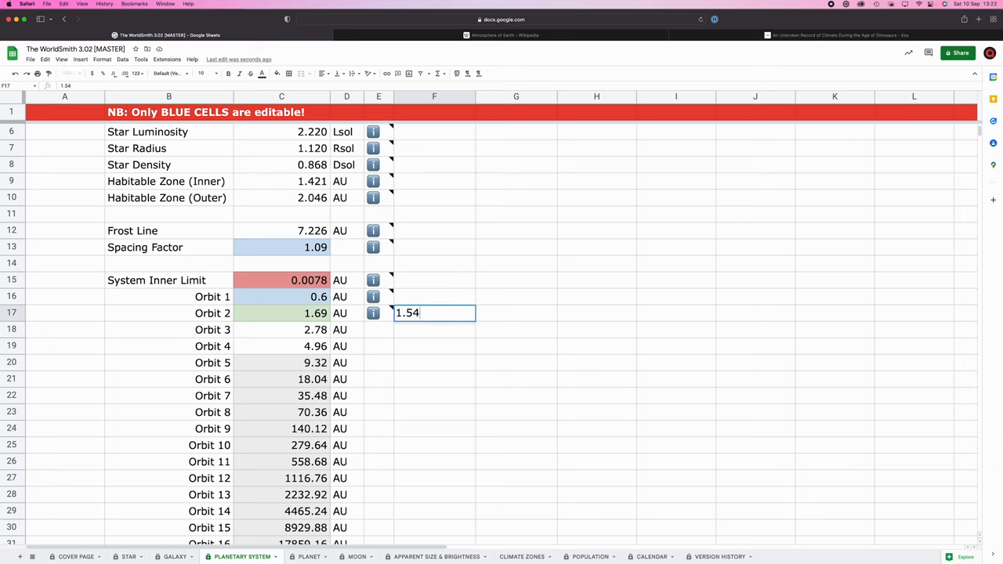
pyautogui.press('Return')
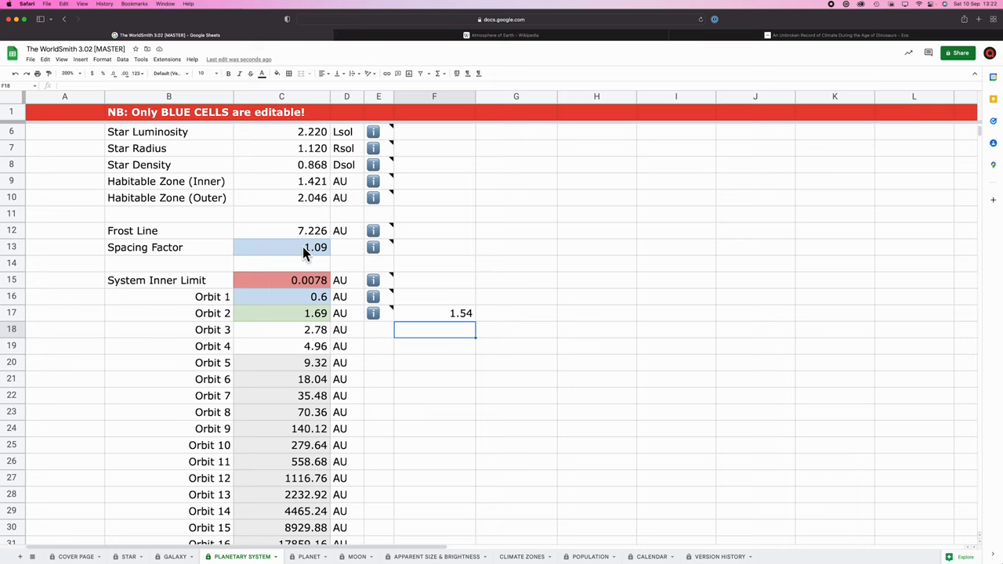
pyautogui.moveTo(306, 305)
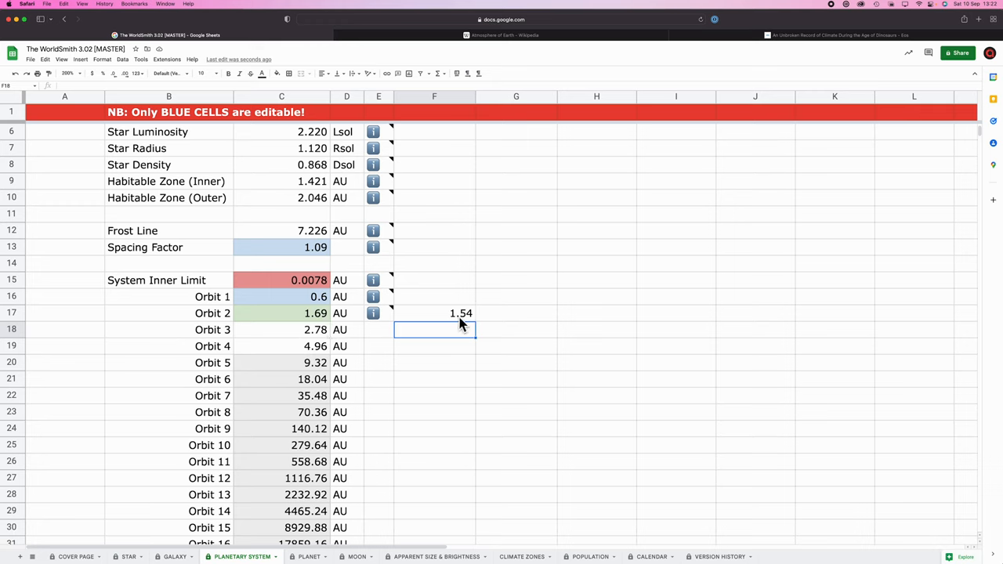
pyautogui.moveTo(325, 312)
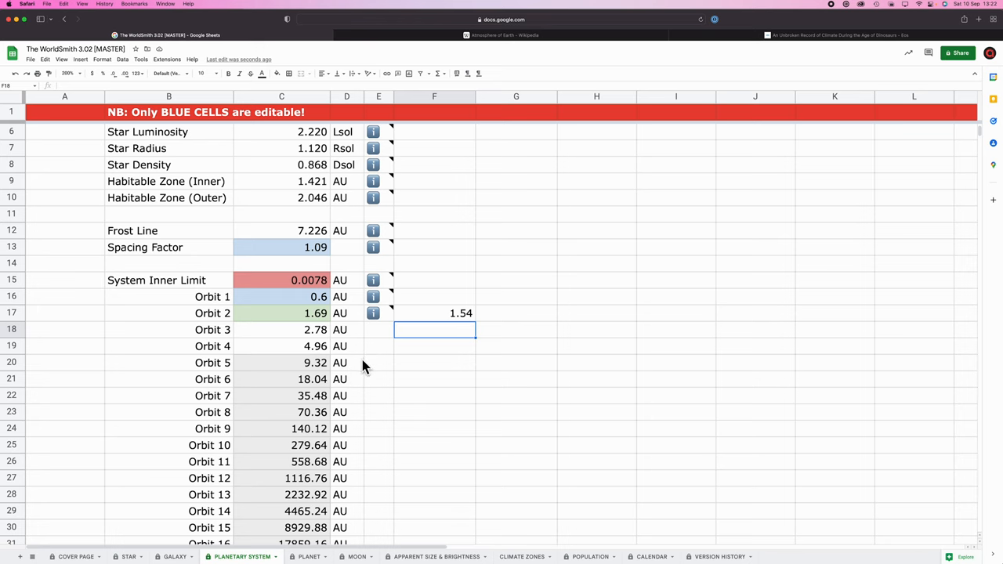
pyautogui.click(437, 556)
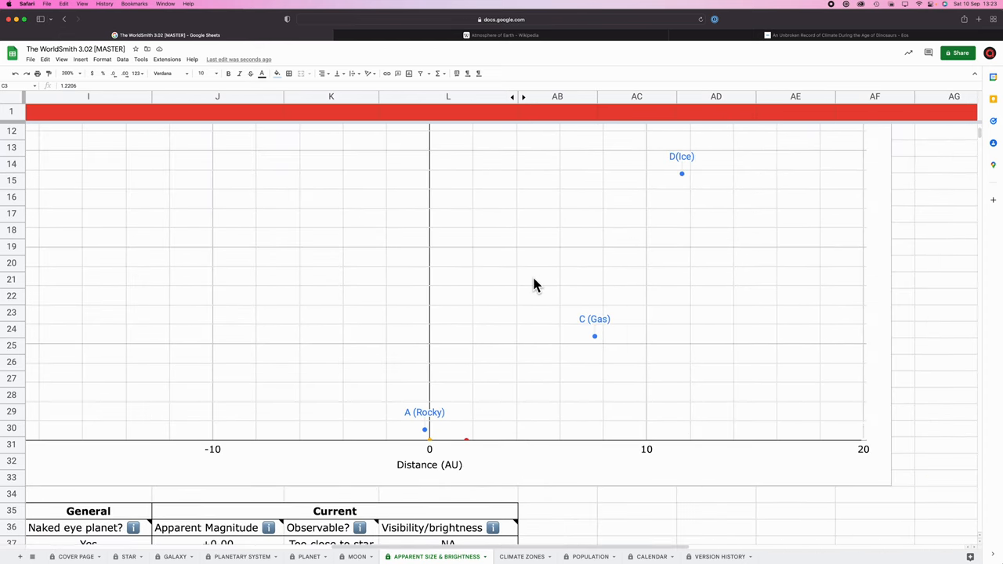
pyautogui.moveTo(591, 363)
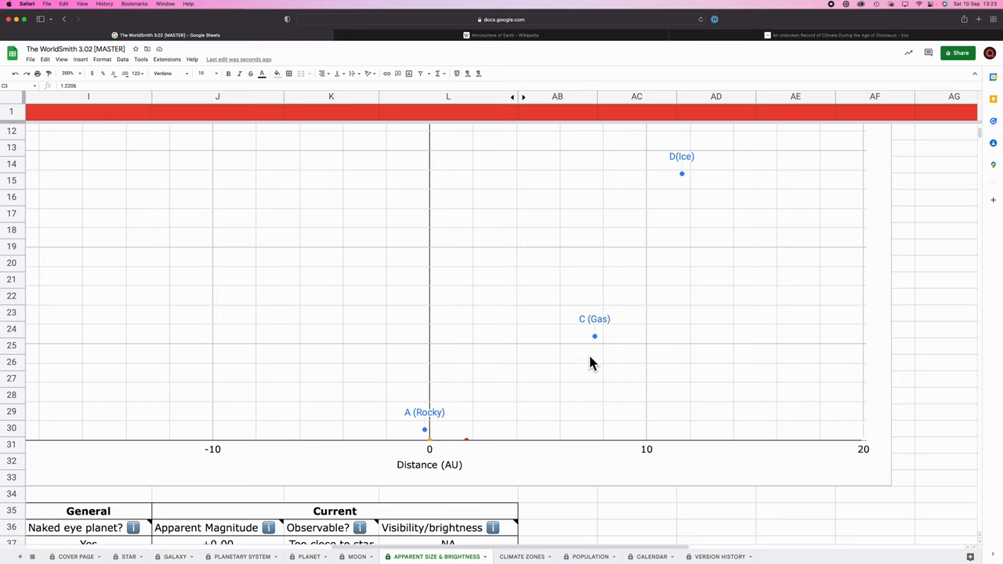
pyautogui.moveTo(589, 360)
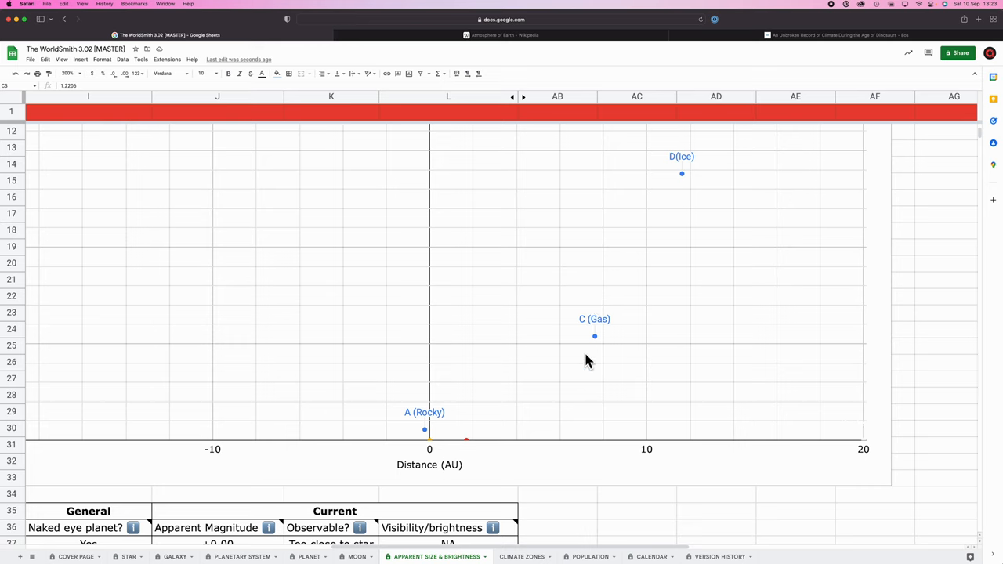
pyautogui.moveTo(688, 180)
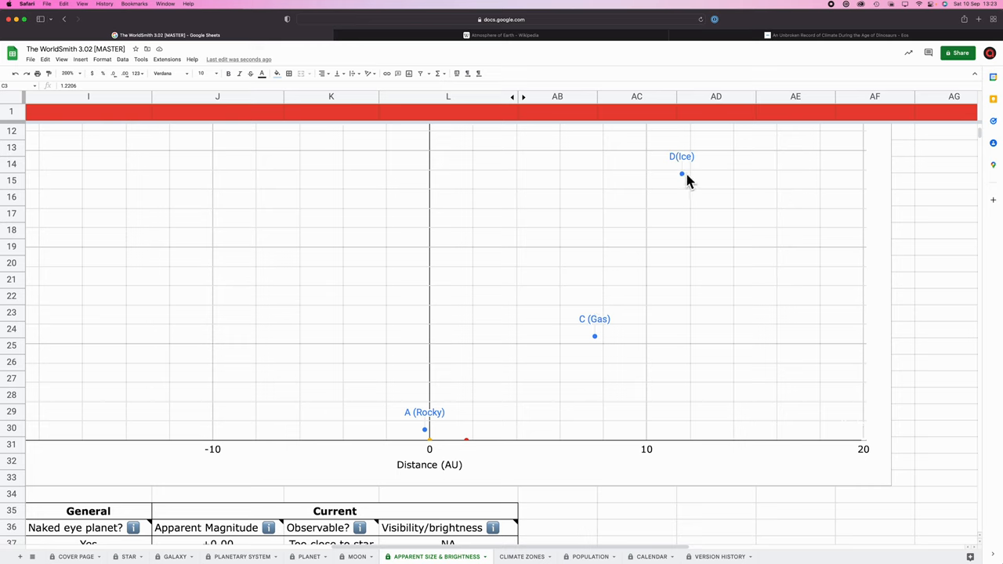
pyautogui.moveTo(429, 438)
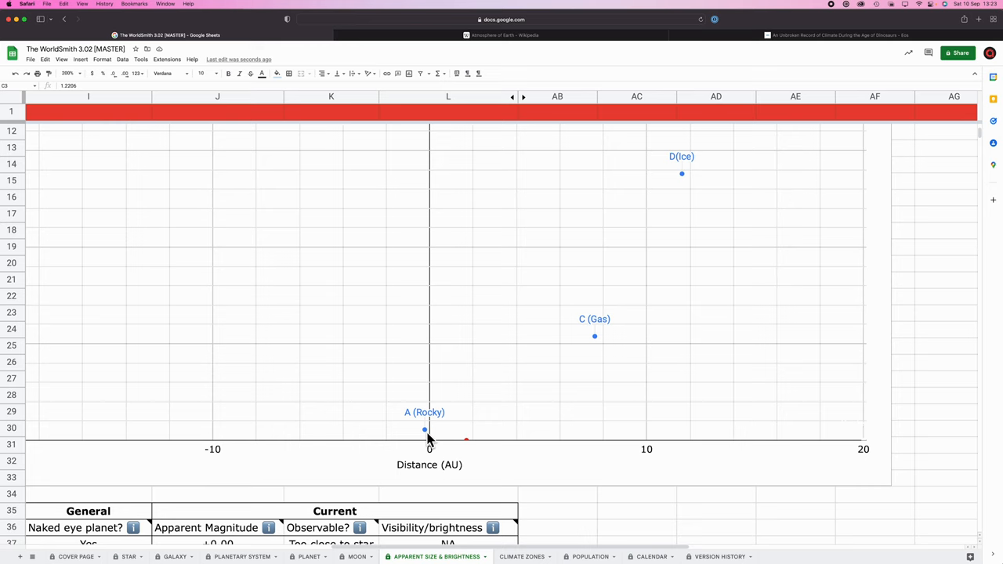
pyautogui.moveTo(406, 458)
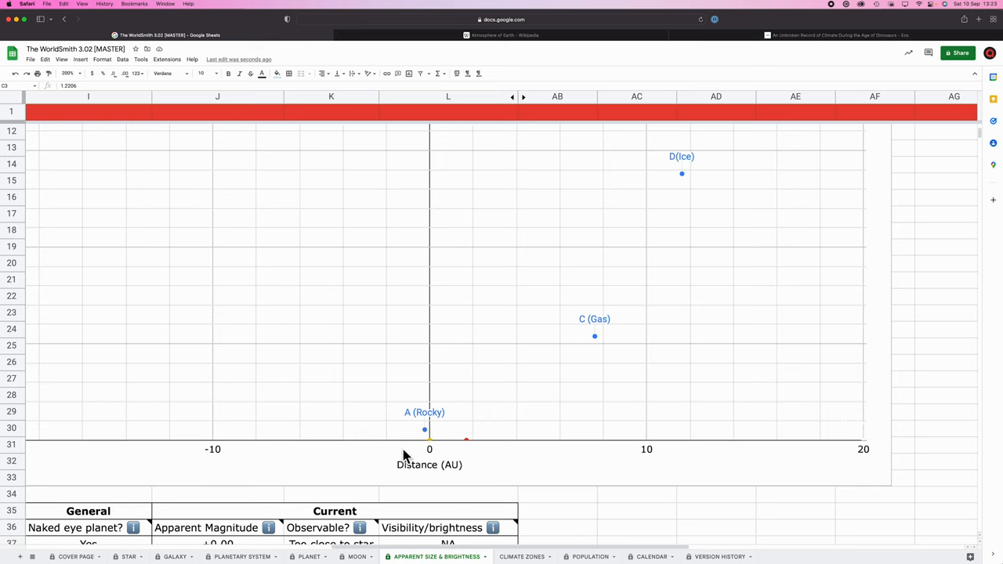
pyautogui.moveTo(683, 197)
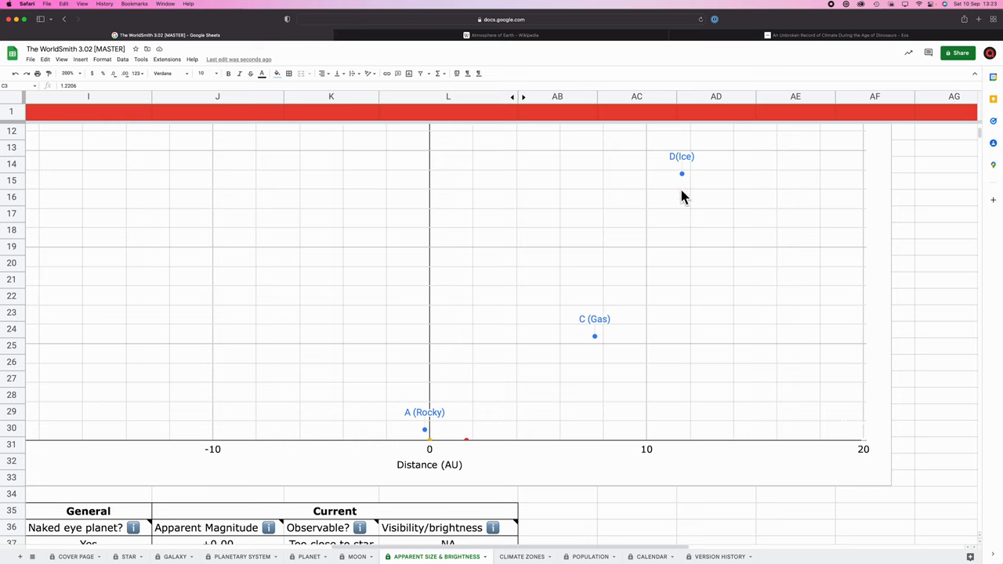
pyautogui.moveTo(621, 353)
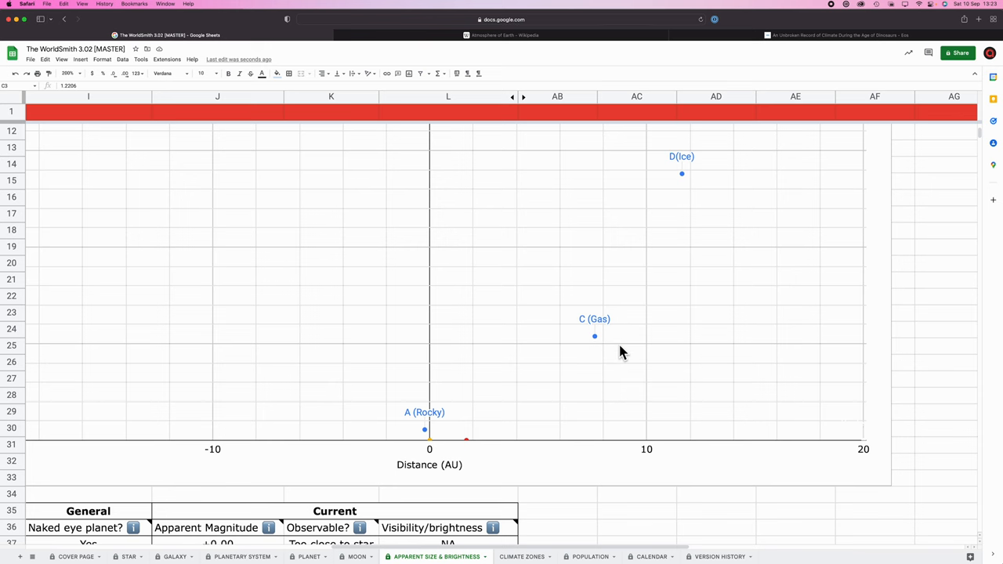
# Set Spacing Factor C13 to 1.04 and check that Orbit 6 reads 17.14 AU.
pyautogui.click(242, 556)
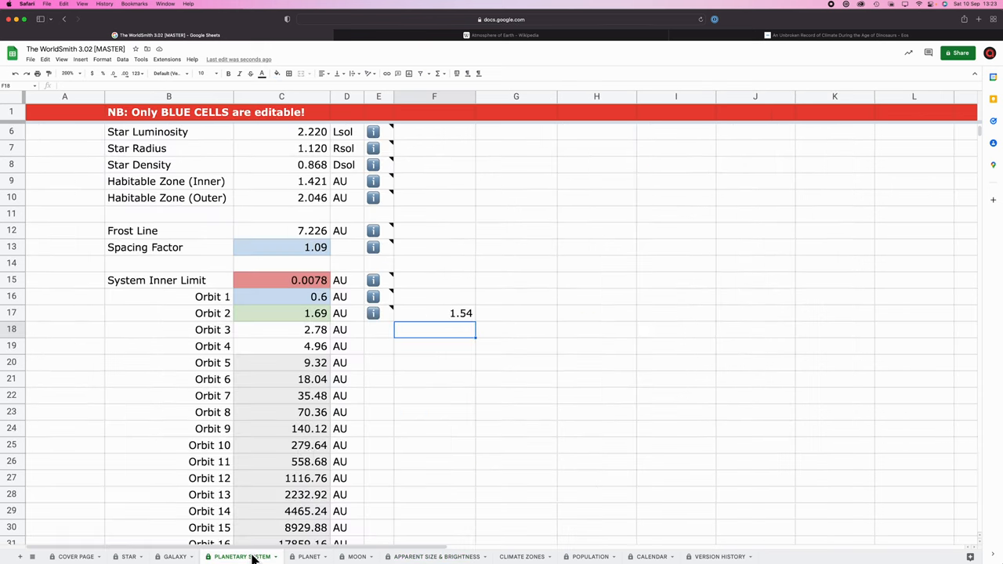
pyautogui.moveTo(327, 300)
pyautogui.write('2.')
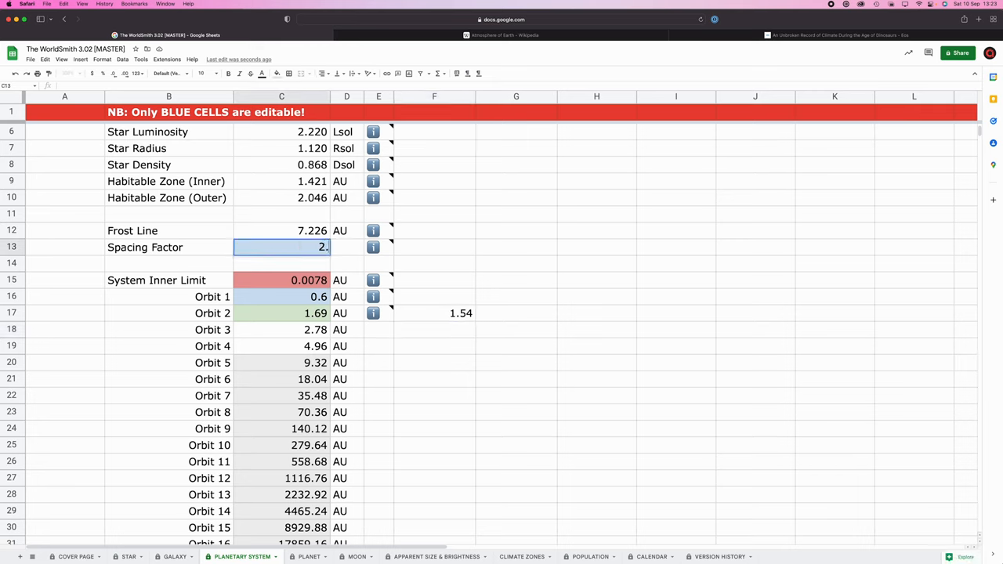
pyautogui.write('1')
pyautogui.click(281, 297)
pyautogui.write('0.5')
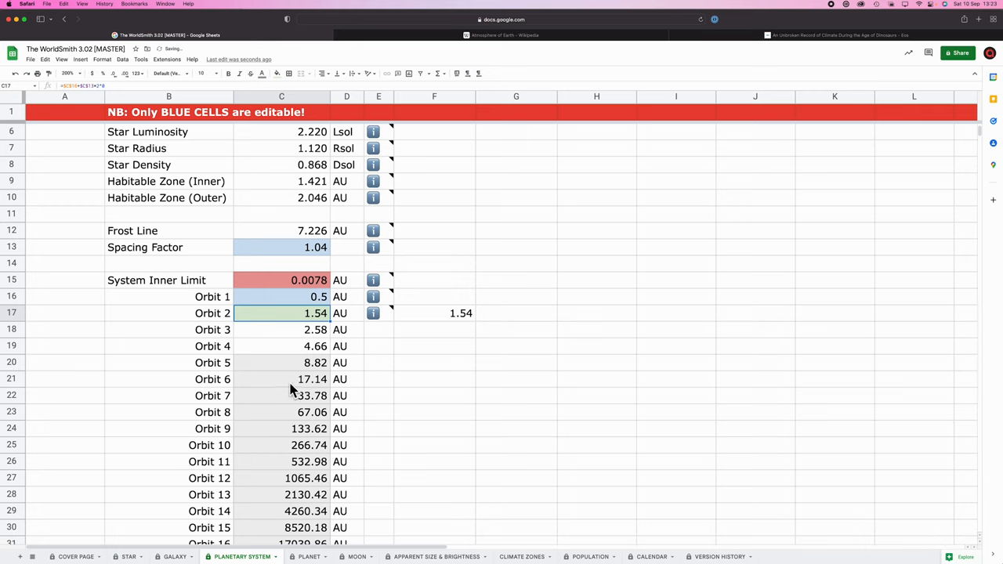
pyautogui.click(281, 379)
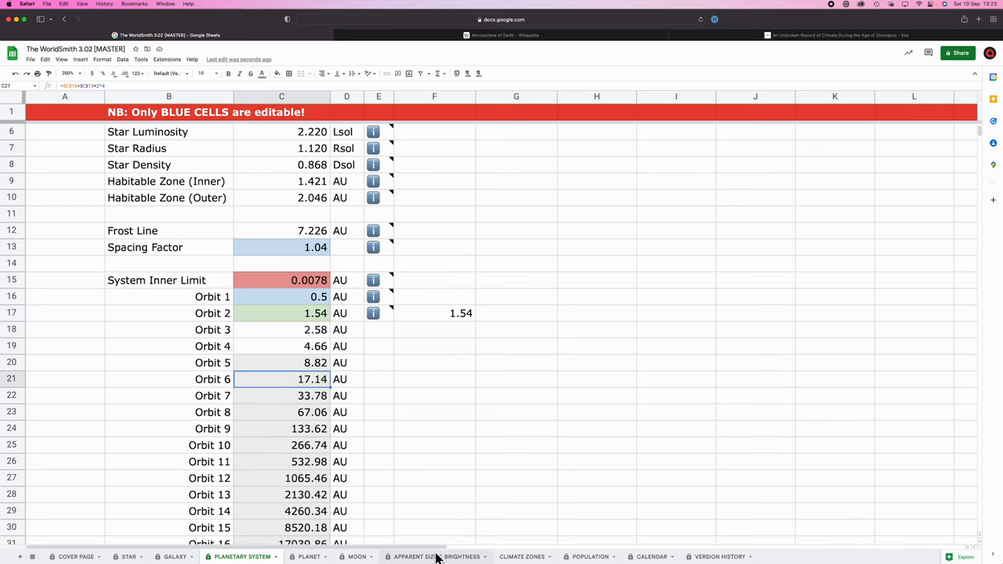
# Compare Orbit 6 against D(Ice)'s 17.140 semi-major axis in Apparent Size & Brightness.
pyautogui.click(436, 556)
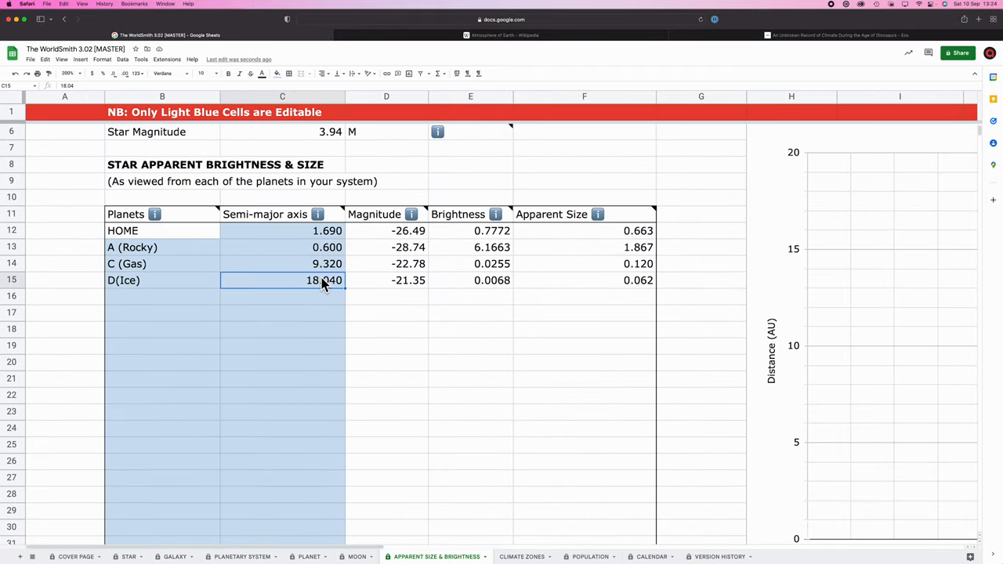
pyautogui.click(242, 556)
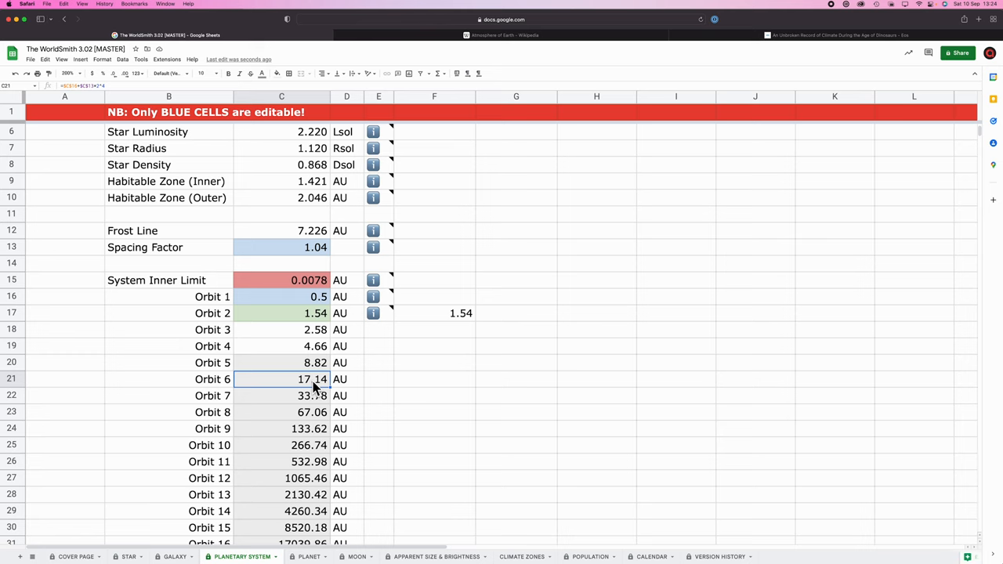
pyautogui.moveTo(323, 399)
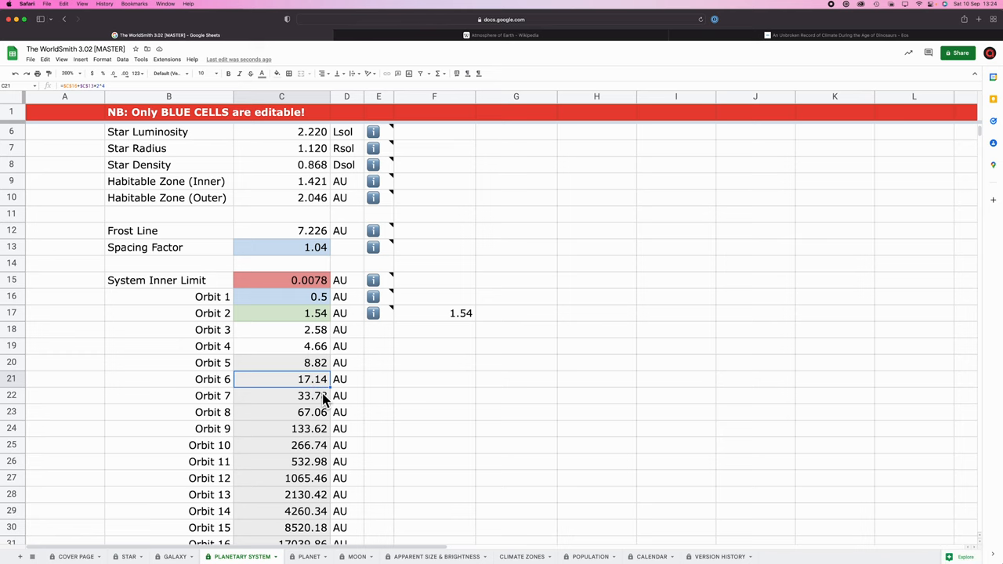
pyautogui.click(435, 556)
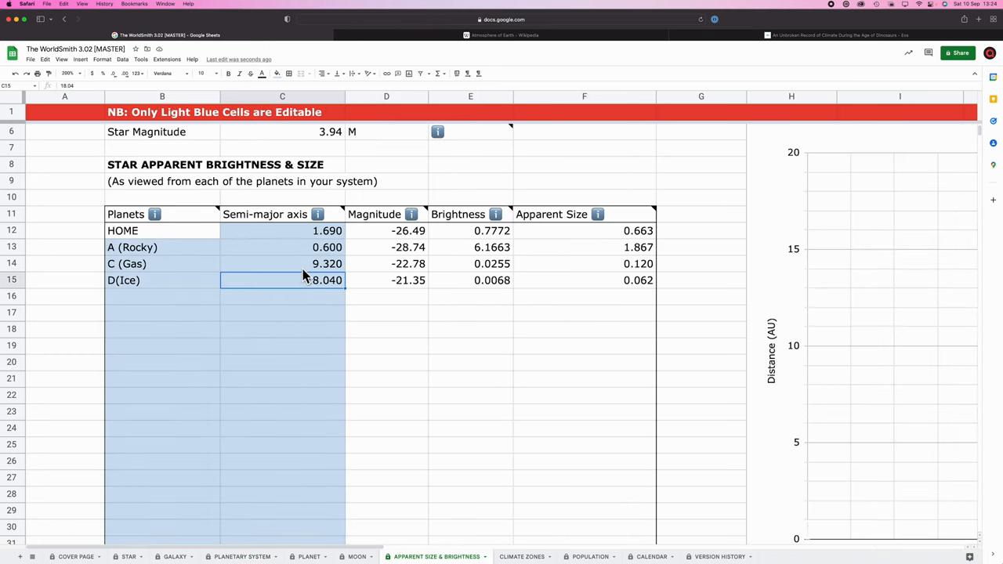
pyautogui.click(241, 556)
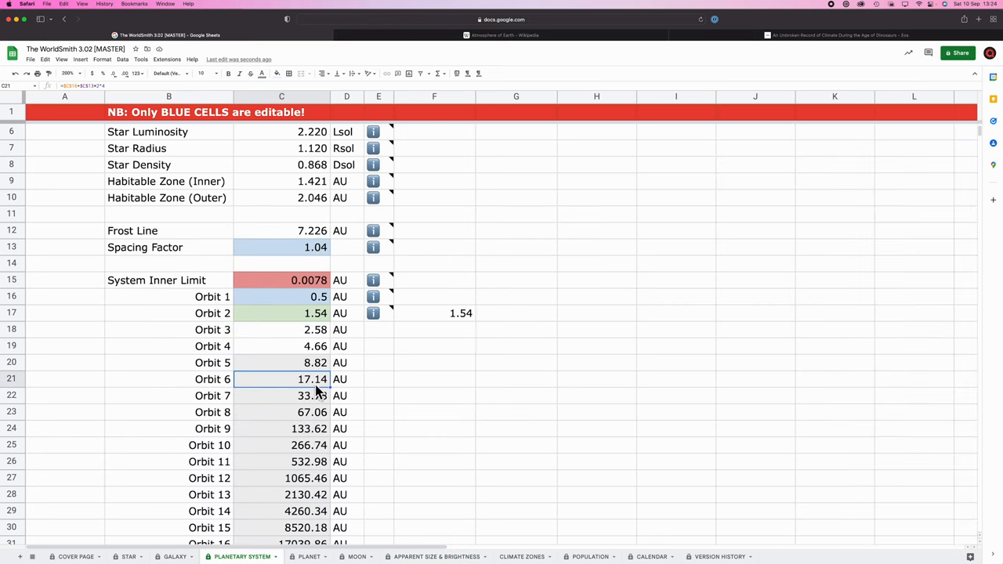
pyautogui.click(435, 556)
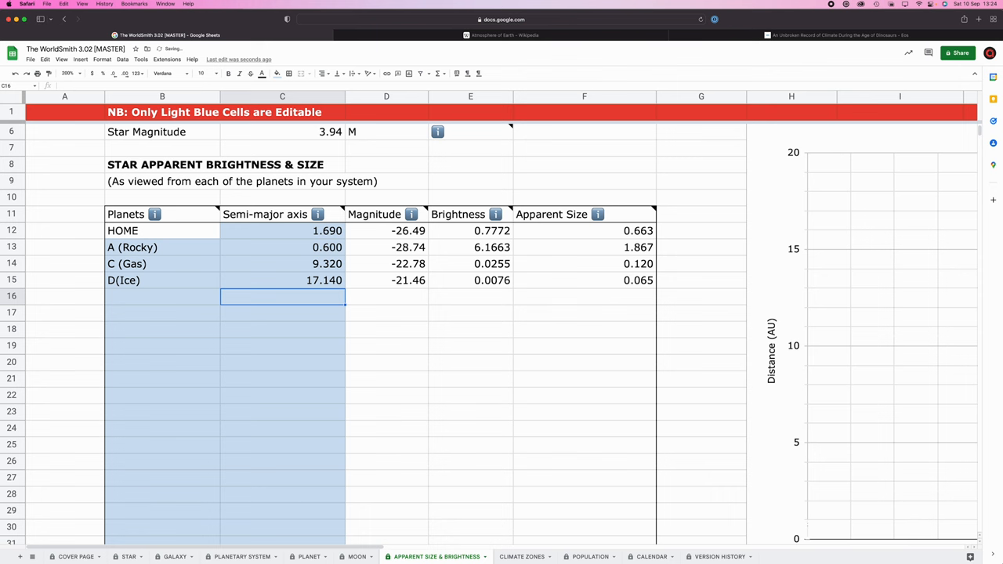
pyautogui.hscroll(3)
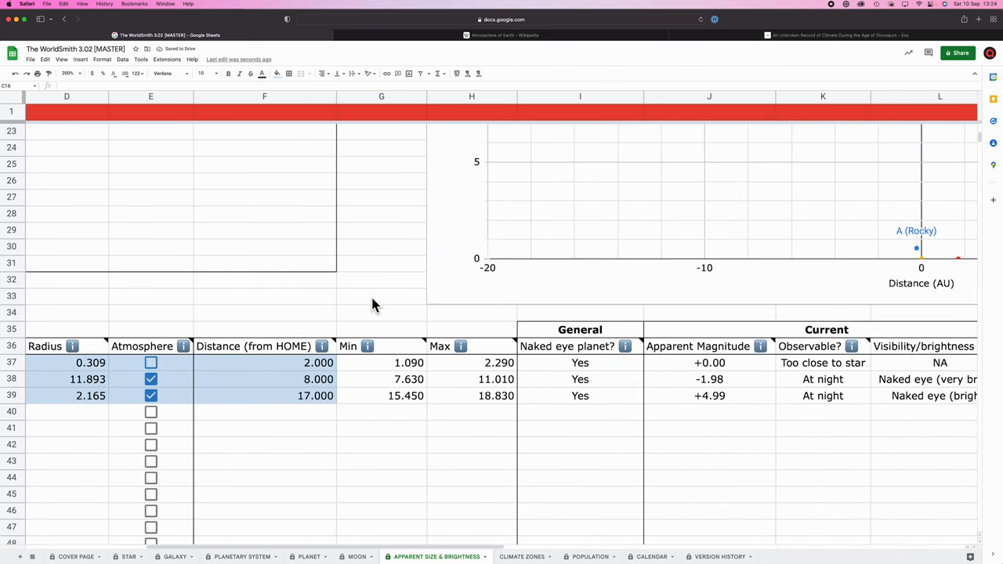
pyautogui.hscroll(3)
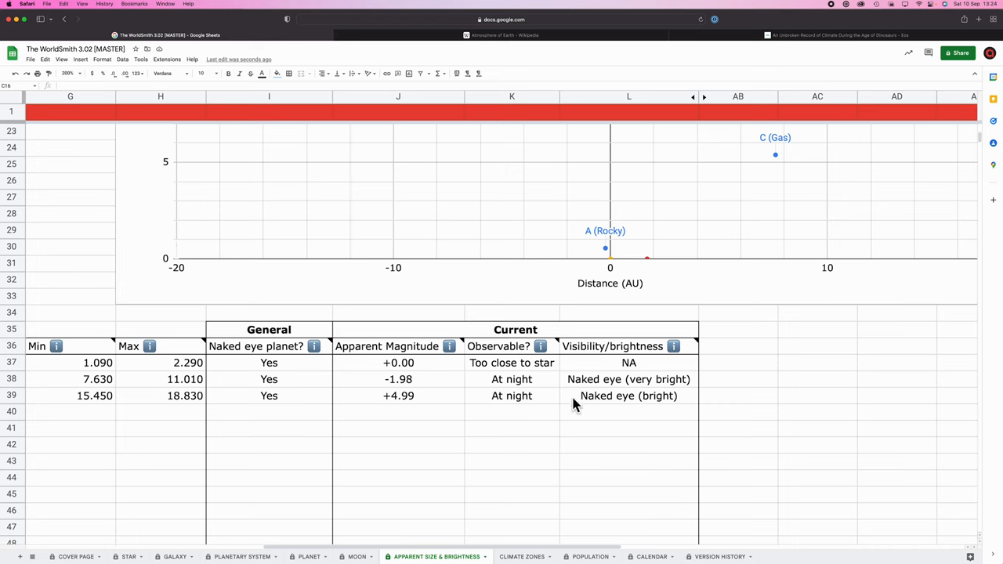
pyautogui.moveTo(645, 405)
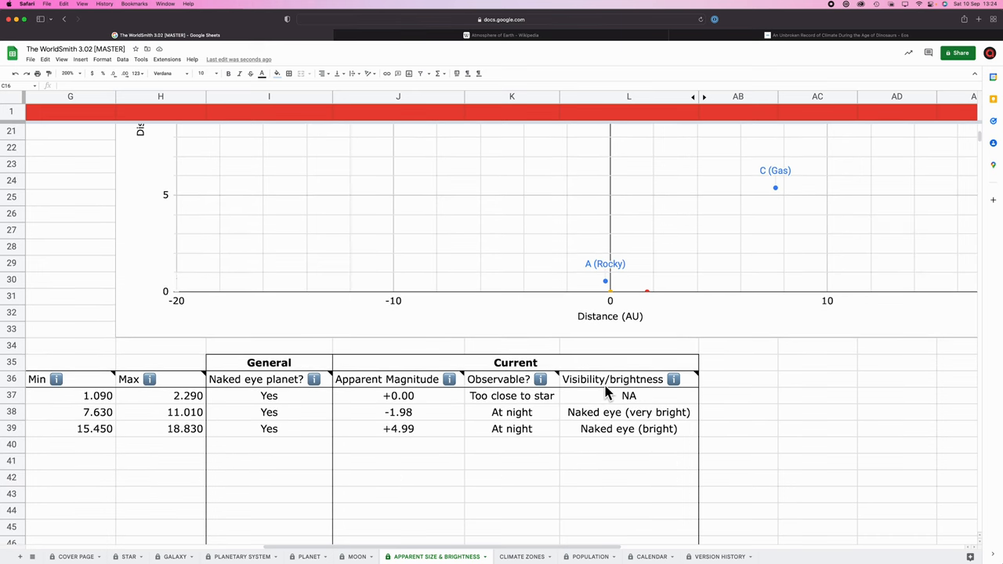
# Undo the Spacing Factor back to 1.09 and inspect cells F17 and F19.
pyautogui.click(241, 556)
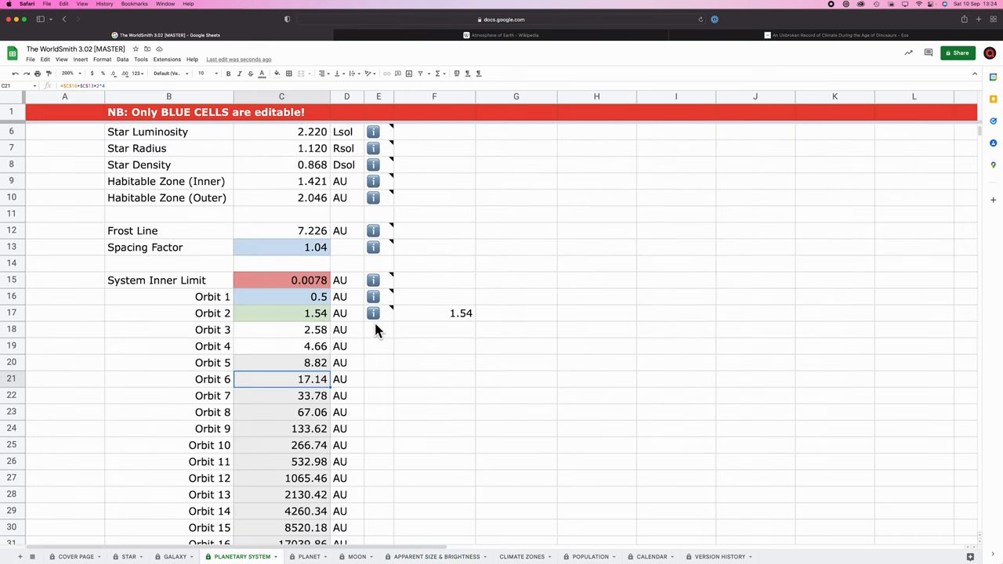
pyautogui.moveTo(309, 262)
pyautogui.write('0.6')
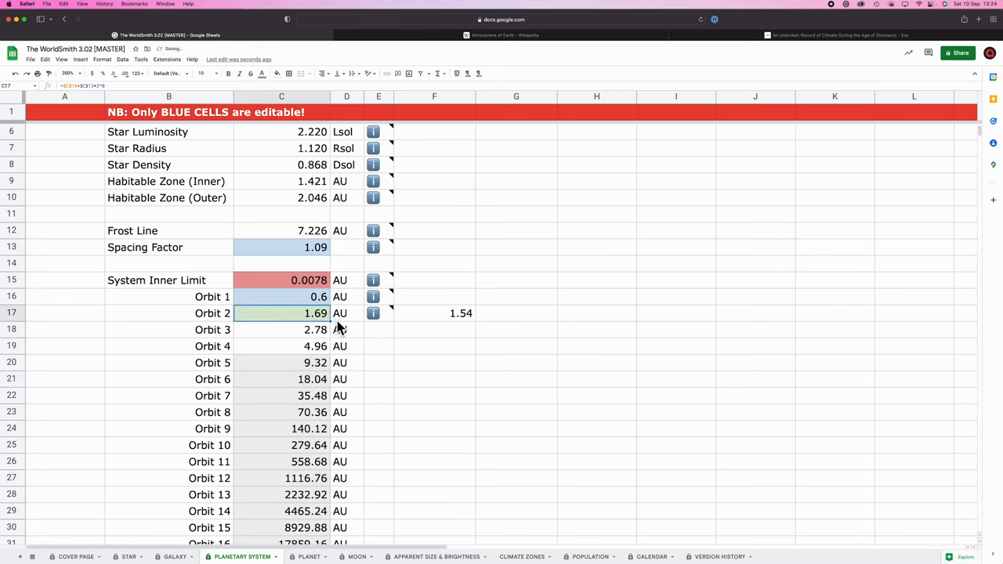
pyautogui.moveTo(447, 323)
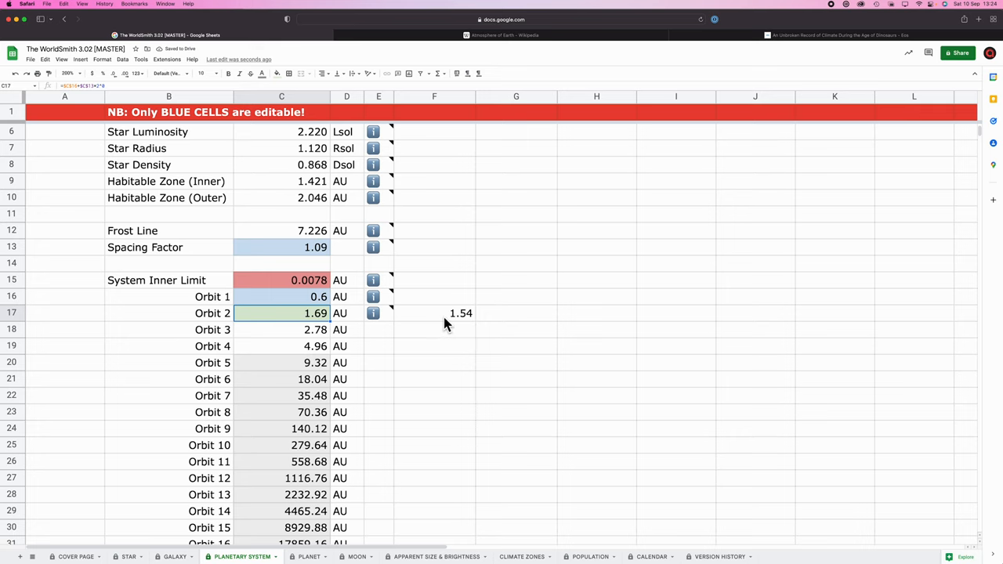
pyautogui.click(434, 313)
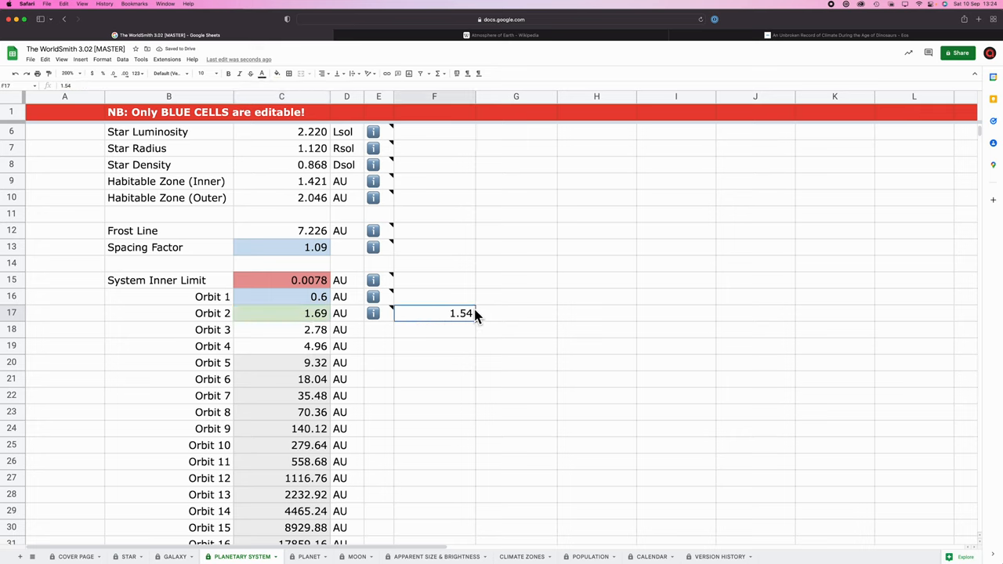
pyautogui.moveTo(321, 366)
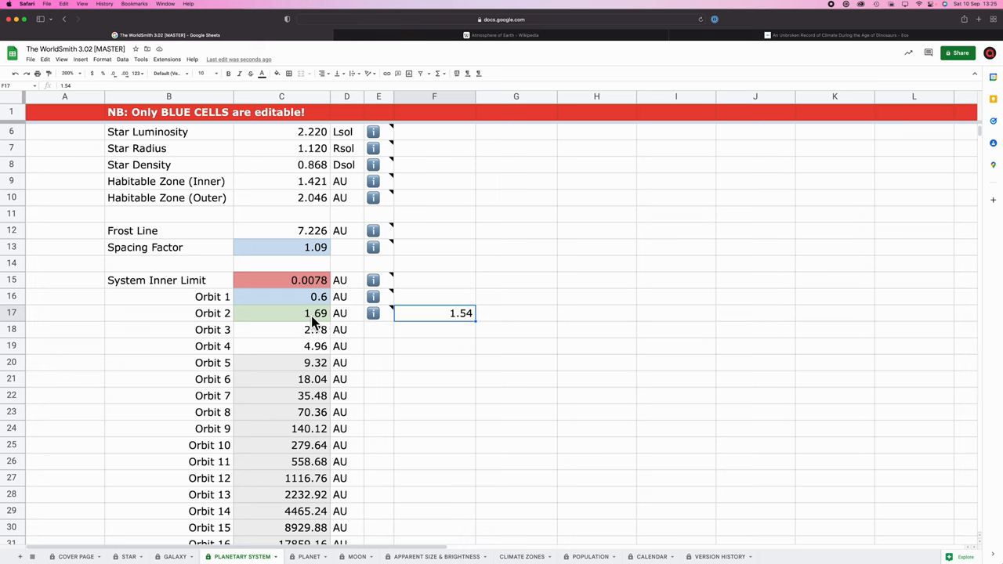
pyautogui.moveTo(372, 310)
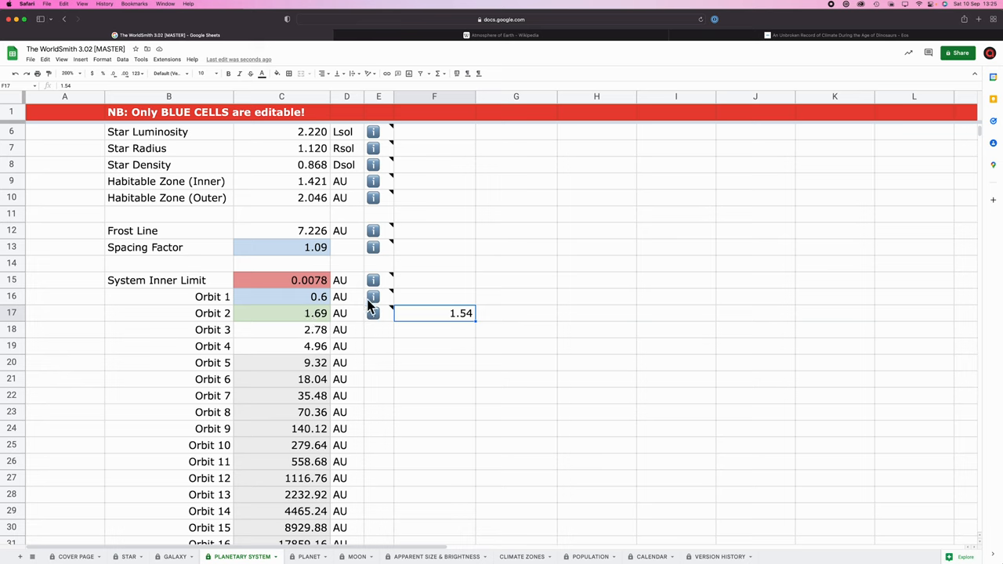
pyautogui.click(434, 346)
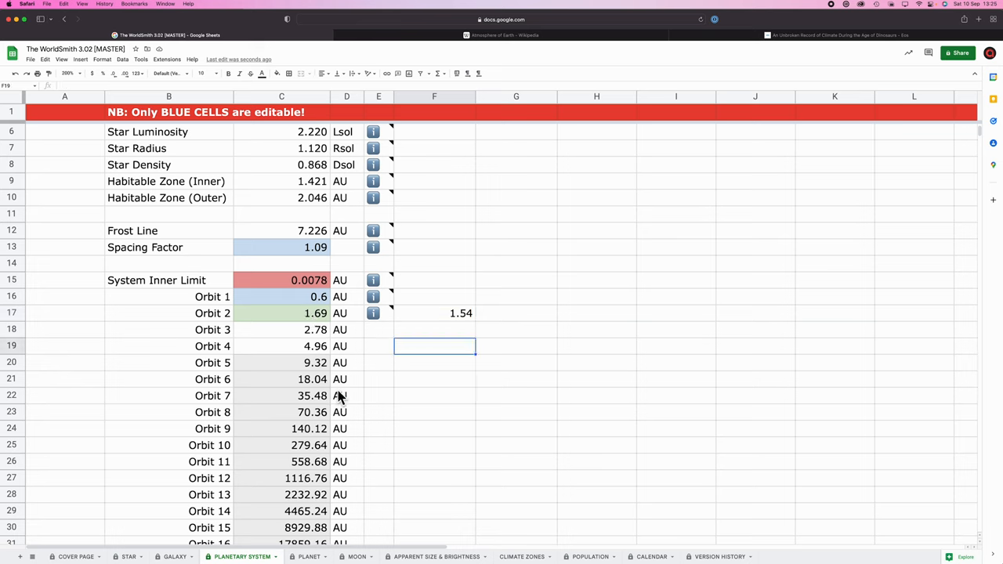
pyautogui.moveTo(438, 372)
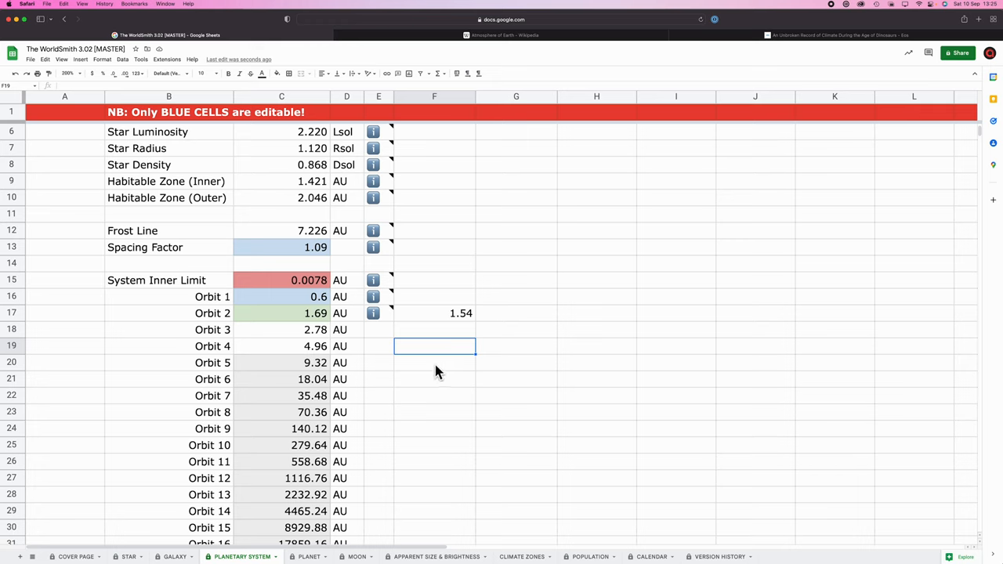
pyautogui.moveTo(304, 323)
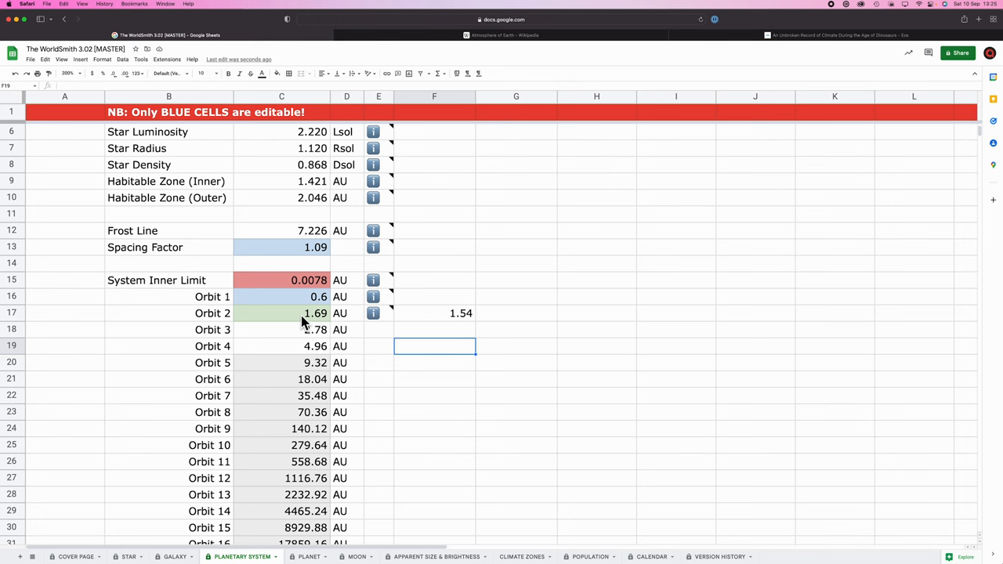
# Scroll the PLANET sheet up to Terrestrial Planet Physical Characteristics, past CO2 at 0.12%.
pyautogui.click(308, 556)
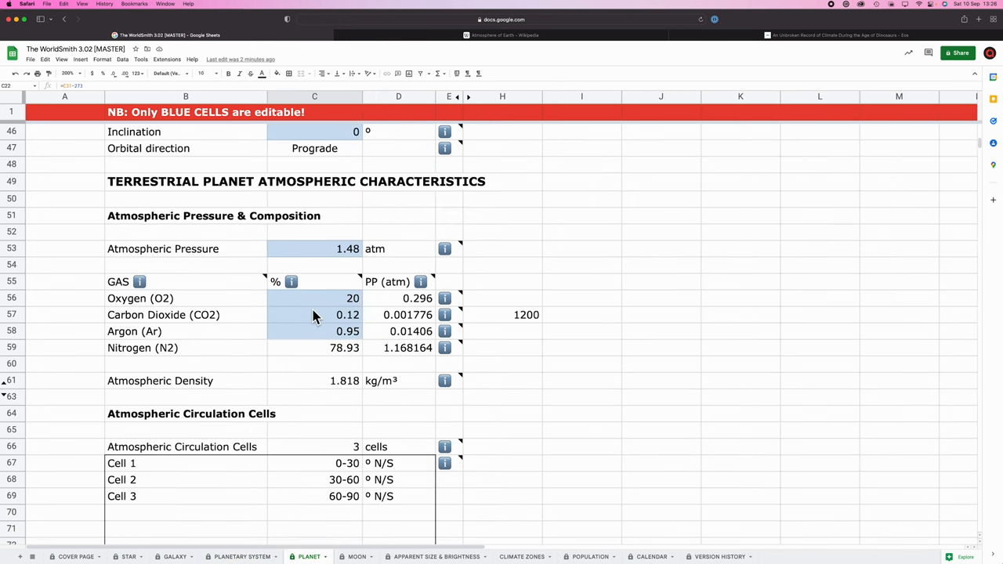
pyautogui.click(314, 314)
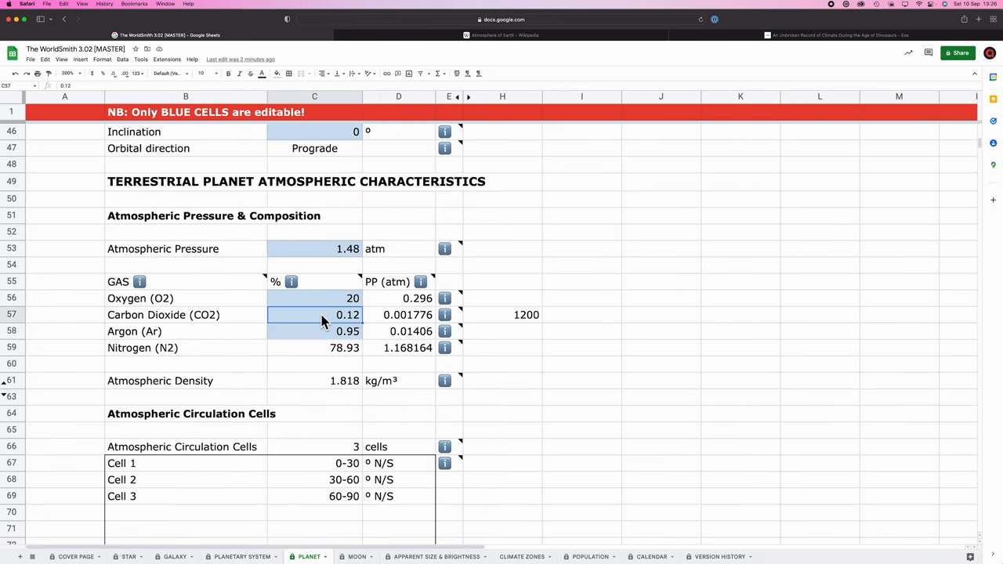
pyautogui.moveTo(440, 378)
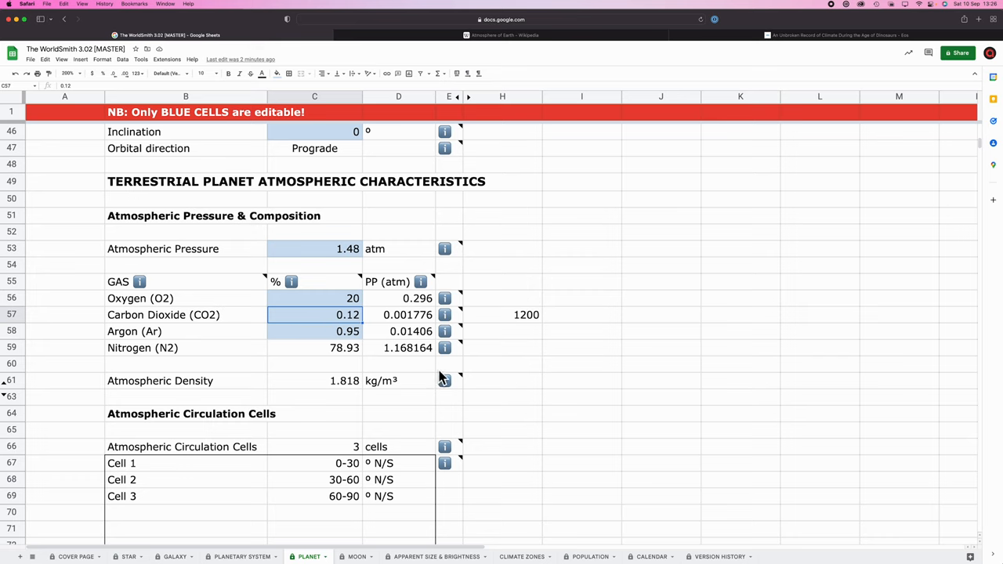
pyautogui.moveTo(414, 351)
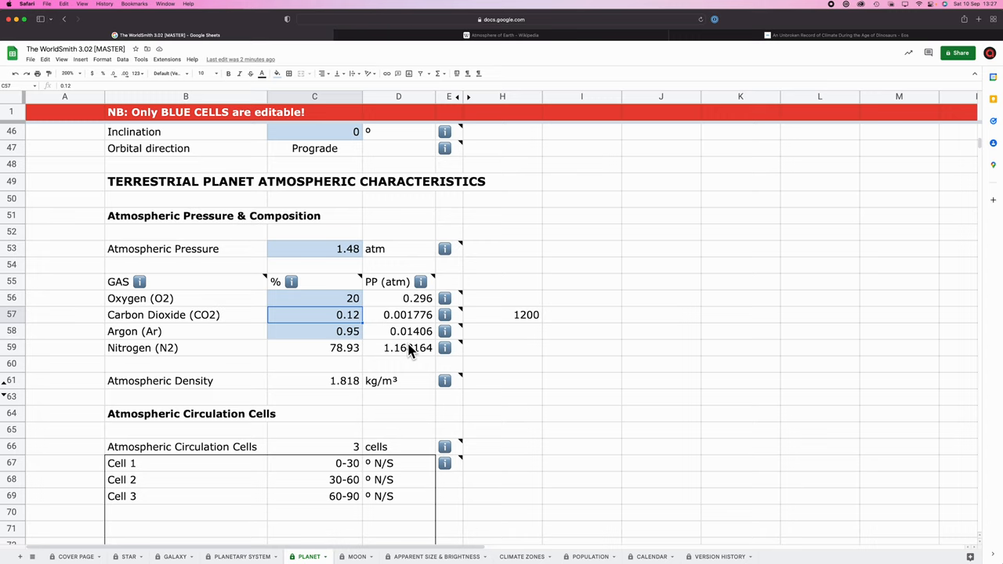
pyautogui.scroll(3)
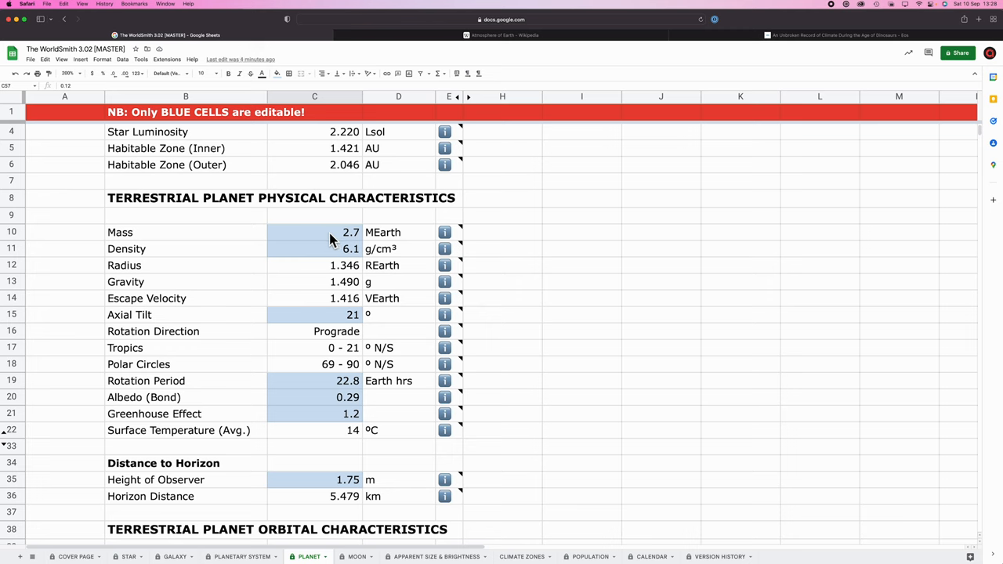
# Replace the planet mass in C10 with 1.862 Earth masses.
pyautogui.click(314, 232)
pyautogui.write('1.9')
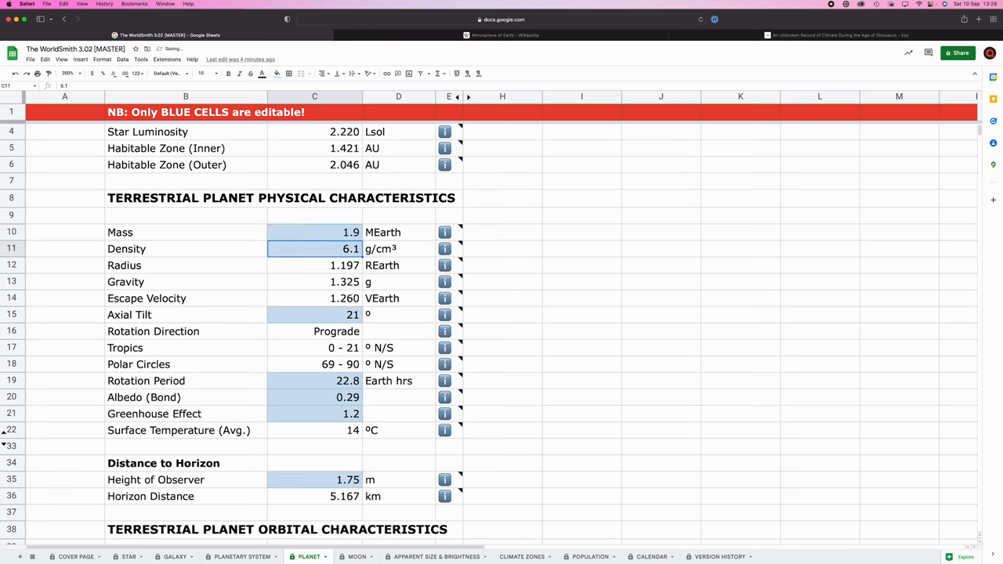
pyautogui.click(314, 232)
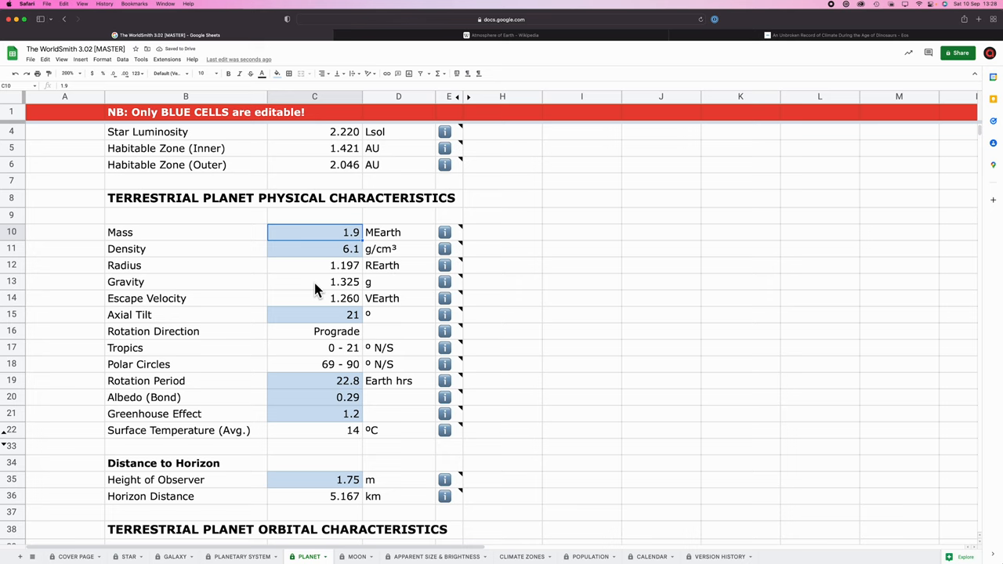
pyautogui.moveTo(579, 305)
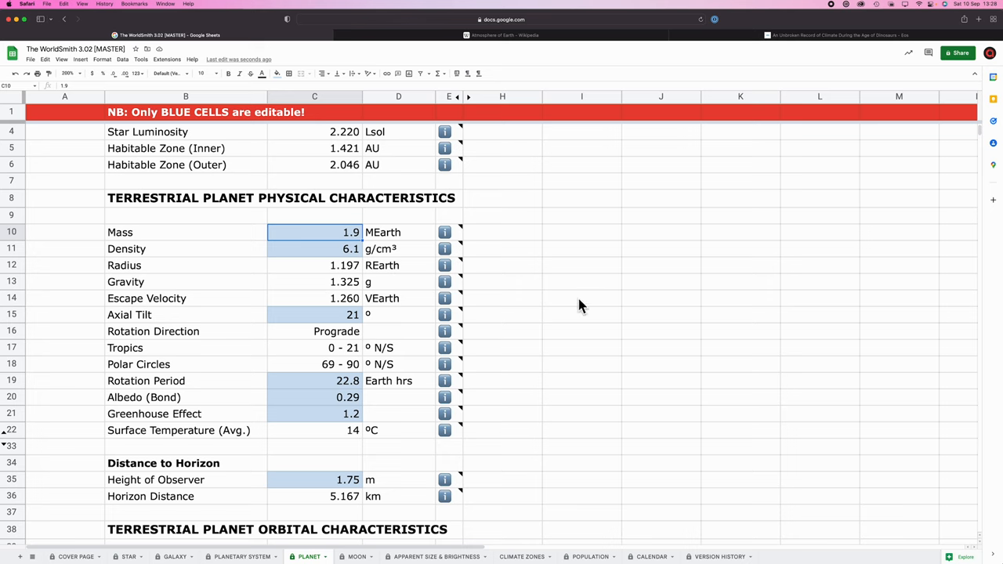
pyautogui.moveTo(352, 247)
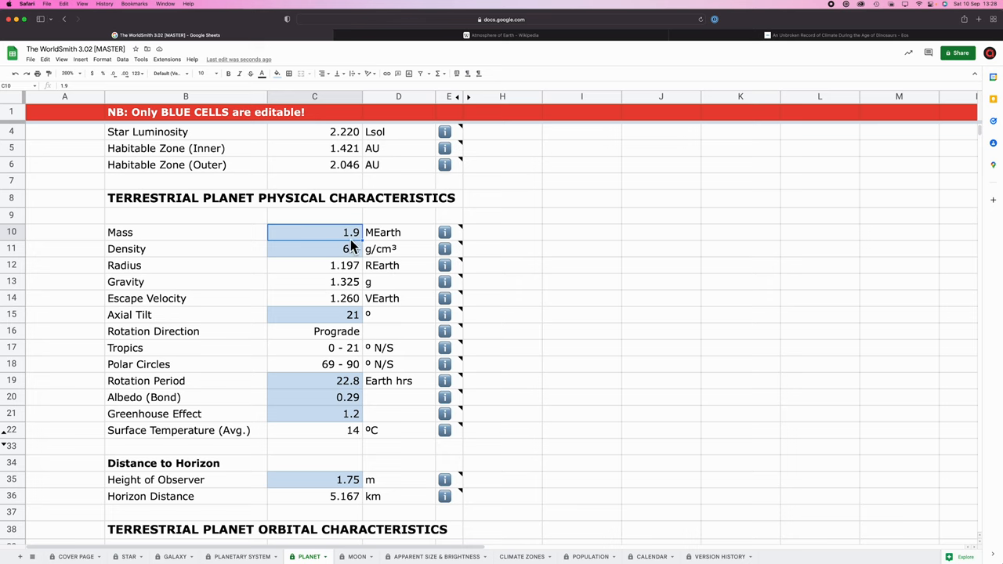
pyautogui.press('Delete')
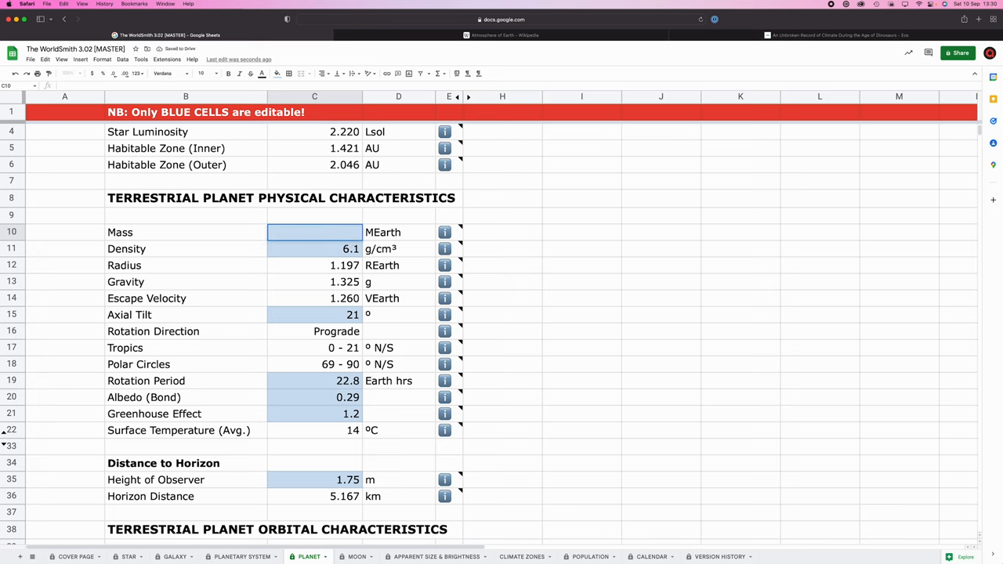
pyautogui.write('1.8')
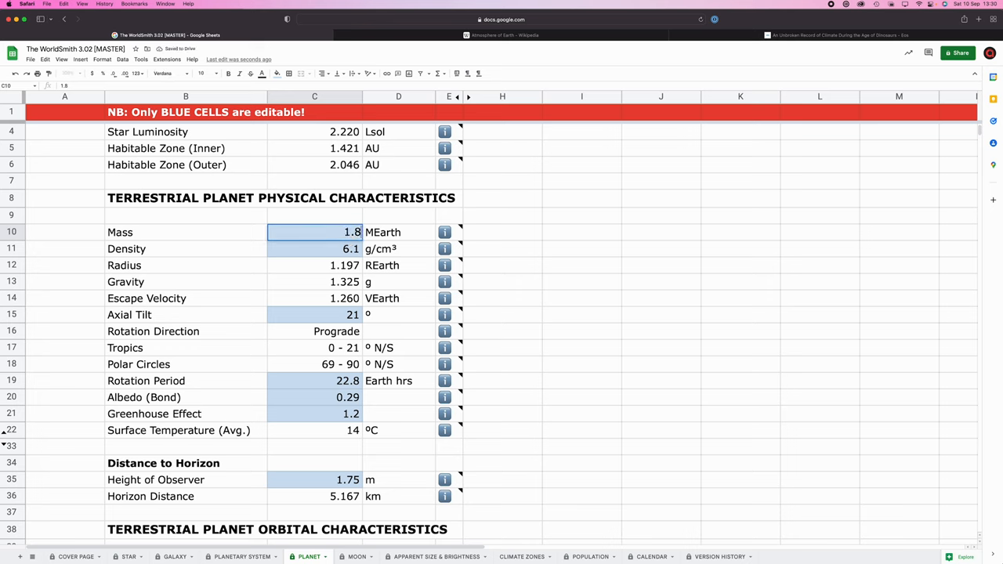
pyautogui.click(314, 249)
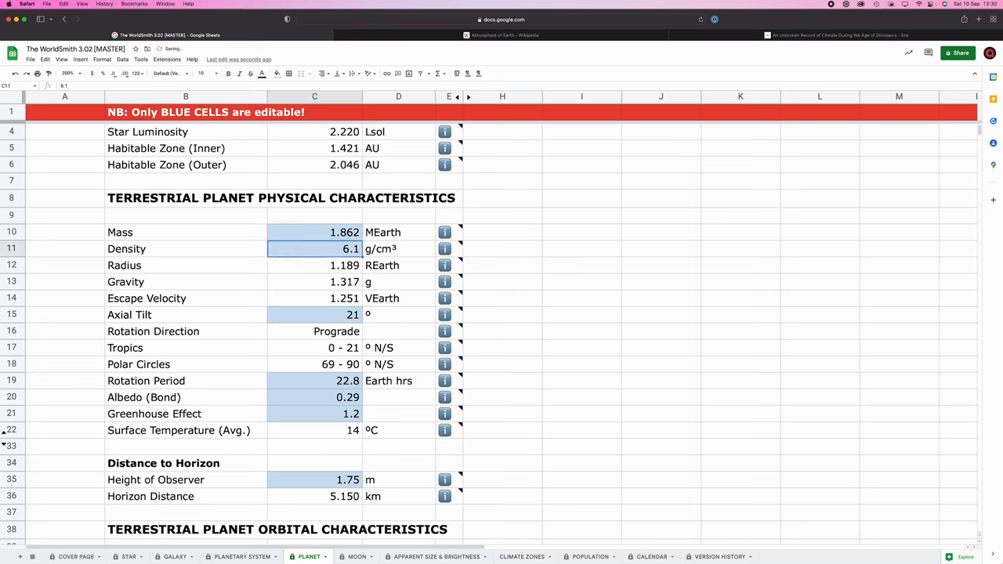
pyautogui.moveTo(345, 243)
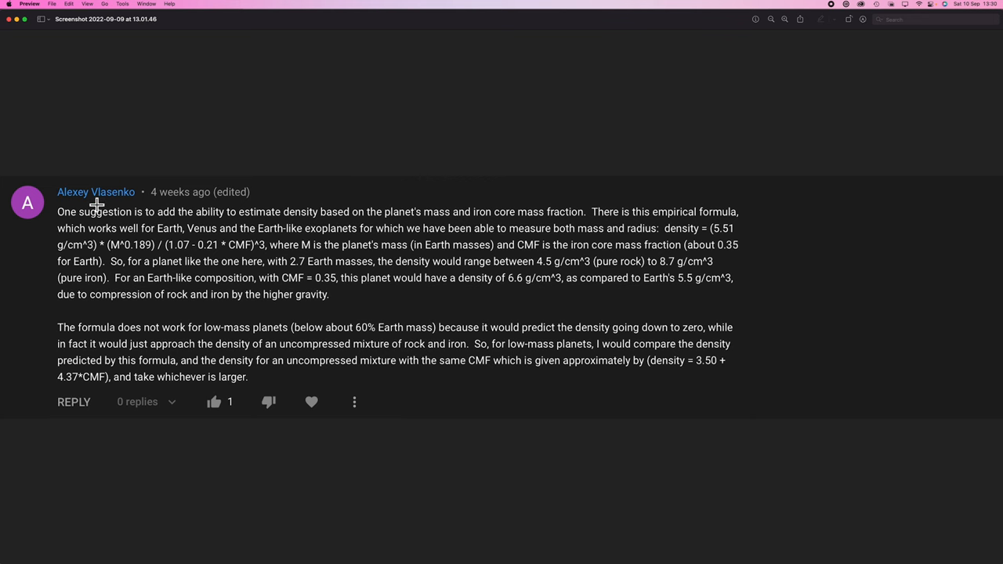
pyautogui.moveTo(350, 303)
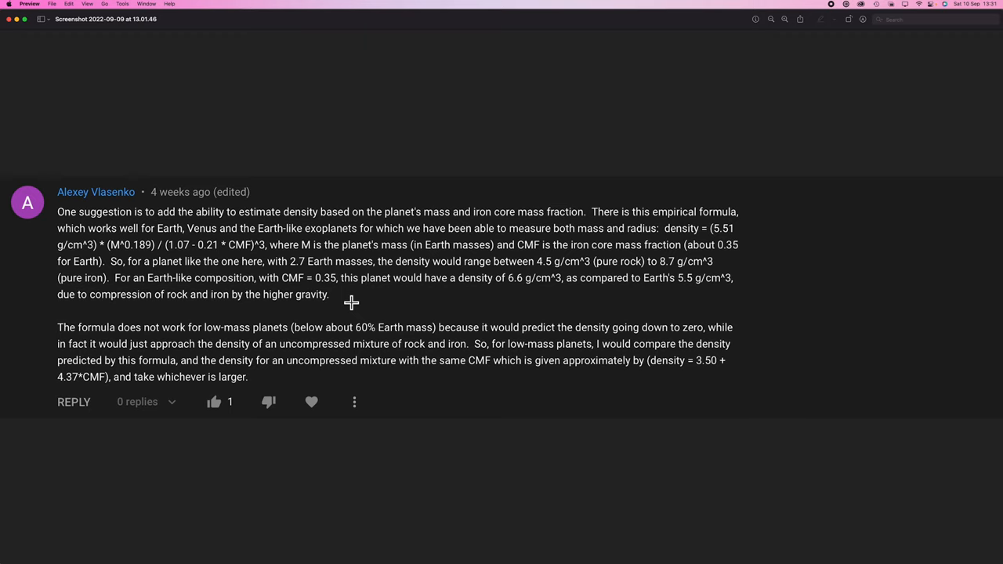
pyautogui.moveTo(406, 243)
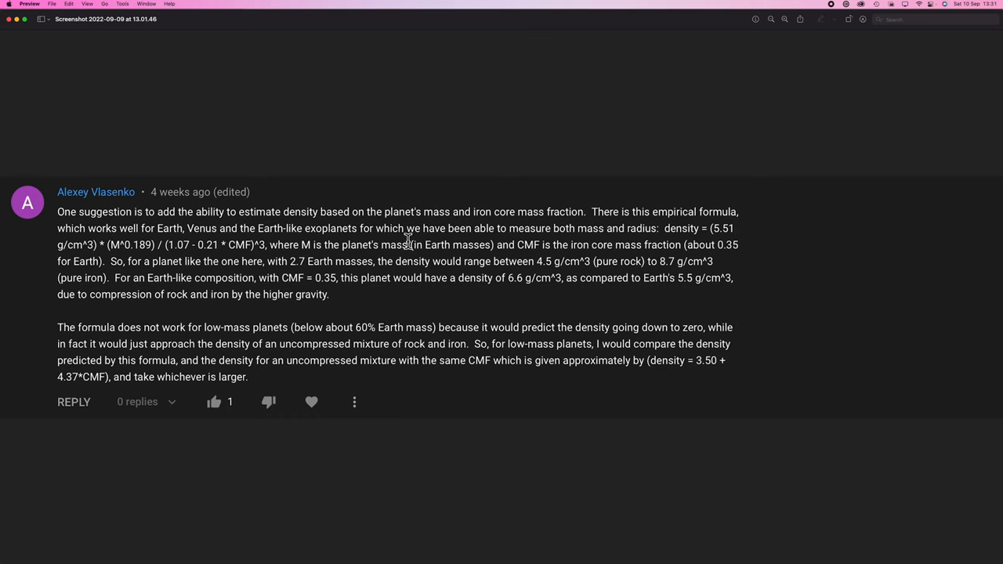
pyautogui.moveTo(279, 245)
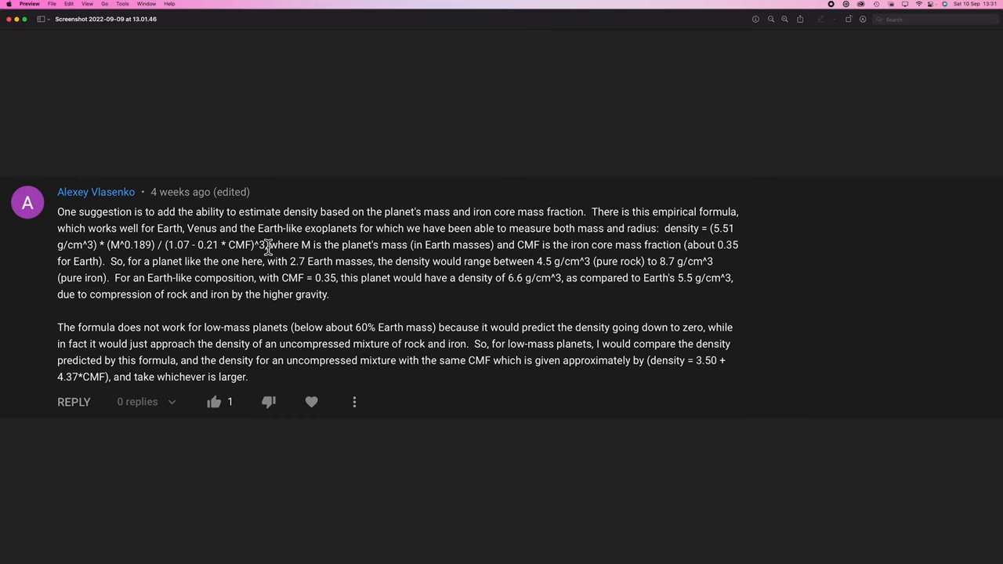
pyautogui.moveTo(129, 223)
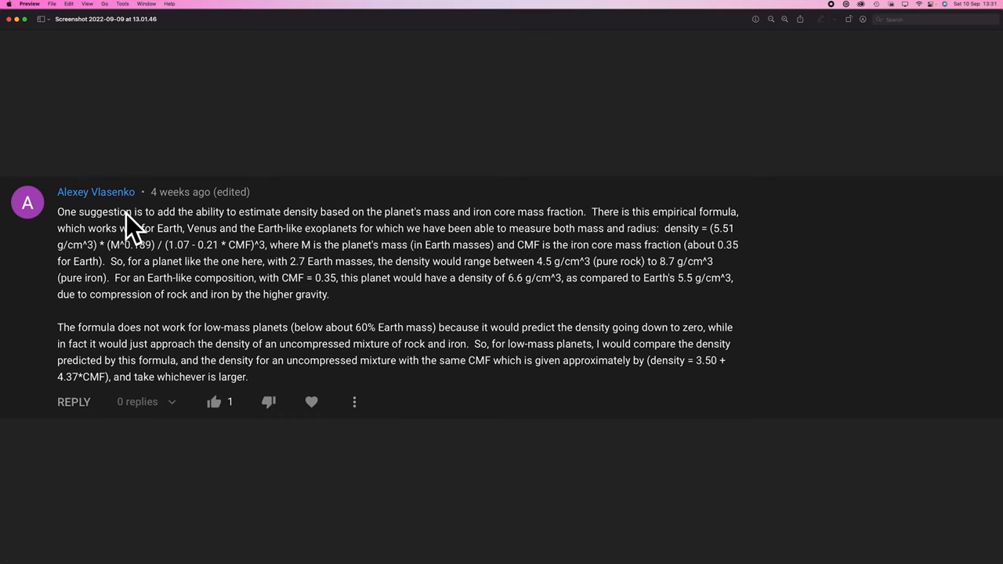
pyautogui.moveTo(267, 242)
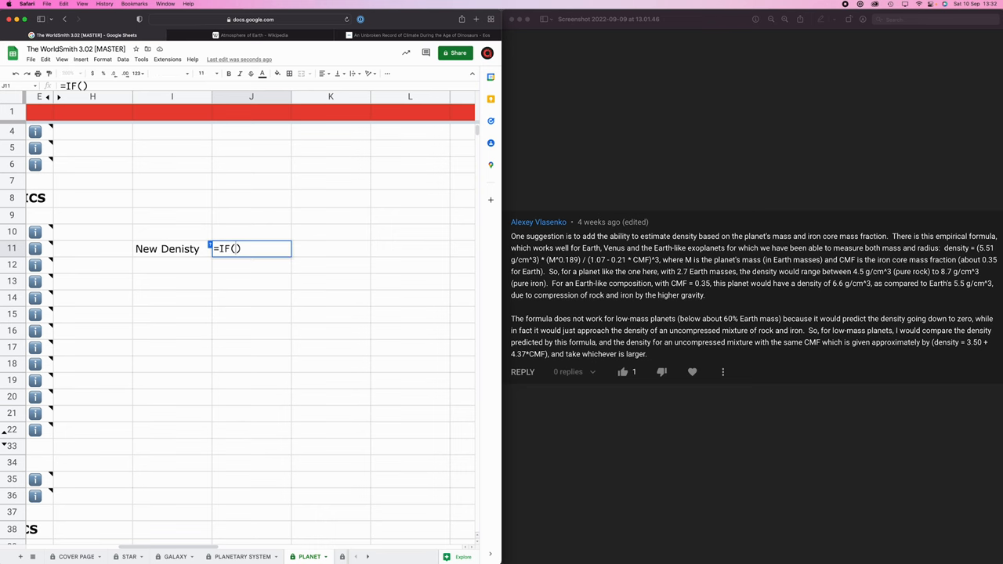
# Enter the nested IF density formula using C10 in J11, giving about 6.26.
pyautogui.write('C10>0.6,')
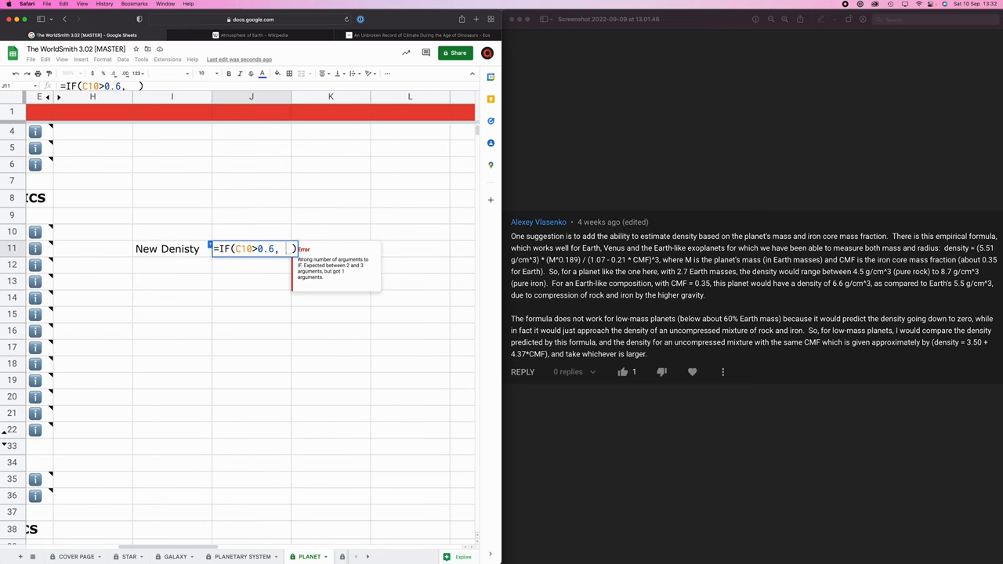
pyautogui.write('5.51*C10^0.189/()')
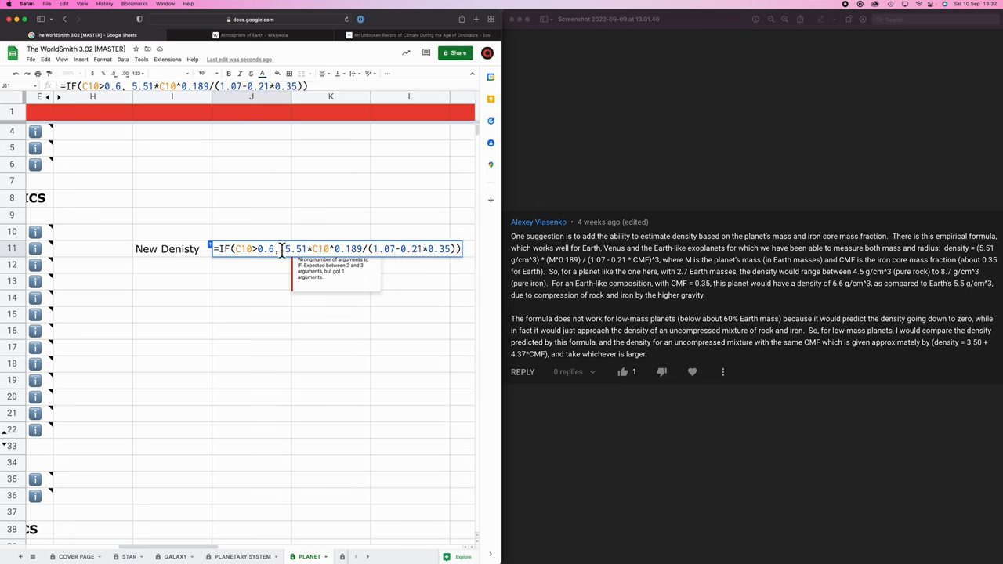
pyautogui.write('^3')
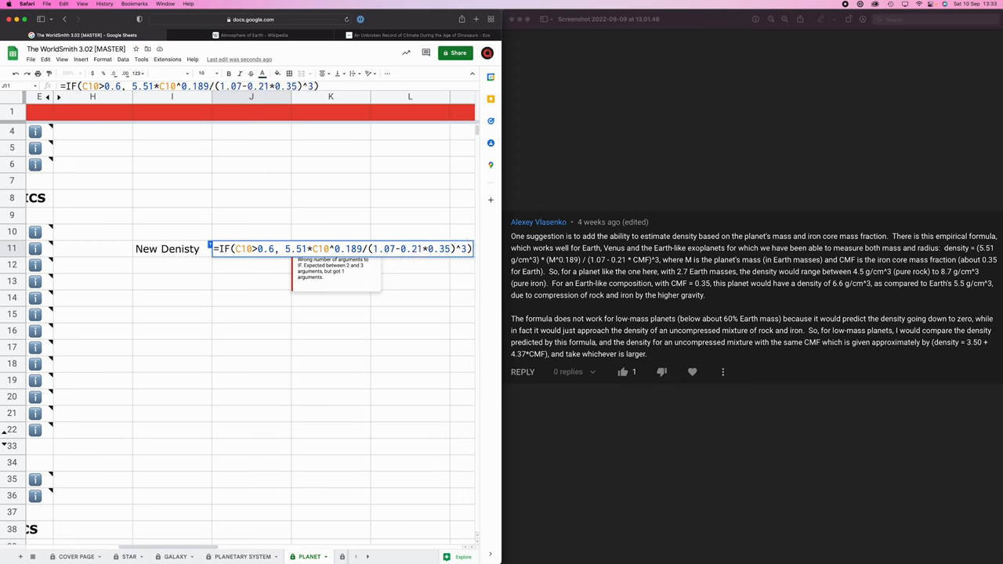
pyautogui.write(',IF(5.51*C10^0.189/(1.07-0.21*0.35)^3))')
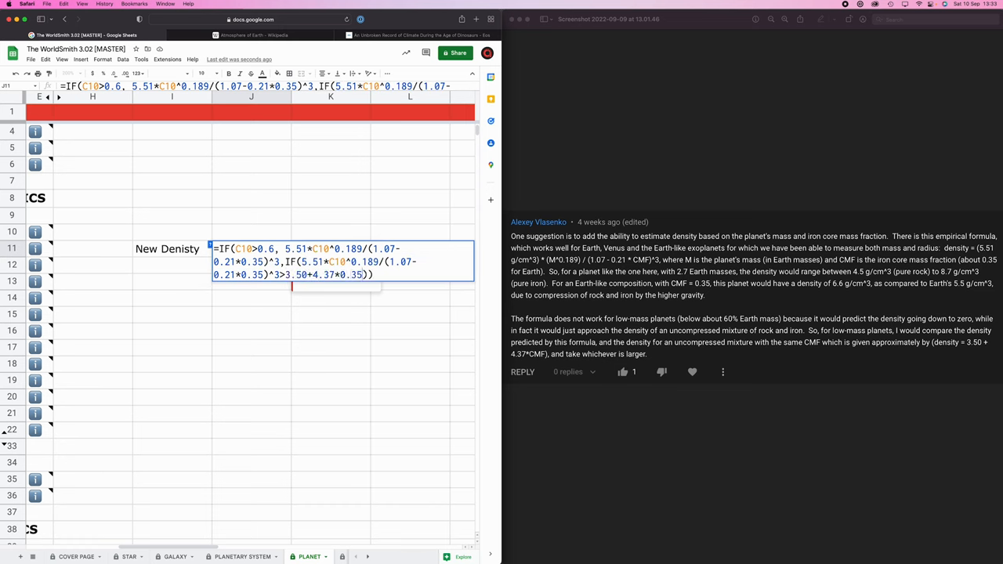
pyautogui.moveTo(350, 302)
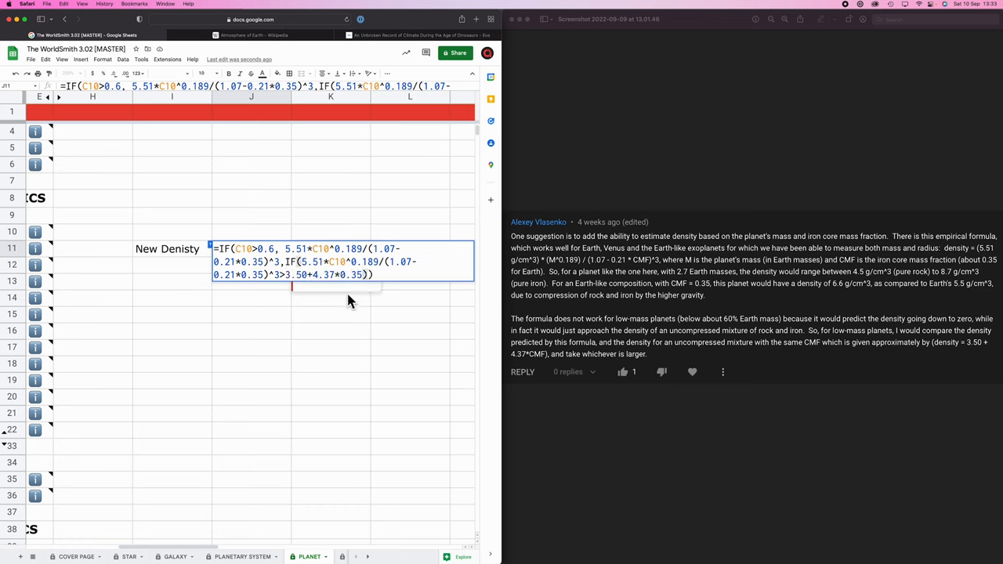
pyautogui.write(',')
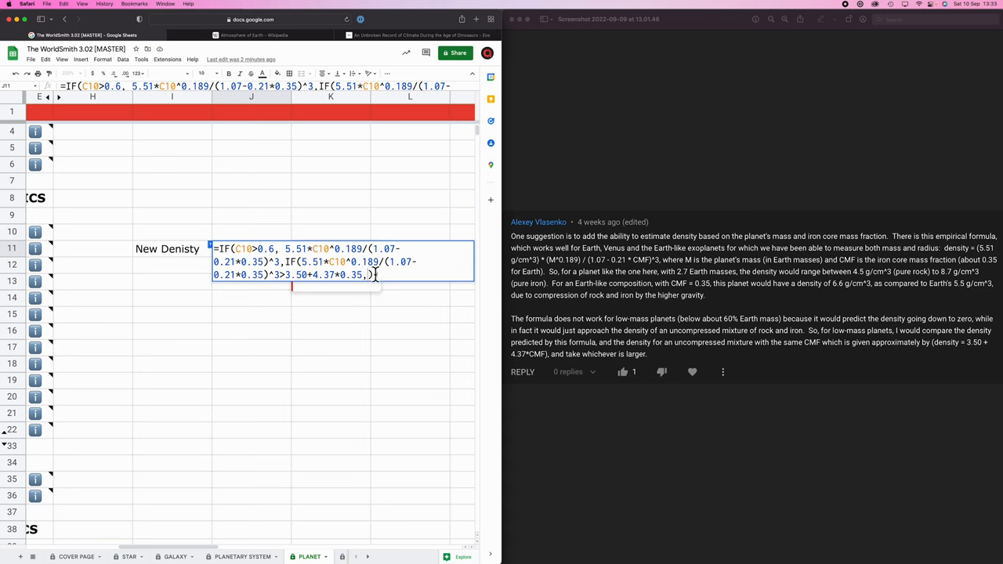
pyautogui.press('Return')
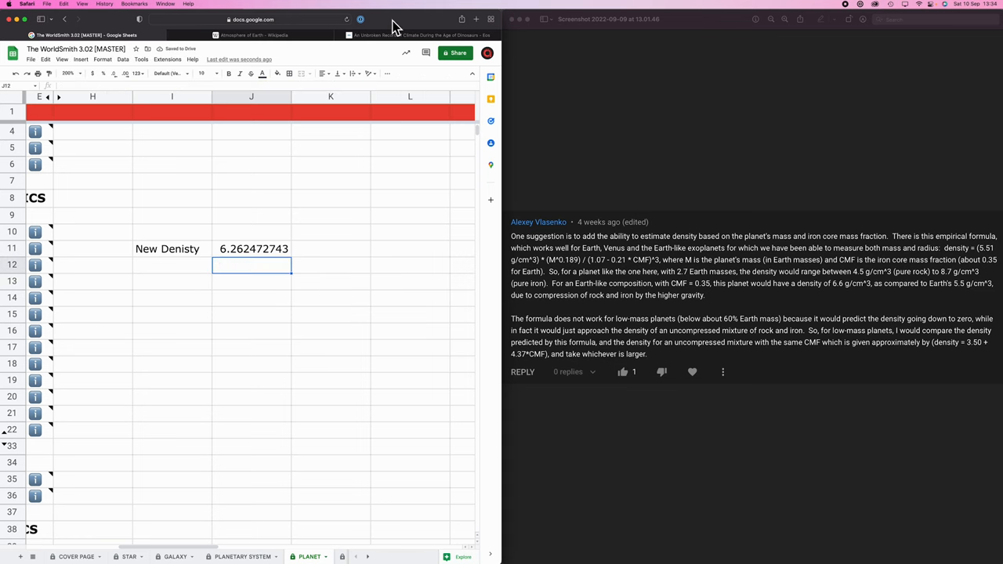
pyautogui.click(253, 248)
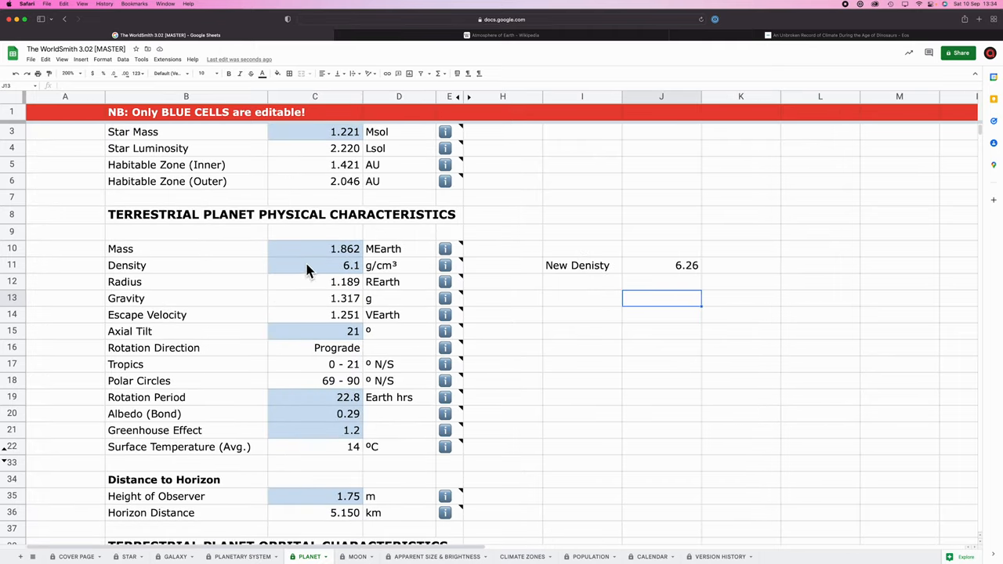
pyautogui.moveTo(375, 275)
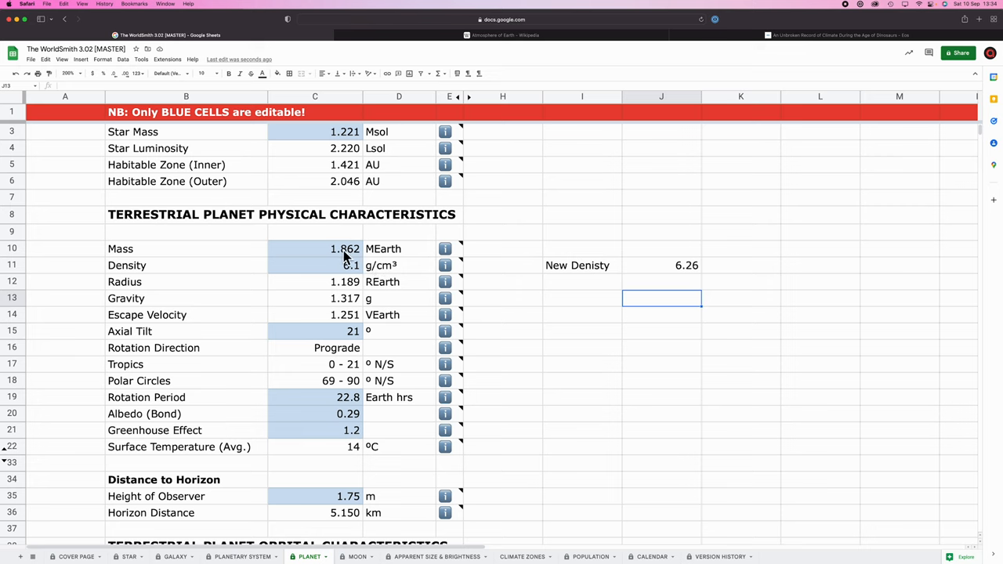
# Test New Denisty with mass 2.7, restore mass 1.862, and inspect J11's formula.
pyautogui.click(314, 249)
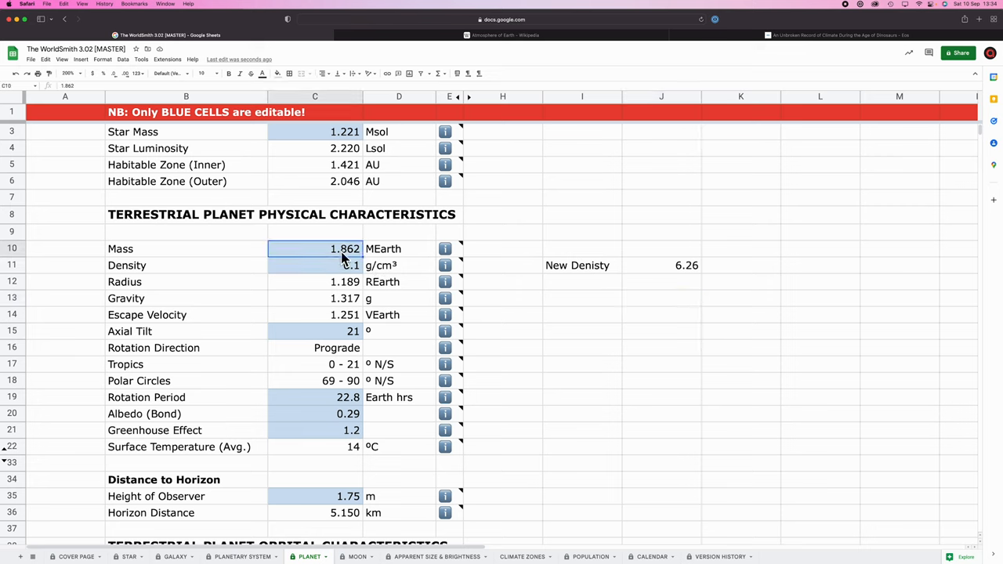
pyautogui.click(582, 248)
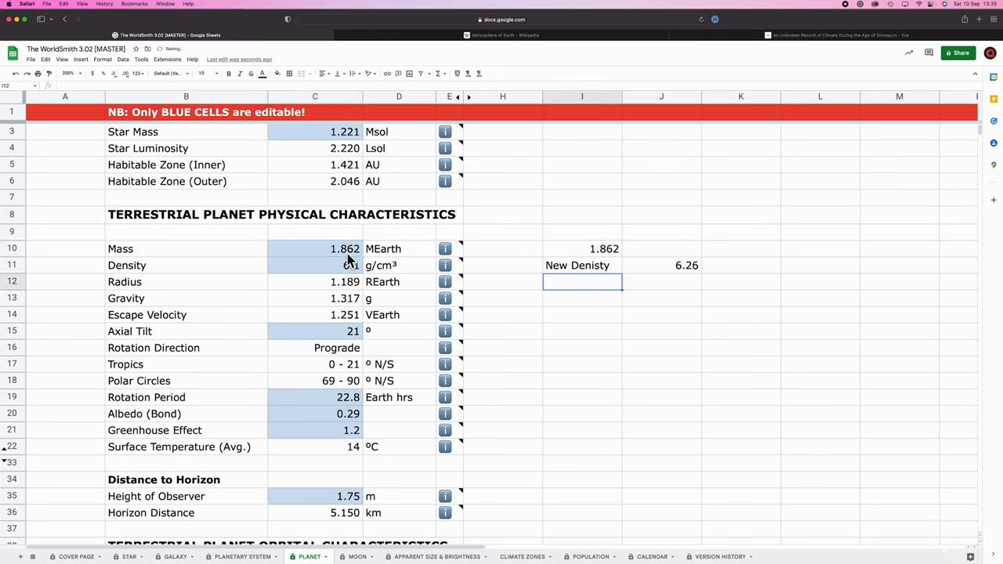
pyautogui.click(314, 264)
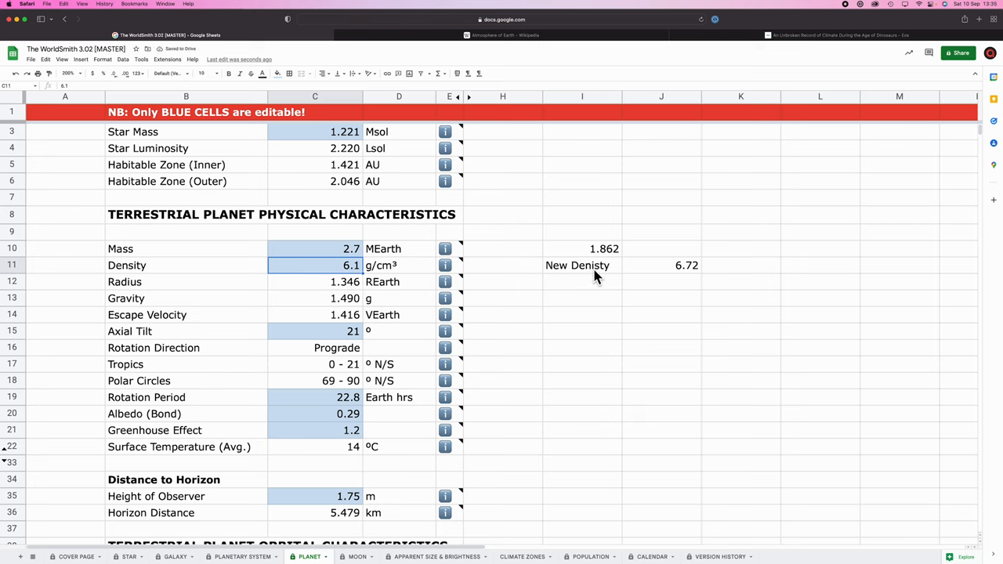
pyautogui.moveTo(680, 276)
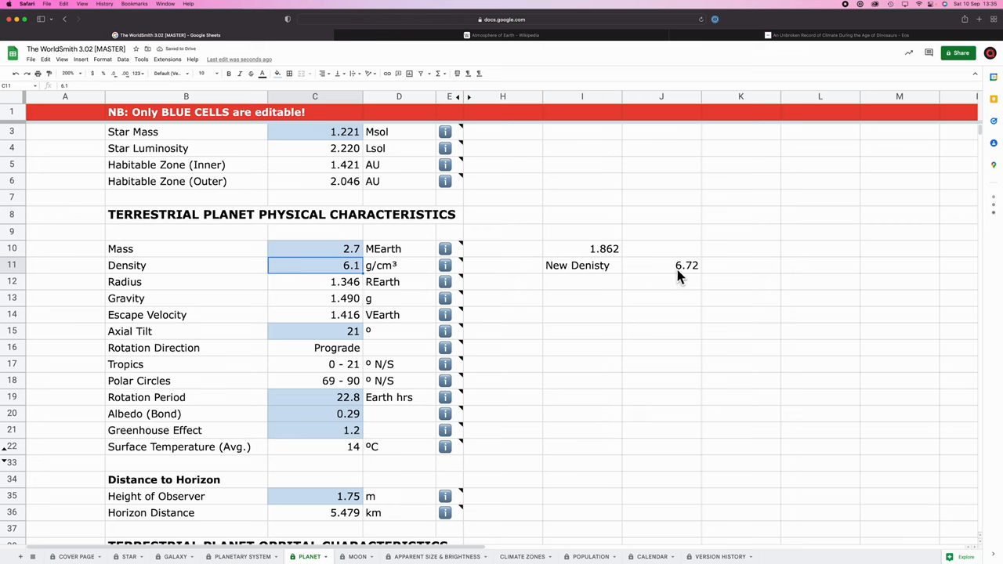
pyautogui.moveTo(694, 276)
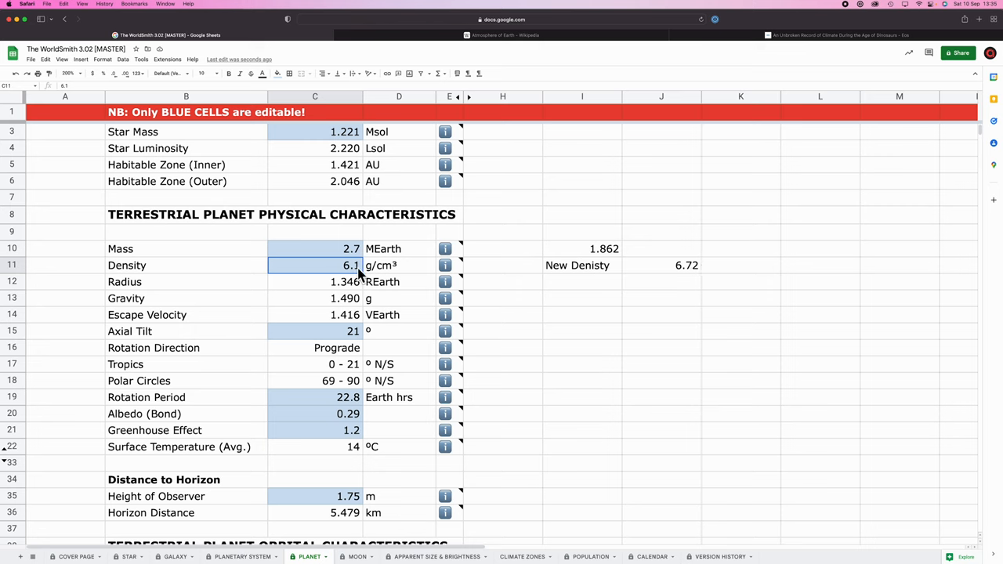
pyautogui.moveTo(686, 282)
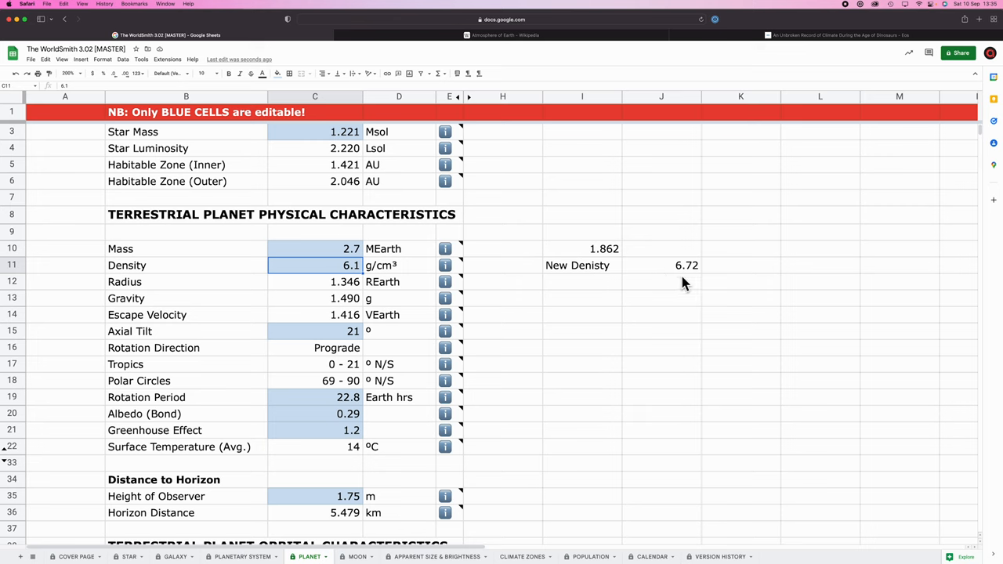
pyautogui.moveTo(672, 288)
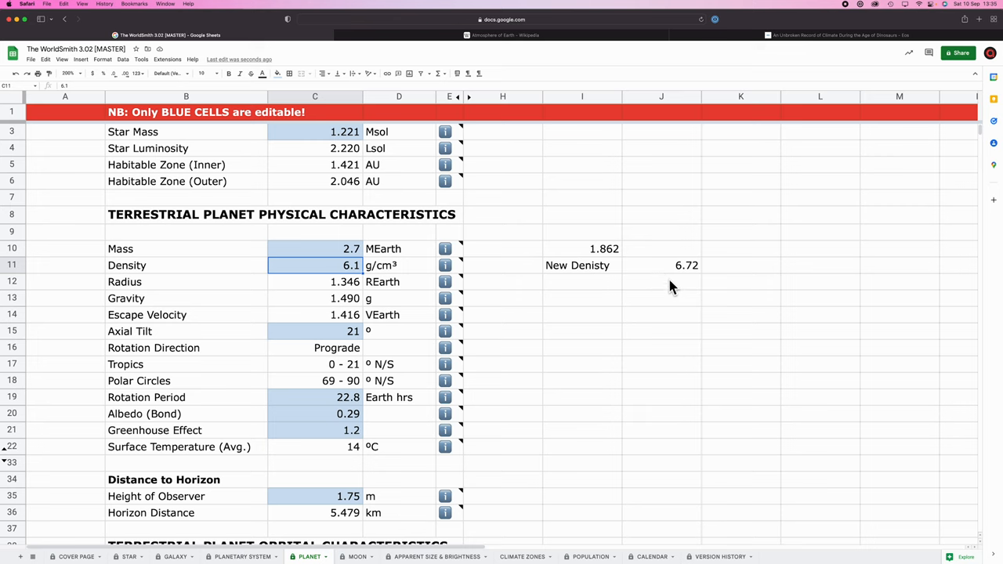
pyautogui.click(314, 248)
pyautogui.write('1.862')
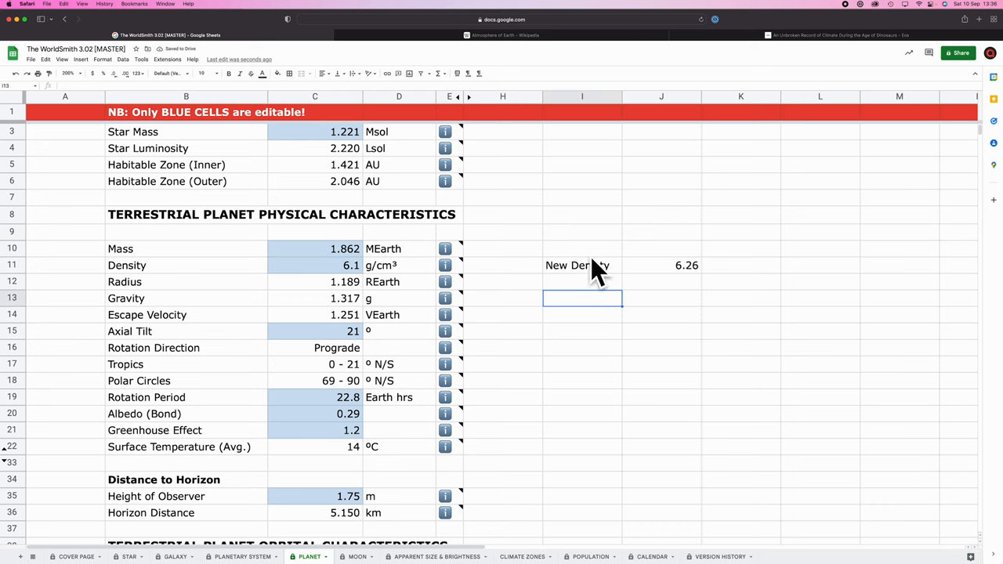
pyautogui.click(661, 265)
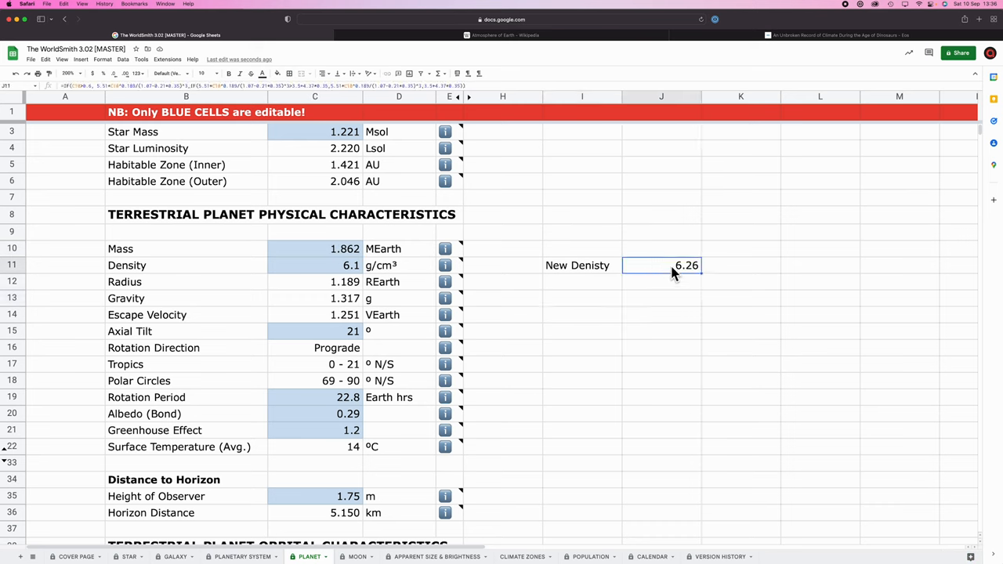
pyautogui.click(661, 330)
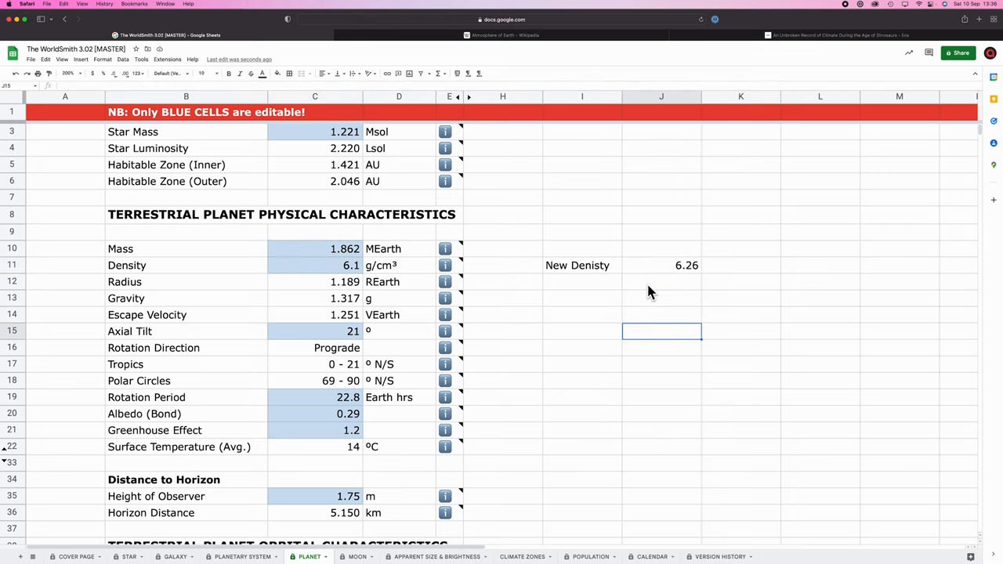
pyautogui.moveTo(338, 251)
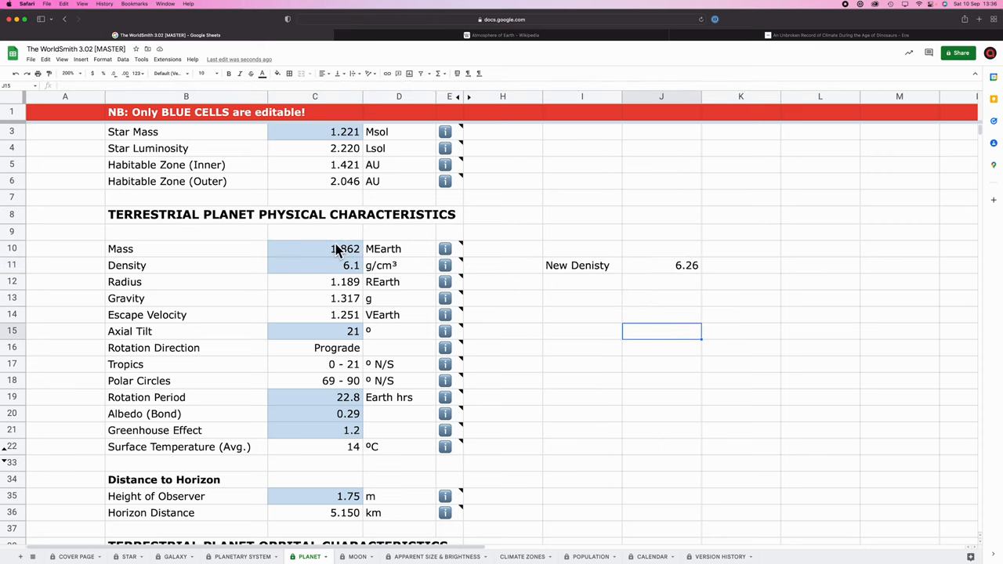
pyautogui.moveTo(643, 272)
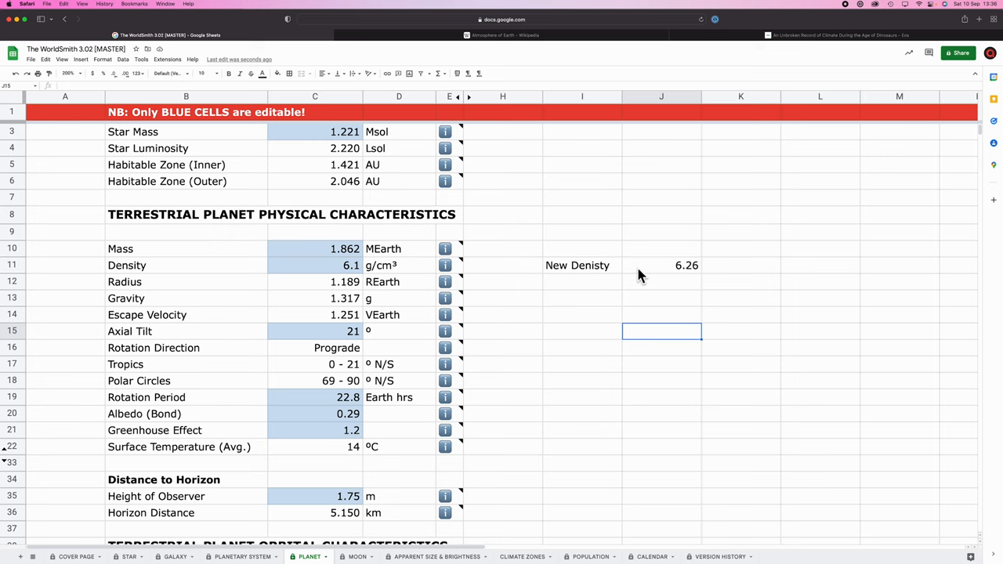
pyautogui.moveTo(638, 301)
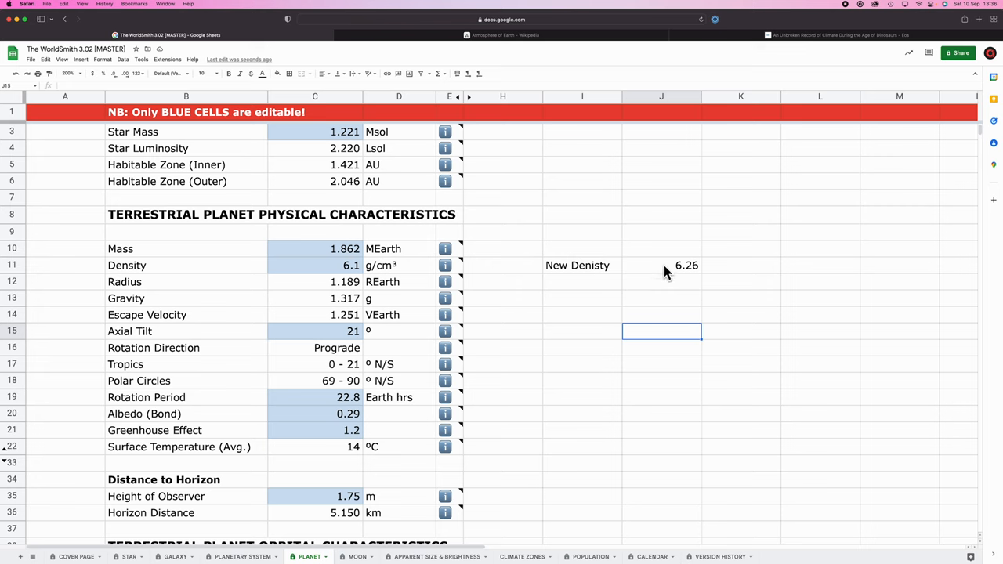
pyautogui.moveTo(638, 281)
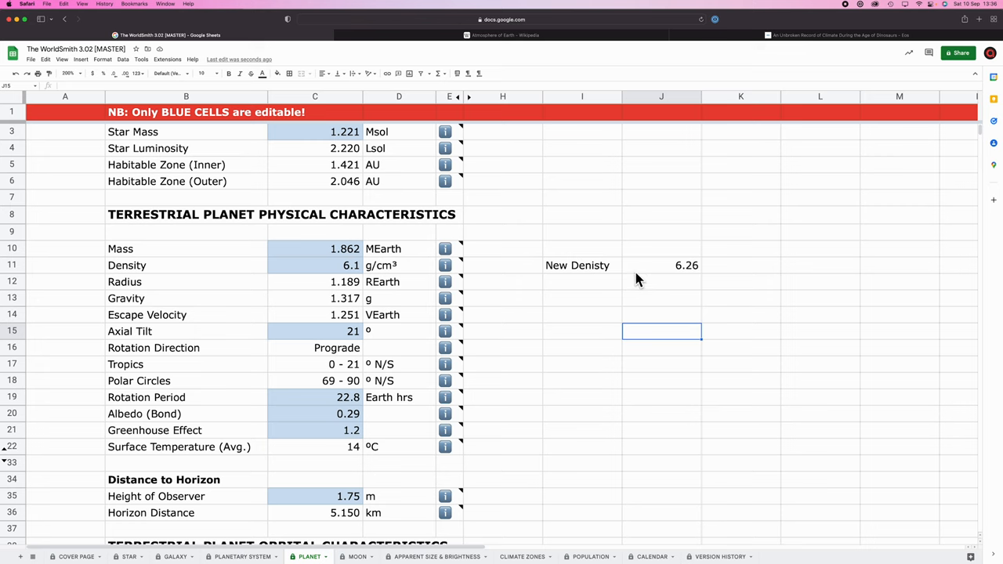
pyautogui.moveTo(651, 272)
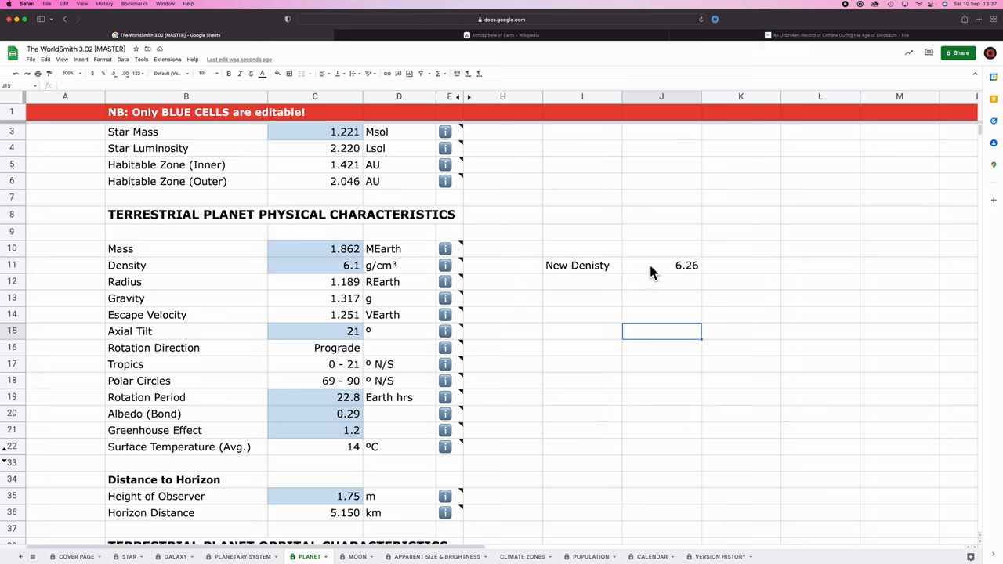
pyautogui.moveTo(638, 279)
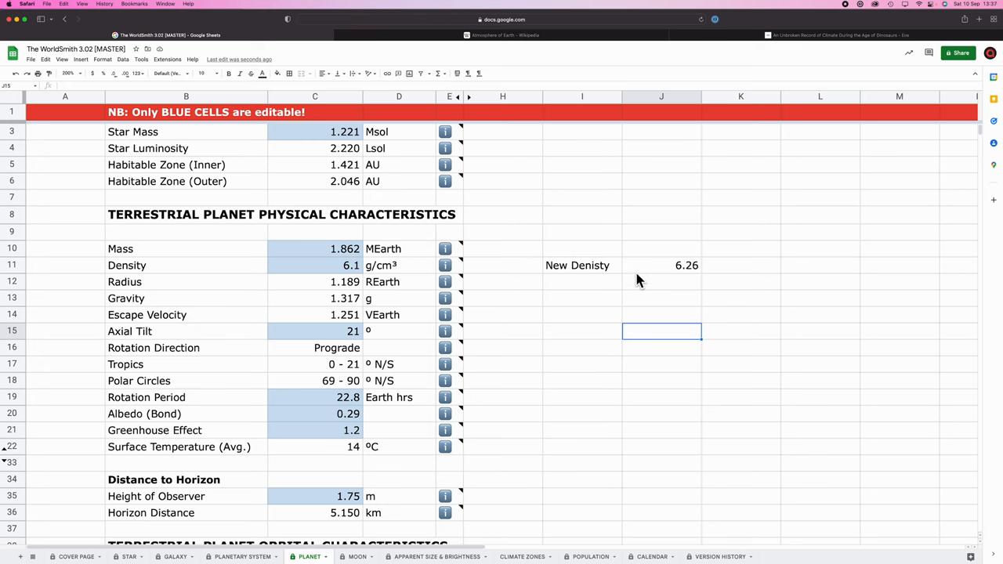
# Set the planet density in C11 to 6.26 g/cm³.
pyautogui.click(314, 265)
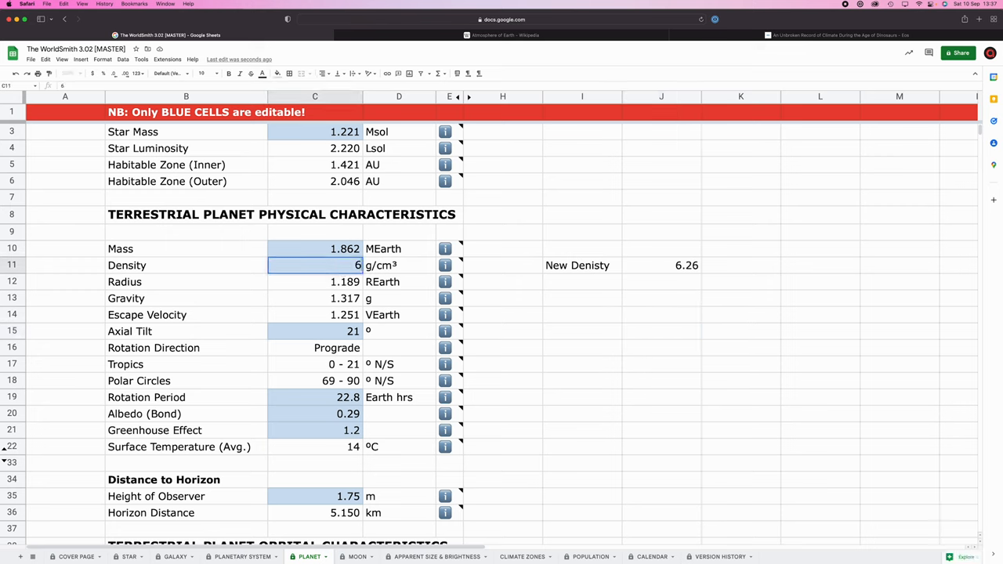
pyautogui.write('.26')
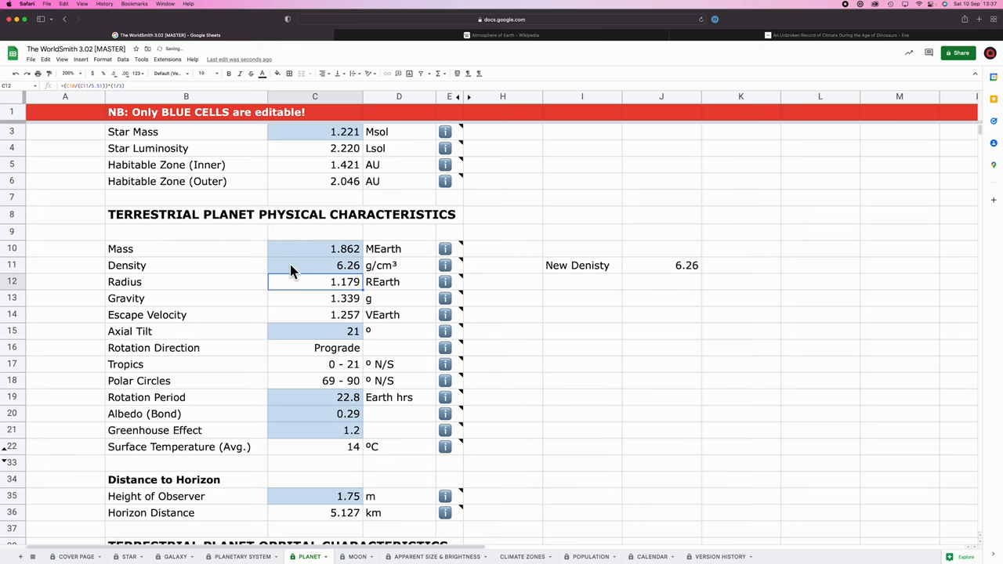
pyautogui.click(314, 265)
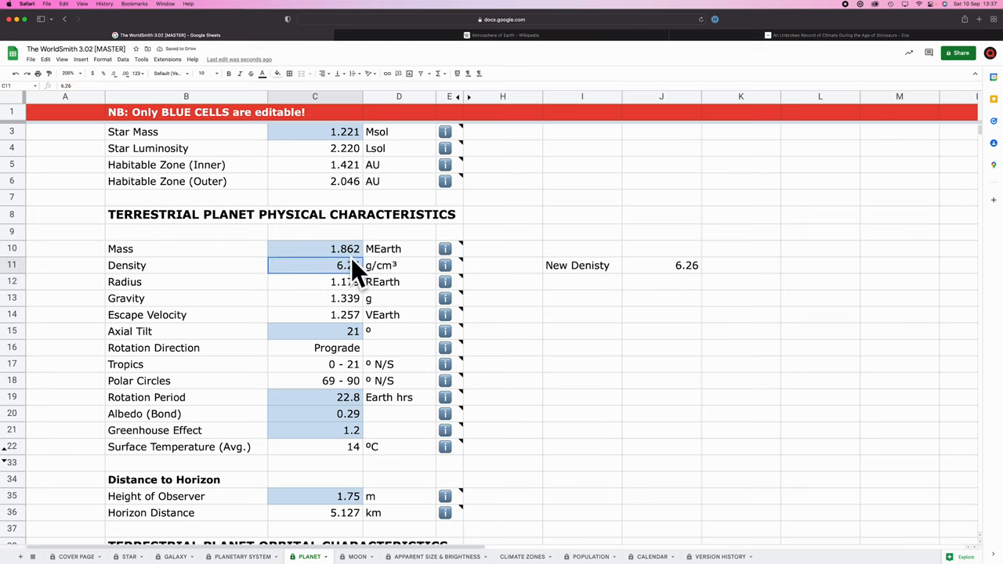
pyautogui.click(261, 72)
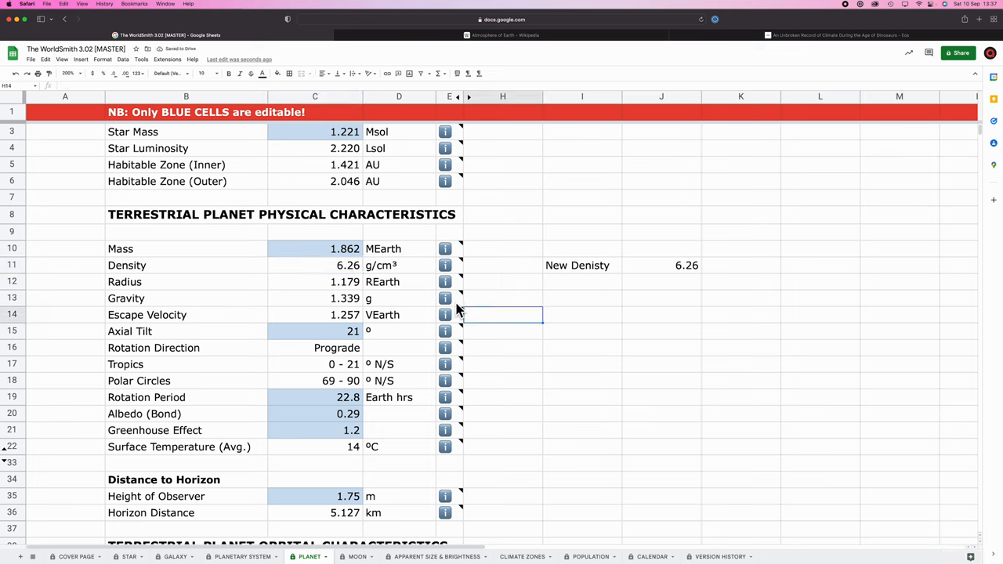
pyautogui.click(582, 297)
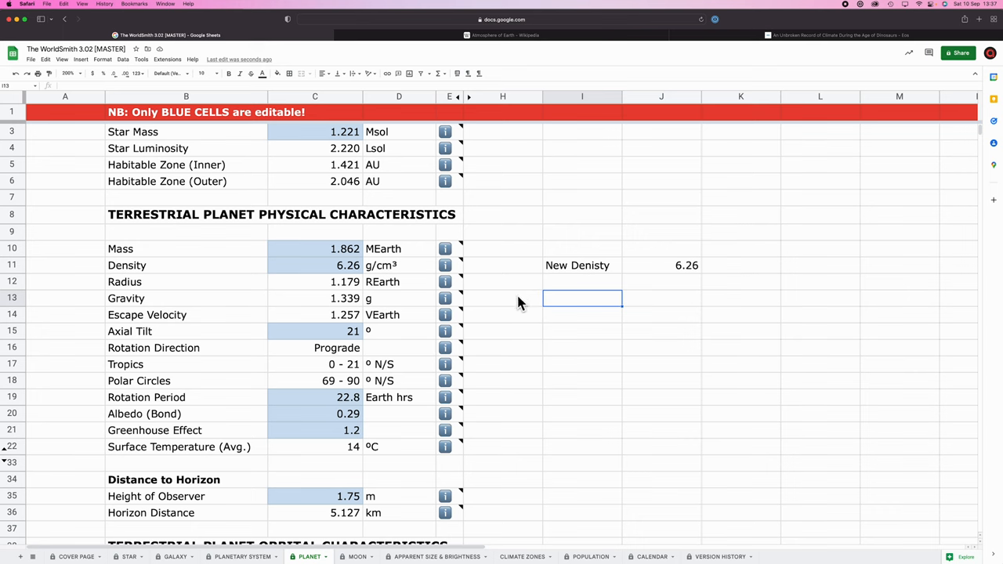
# Scroll down the PLANET sheet to the atmospheric characteristics.
pyautogui.scroll(-3)
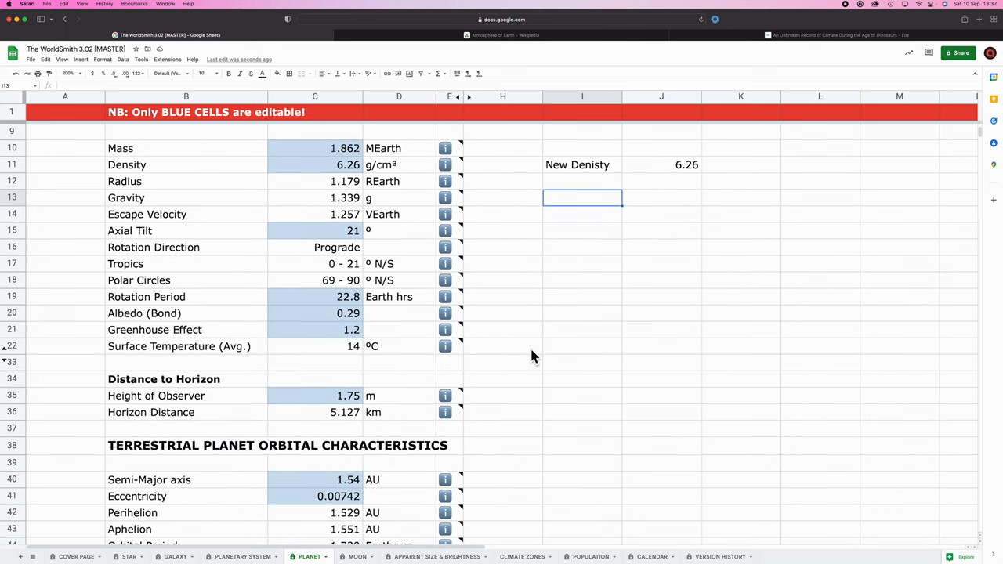
pyautogui.scroll(-3)
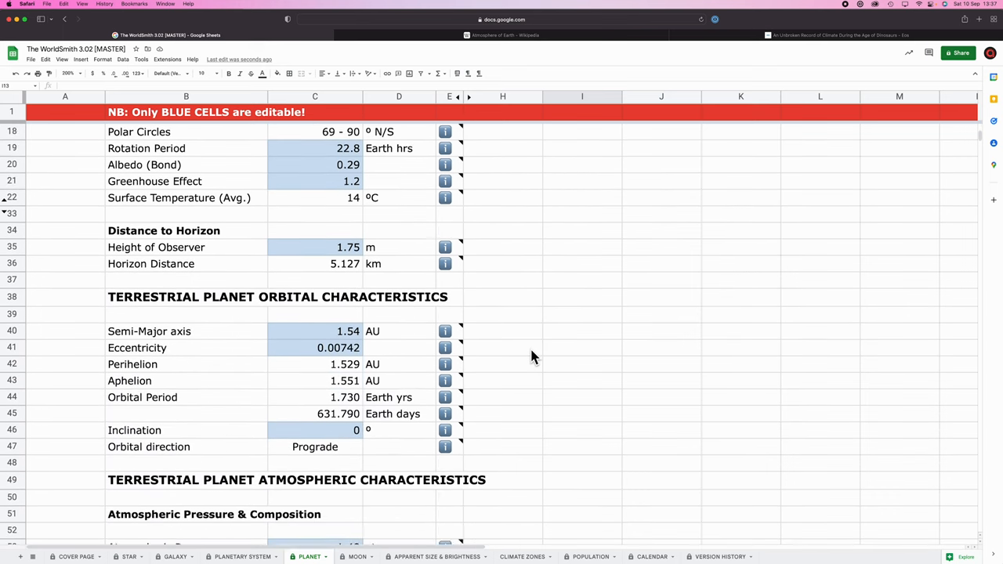
pyautogui.scroll(-3)
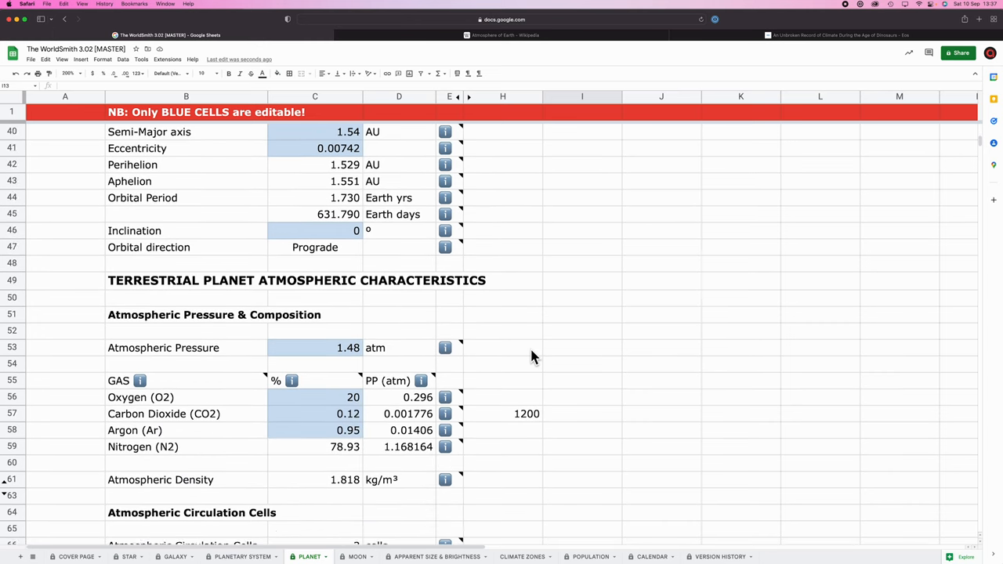
pyautogui.scroll(-3)
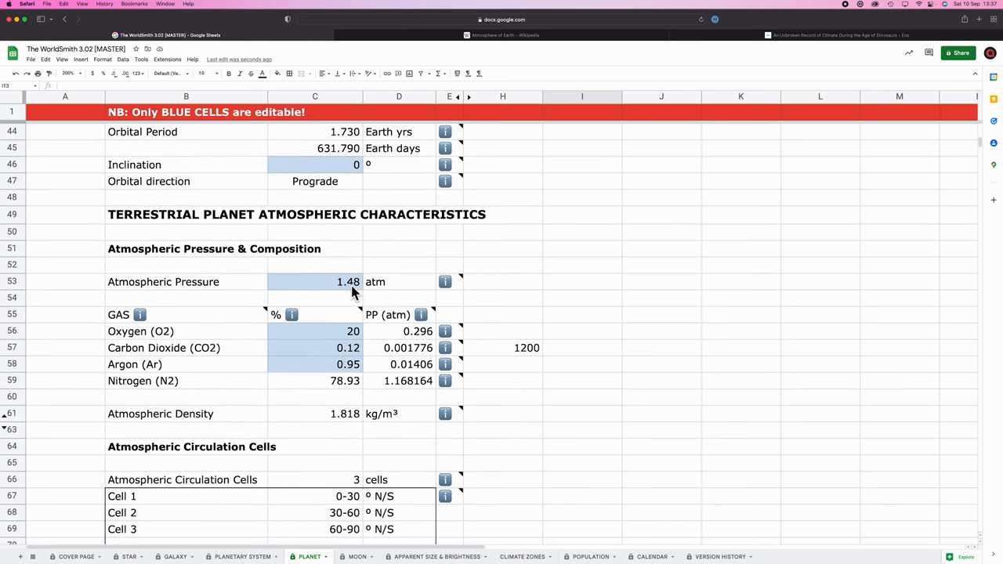
# Update the MOON sheet's planet mass 1.862, density 6.26 and 1.54 AU semi-major axis.
pyautogui.click(357, 556)
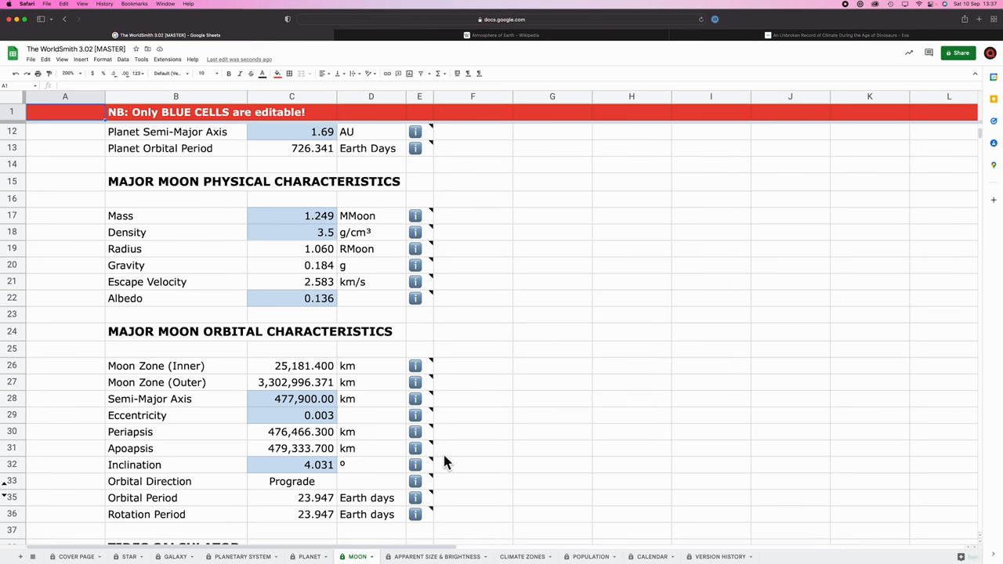
pyautogui.scroll(3)
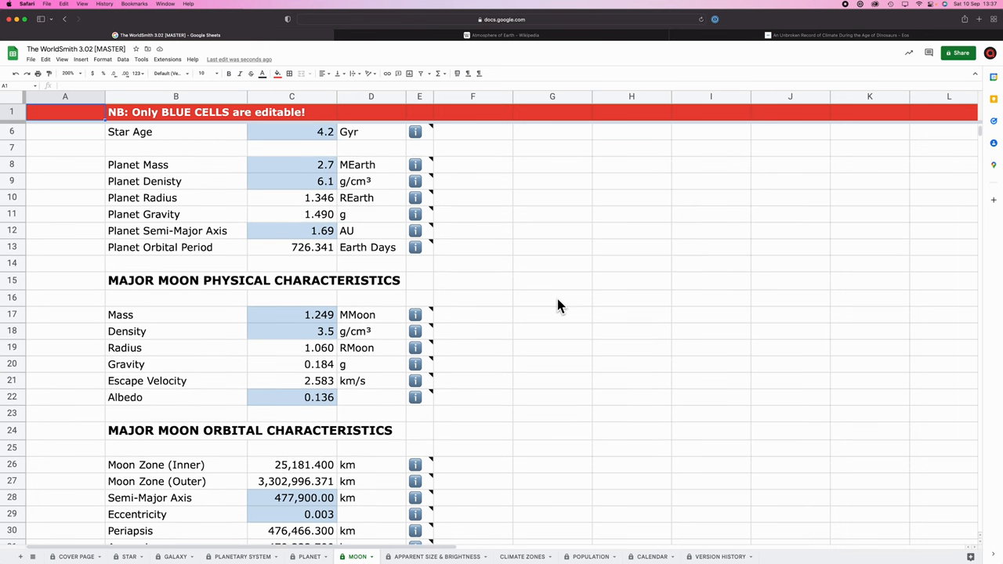
pyautogui.scroll(3)
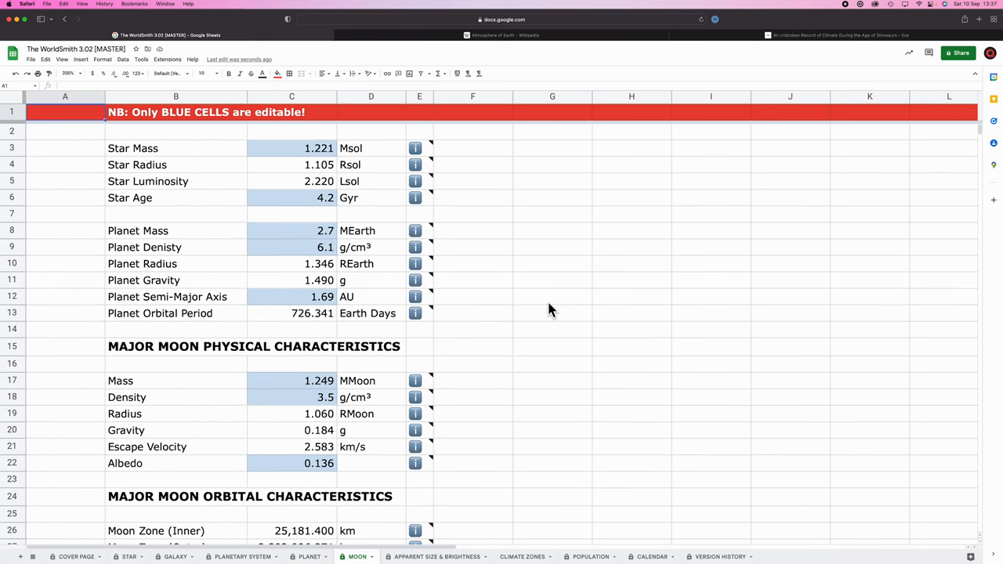
pyautogui.click(291, 231)
pyautogui.write('1.862')
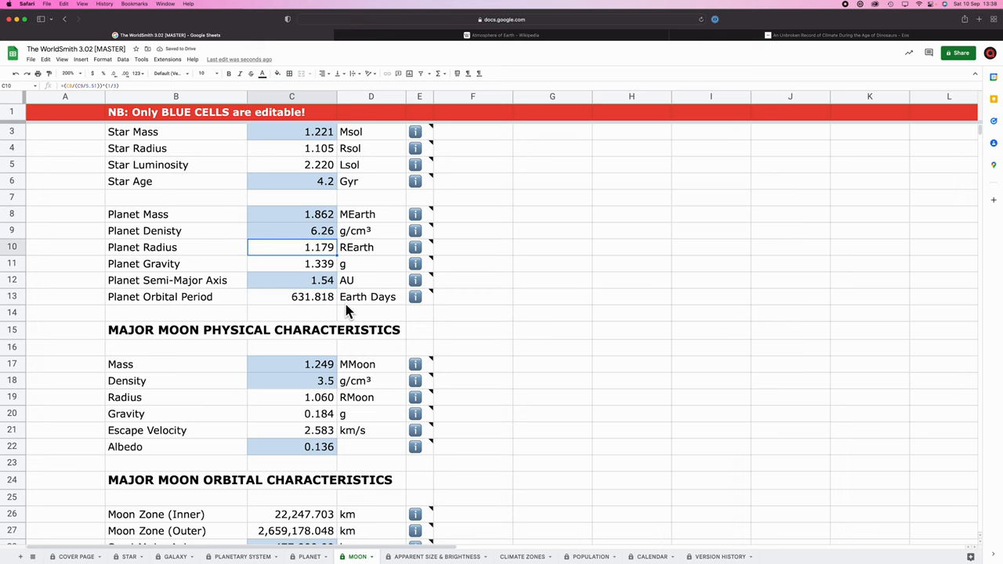
pyautogui.scroll(-3)
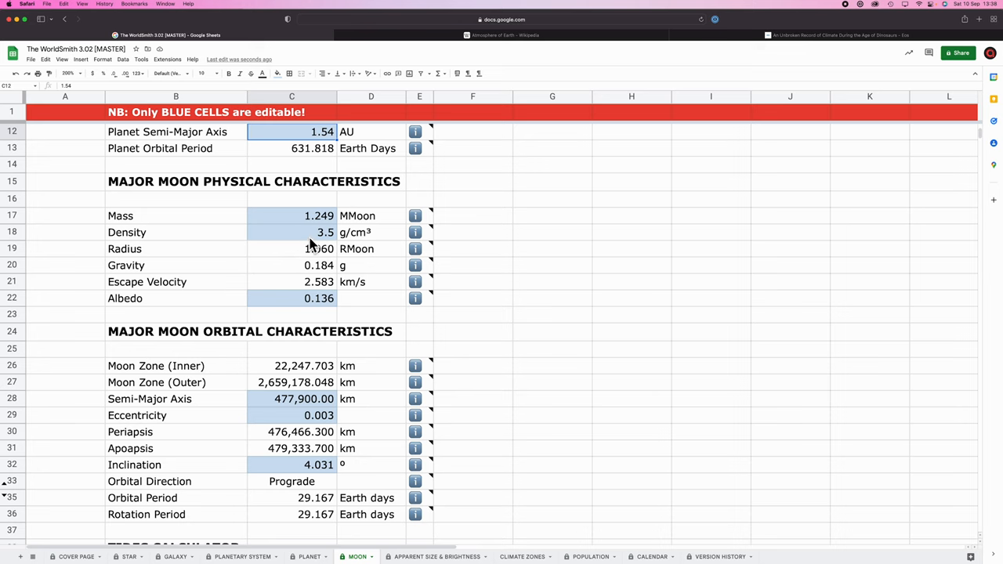
pyautogui.moveTo(313, 556)
pyautogui.write('New Density')
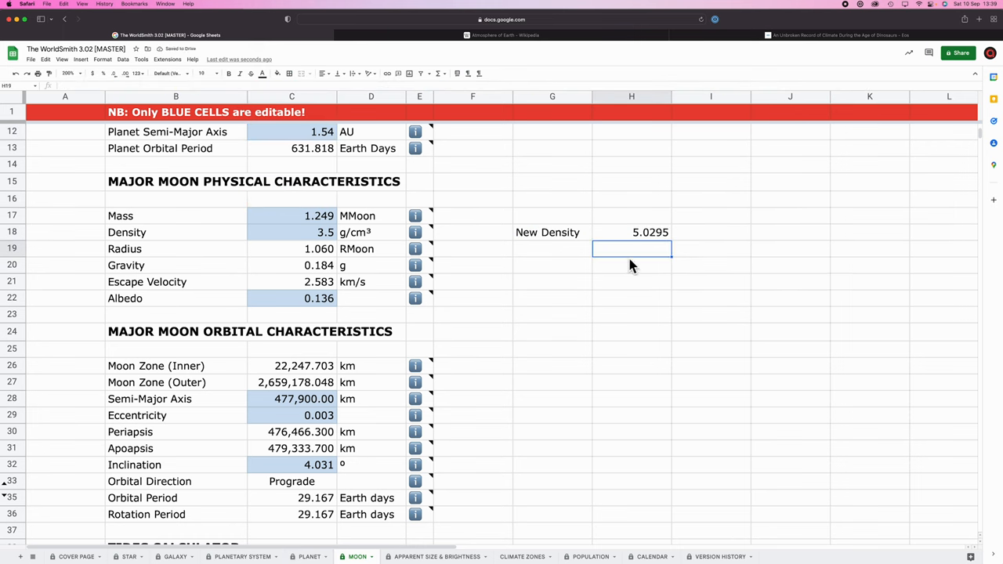
# Find 'core' matches in Wikipedia's Moon article and review its physical characteristics.
pyautogui.click(836, 34)
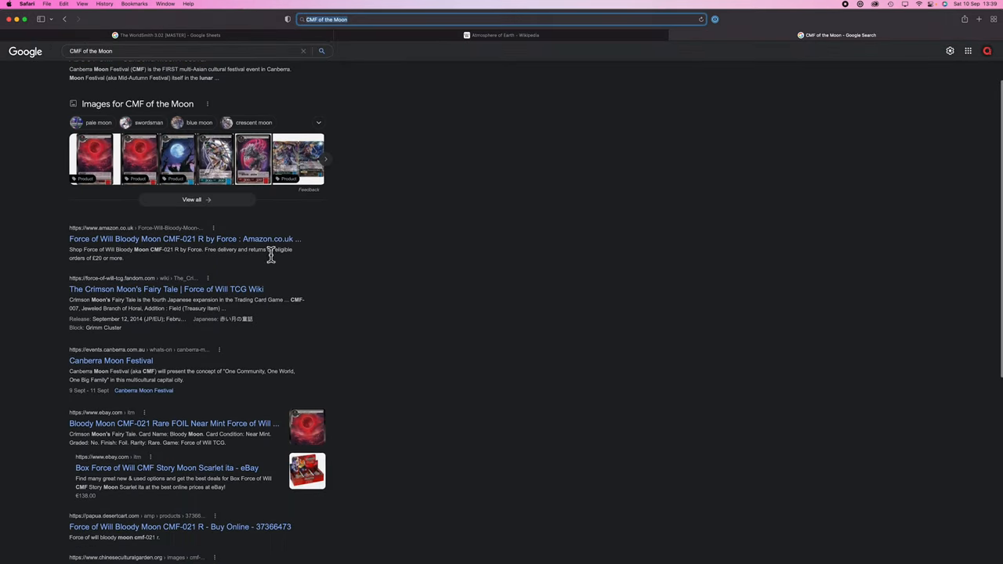
pyautogui.click(180, 51)
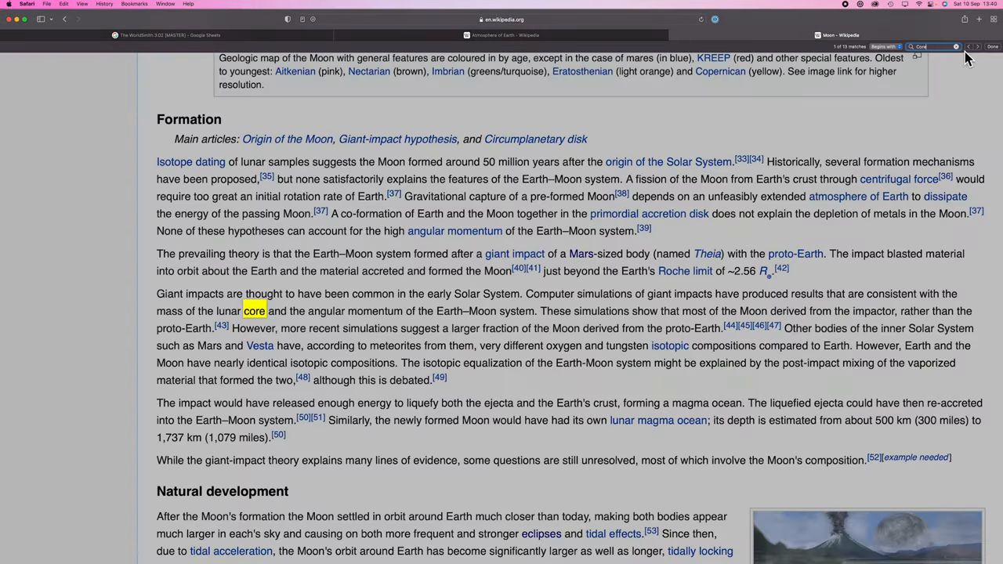
pyautogui.click(976, 46)
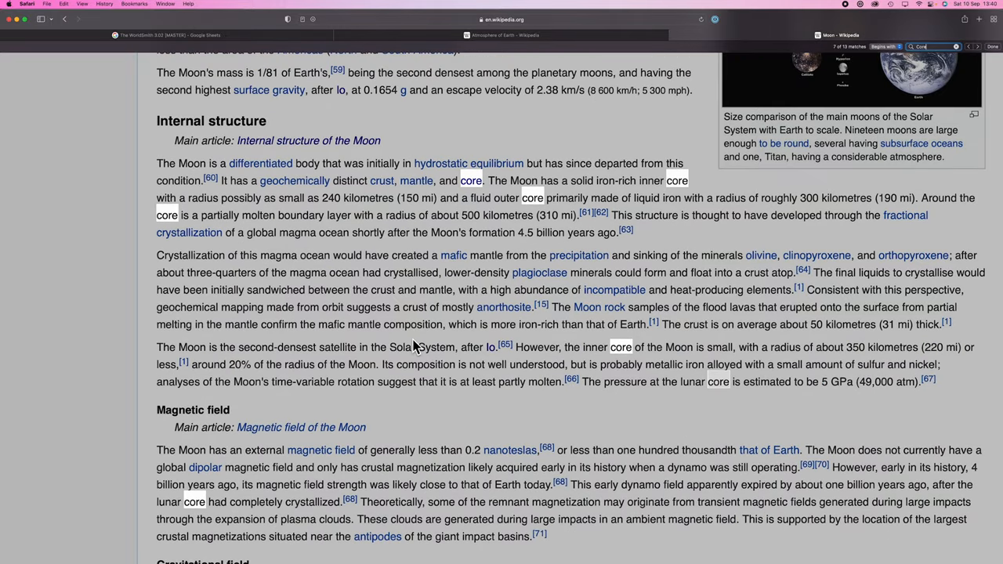
pyautogui.moveTo(270, 380)
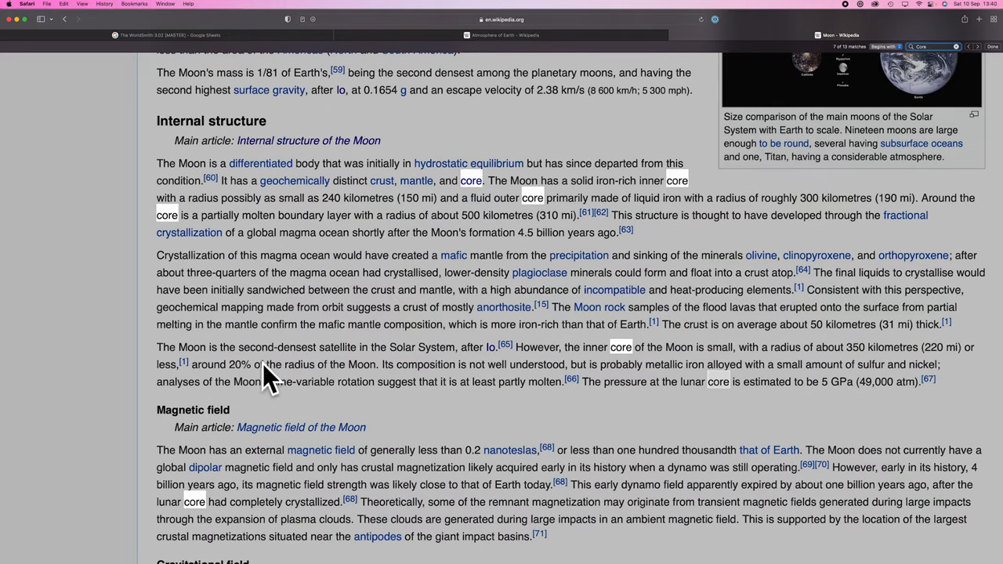
pyautogui.moveTo(430, 351)
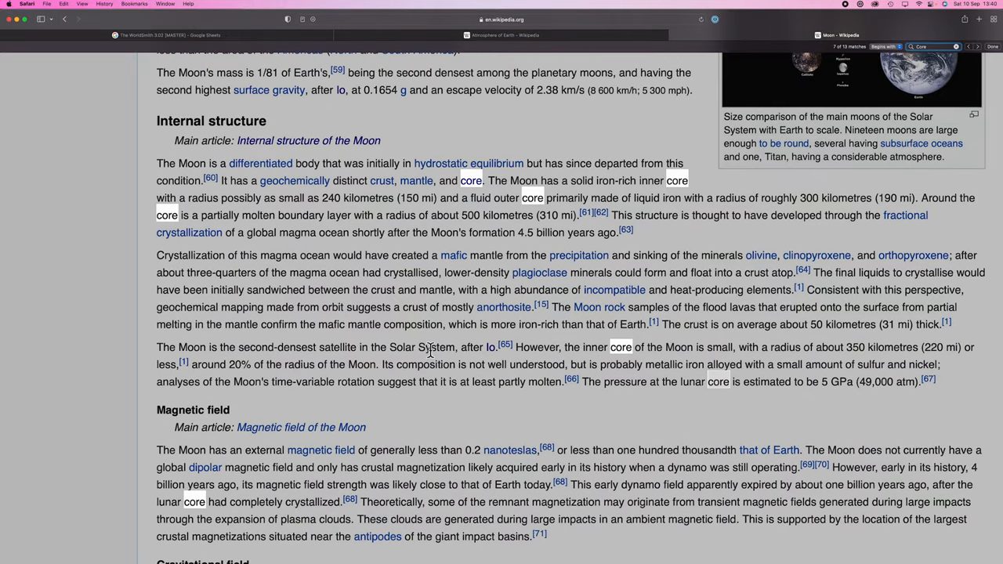
pyautogui.scroll(-3)
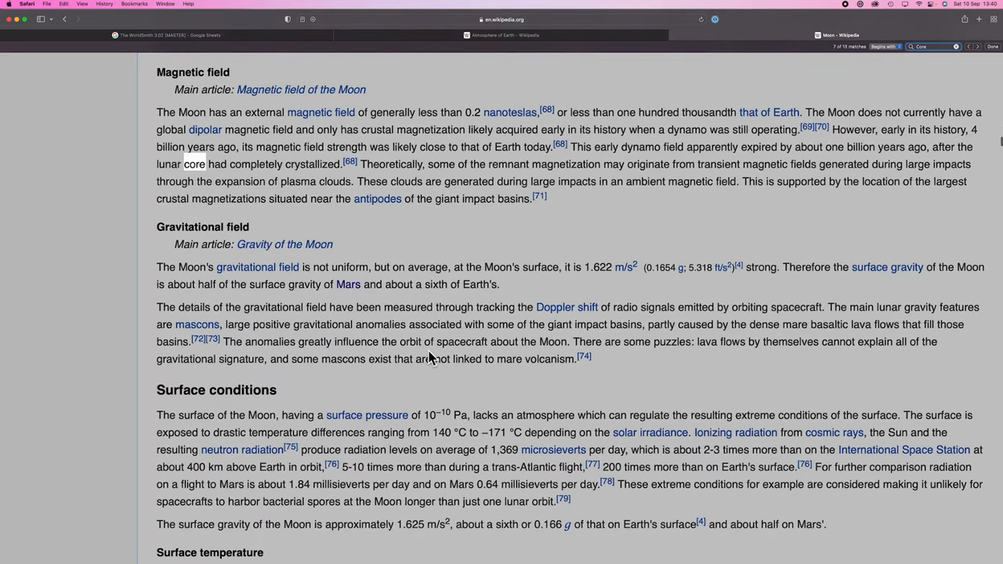
pyautogui.scroll(3)
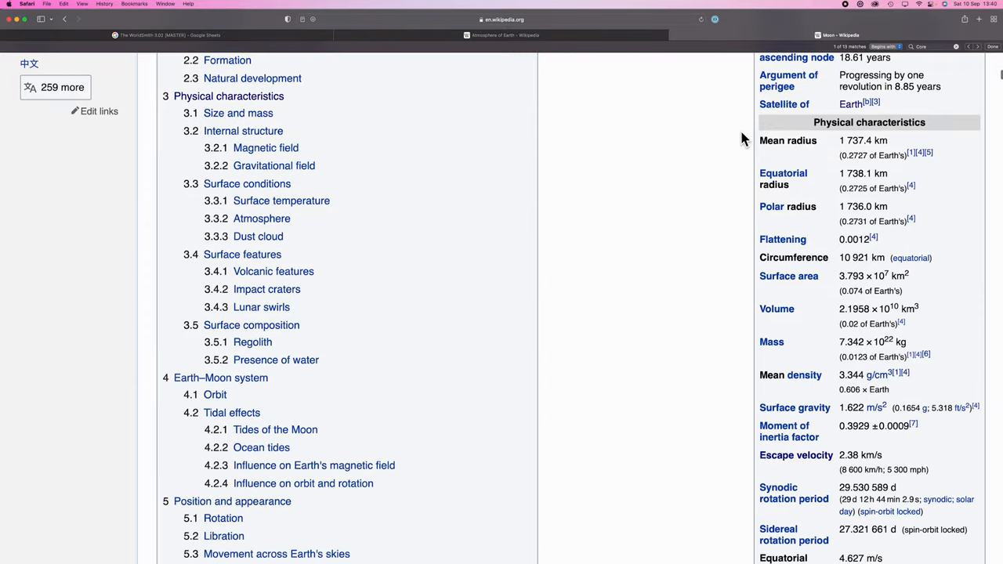
pyautogui.scroll(-3)
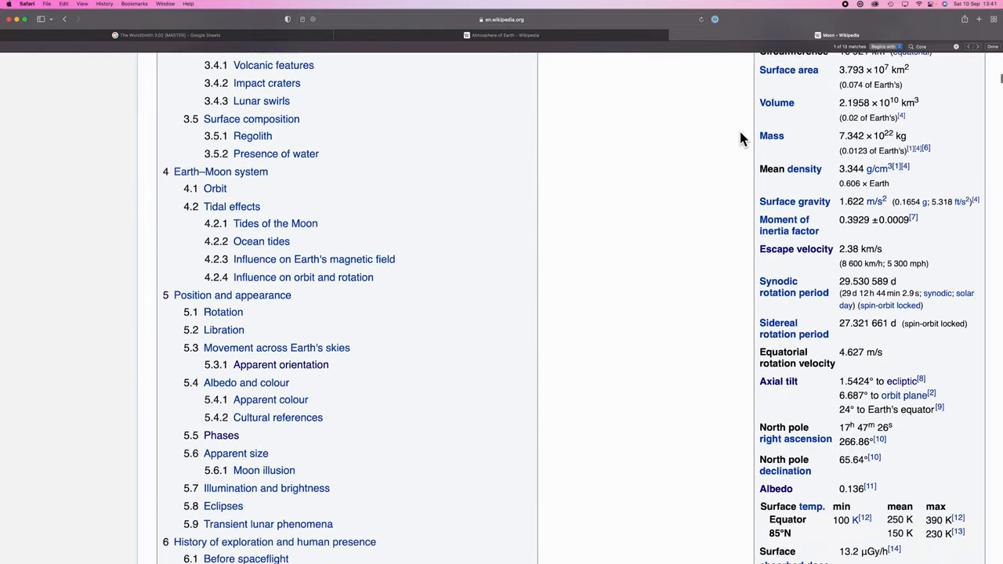
pyautogui.scroll(3)
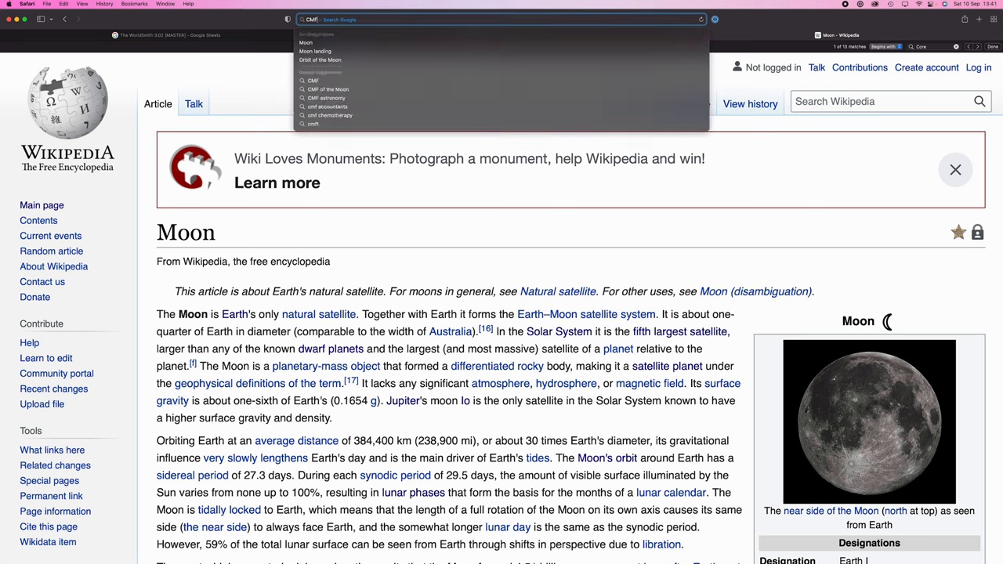
# Search 'Core mass fraction of the moon' and highlight the paper's 1.59–1.77% estimate.
pyautogui.click(327, 88)
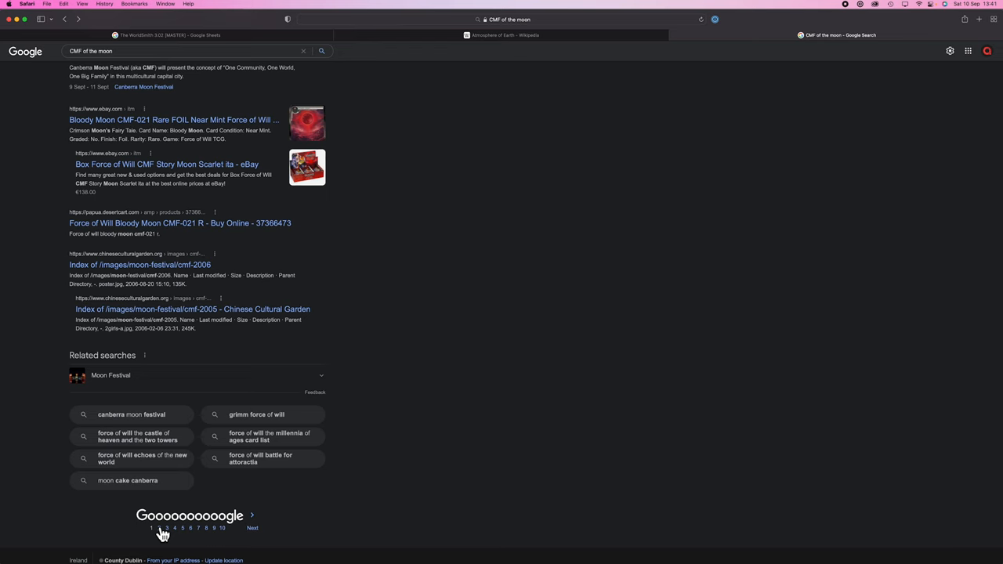
pyautogui.click(167, 528)
pyautogui.write('ore mass fraction')
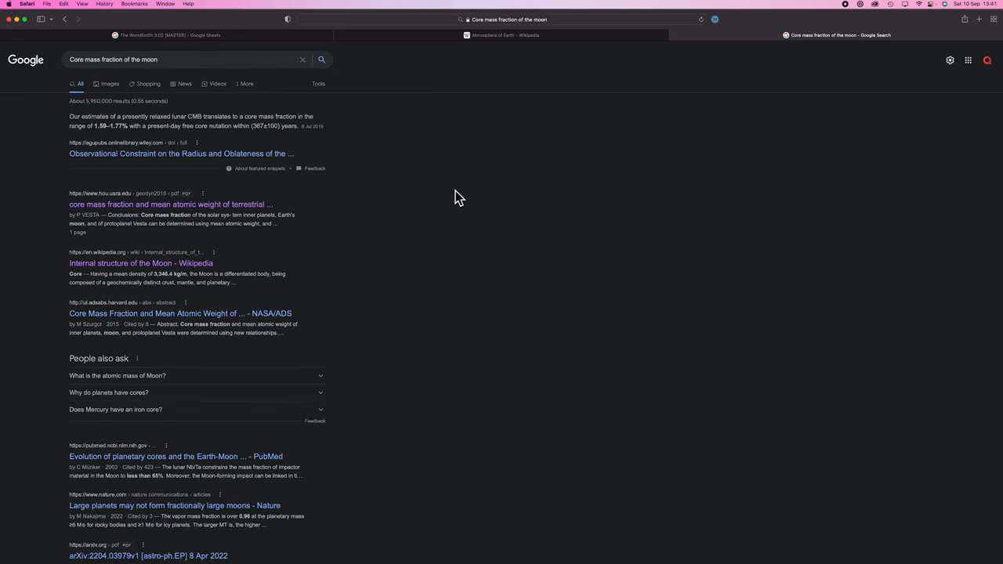
pyautogui.moveTo(128, 163)
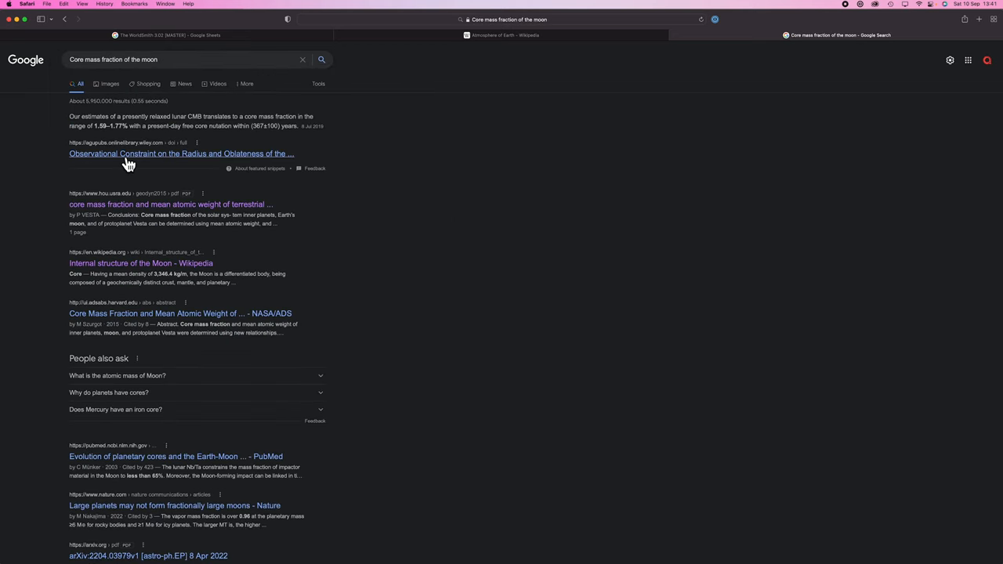
pyautogui.click(181, 154)
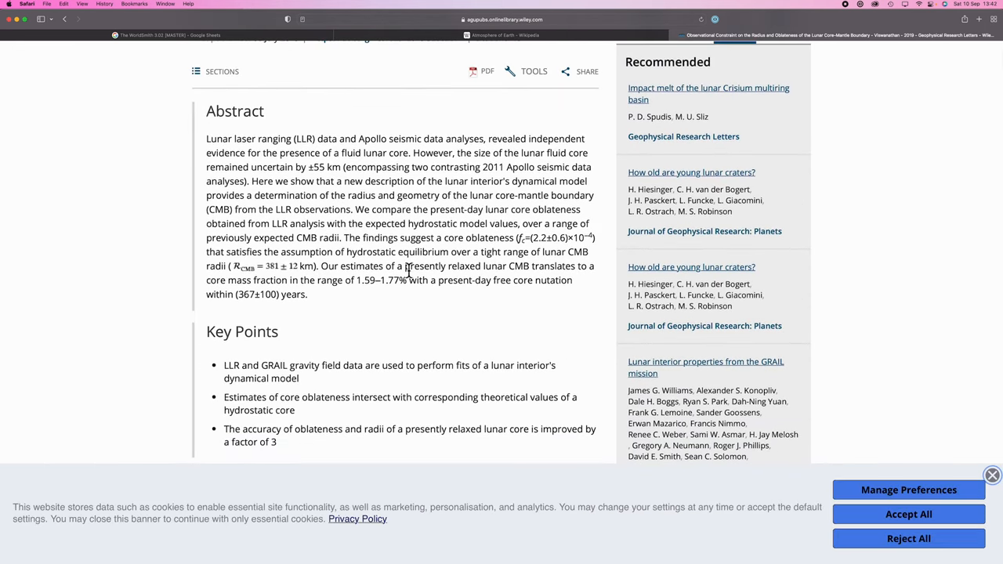
pyautogui.moveTo(462, 271)
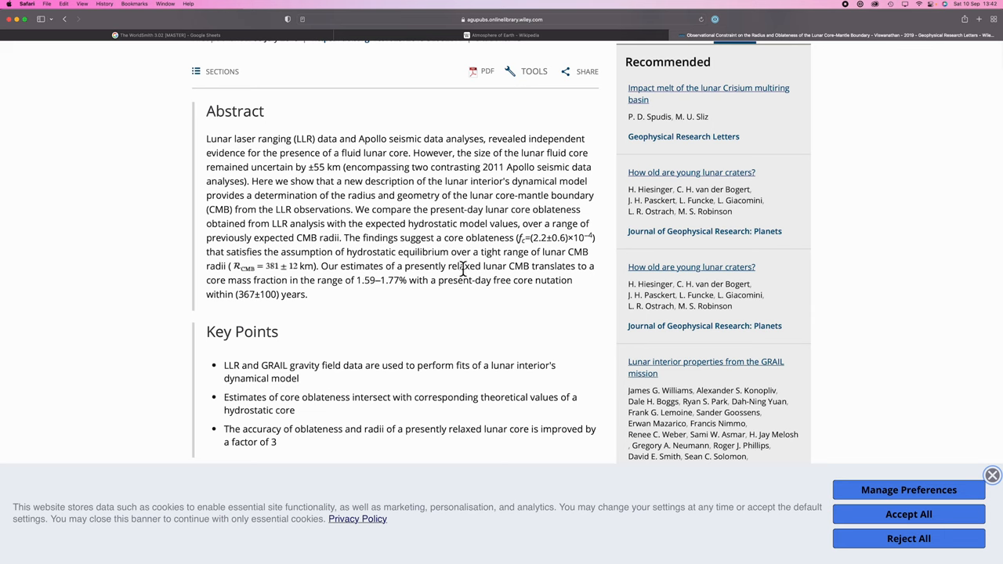
pyautogui.moveTo(319, 232)
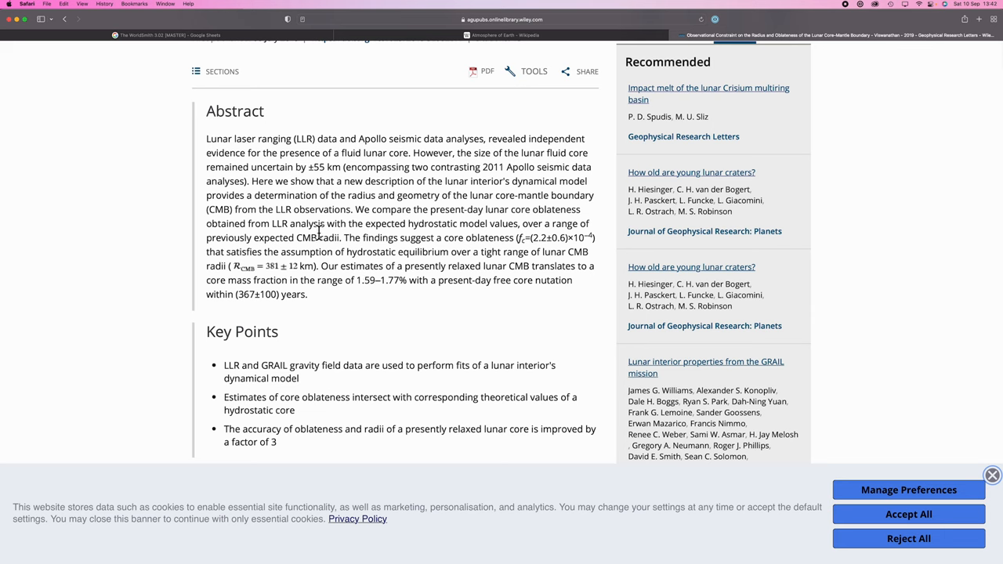
pyautogui.moveTo(534, 267)
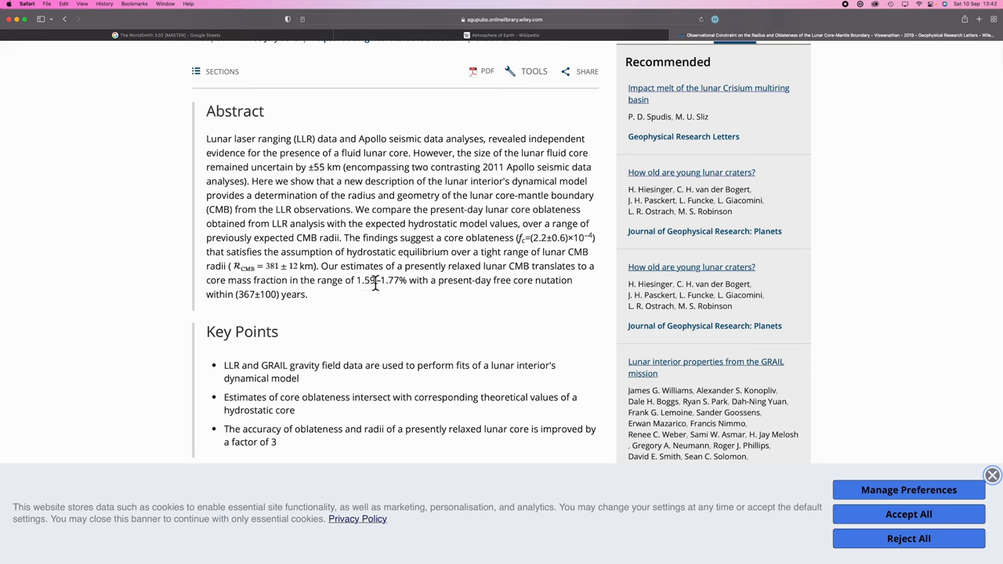
pyautogui.moveTo(413, 284)
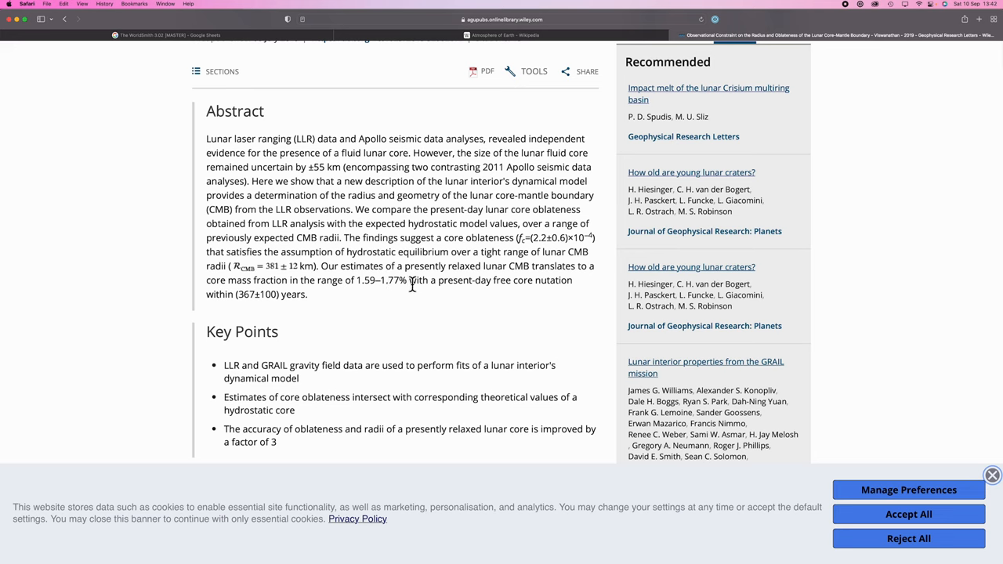
pyautogui.moveTo(501, 296)
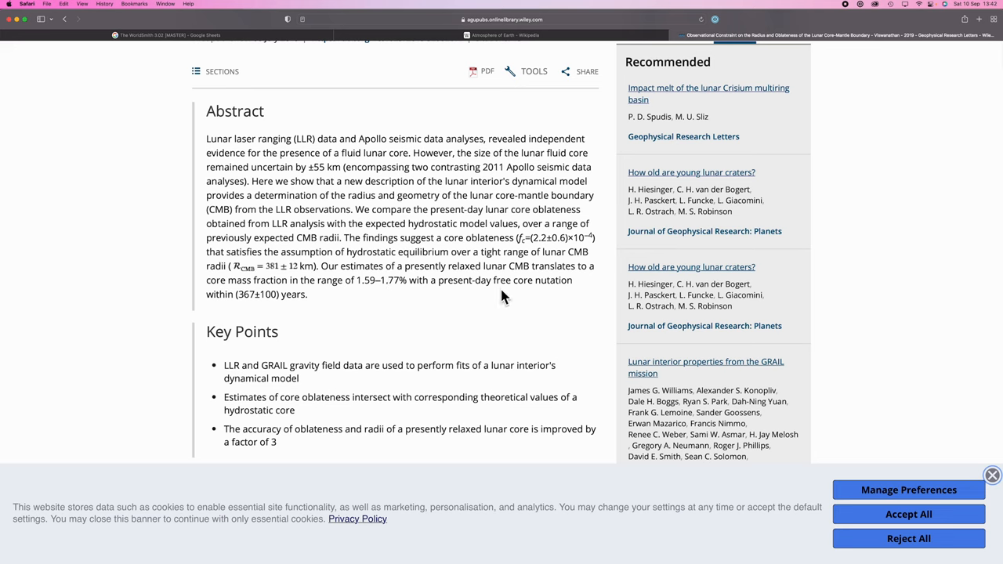
pyautogui.moveTo(207, 327)
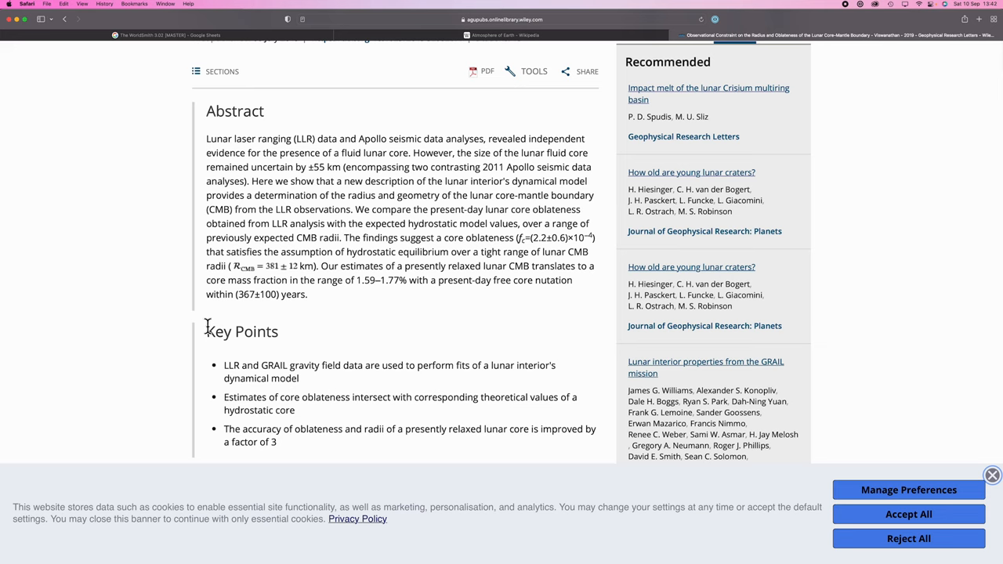
pyautogui.moveTo(253, 308)
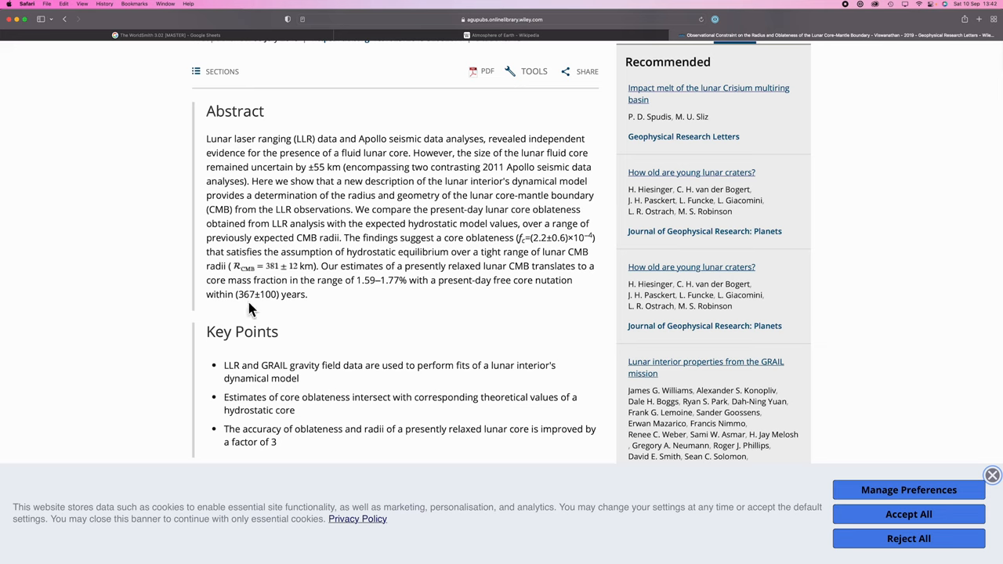
pyautogui.moveTo(350, 319)
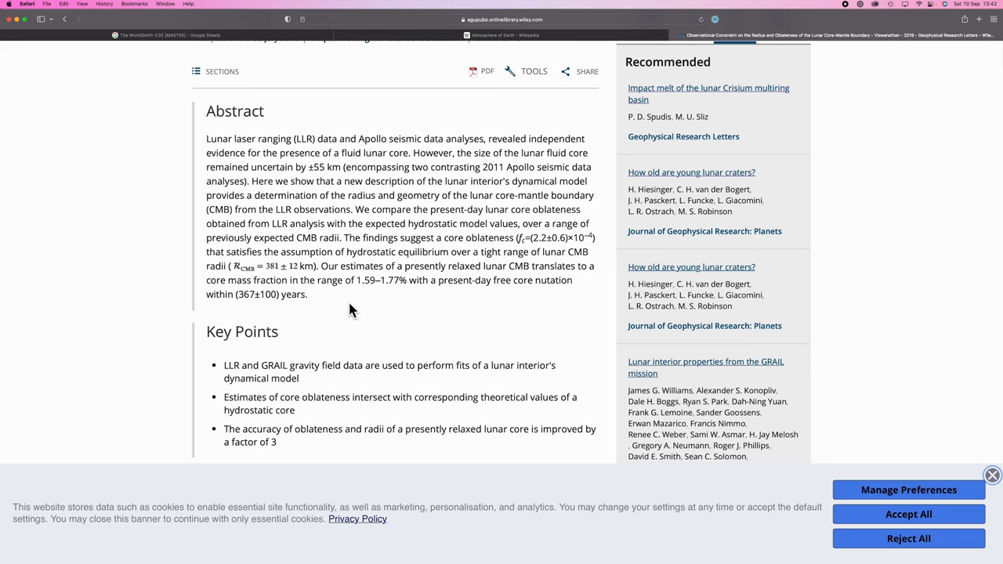
pyautogui.doubleClick(380, 280)
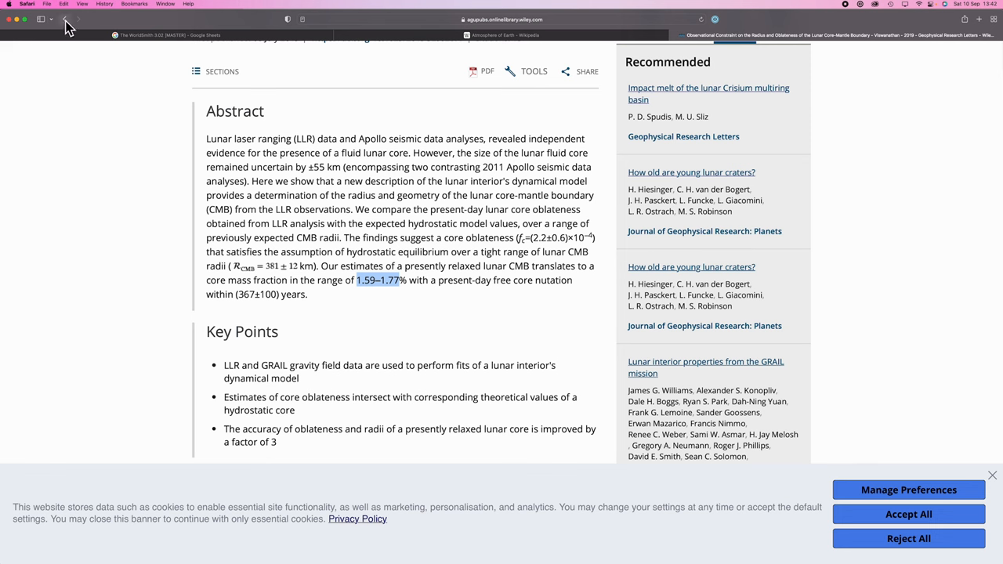
# Browse the other search results and open PSRD's 'The Moon at its Core' article.
pyautogui.click(627, 34)
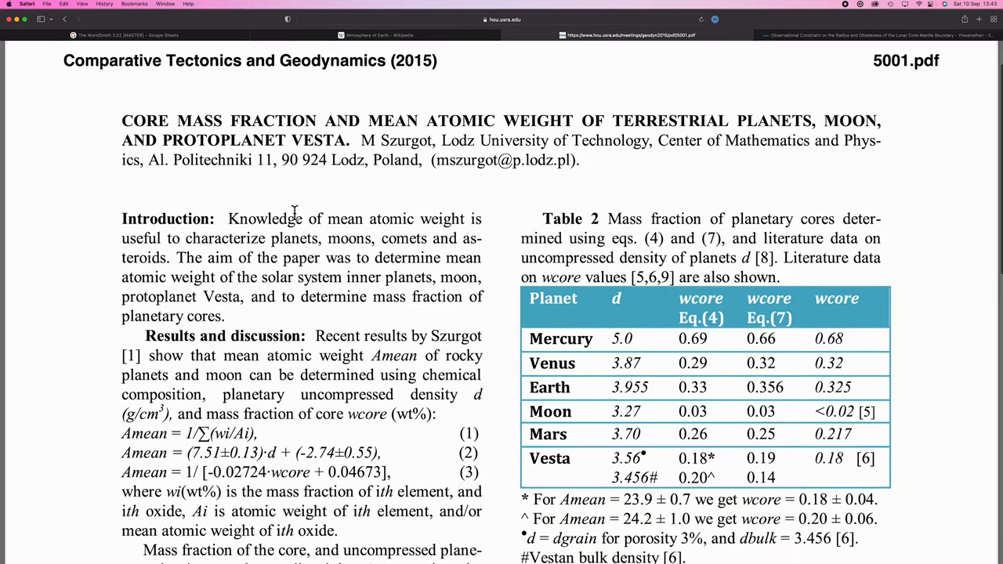
pyautogui.scroll(-3)
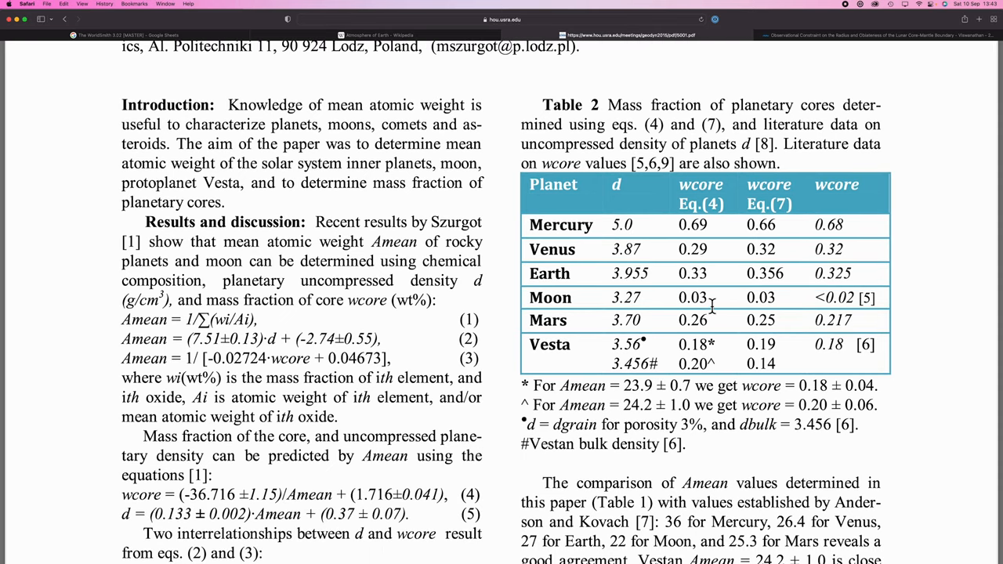
pyautogui.click(873, 34)
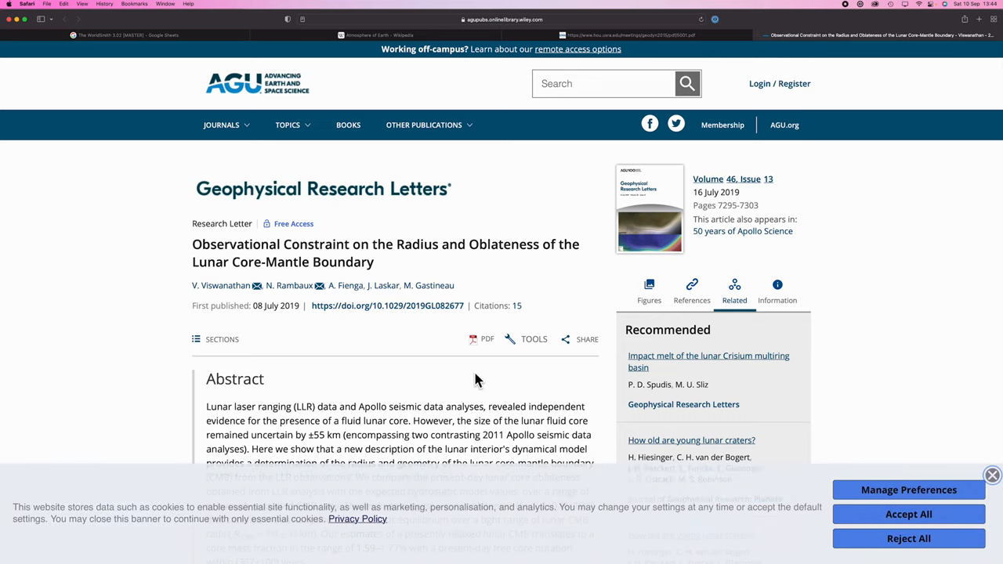
pyautogui.scroll(-3)
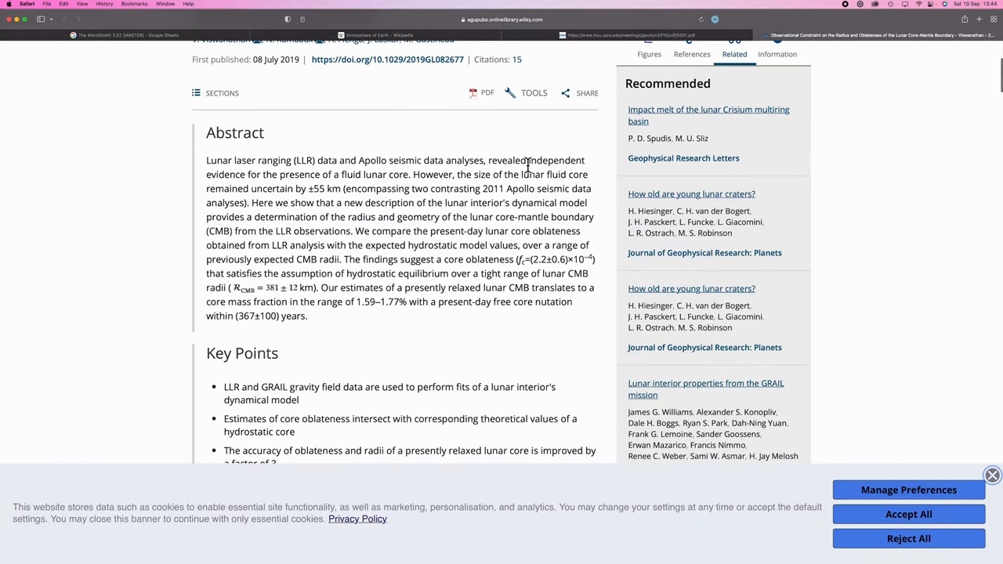
pyautogui.click(501, 35)
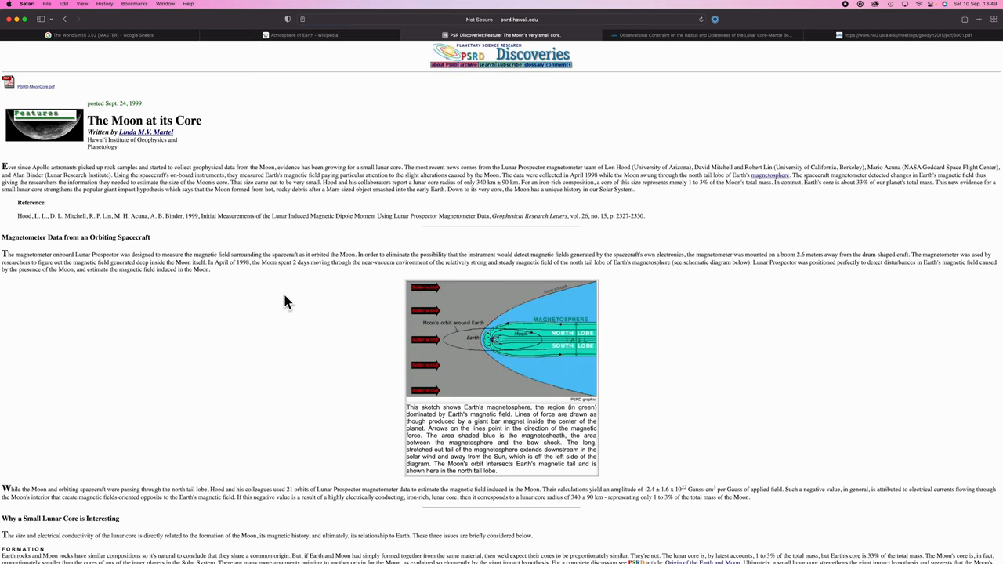
# Search the PSRD Moon article for 'core', noting the core is 1–3% of the Moon's mass.
pyautogui.press('cmd+f')
pyautogui.write('core')
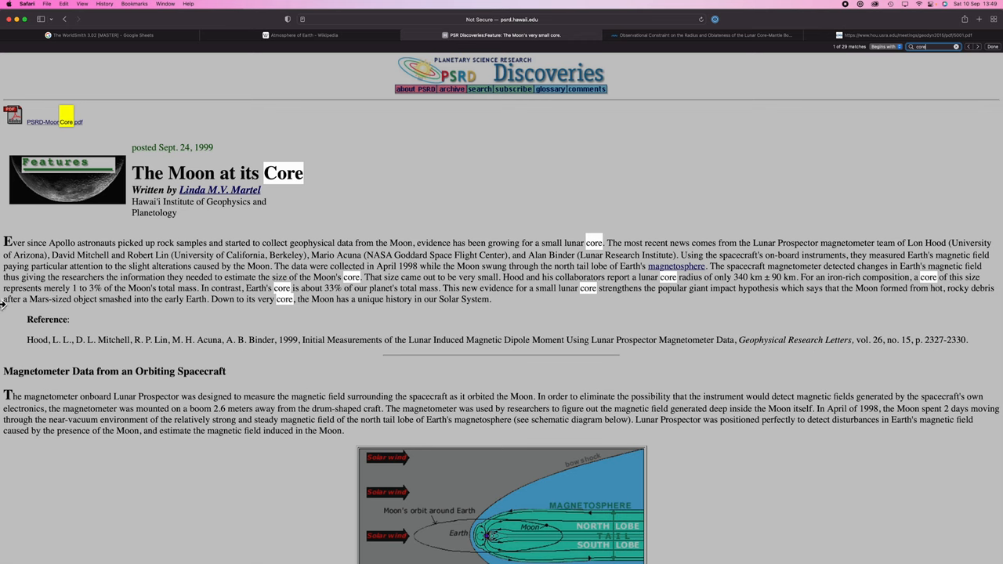
pyautogui.moveTo(100, 288)
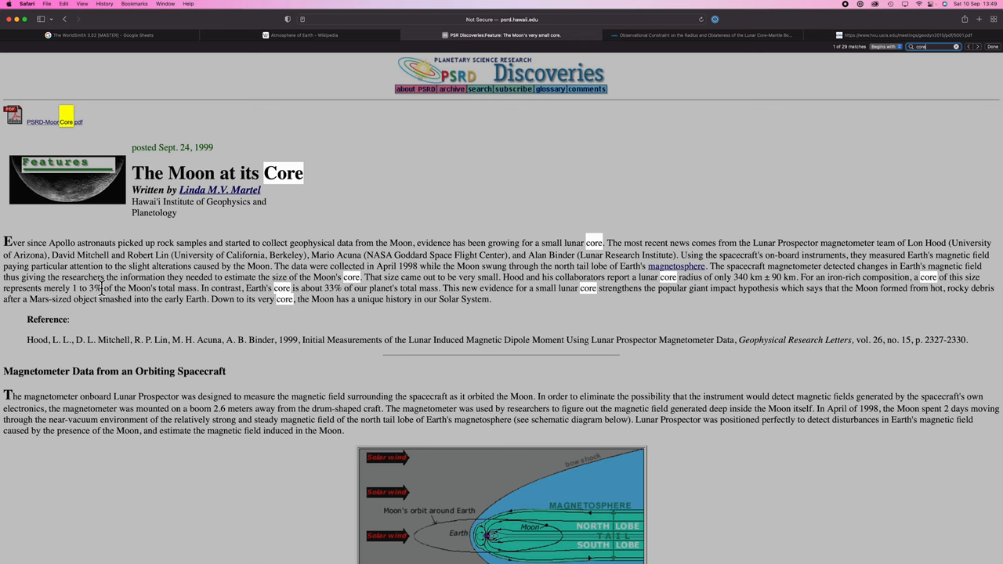
pyautogui.moveTo(196, 288)
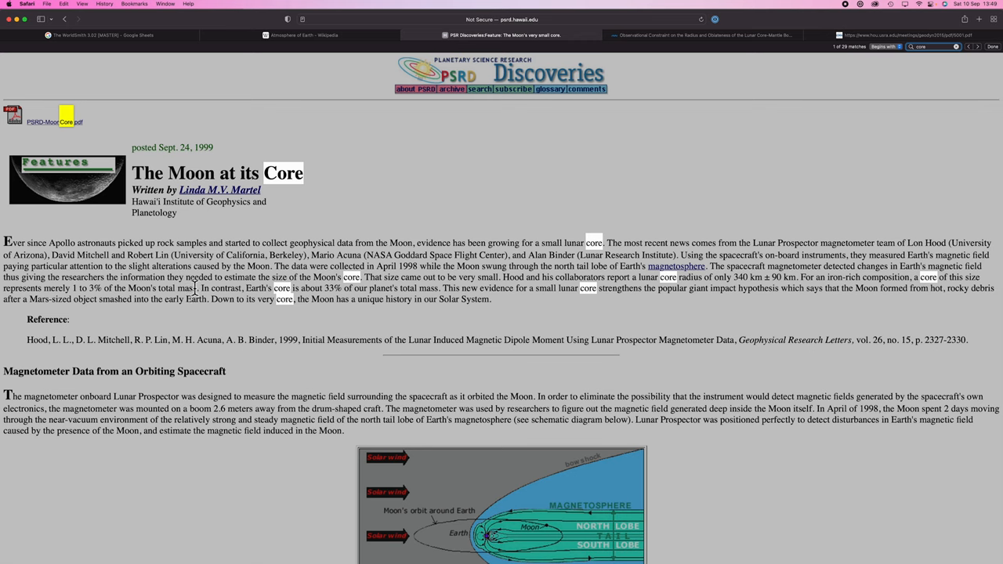
pyautogui.moveTo(321, 183)
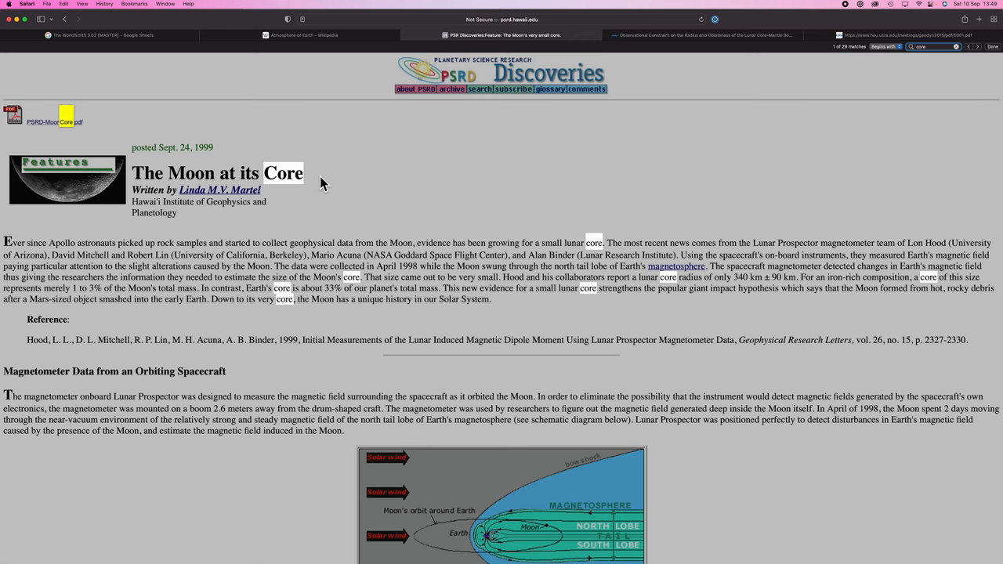
pyautogui.moveTo(290, 200)
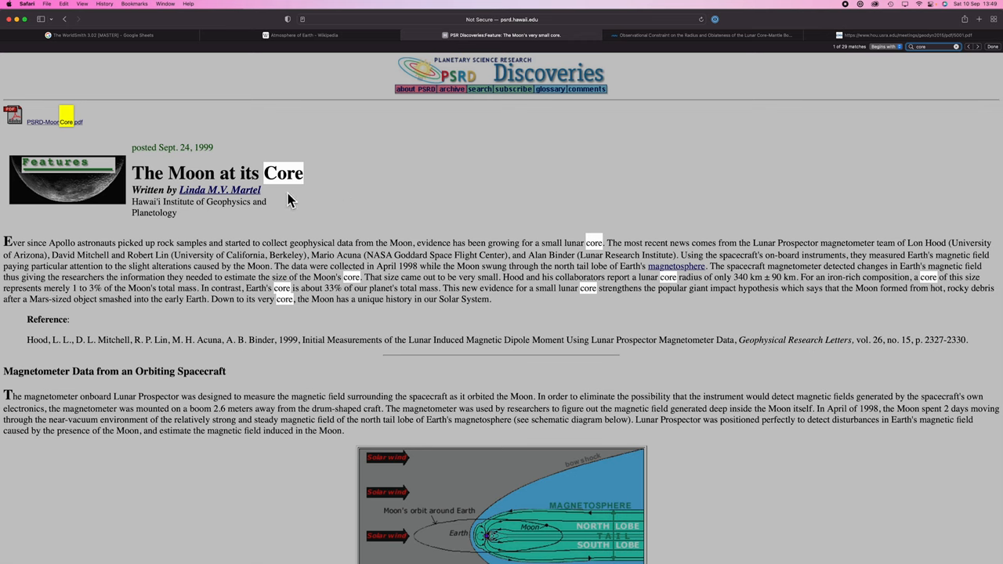
pyautogui.click(102, 35)
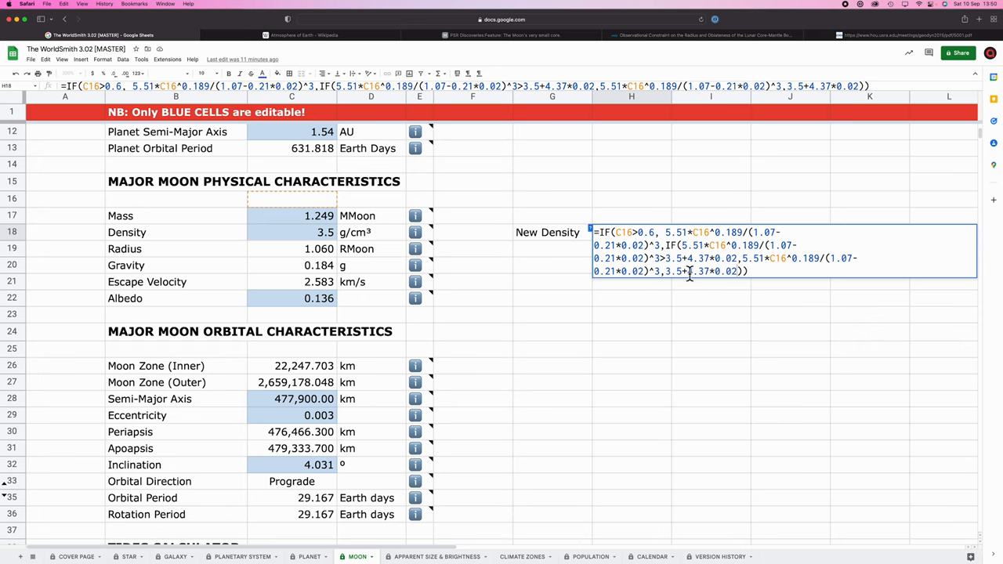
# Confirm the moon's New Density formula of 3.5874 on the Moon sheet.
pyautogui.press('Return')
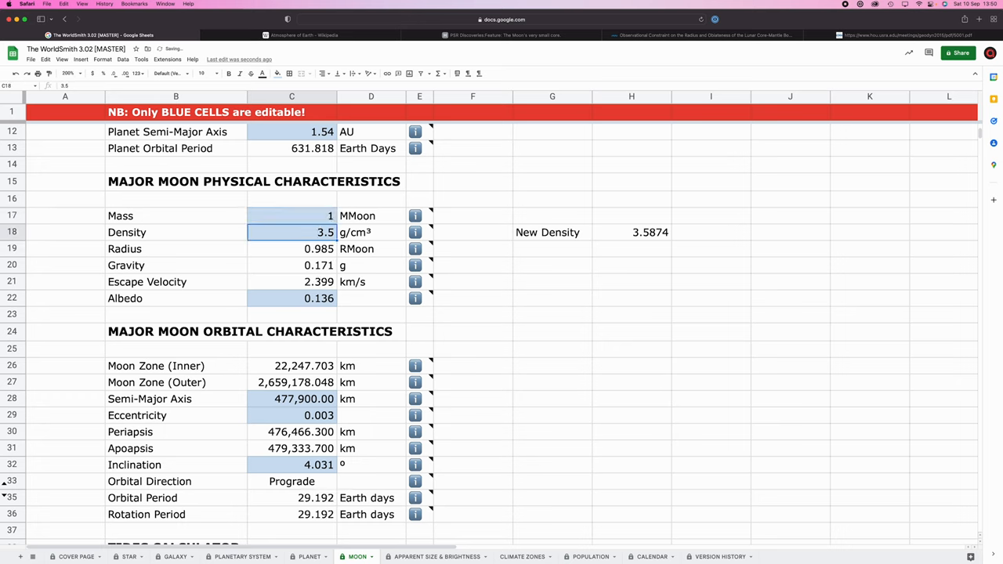
pyautogui.moveTo(646, 243)
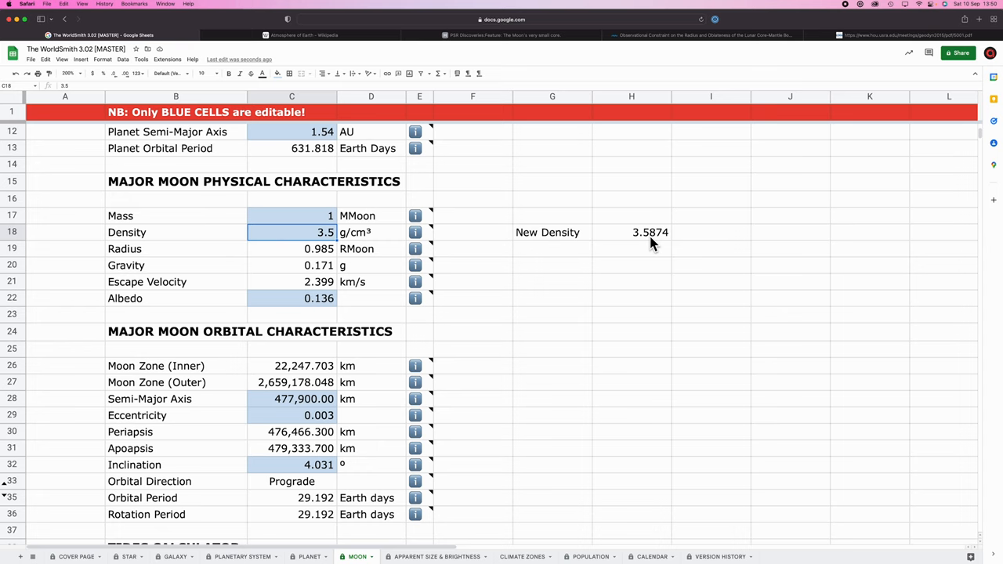
pyautogui.moveTo(590, 252)
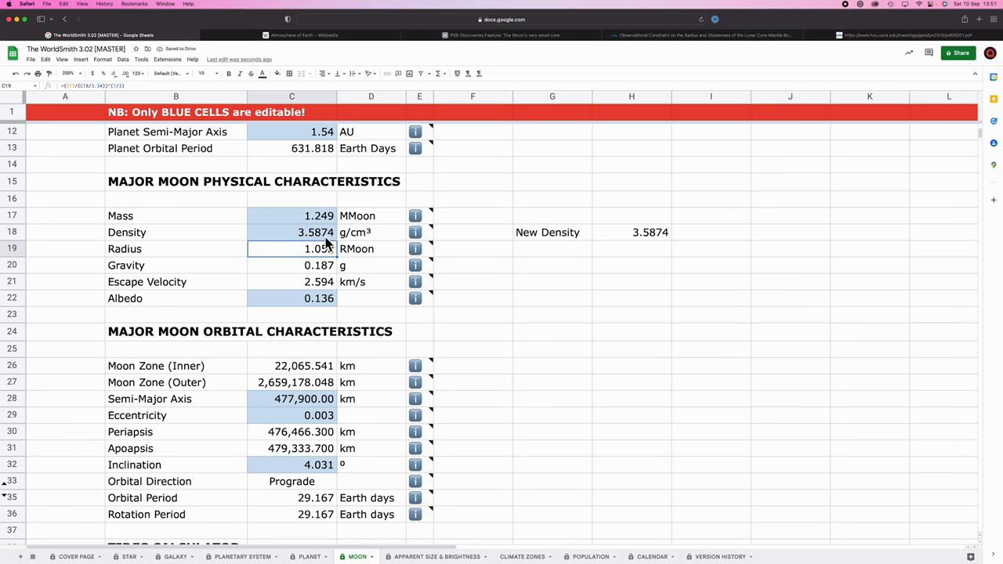
pyautogui.moveTo(505, 231)
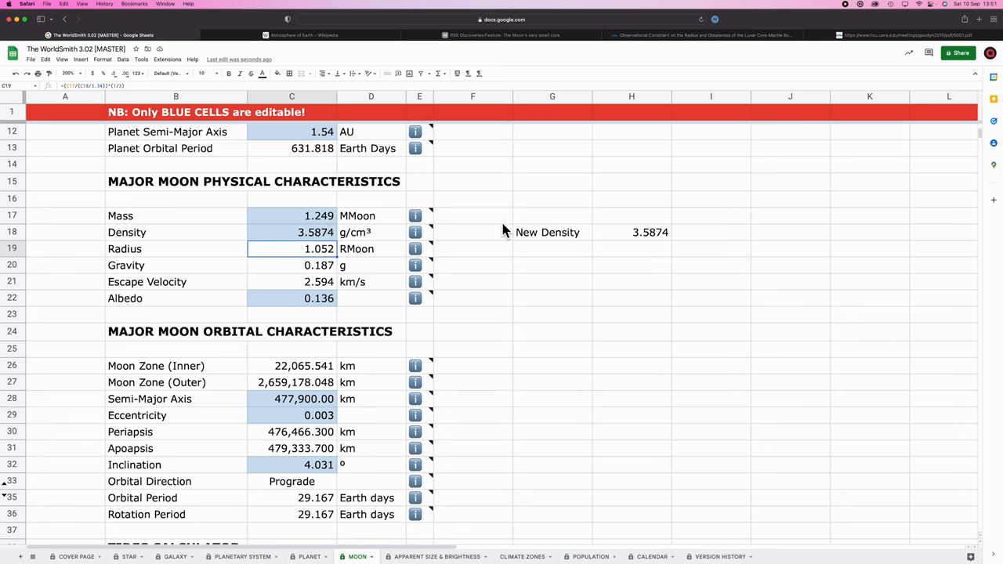
pyautogui.moveTo(155, 253)
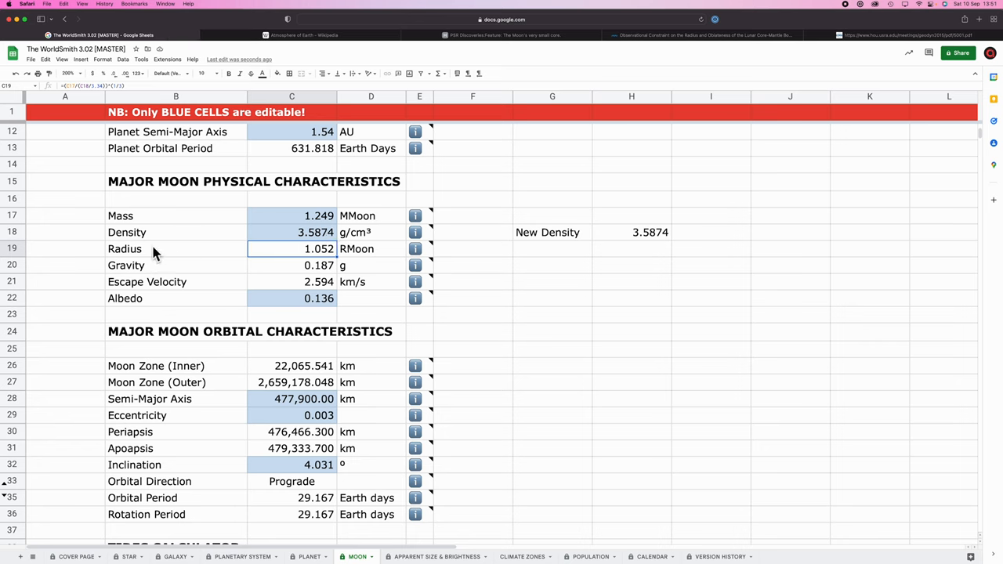
pyautogui.moveTo(611, 246)
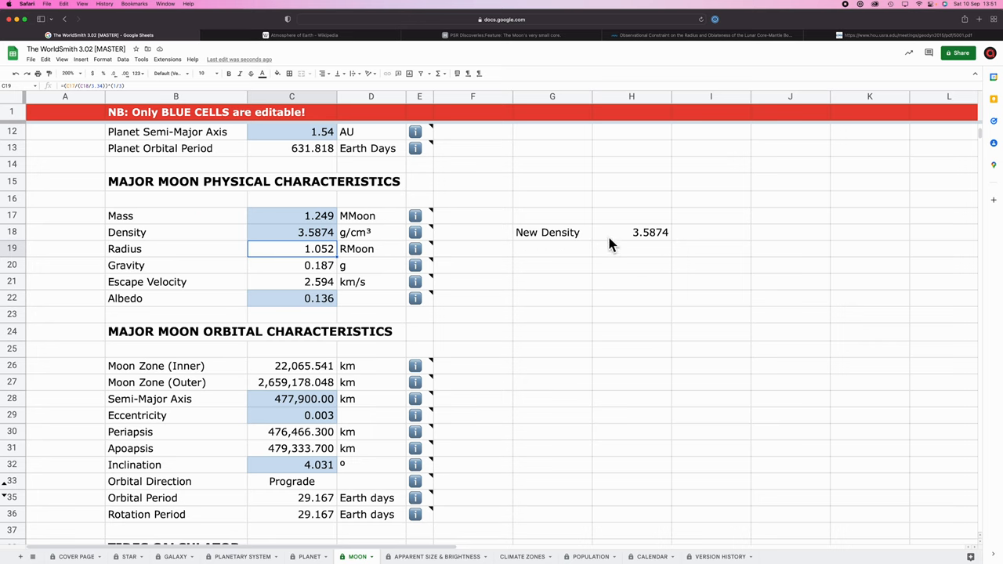
pyautogui.moveTo(656, 242)
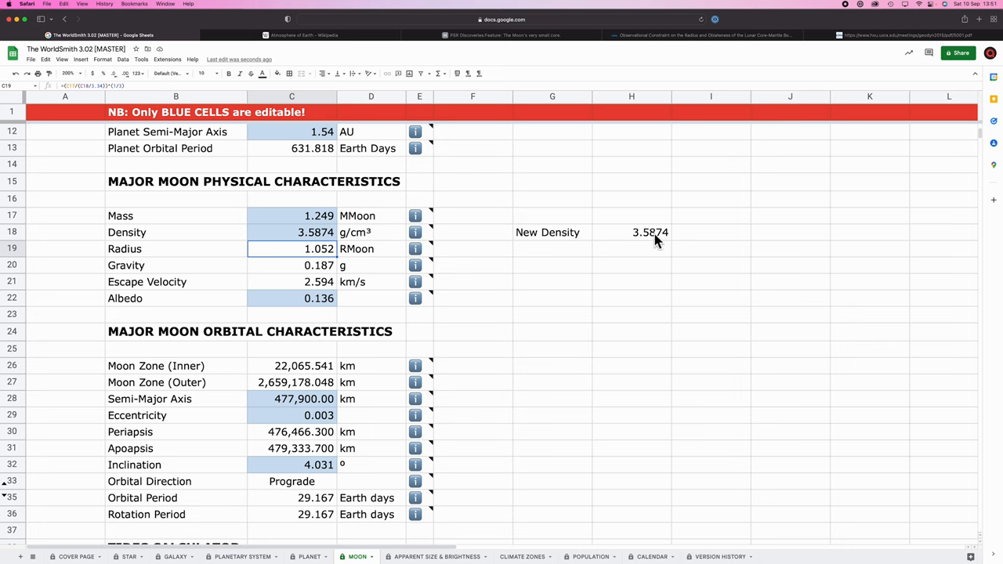
pyautogui.moveTo(634, 250)
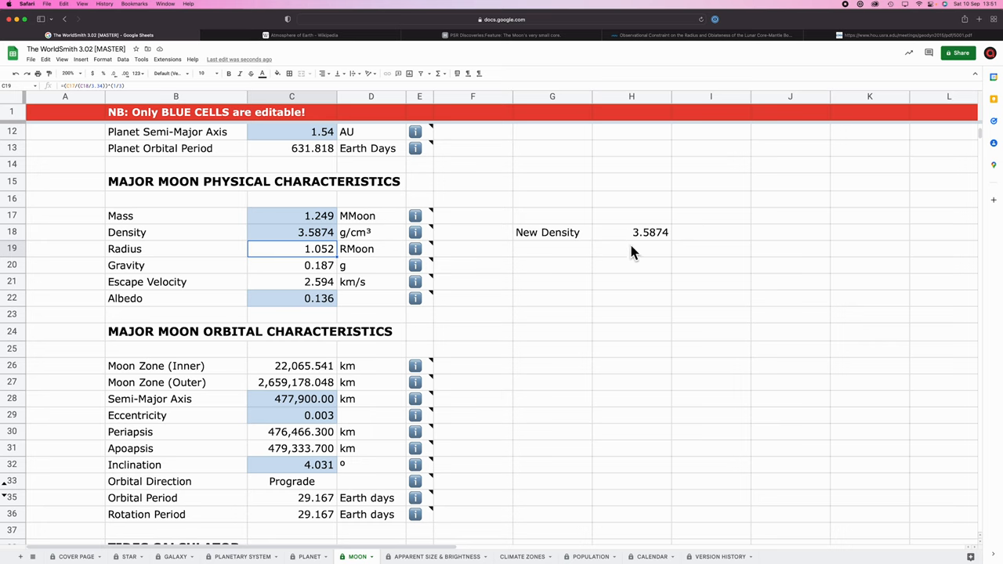
pyautogui.moveTo(620, 256)
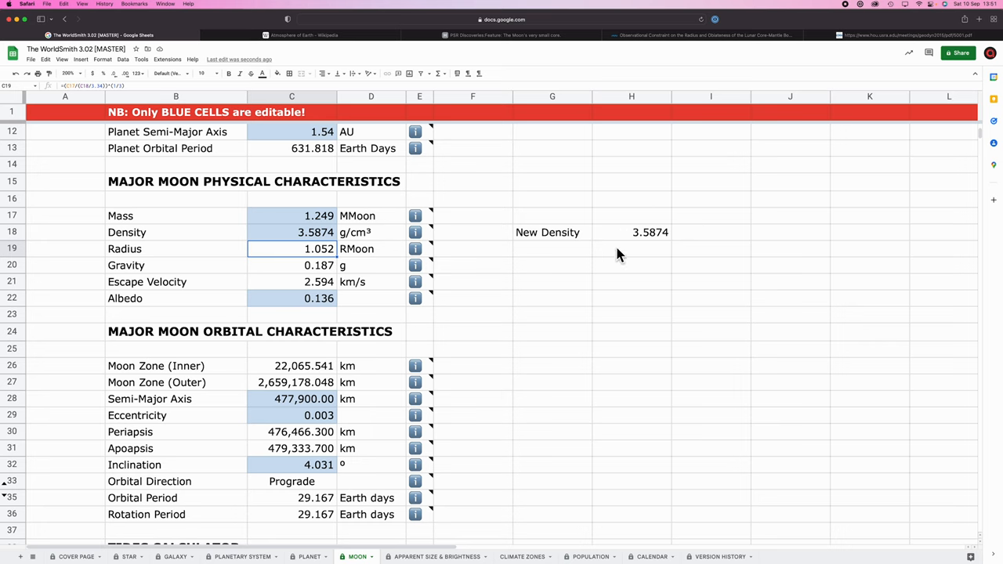
pyautogui.click(308, 556)
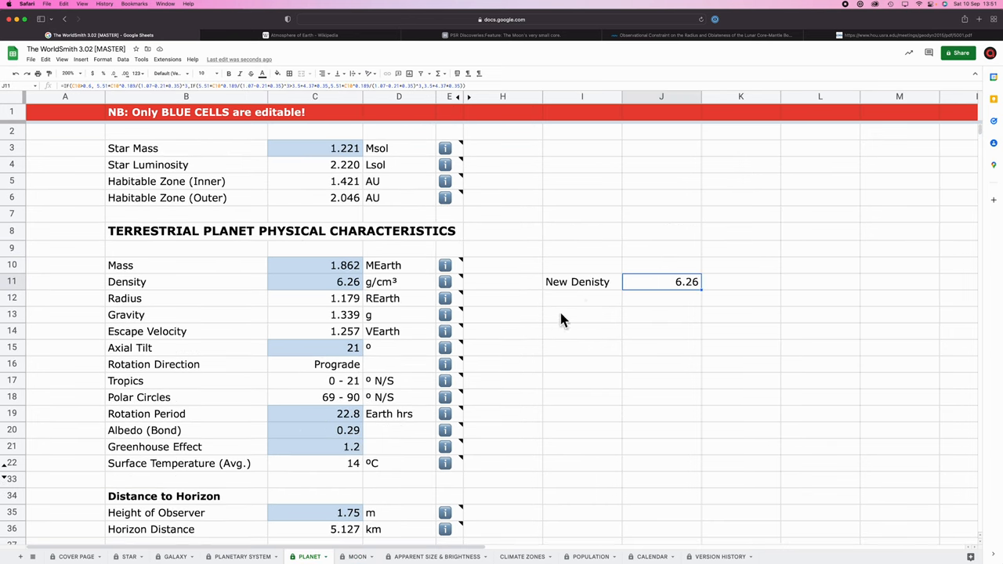
pyautogui.moveTo(663, 285)
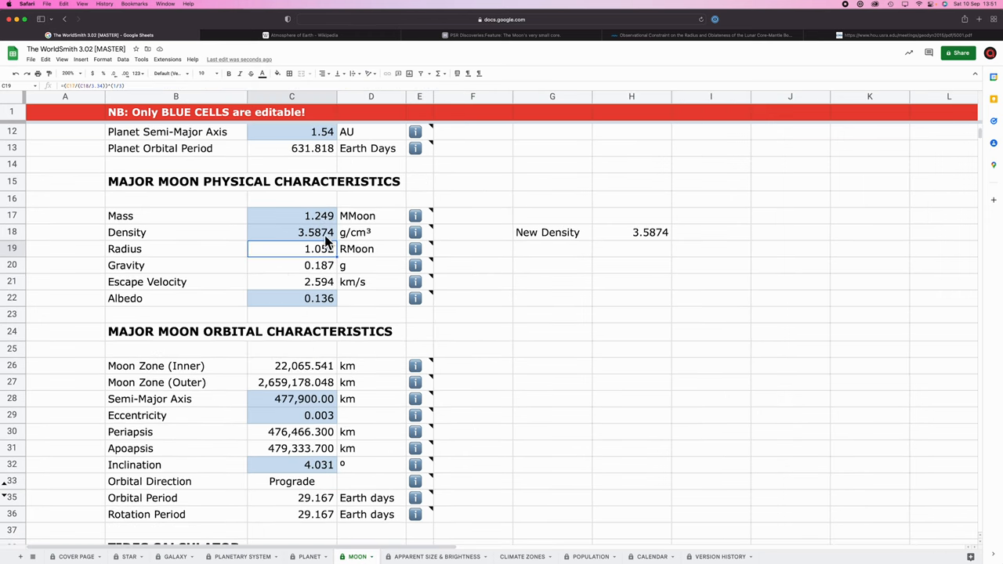
pyautogui.scroll(-3)
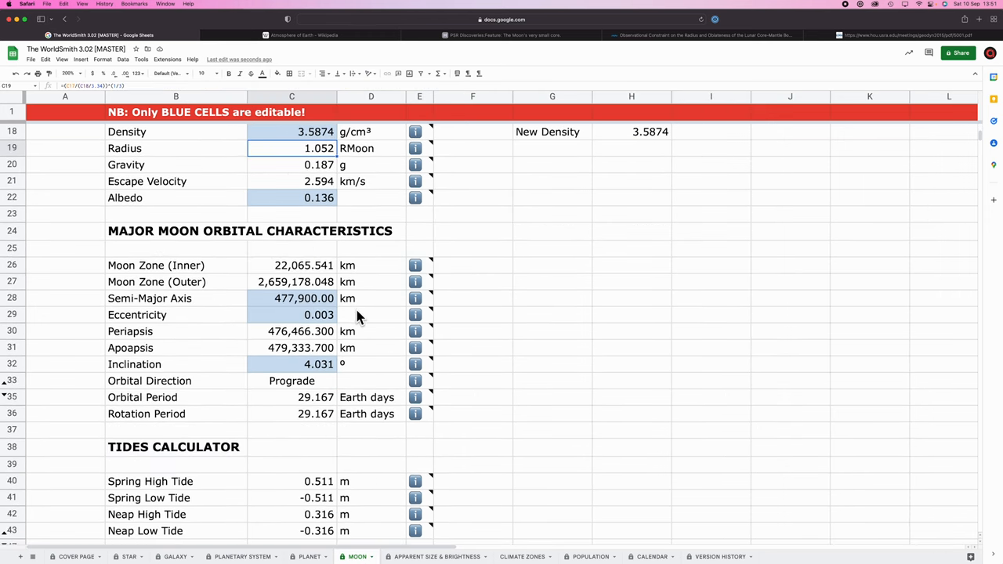
pyautogui.scroll(-3)
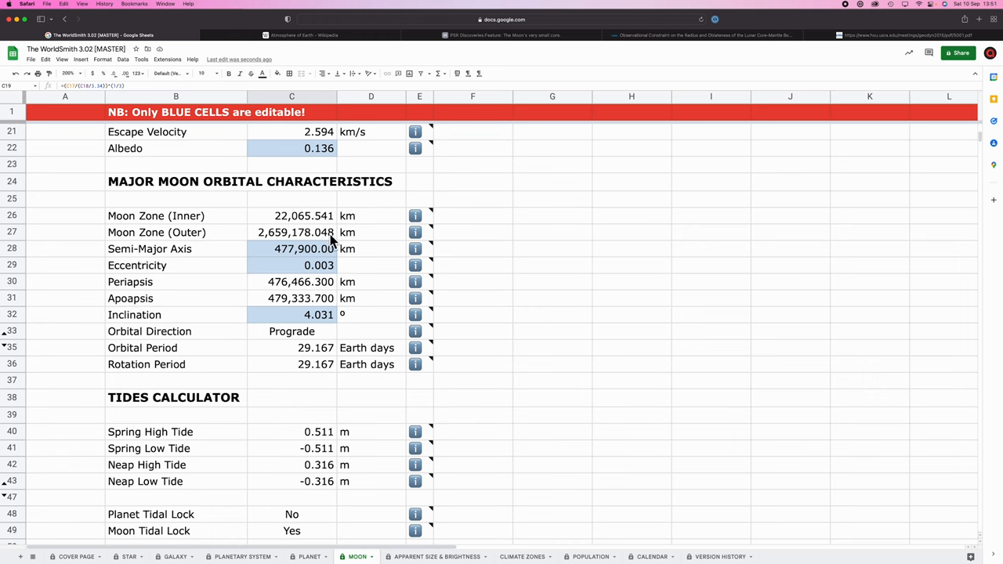
pyautogui.scroll(-3)
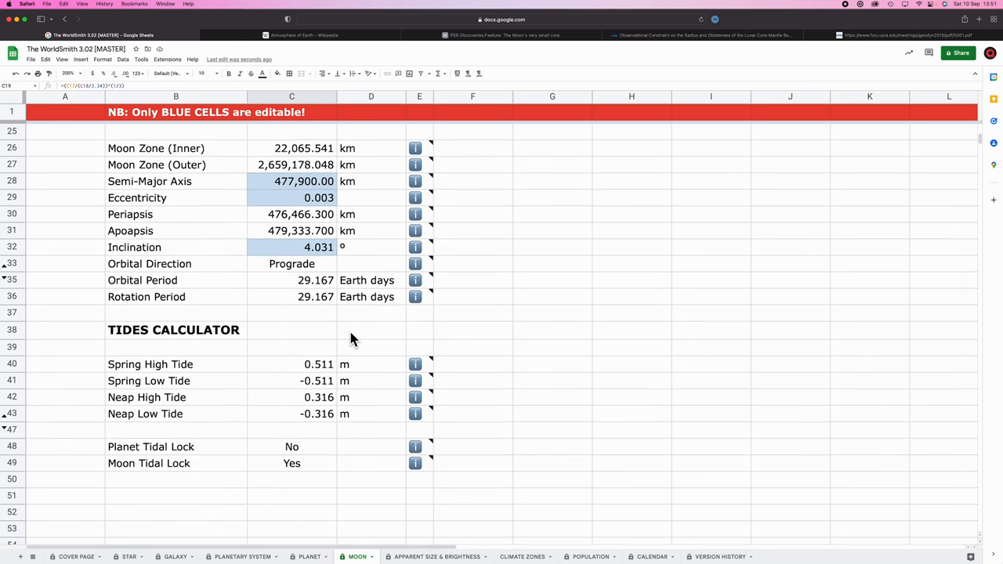
pyautogui.moveTo(313, 402)
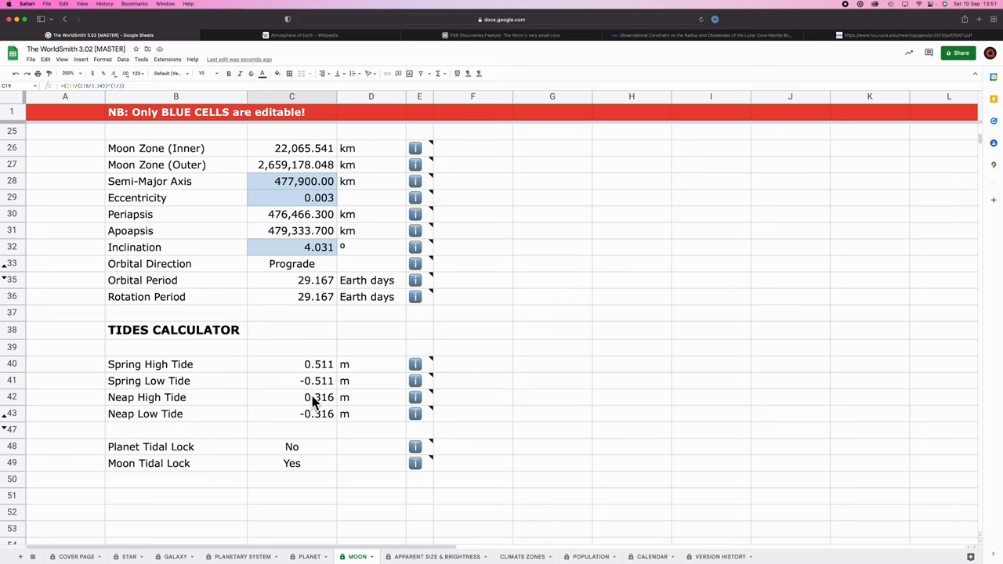
pyautogui.moveTo(329, 384)
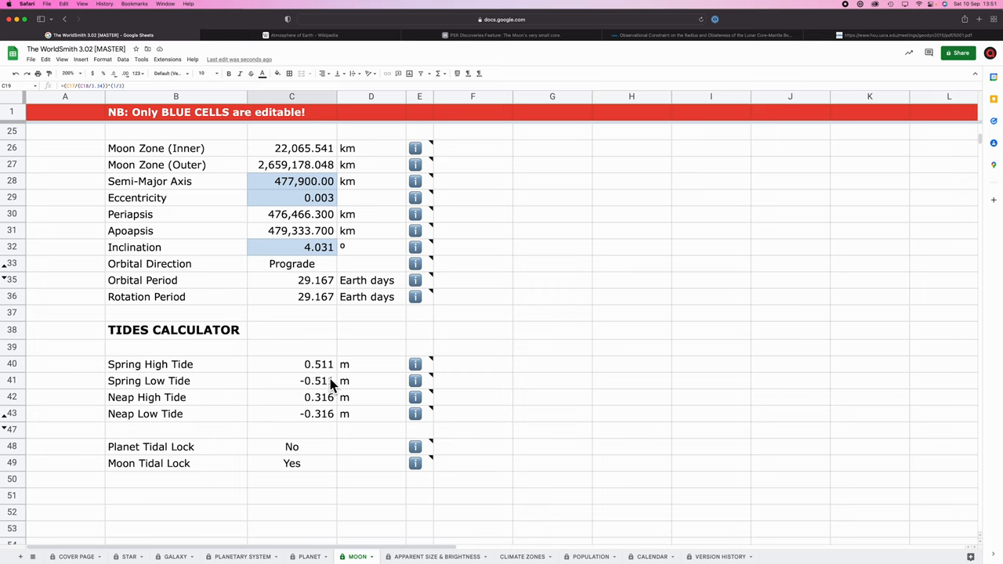
pyautogui.moveTo(332, 340)
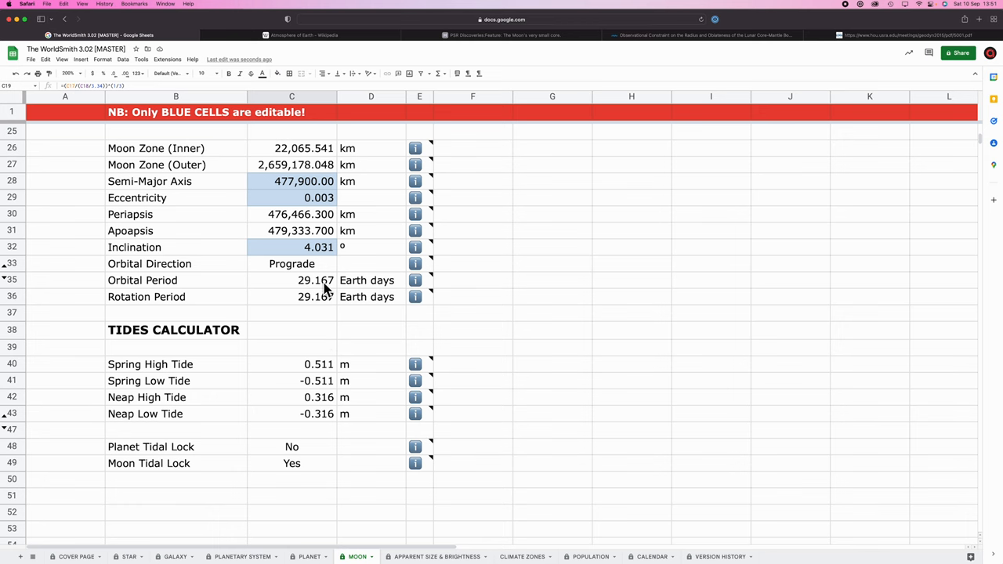
# On the Calendar sheet, check the moon's orbital period and the planet's rotation and orbital periods.
pyautogui.click(652, 557)
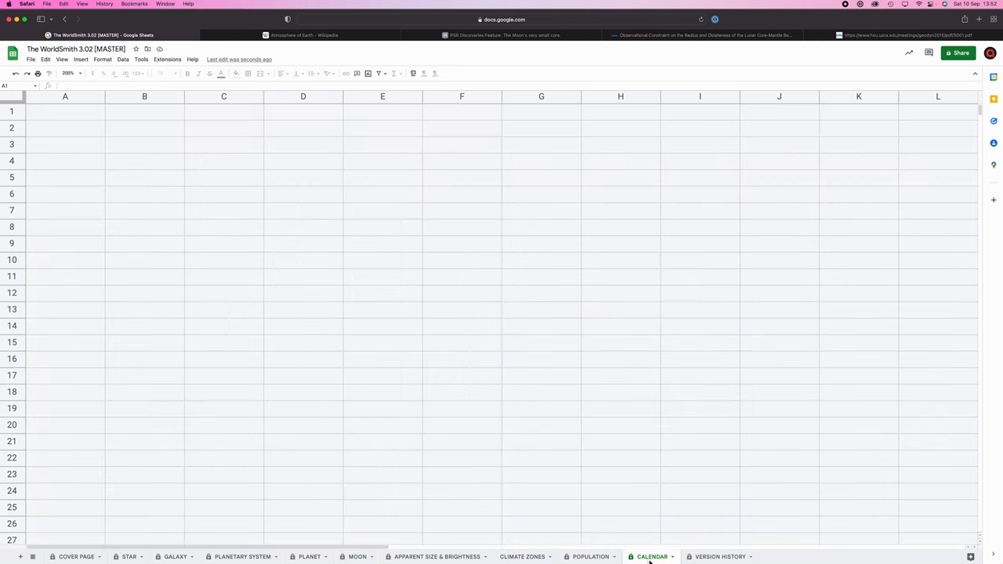
pyautogui.click(651, 556)
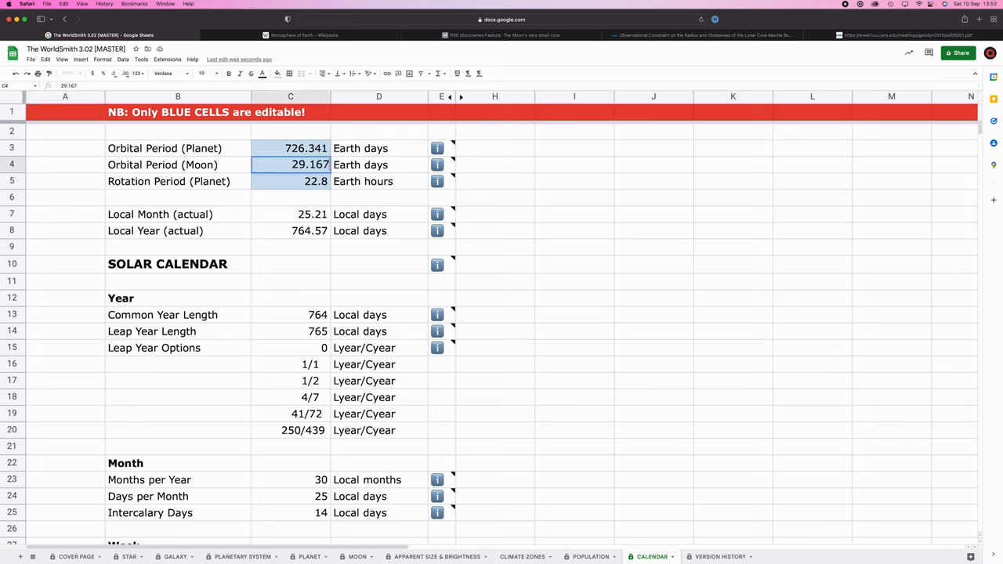
pyautogui.click(290, 181)
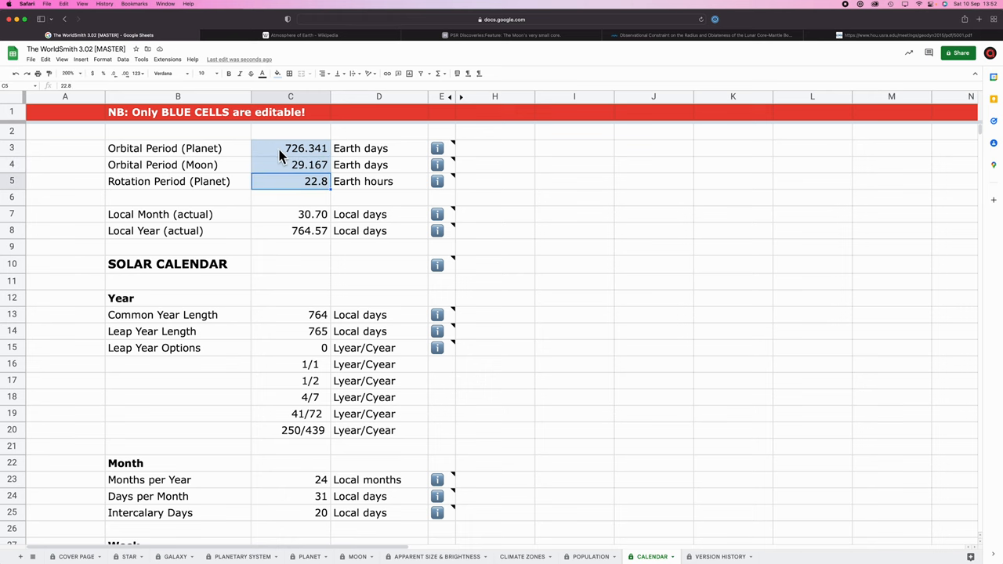
pyautogui.moveTo(308, 556)
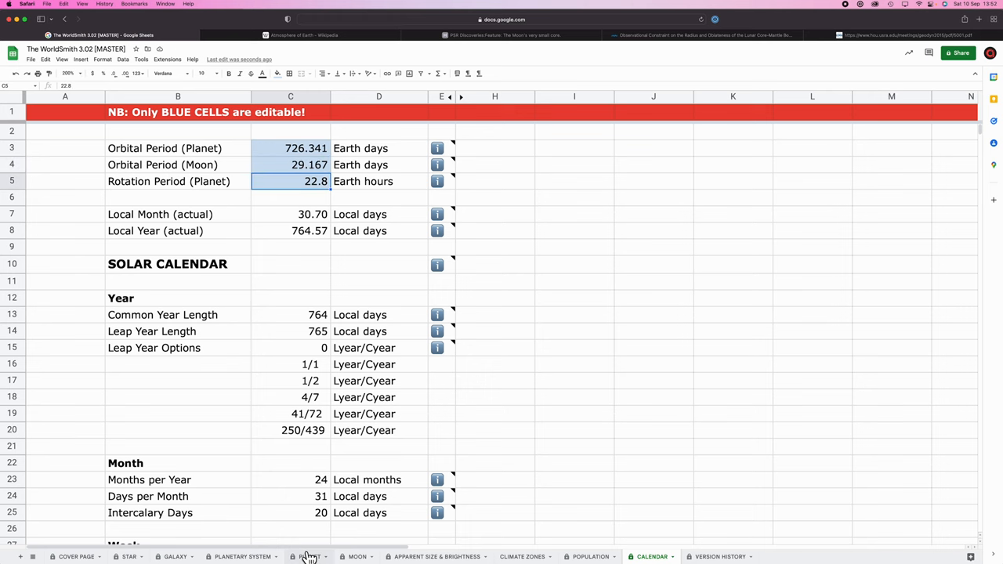
pyautogui.click(308, 556)
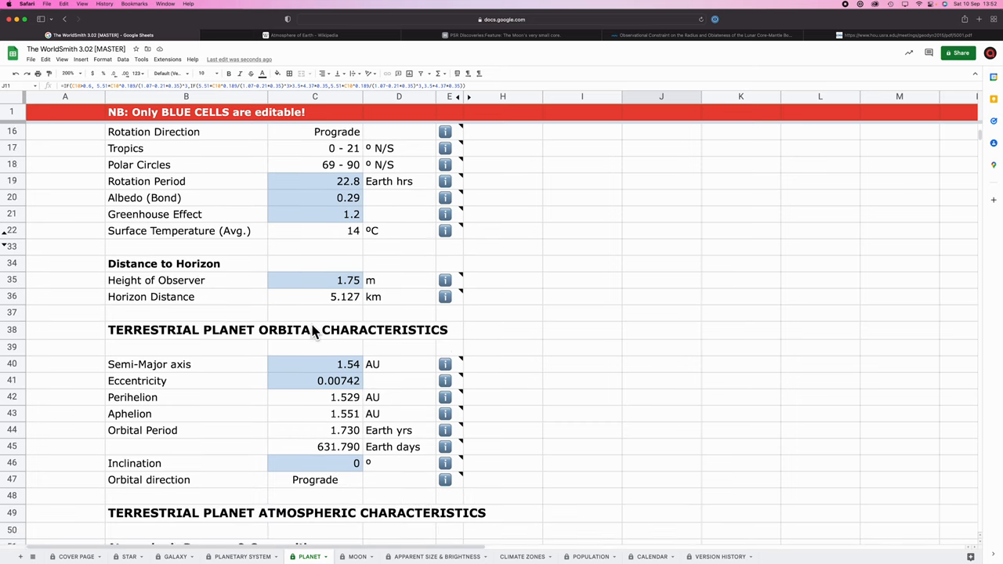
pyautogui.scroll(-3)
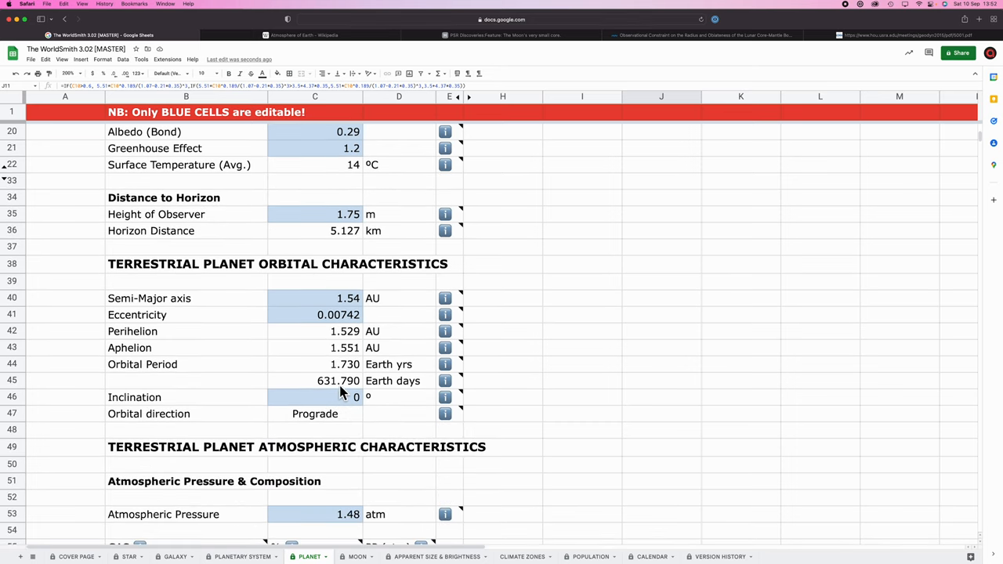
pyautogui.click(650, 556)
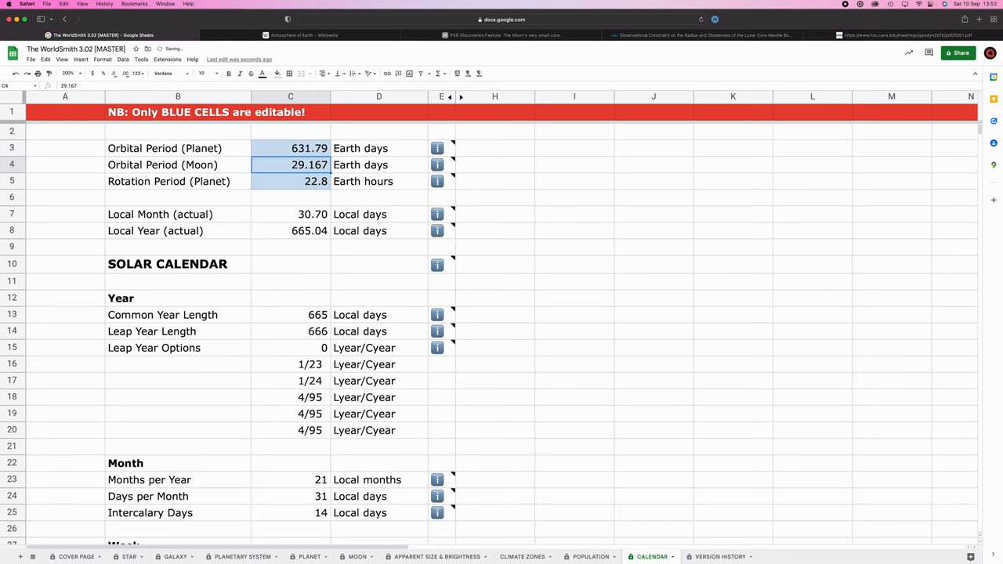
# Scroll through the calendar lengths: 30.167-day moon orbit, 31.75-day months, 20 per year.
pyautogui.scroll(-3)
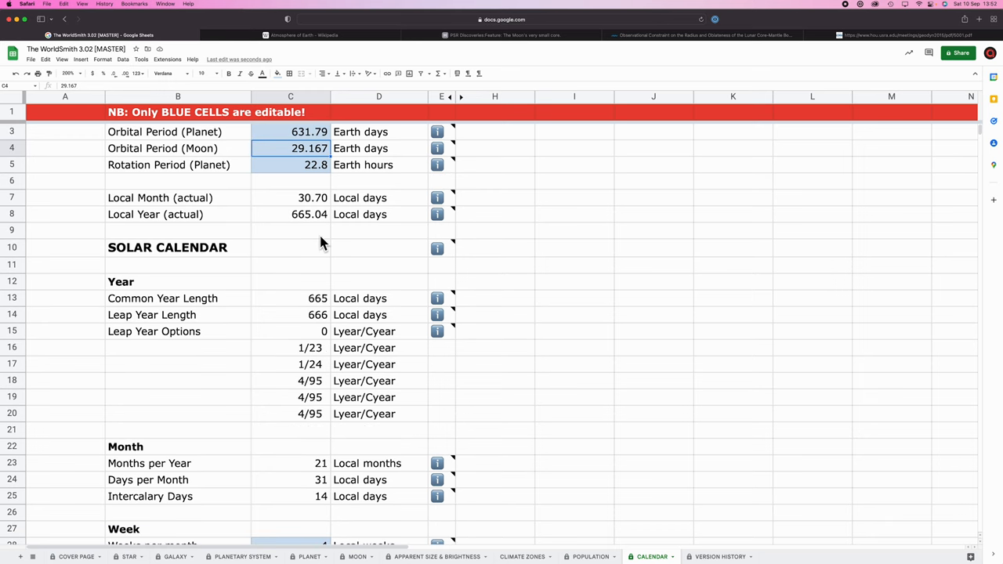
pyautogui.scroll(-3)
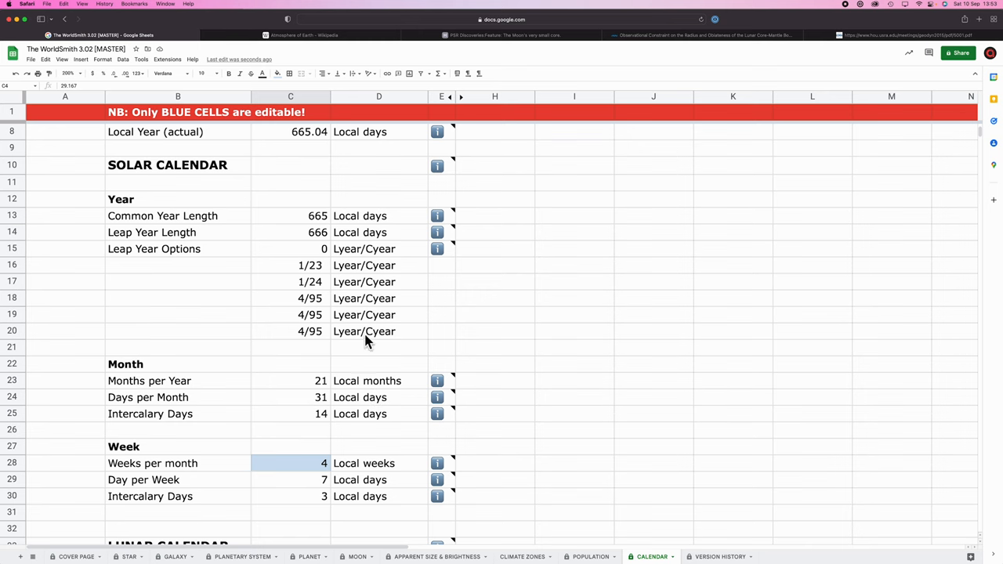
pyautogui.scroll(3)
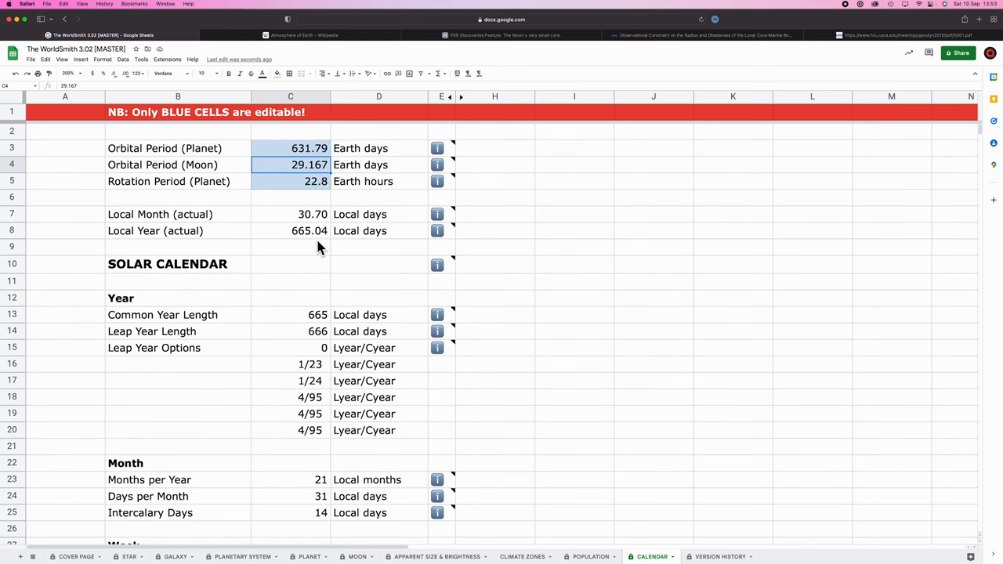
pyautogui.scroll(-3)
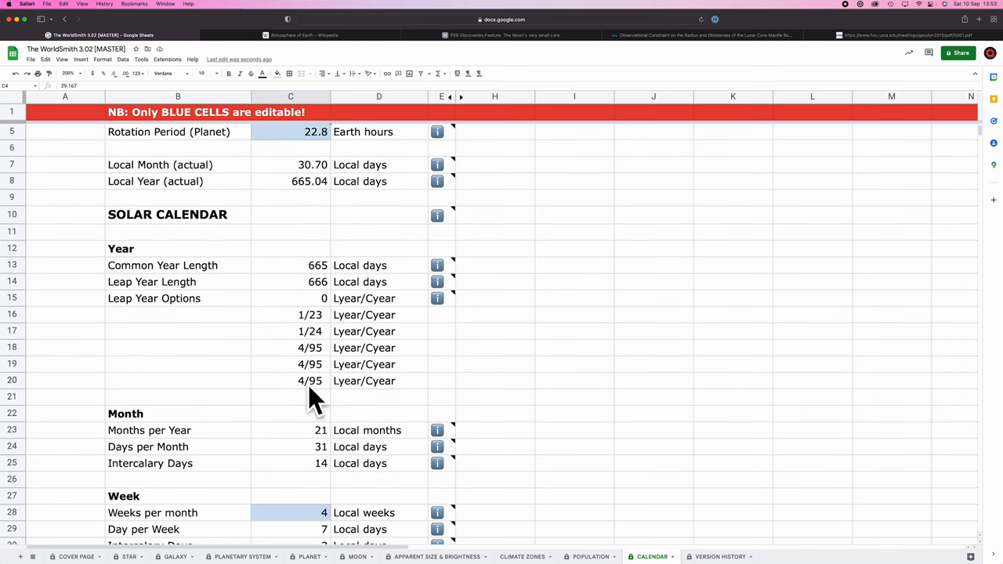
pyautogui.moveTo(321, 380)
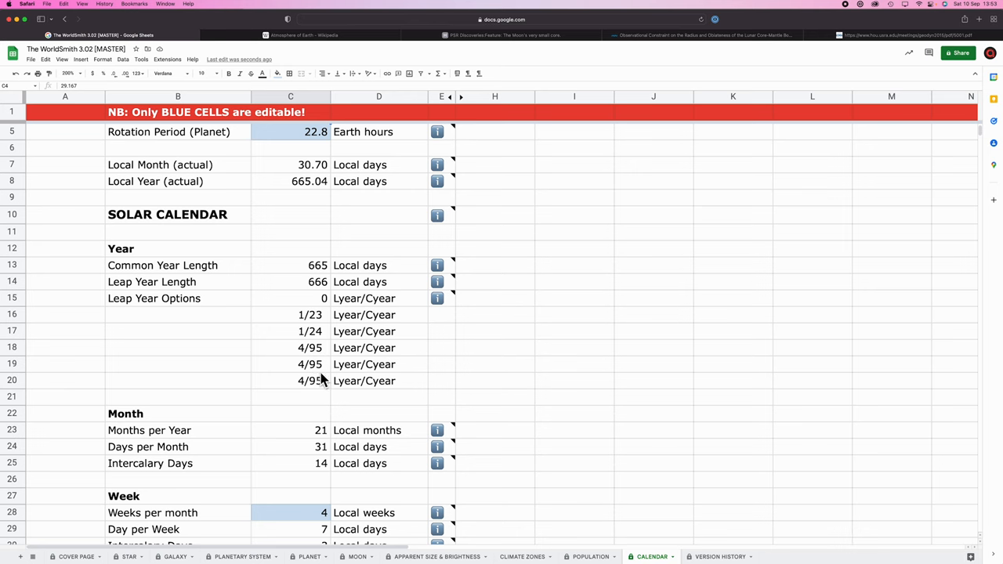
pyautogui.scroll(-3)
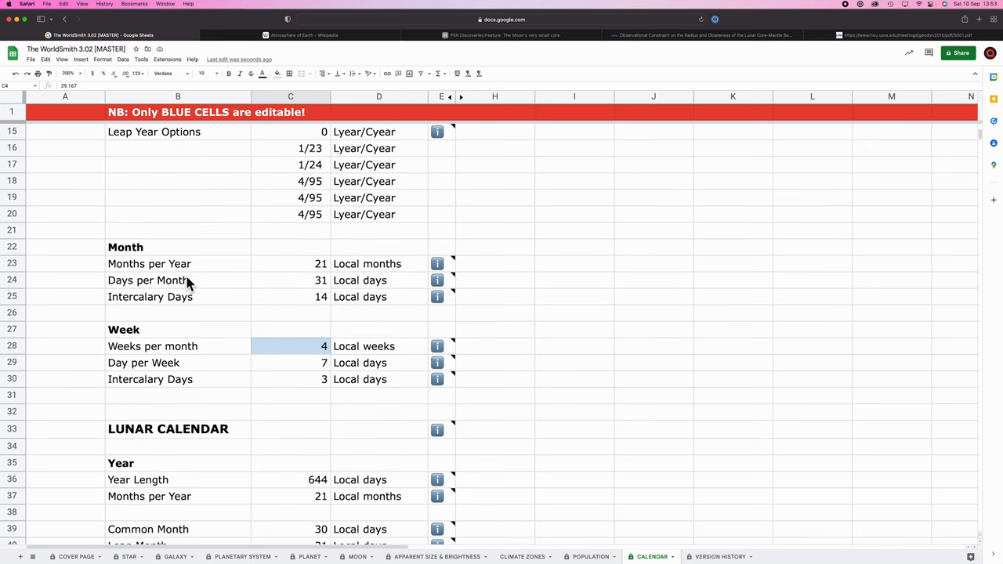
pyautogui.scroll(3)
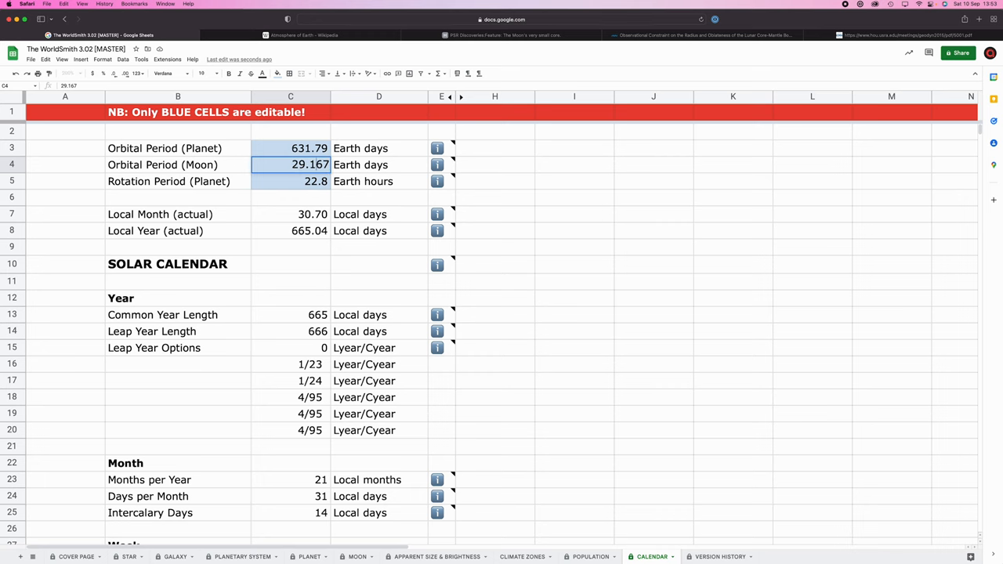
pyautogui.scroll(-3)
pyautogui.write('30.167')
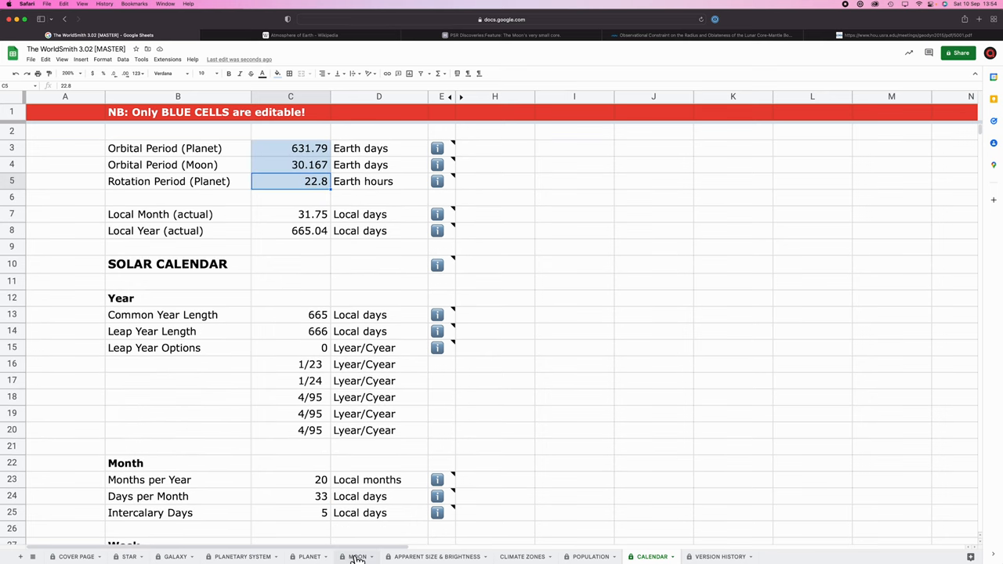
# Review the Moon sheet's 488,270 km semi-major axis, 30.167-day orbit and tides calculator.
pyautogui.click(357, 556)
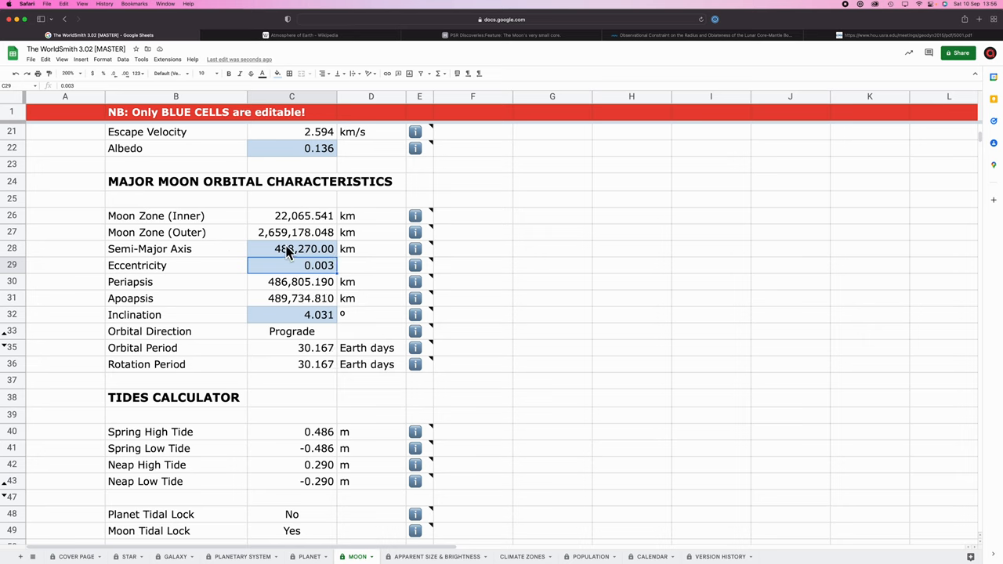
pyautogui.moveTo(285, 437)
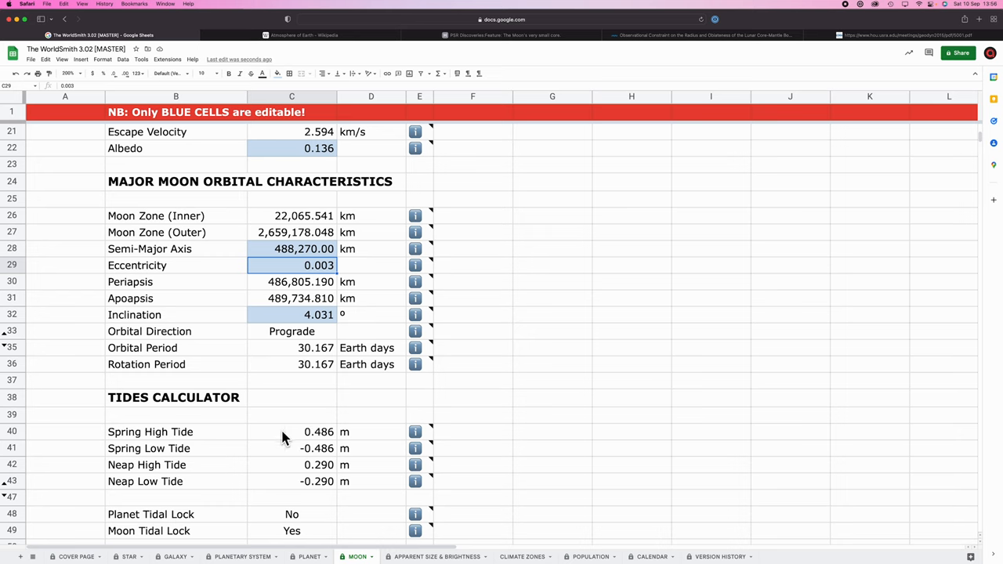
pyautogui.moveTo(357, 437)
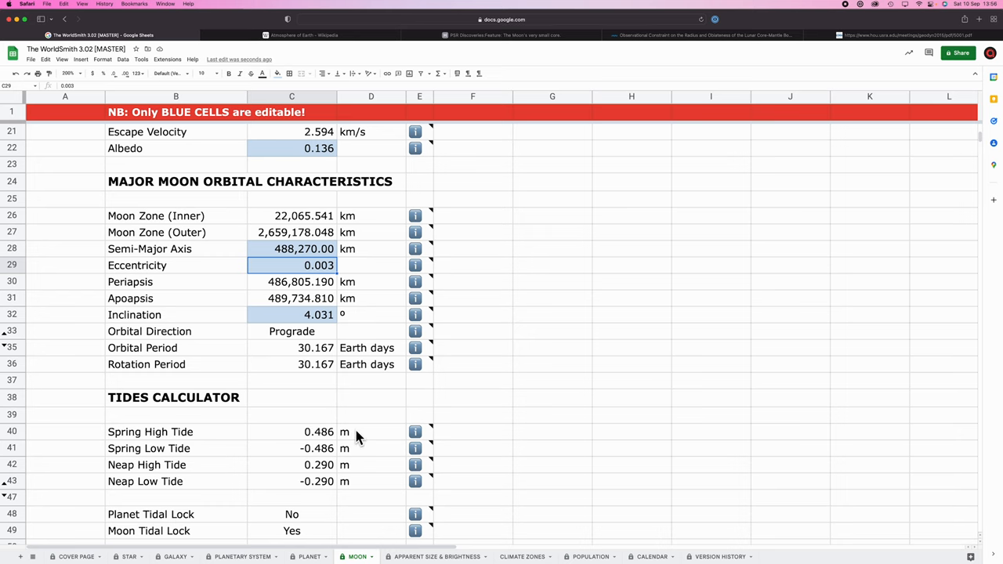
pyautogui.moveTo(357, 422)
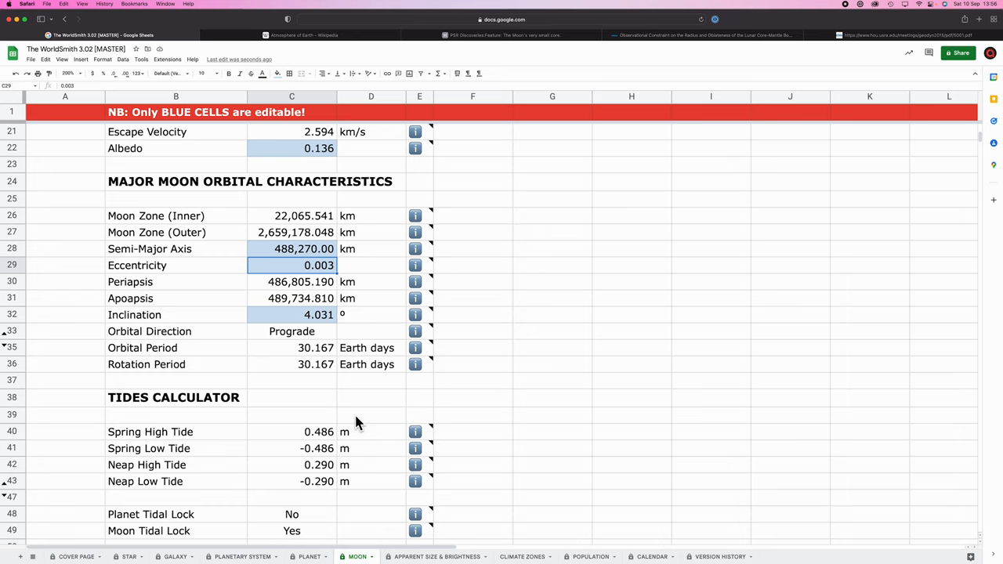
pyautogui.scroll(-3)
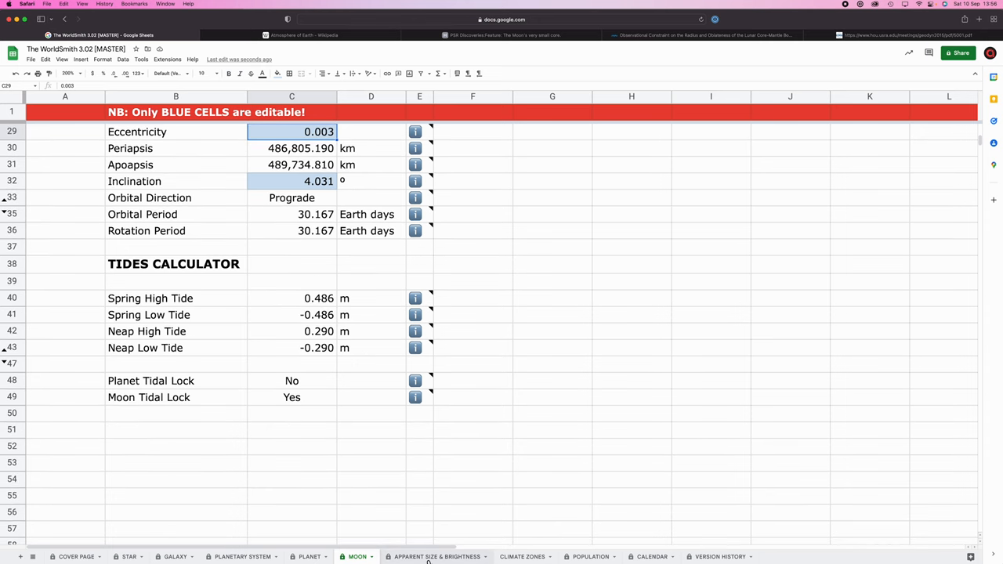
# On the Apparent Size & Brightness sheet, inspect planet A (Rocky)'s semi-major axis and scroll down.
pyautogui.click(436, 557)
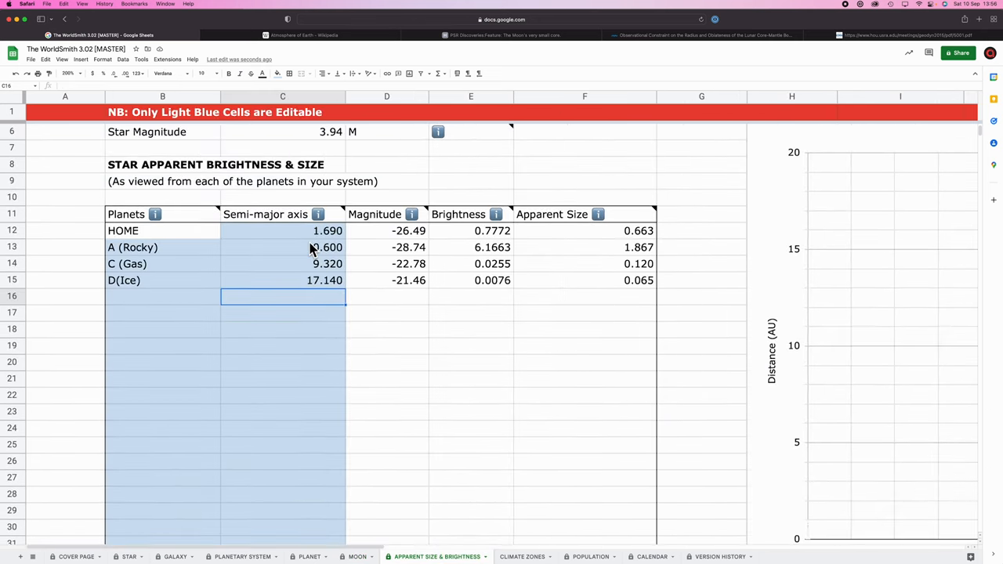
pyautogui.click(282, 231)
pyautogui.write('1.540')
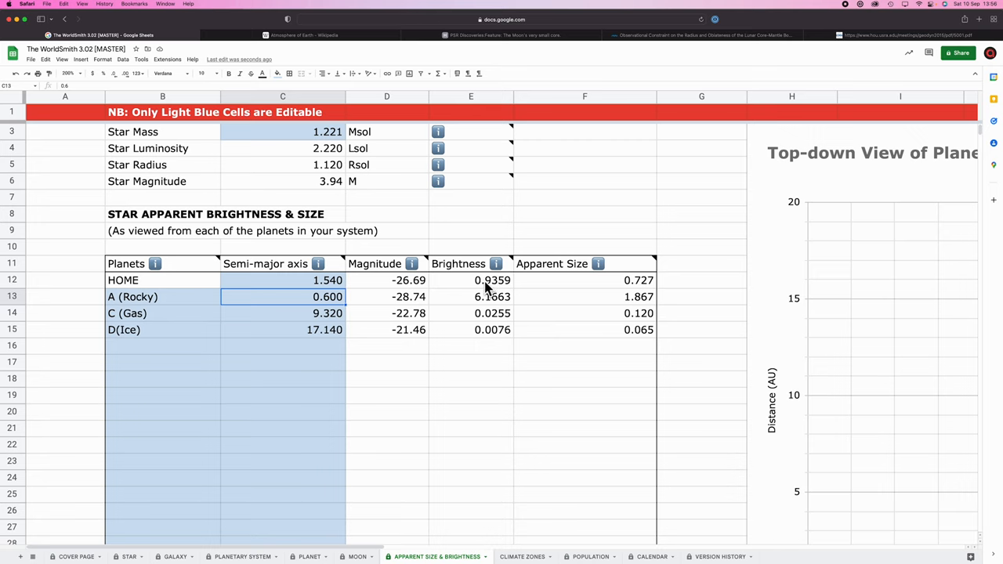
pyautogui.moveTo(623, 288)
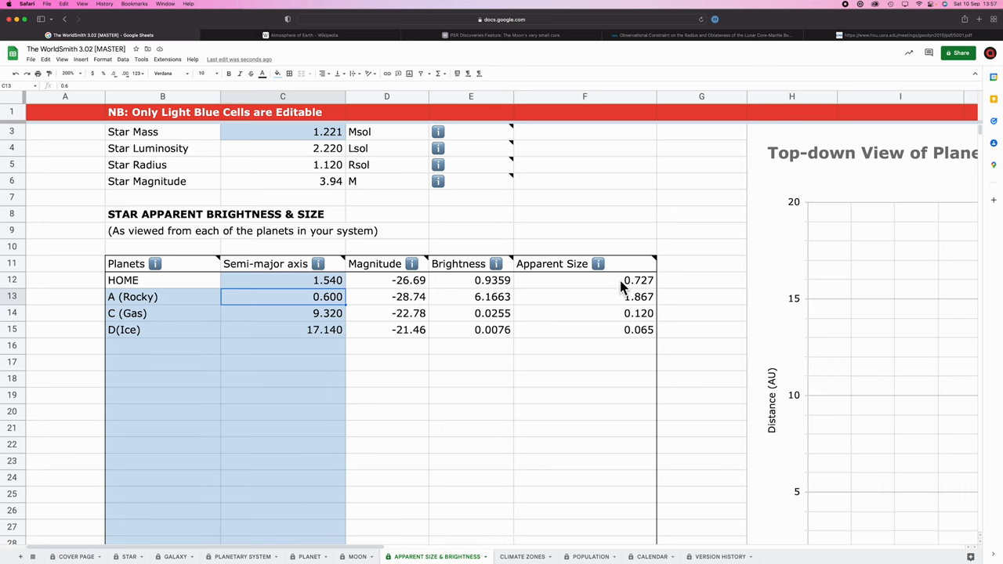
pyautogui.moveTo(612, 288)
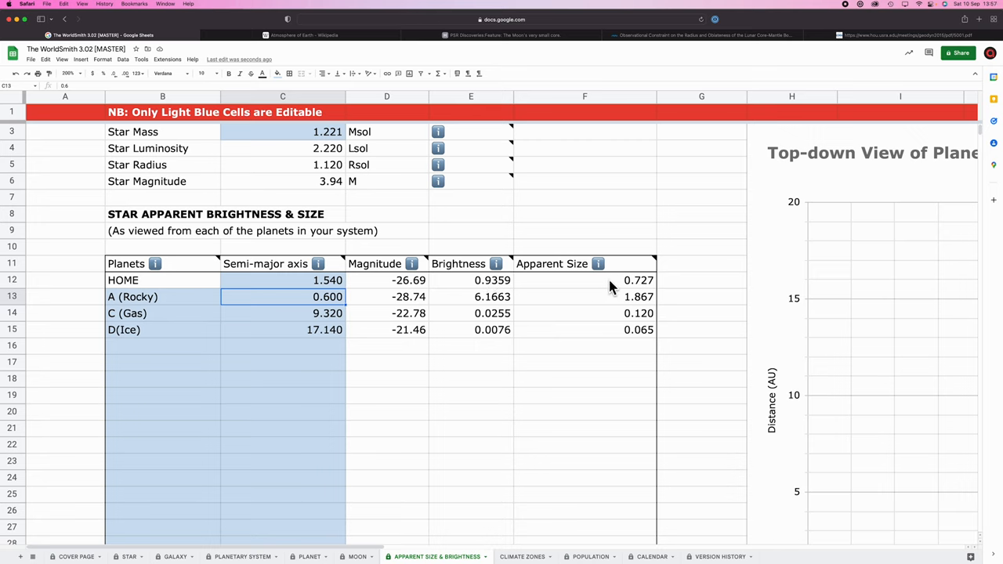
pyautogui.moveTo(445, 305)
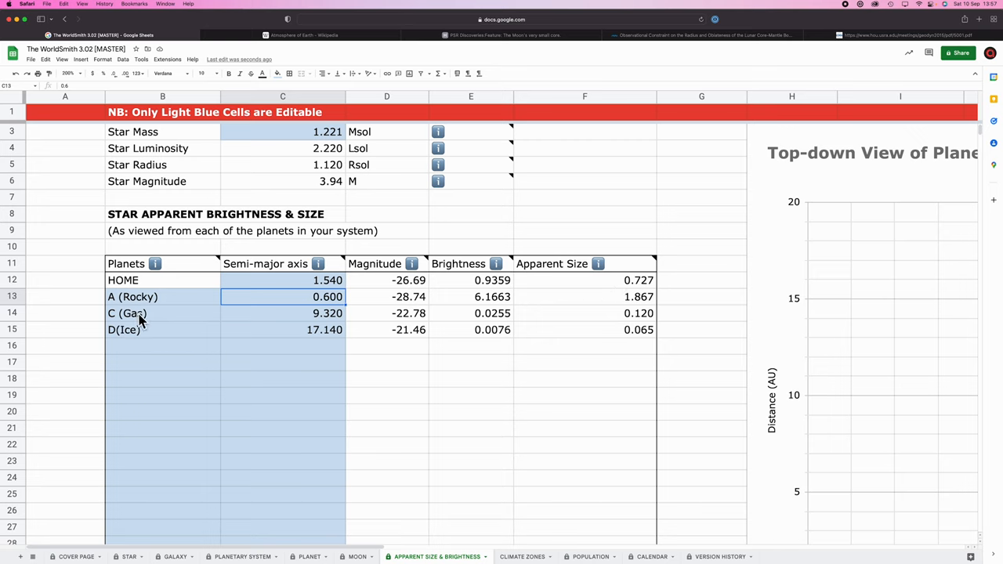
pyautogui.scroll(-3)
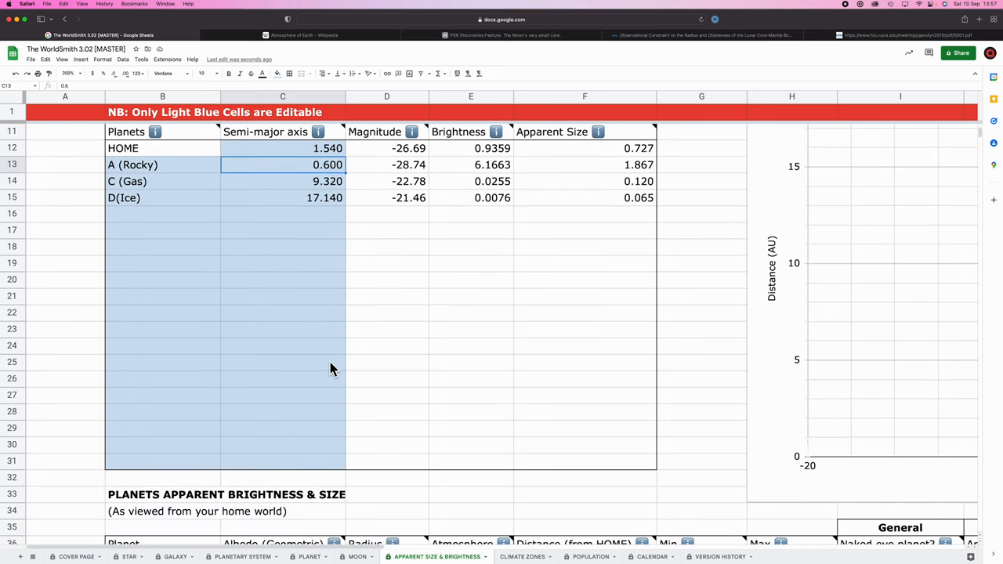
pyautogui.scroll(-3)
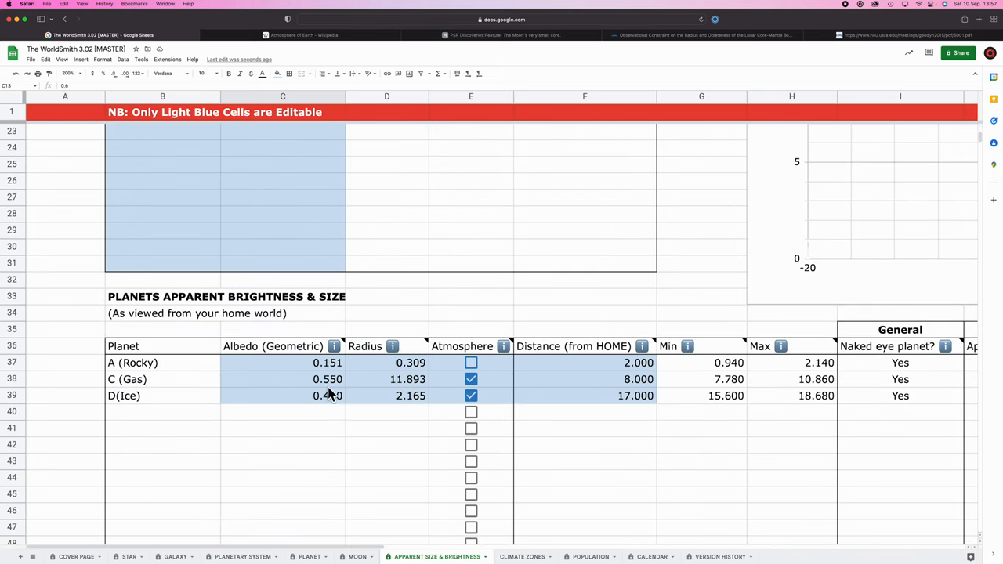
# Find D(Ice)'s Distance (from HOME) in the planets table and set it to 17.1.
pyautogui.hscroll(3)
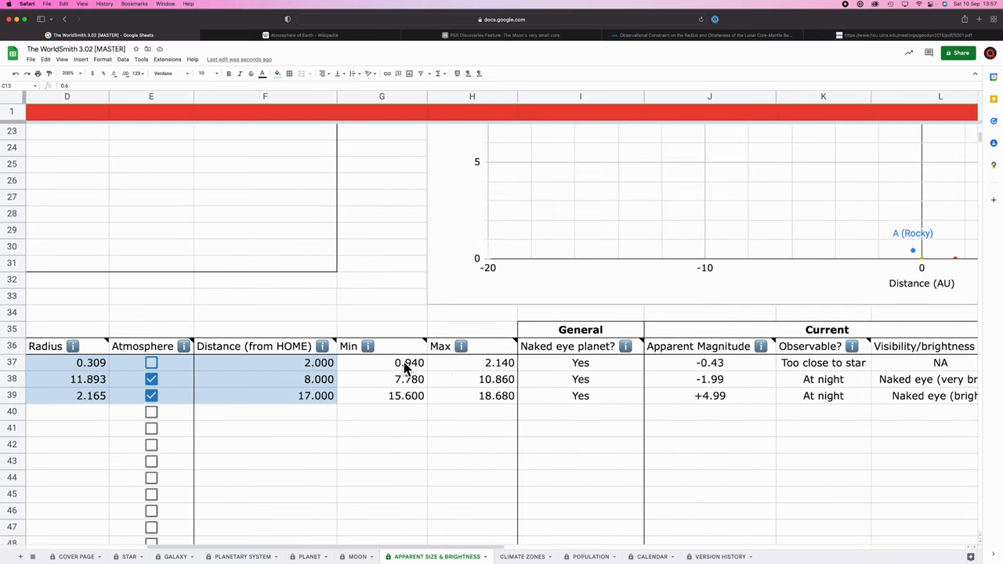
pyautogui.hscroll(3)
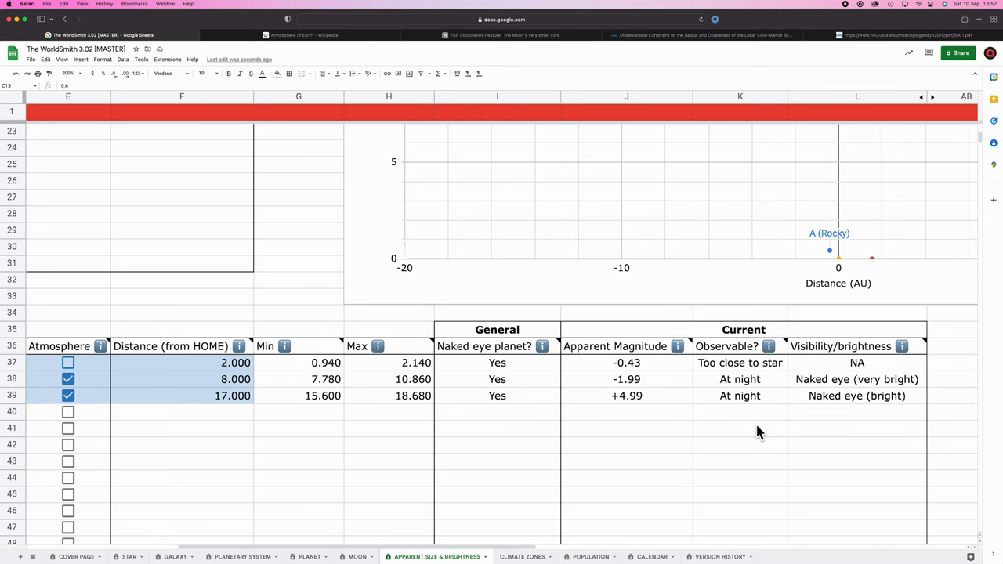
pyautogui.hscroll(3)
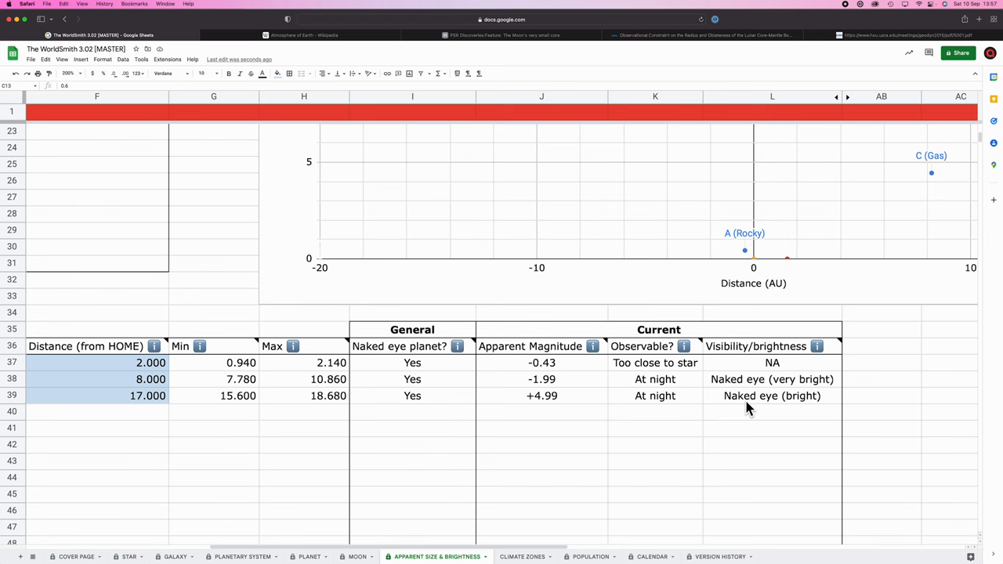
pyautogui.hscroll(-3)
pyautogui.write('16.000')
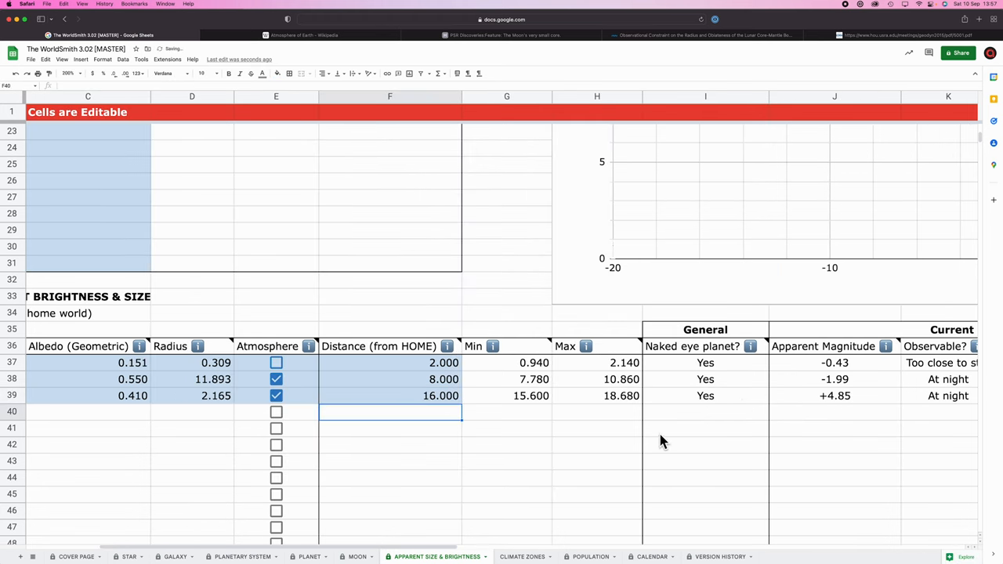
pyautogui.hscroll(3)
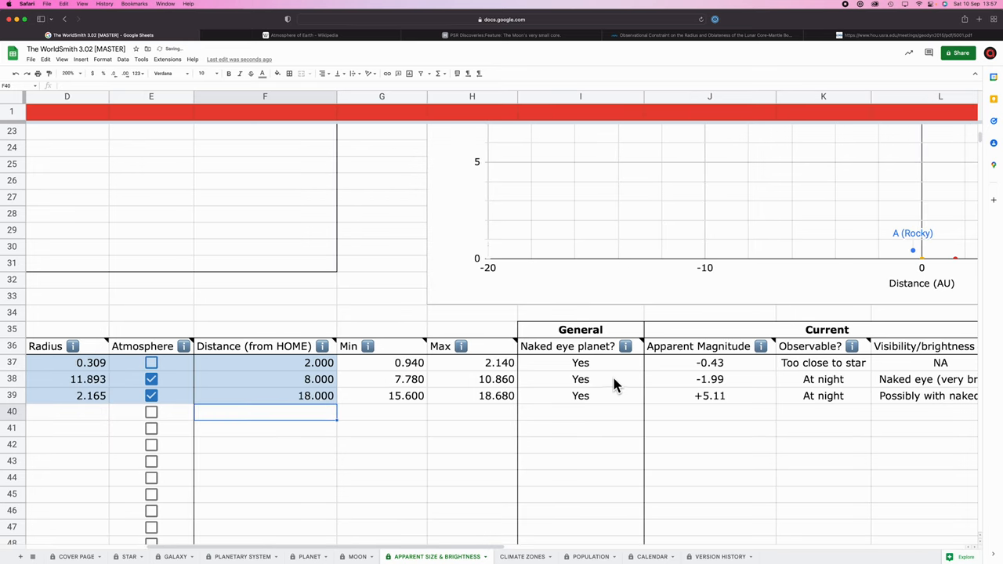
pyautogui.hscroll(3)
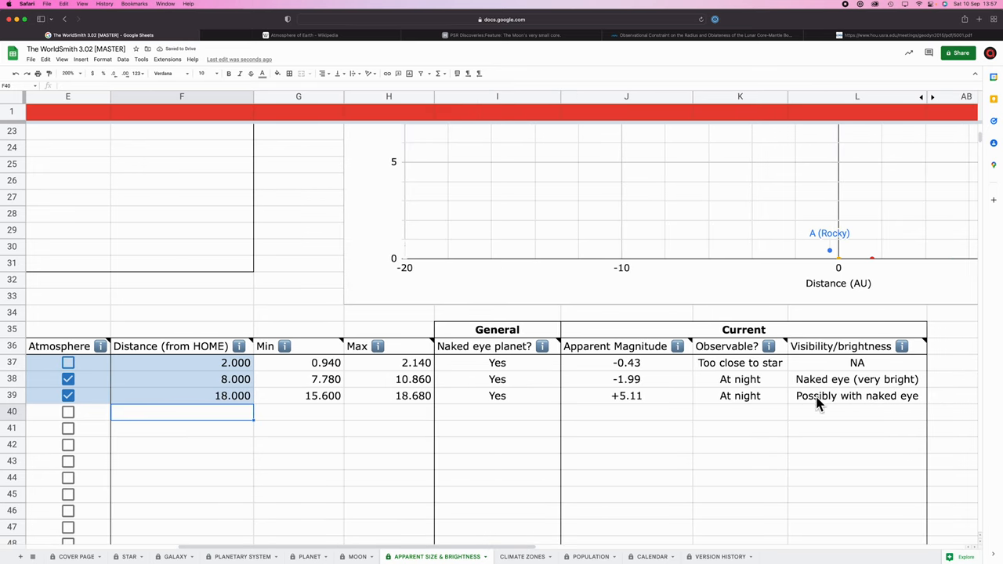
pyautogui.moveTo(596, 401)
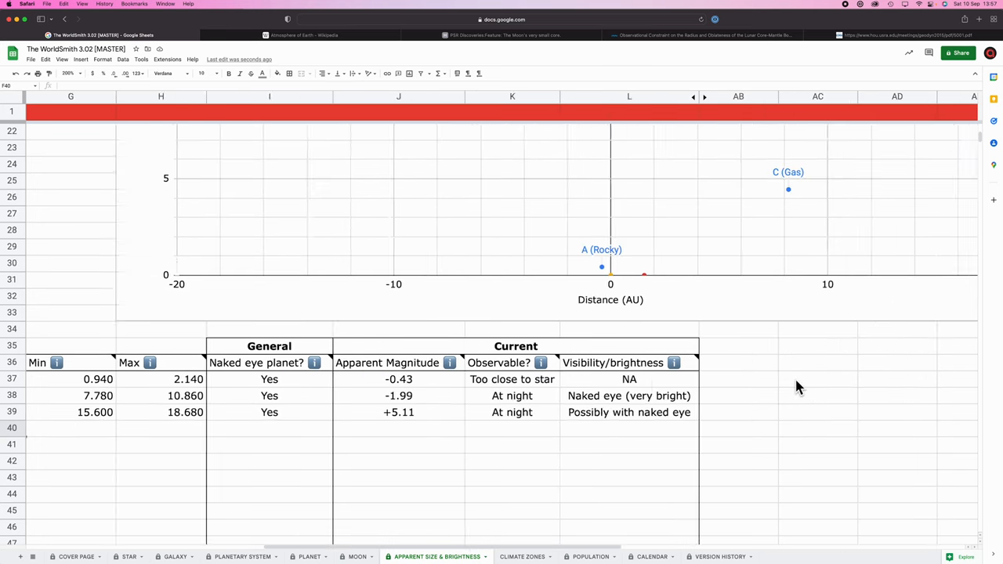
pyautogui.scroll(-3)
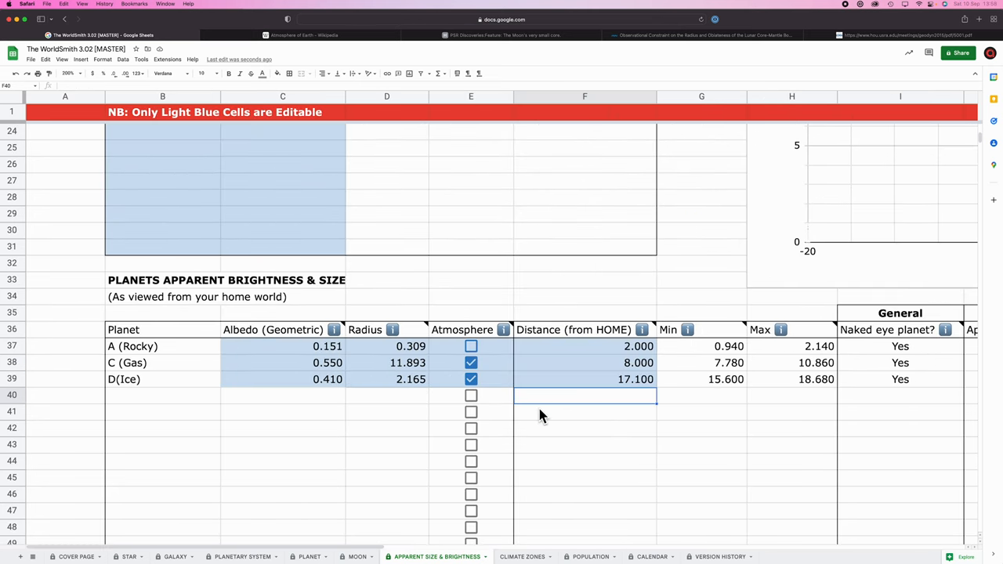
pyautogui.scroll(-3)
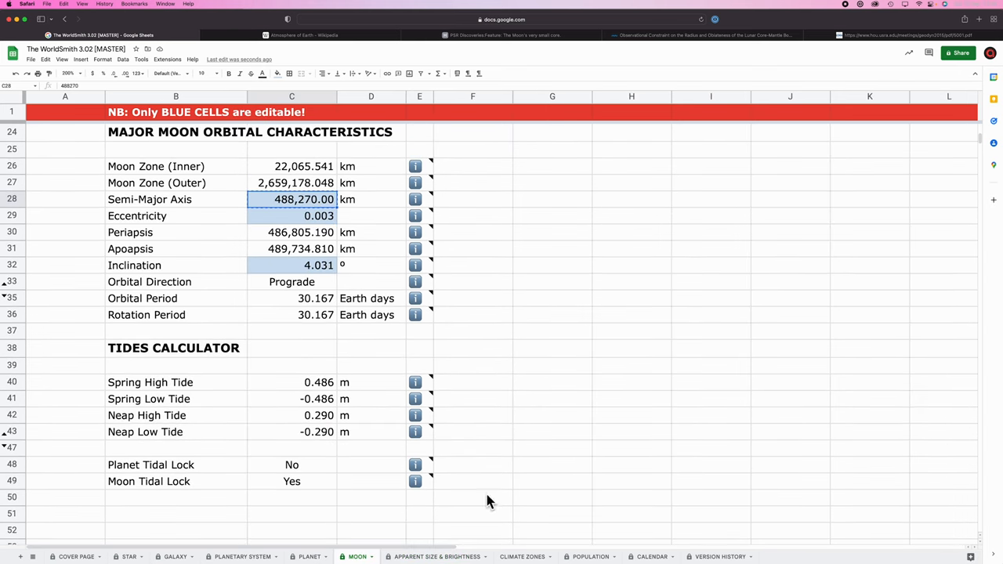
# Copy the moon's 488,270 km semi-major axis and check its radius of 1.052.
pyautogui.click(435, 556)
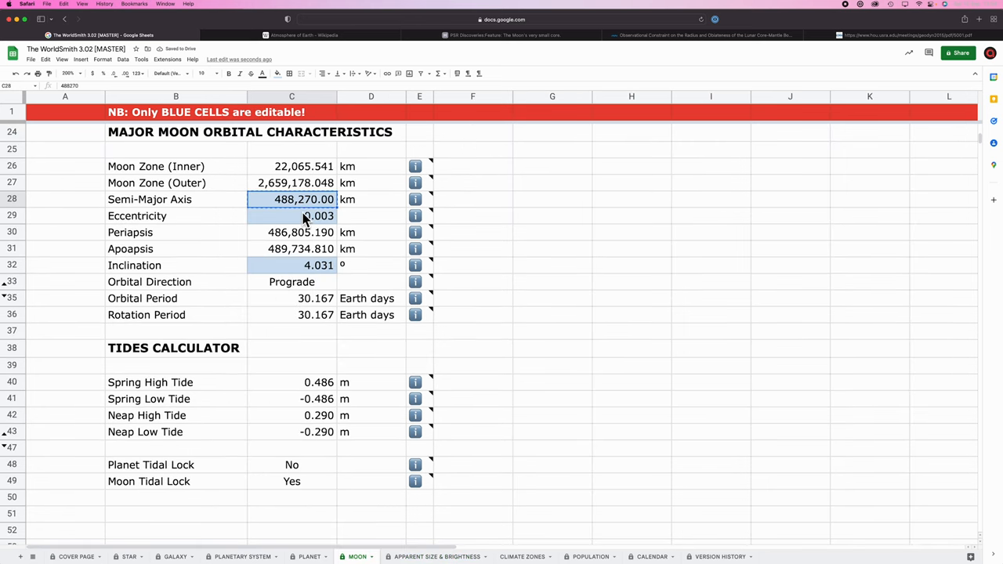
pyautogui.scroll(3)
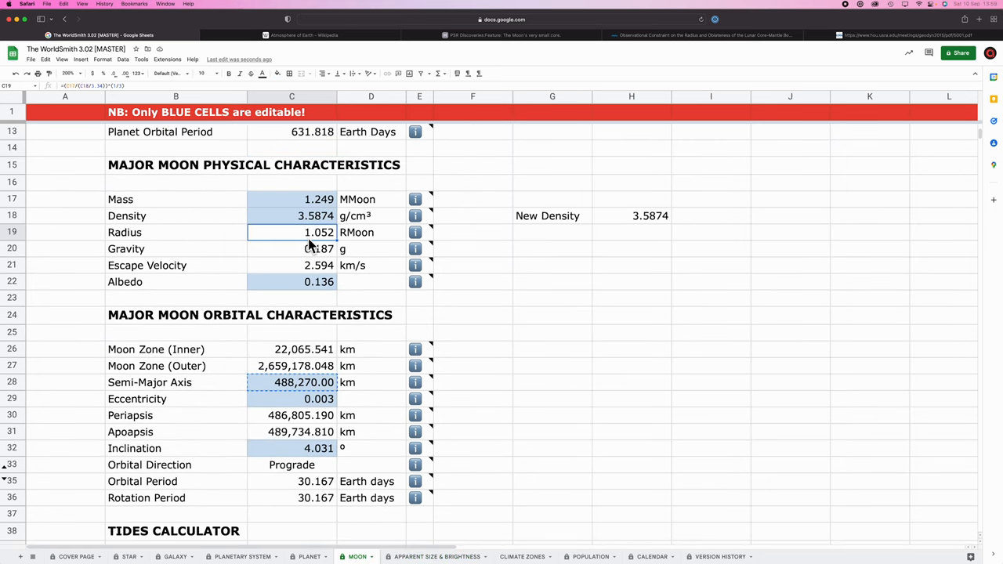
pyautogui.click(436, 556)
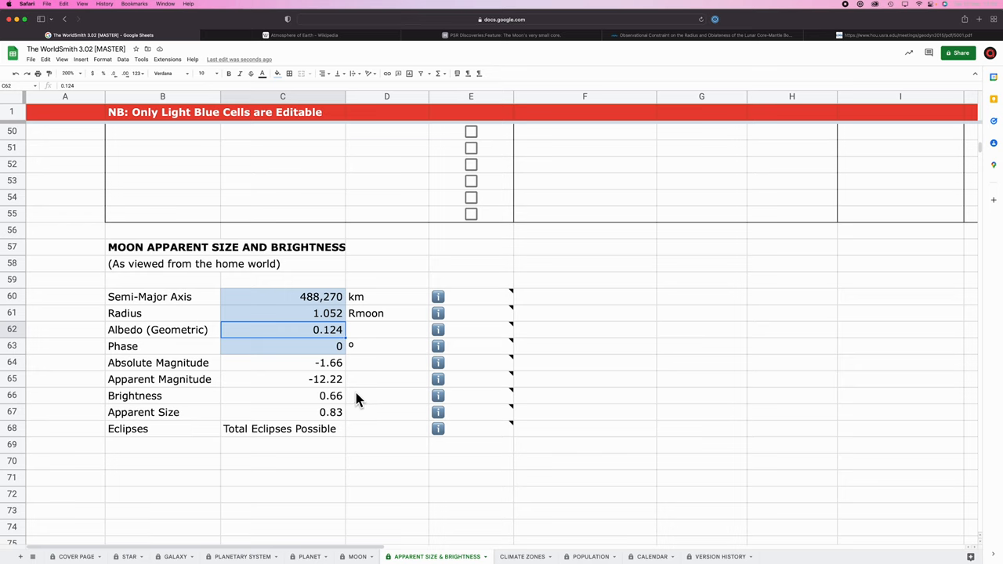
# Scroll up to the Star Apparent Brightness & Size table showing star mass 1.221.
pyautogui.scroll(-3)
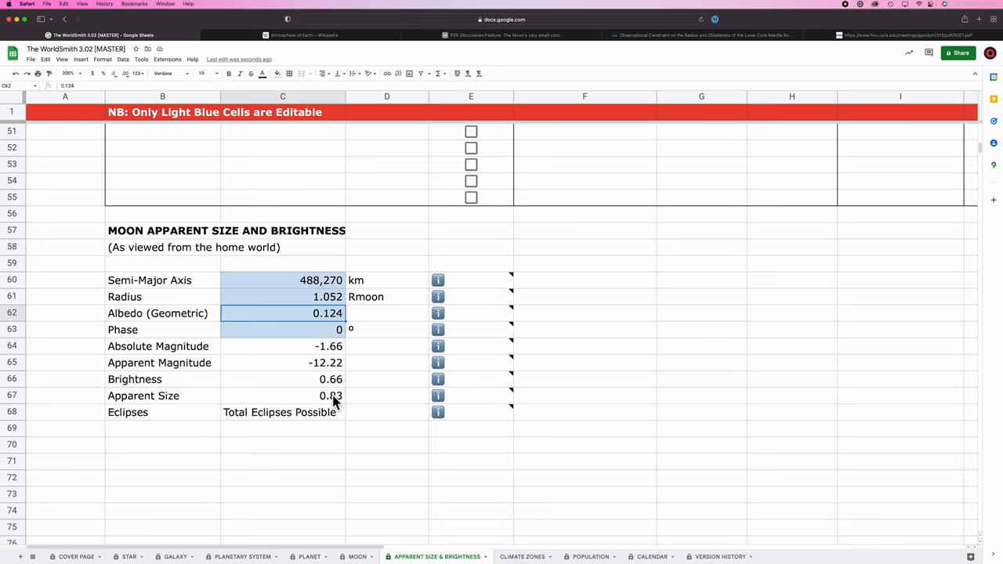
pyautogui.moveTo(280, 425)
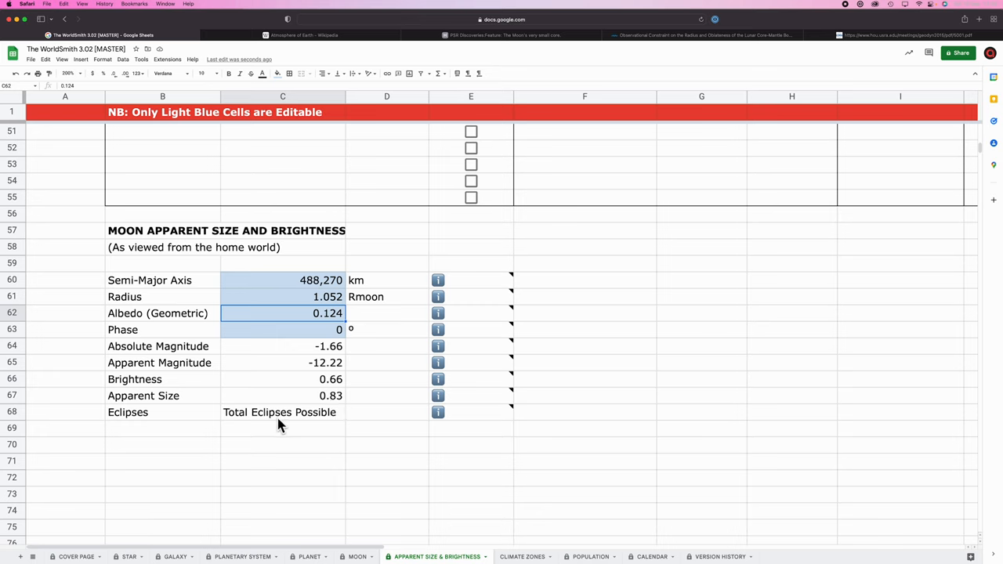
pyautogui.moveTo(380, 367)
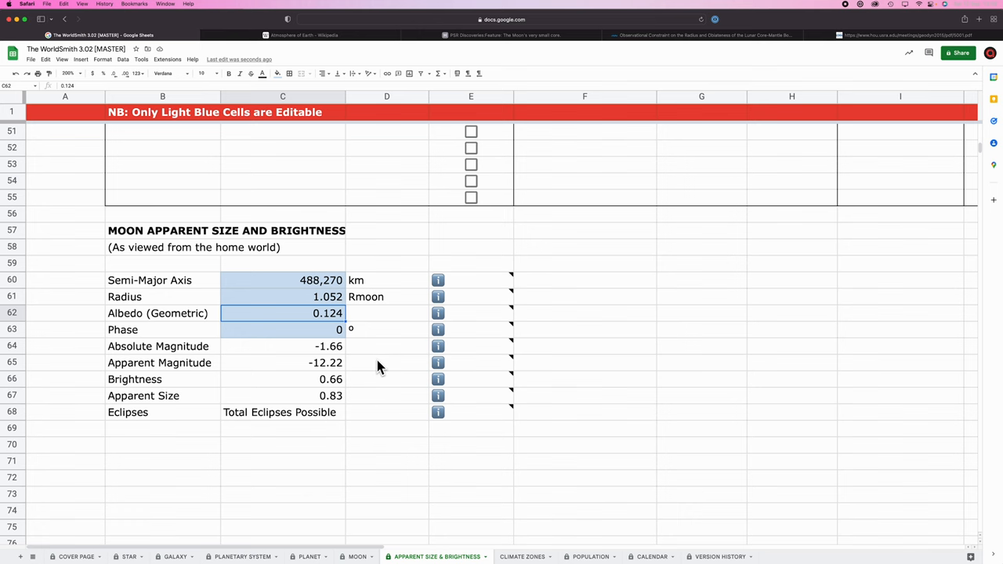
pyautogui.scroll(3)
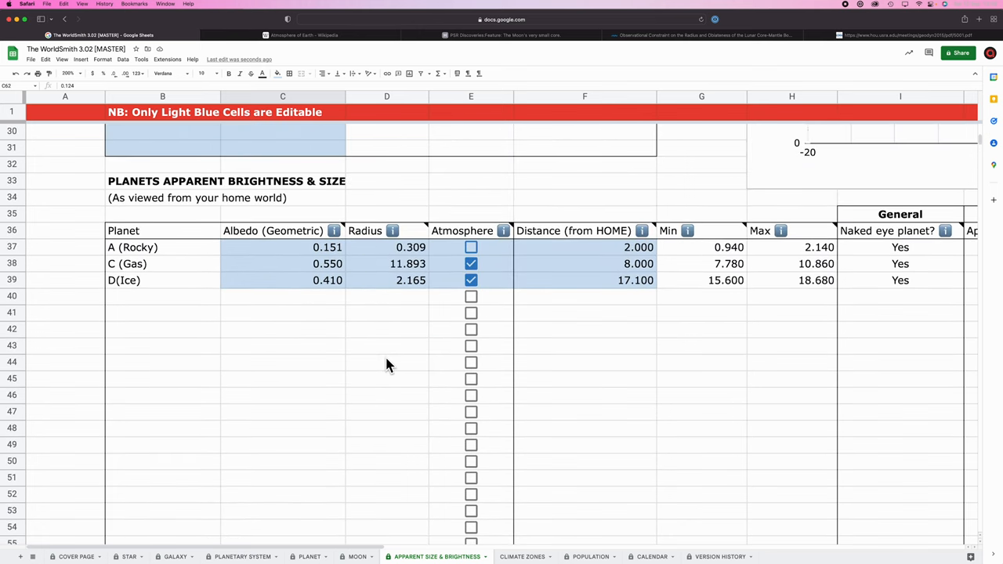
pyautogui.scroll(3)
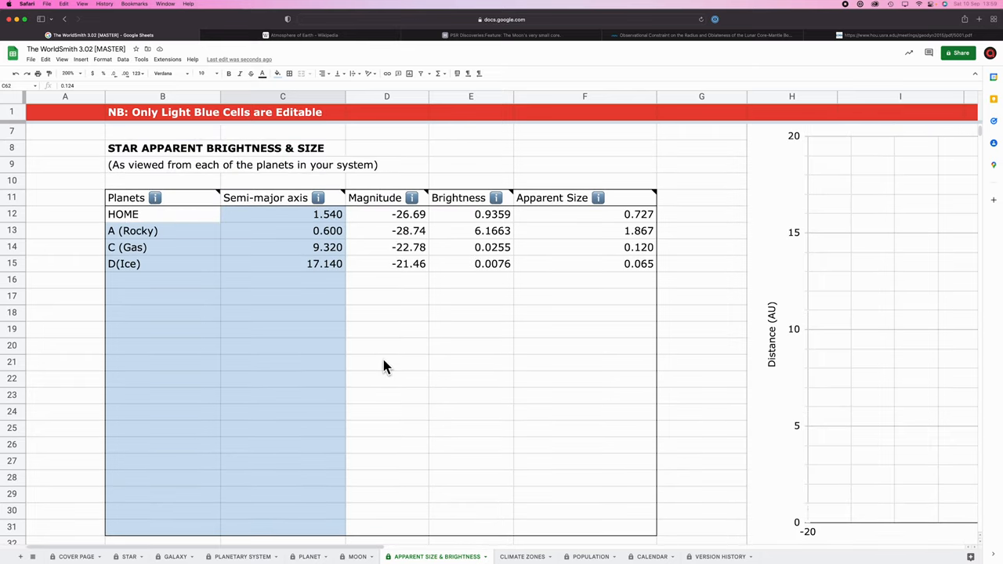
pyautogui.scroll(3)
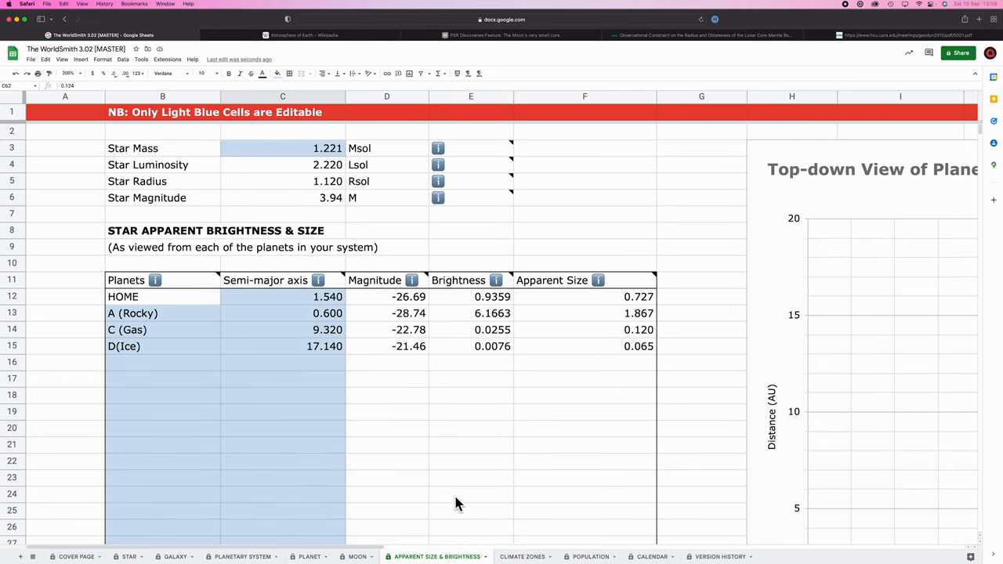
pyautogui.moveTo(588, 557)
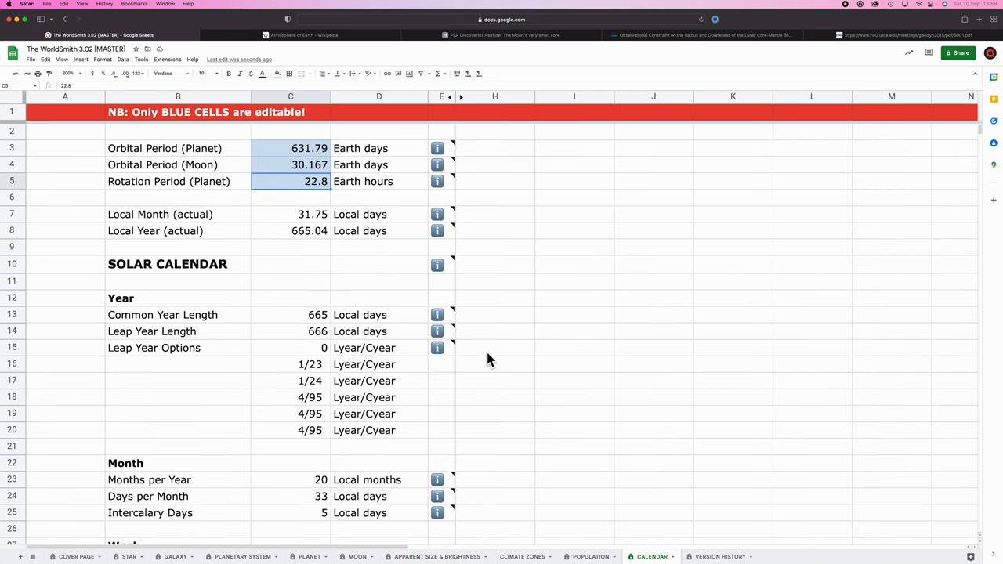
pyautogui.moveTo(227, 523)
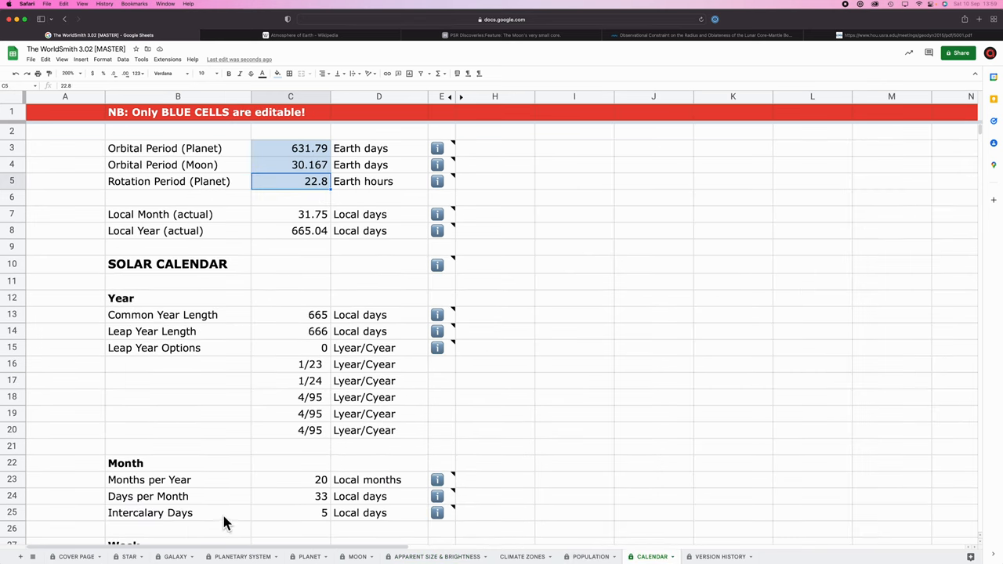
pyautogui.moveTo(129, 556)
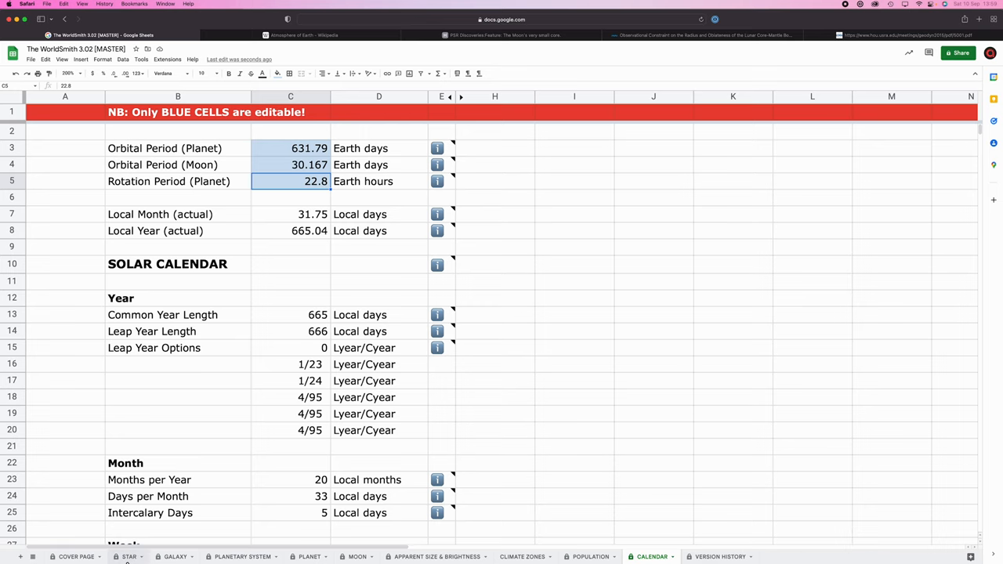
# Open the STAR sheet showing class F5.5V, mass 1.221, age 4.2 Gyr.
pyautogui.click(129, 556)
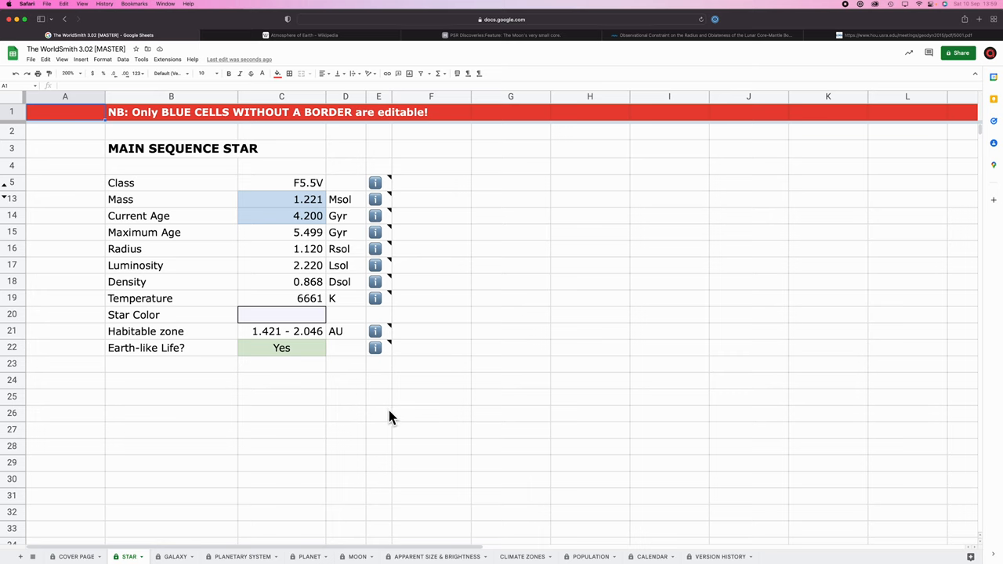
# Browse the Galaxy and Planetary System sheets, then select D(Ice)'s semi-major axis.
pyautogui.click(175, 556)
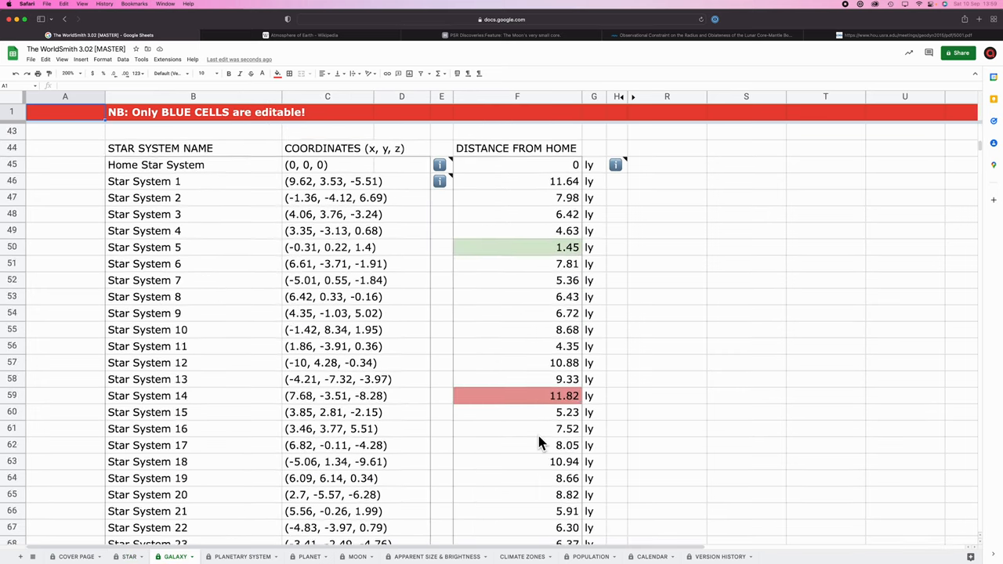
pyautogui.click(242, 557)
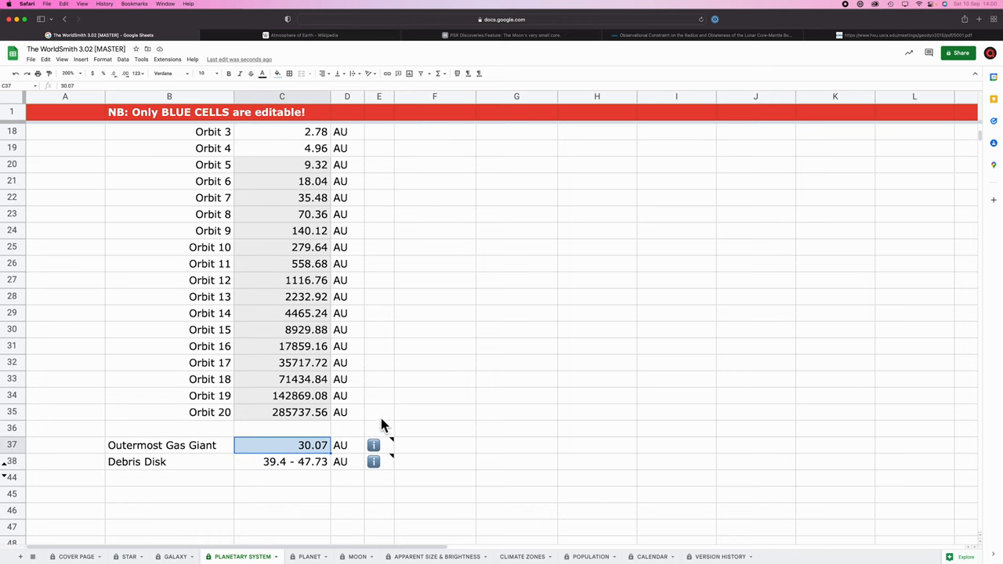
pyautogui.scroll(3)
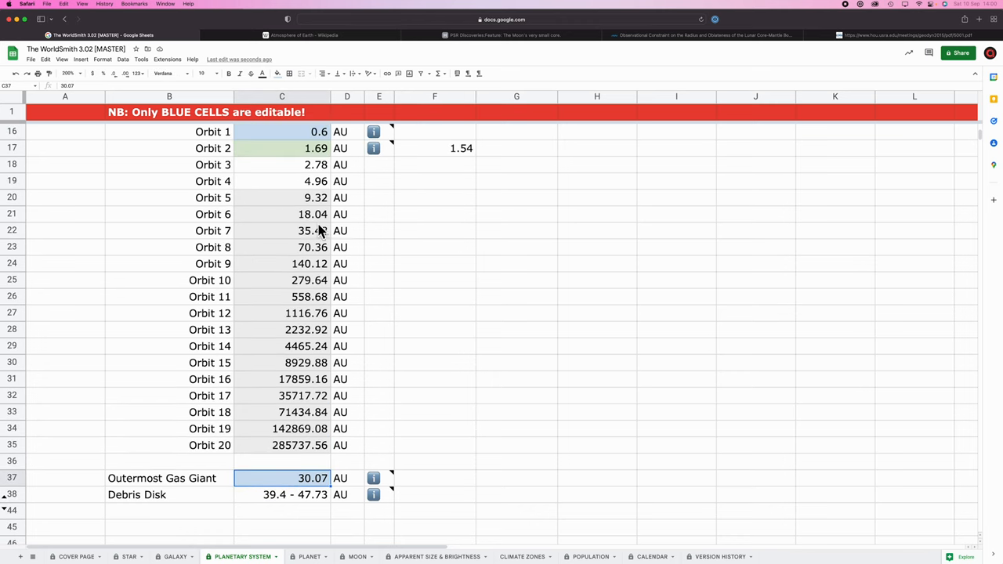
pyautogui.click(436, 556)
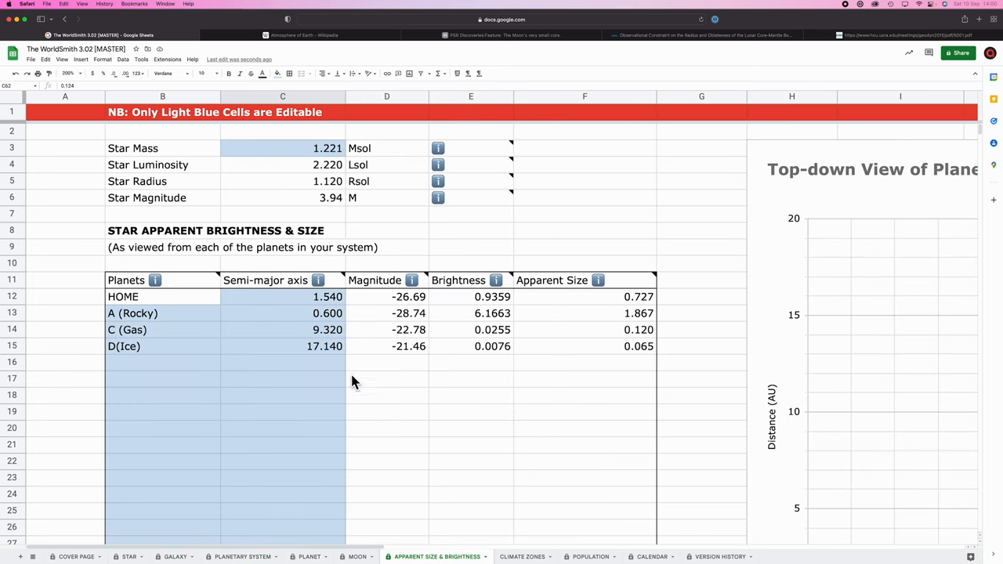
pyautogui.click(323, 346)
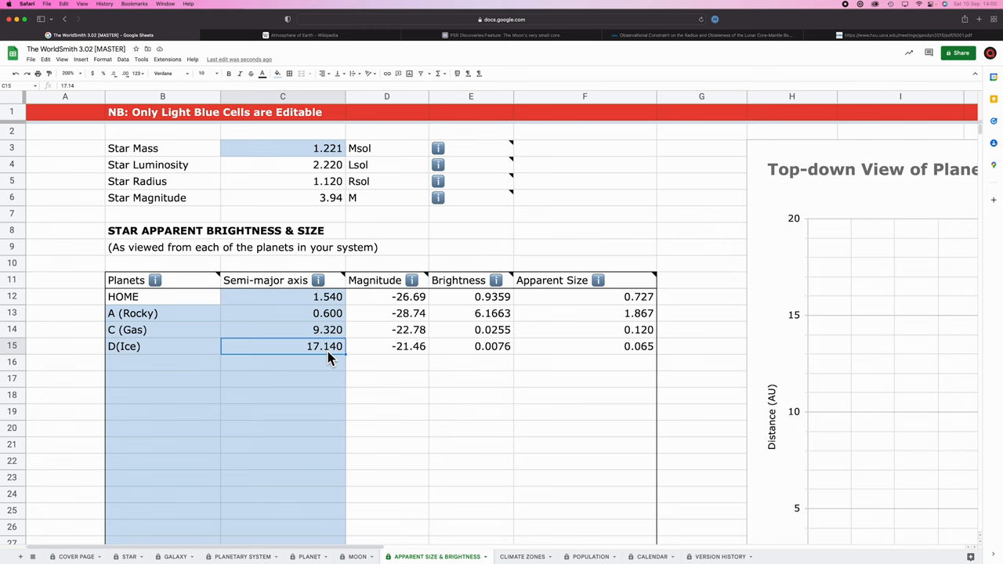
pyautogui.moveTo(290, 492)
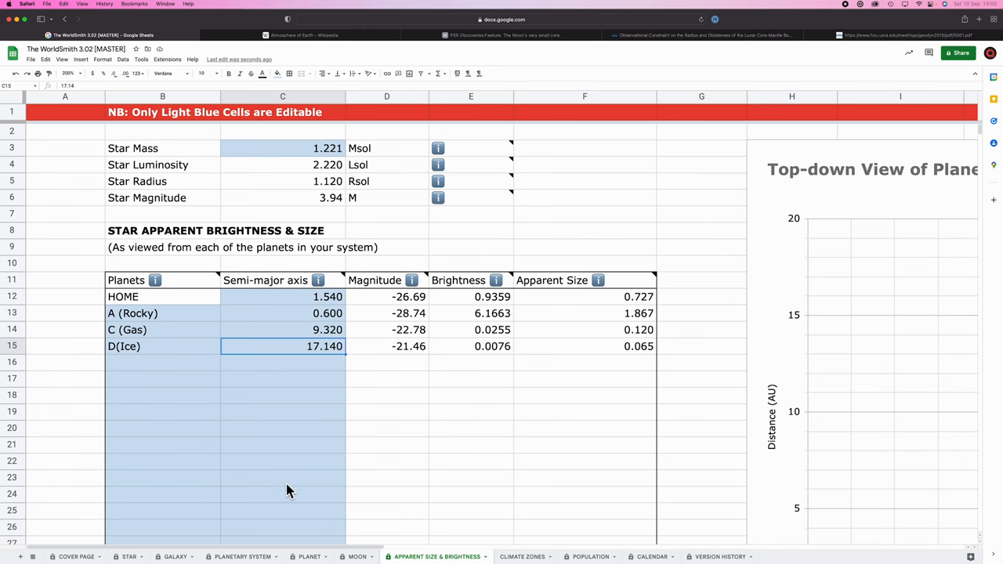
# Check the Orbit 4 and Orbit 6 distances, confirming 18.04 AU for D(Ice).
pyautogui.click(242, 556)
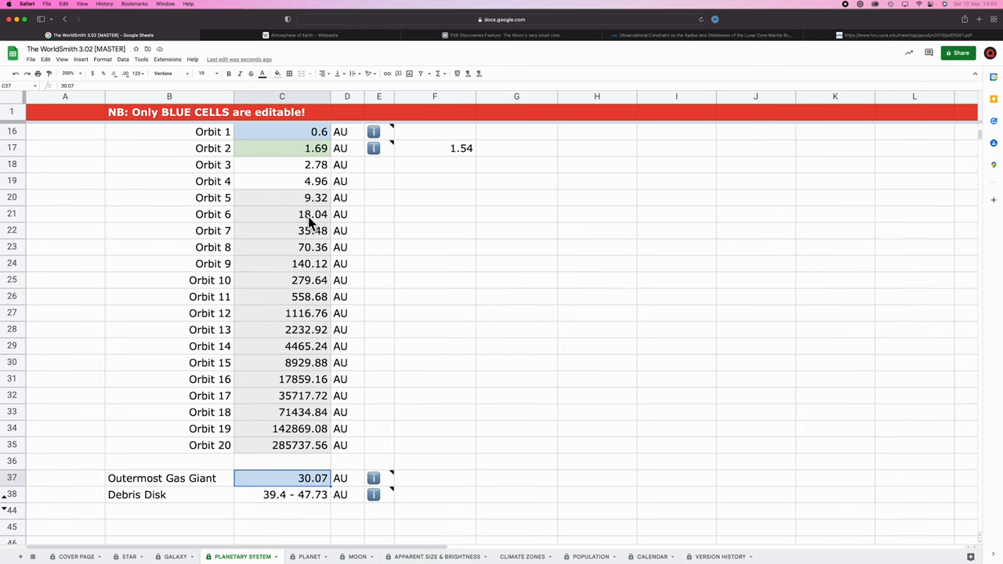
pyautogui.scroll(3)
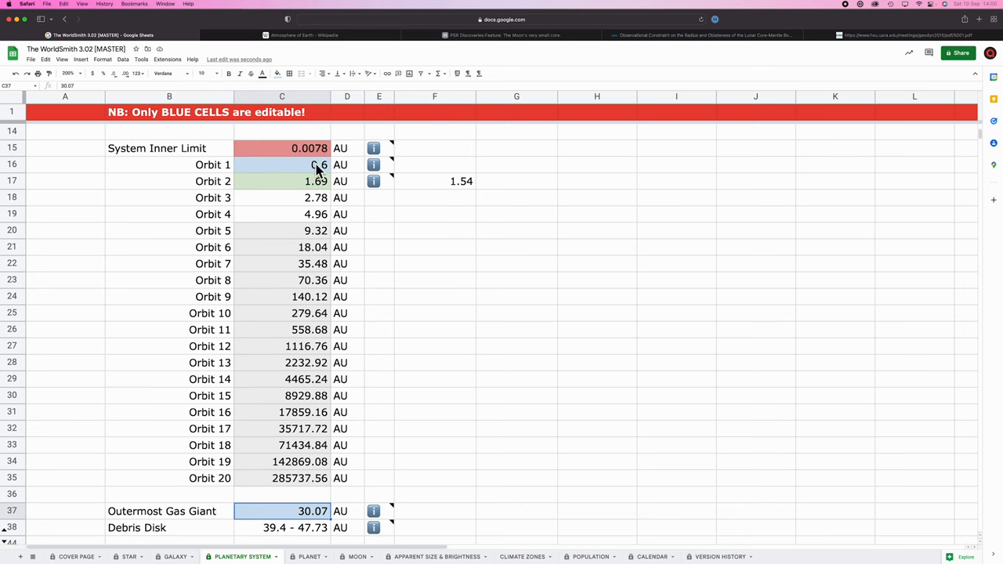
pyautogui.moveTo(323, 188)
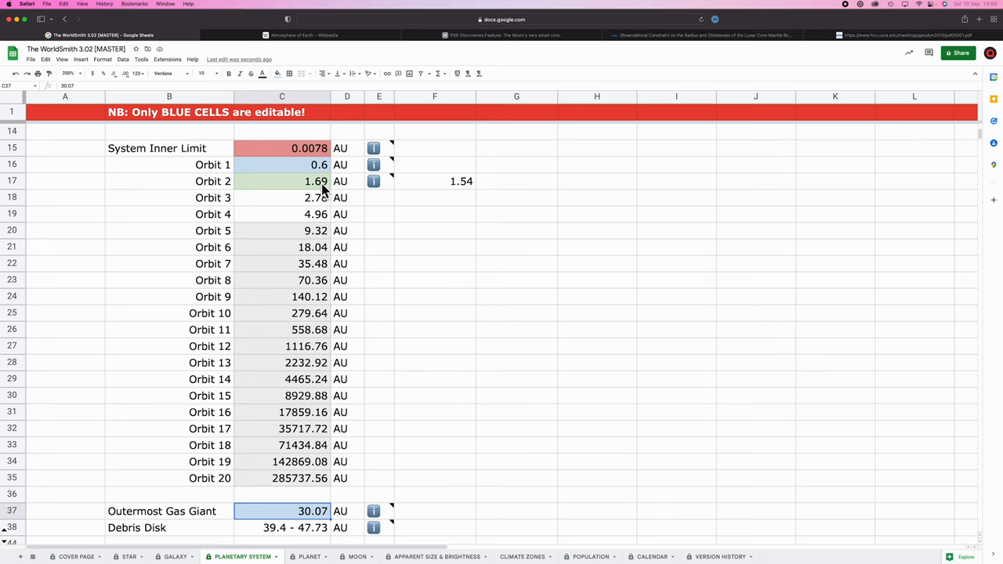
pyautogui.moveTo(325, 225)
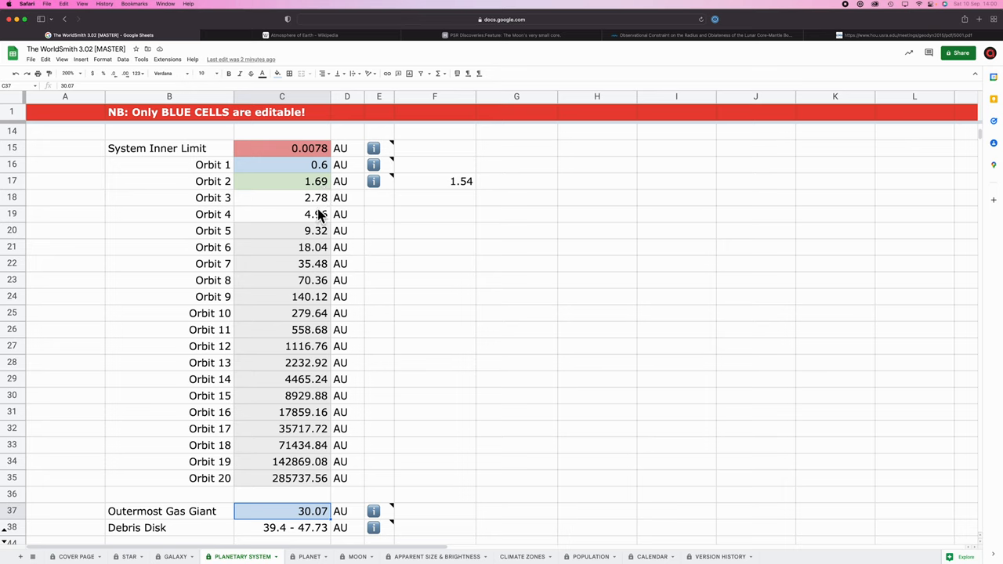
pyautogui.click(282, 214)
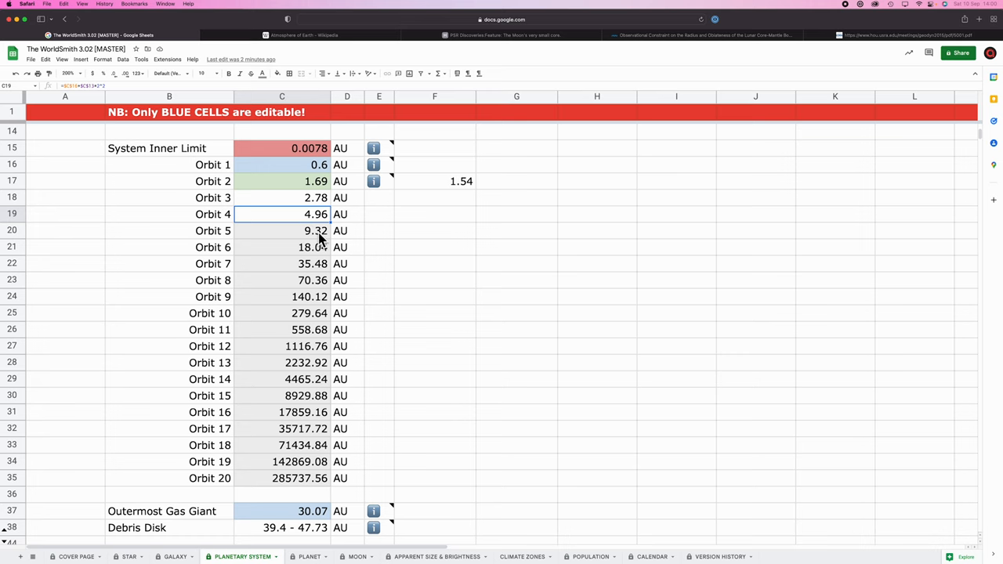
pyautogui.click(281, 247)
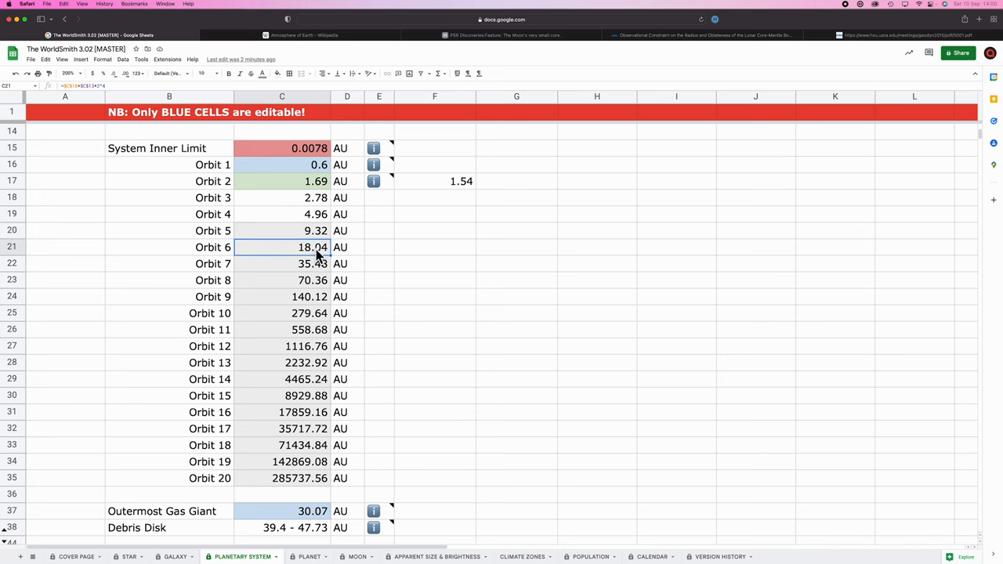
pyautogui.click(436, 557)
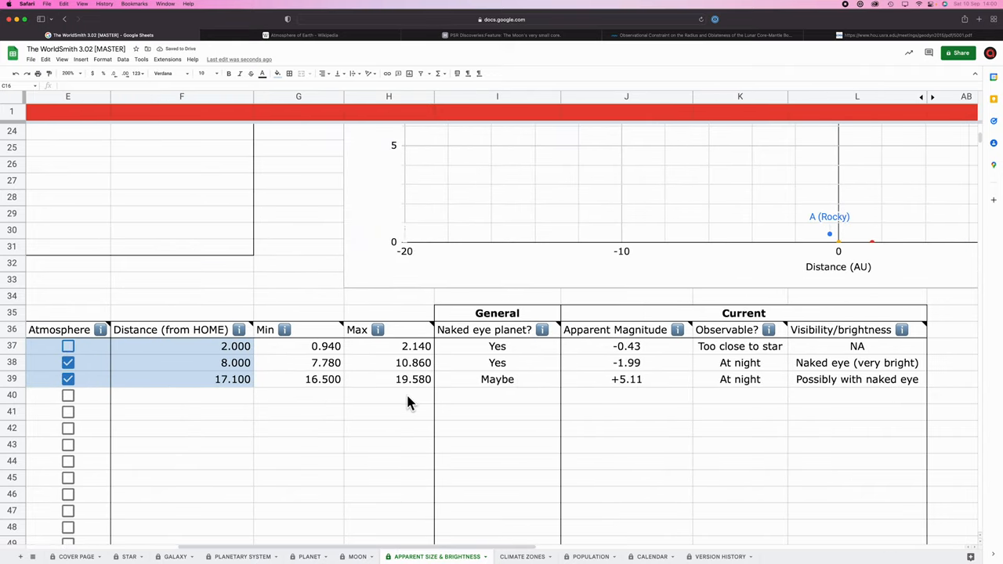
pyautogui.moveTo(838, 399)
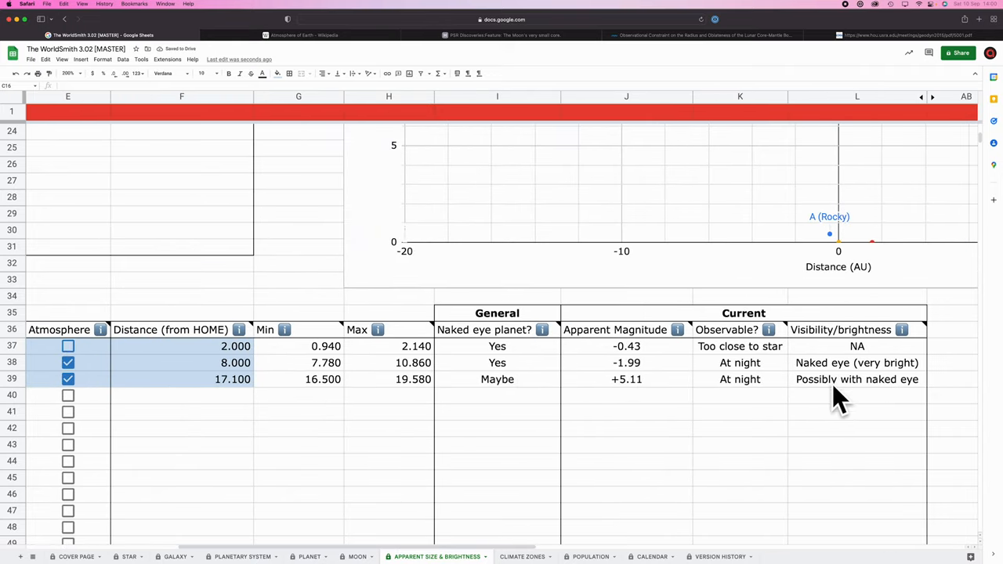
# Review D(Ice)'s updated visibility results, then view the 18.04 AU Outermost Gas Giant orbit.
pyautogui.scroll(3)
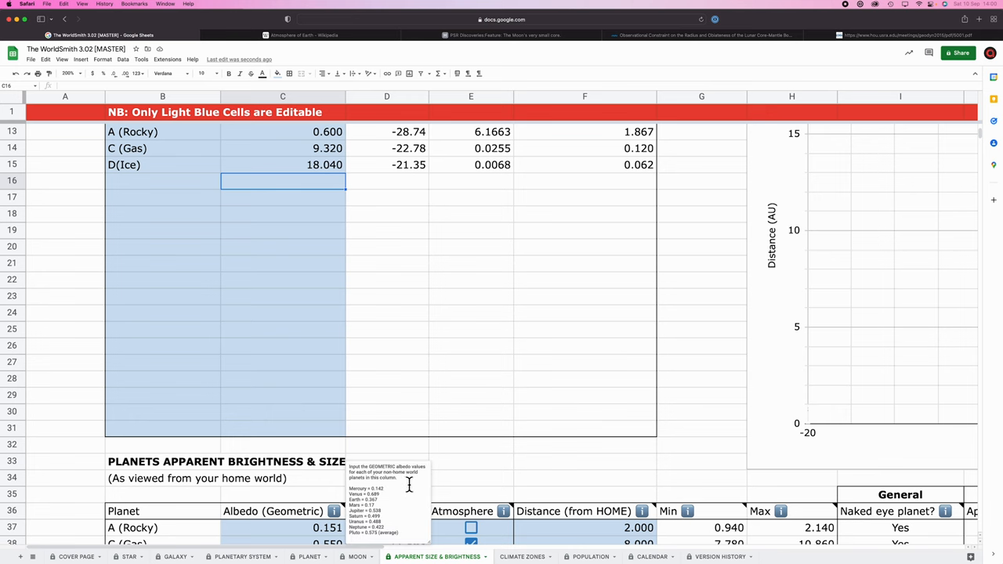
pyautogui.click(242, 556)
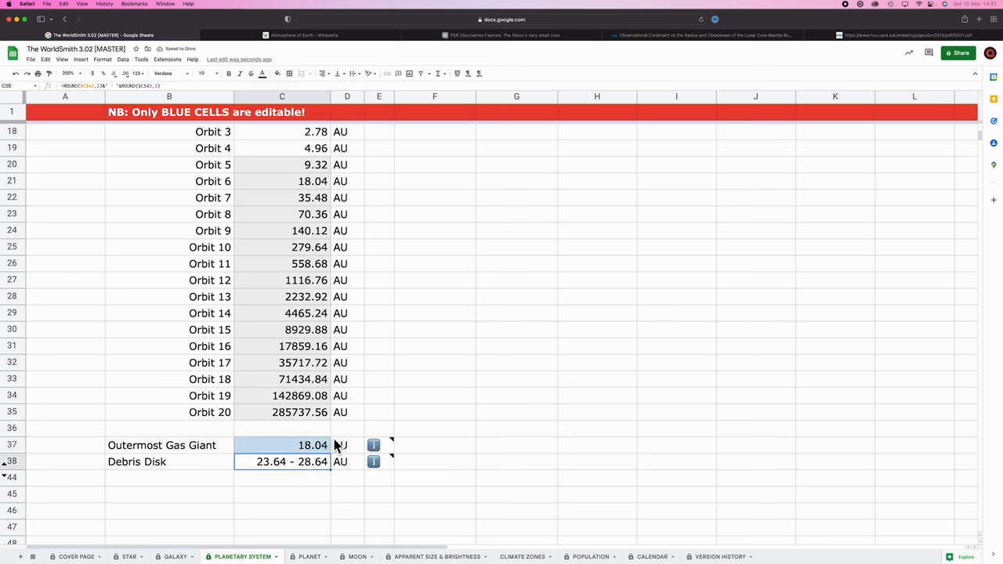
pyautogui.moveTo(372, 420)
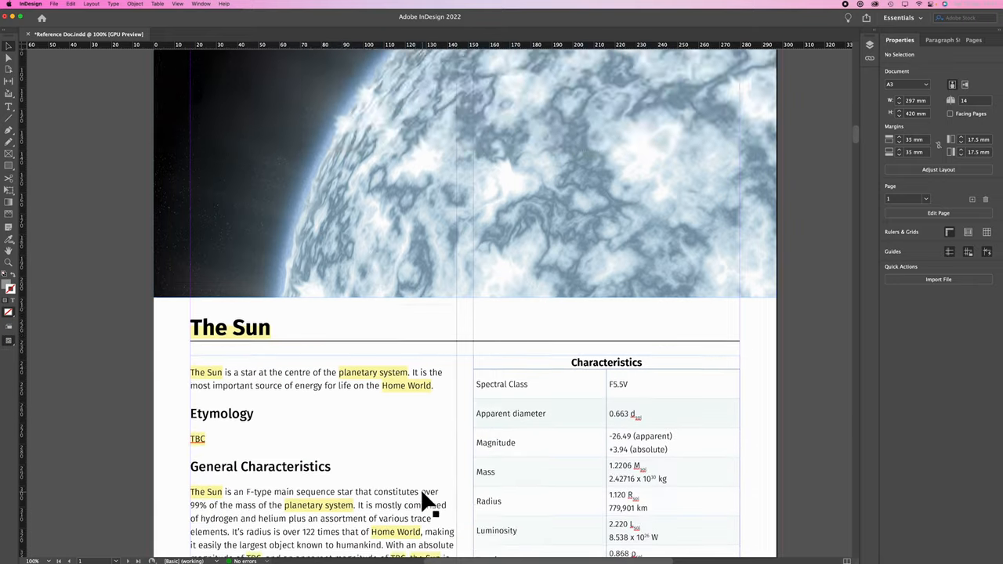
# Check the reference table's debris disk at 23.64–28.64 AU, then return to the orbit list.
pyautogui.scroll(-3)
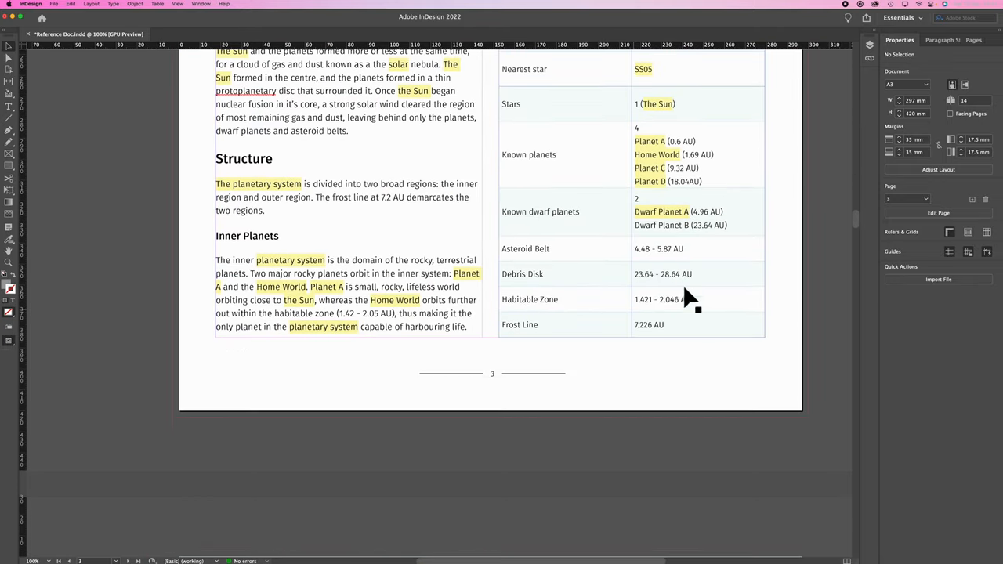
pyautogui.moveTo(666, 286)
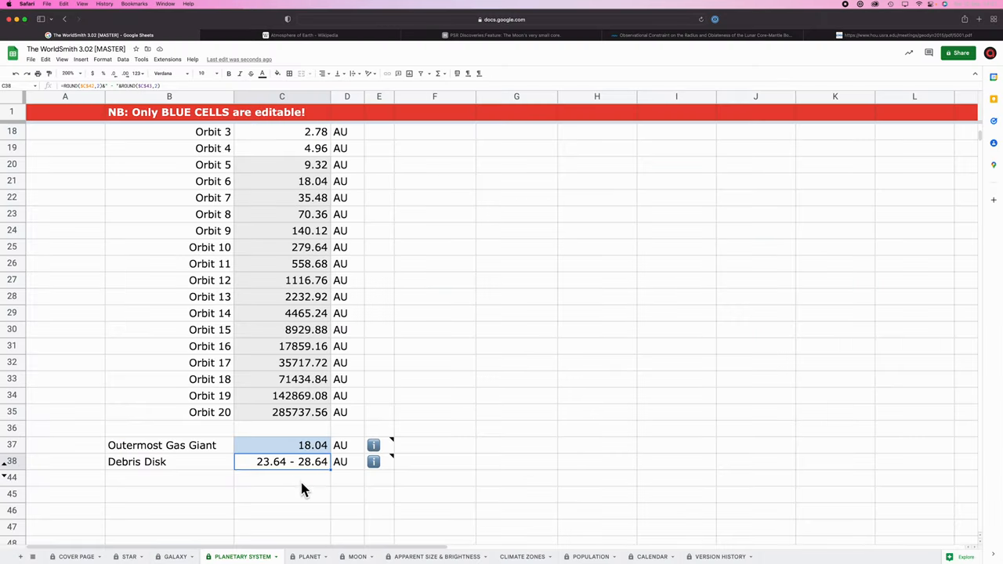
pyautogui.scroll(3)
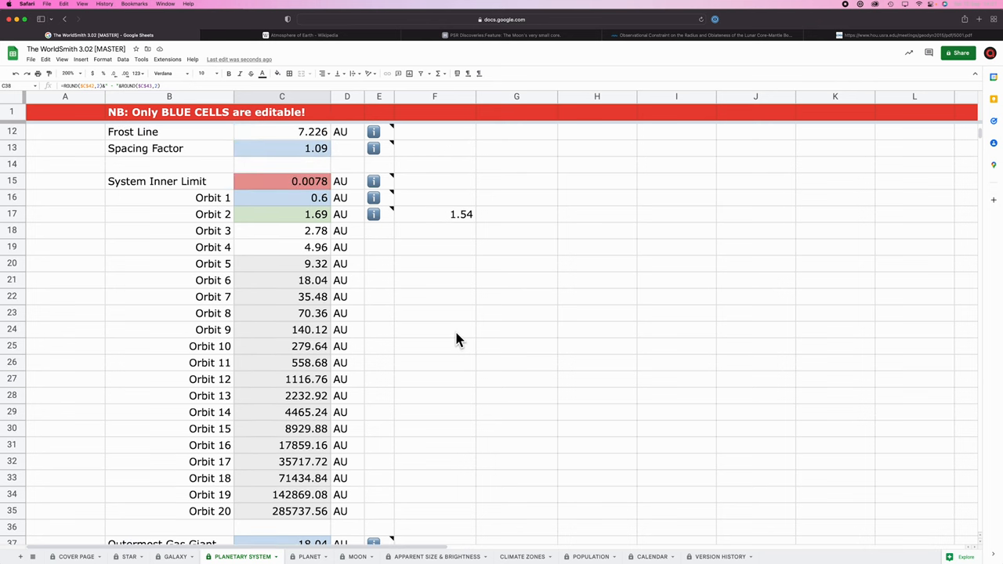
pyautogui.moveTo(434, 360)
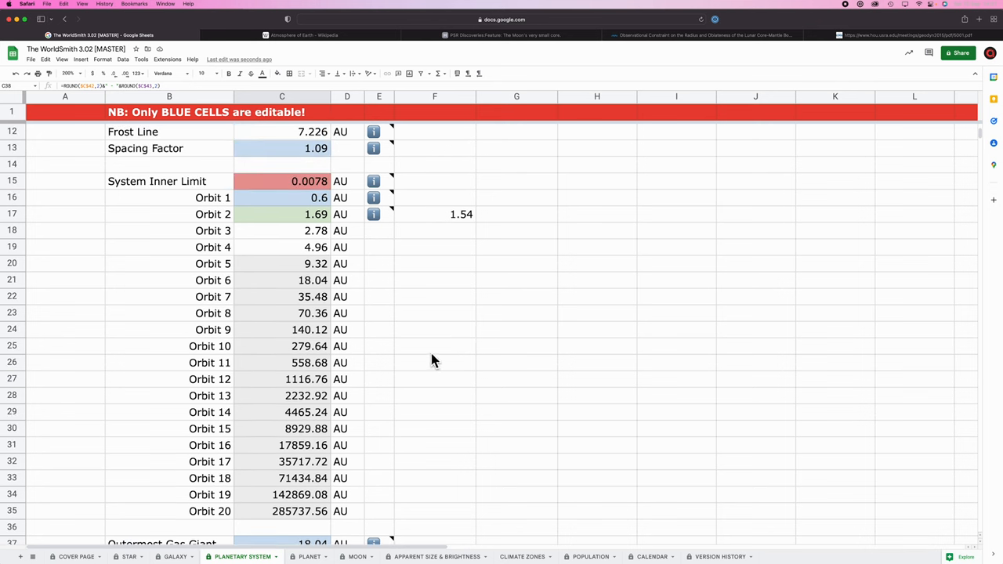
pyautogui.moveTo(377, 437)
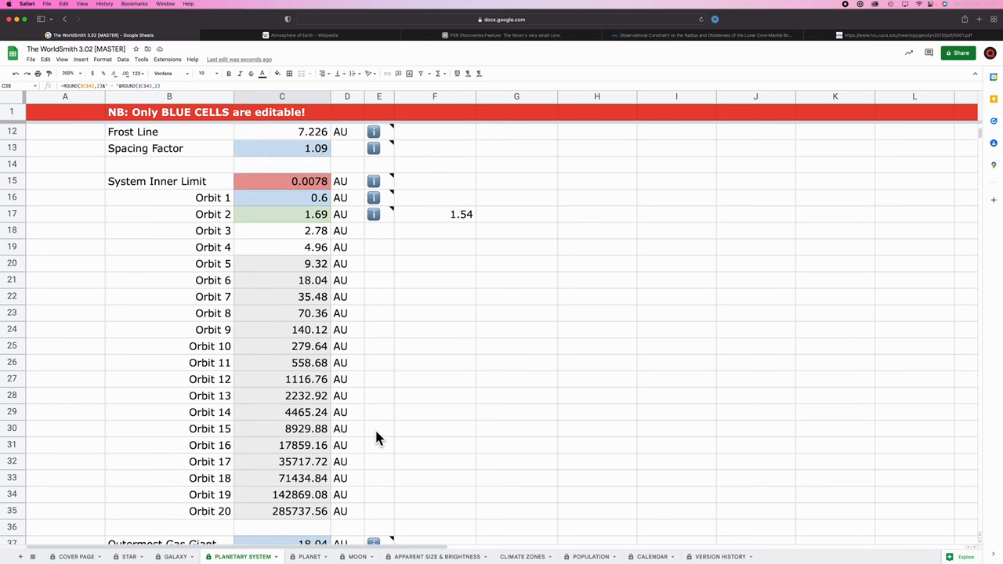
pyautogui.click(309, 557)
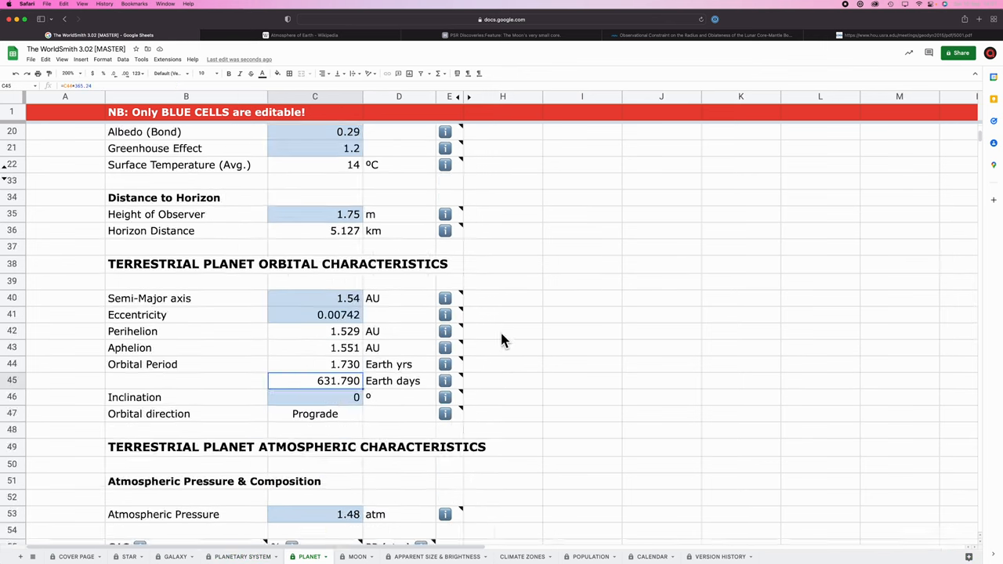
pyautogui.scroll(3)
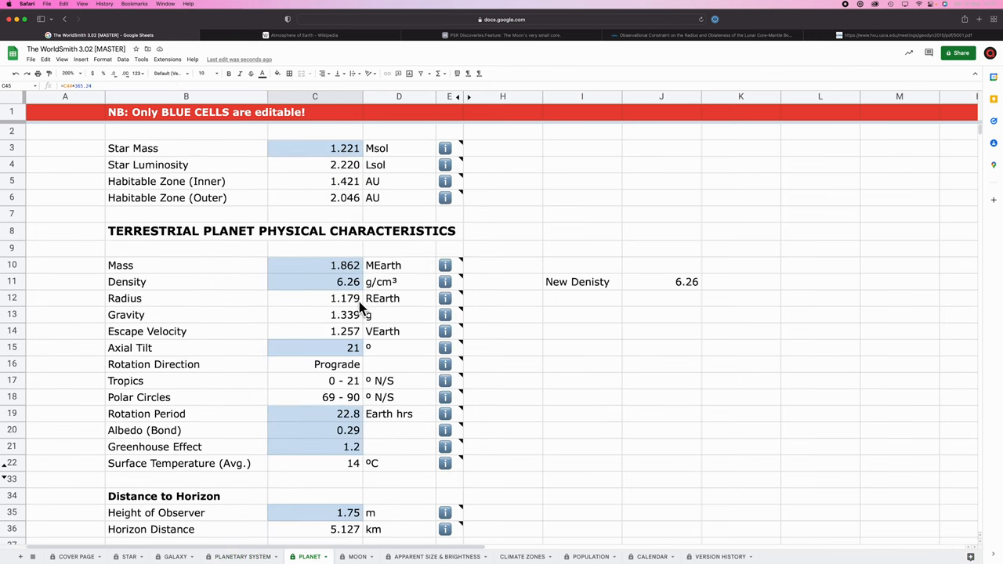
pyautogui.click(662, 281)
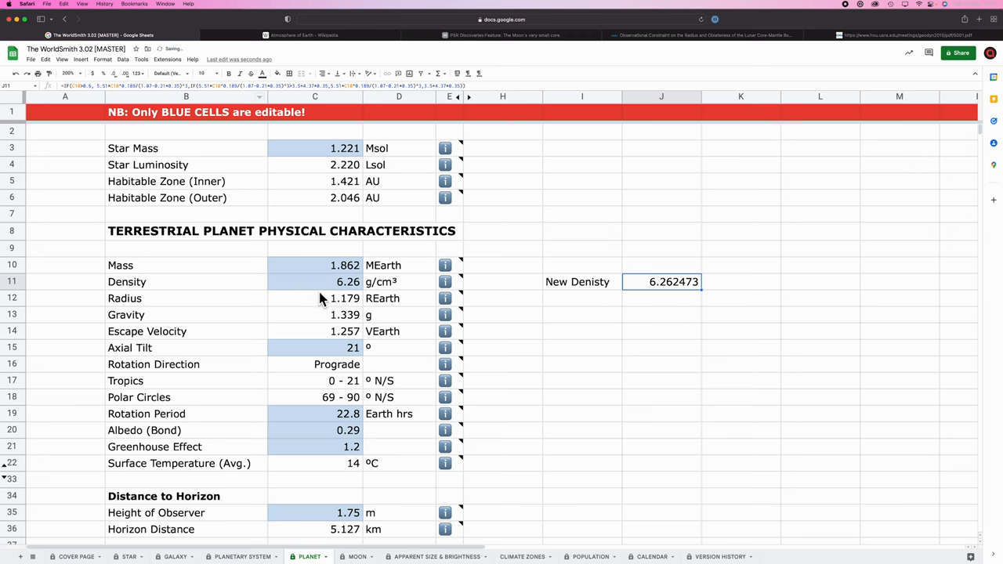
pyautogui.click(314, 298)
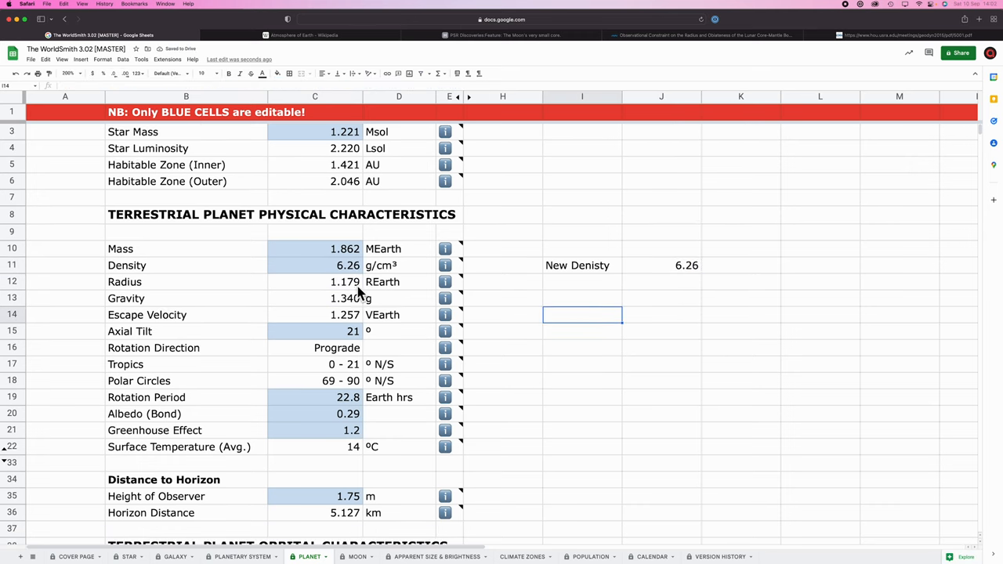
pyautogui.scroll(-3)
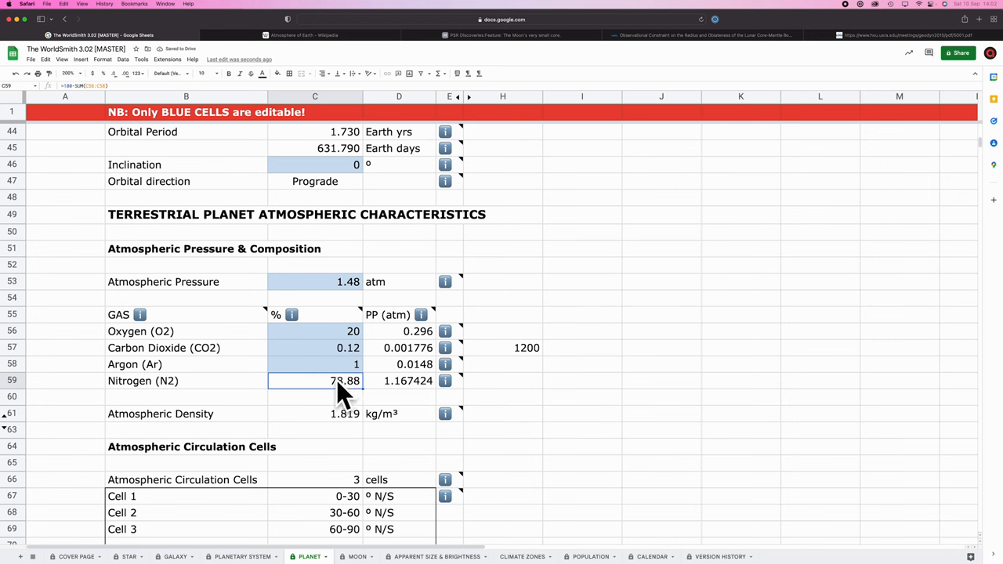
pyautogui.scroll(-3)
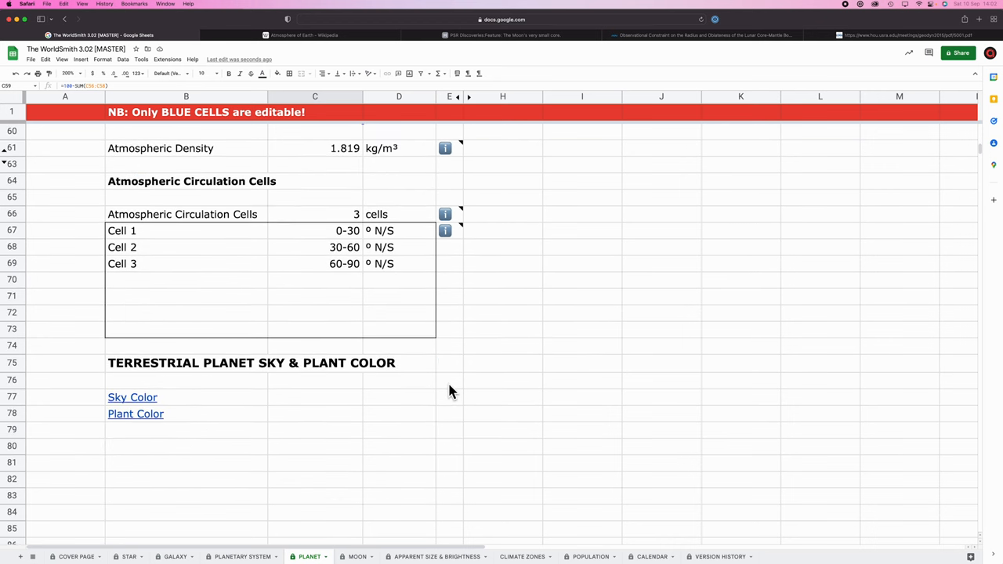
# On the MOON sheet, recheck New Density 3.5874 and view the orbital characteristics.
pyautogui.click(358, 556)
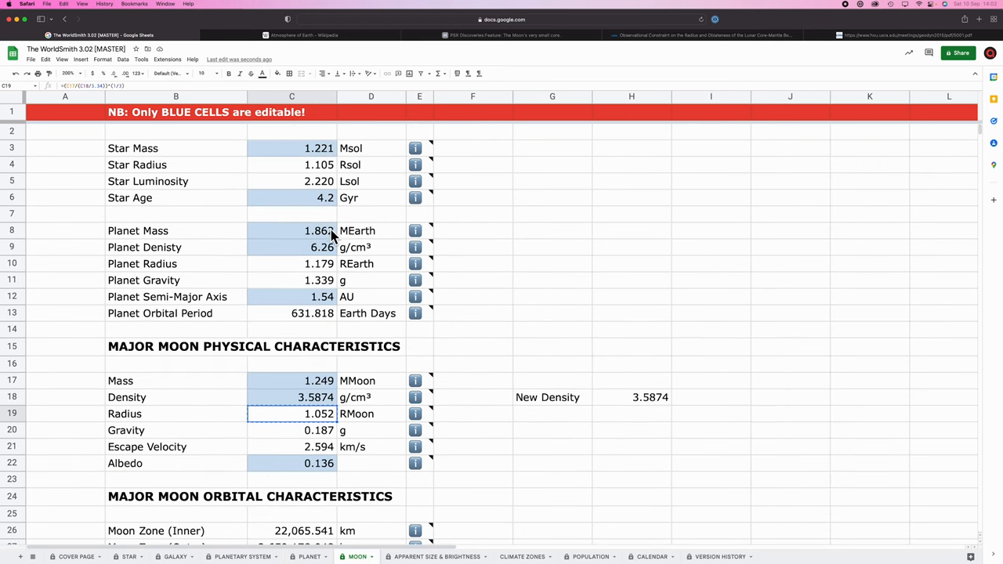
pyautogui.scroll(-3)
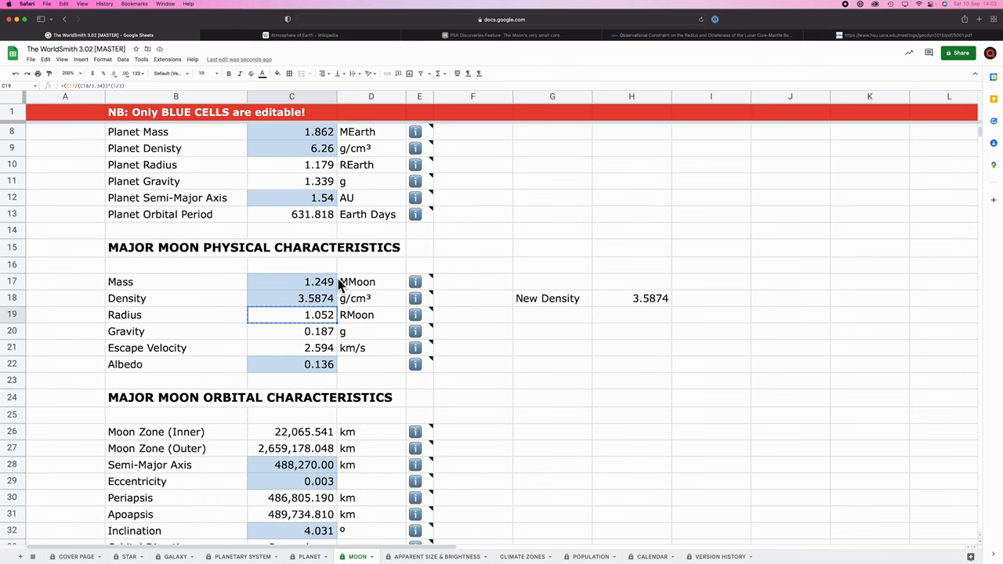
pyautogui.click(630, 298)
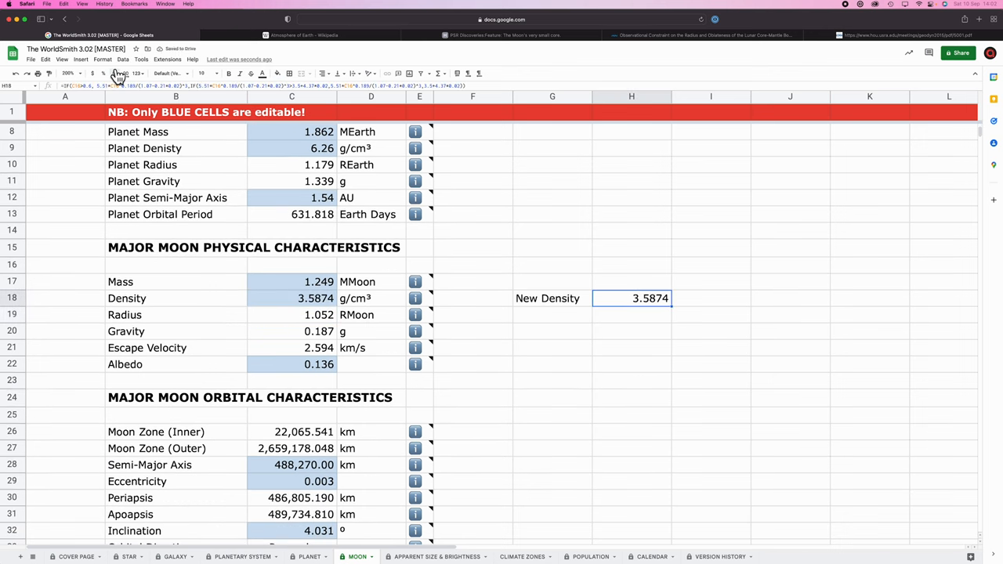
pyautogui.scroll(-3)
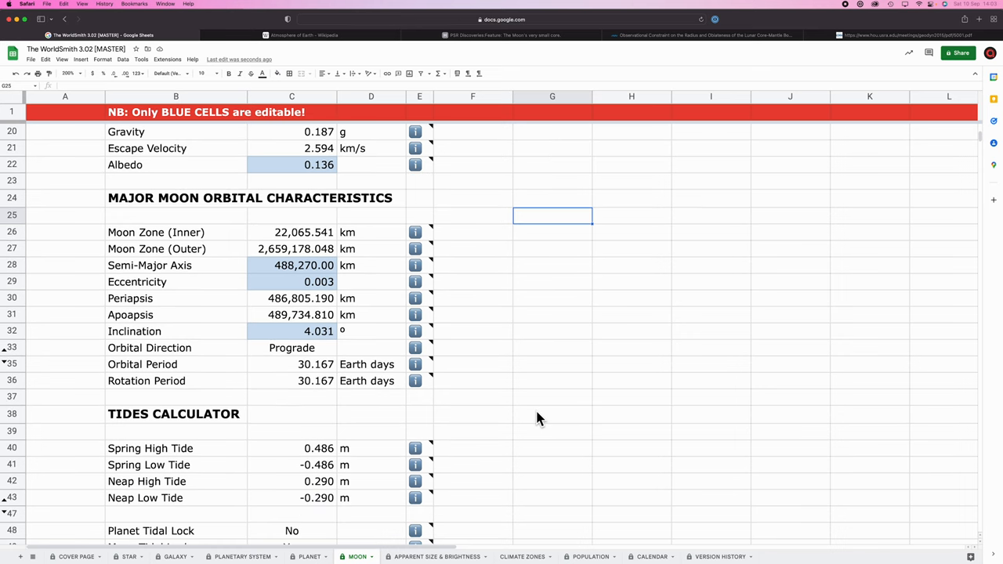
# Verify the outermost gas giant and debris disk distances on PLANETARY SYSTEM.
pyautogui.click(436, 556)
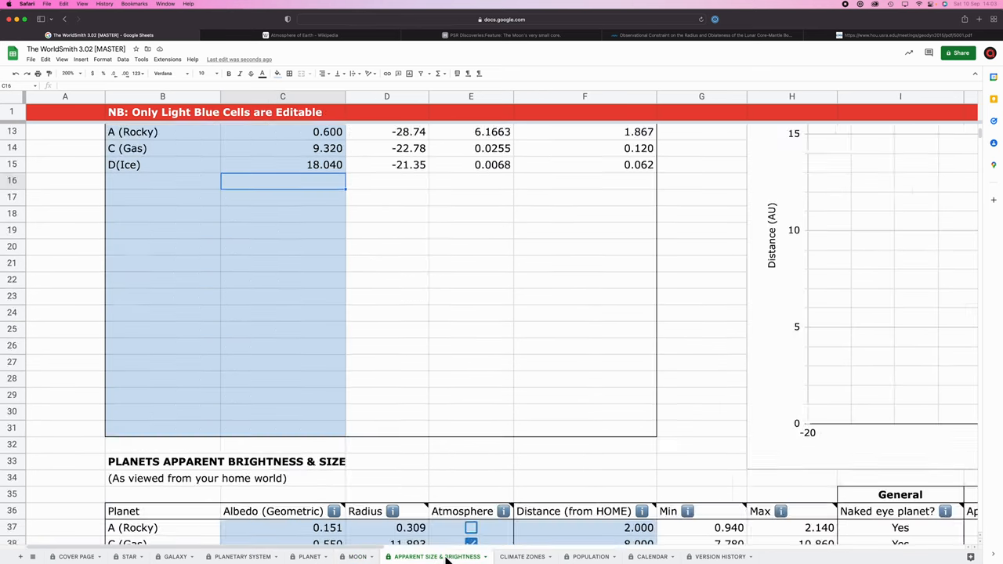
pyautogui.click(242, 556)
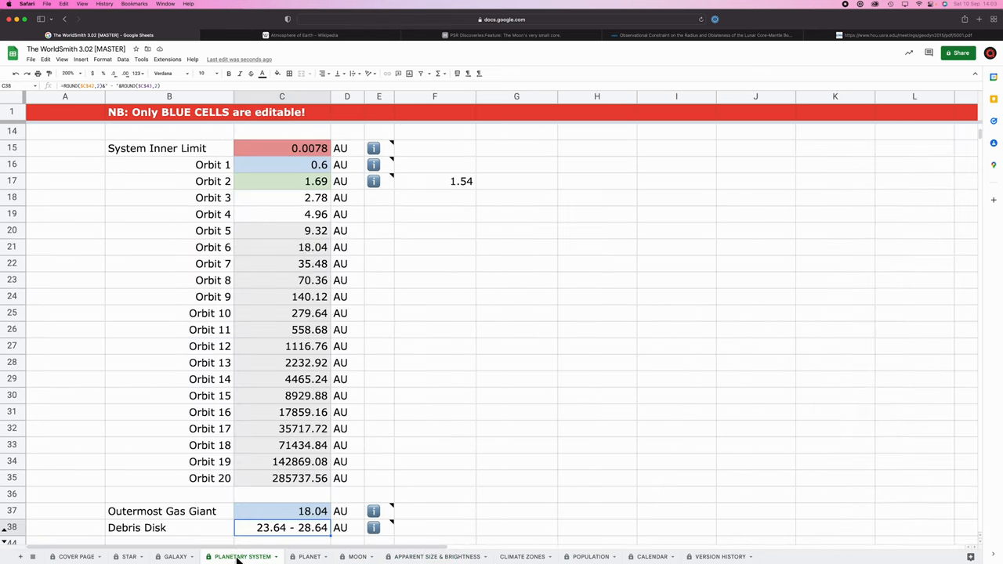
pyautogui.click(436, 556)
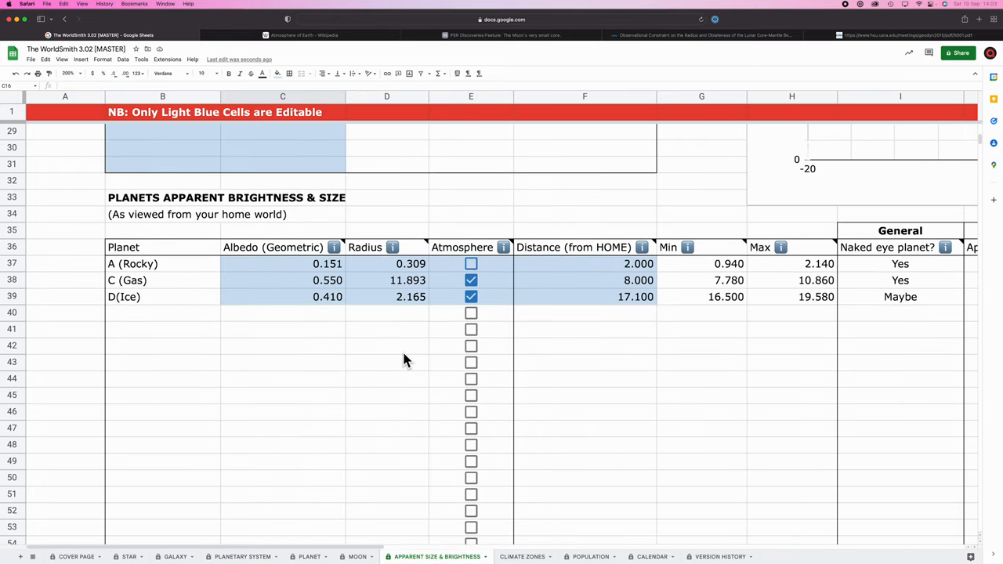
# Browse APPARENT SIZE & BRIGHTNESS to D(Ice) at 16.5, magnitude +5.02.
pyautogui.hscroll(3)
pyautogui.write('16.500')
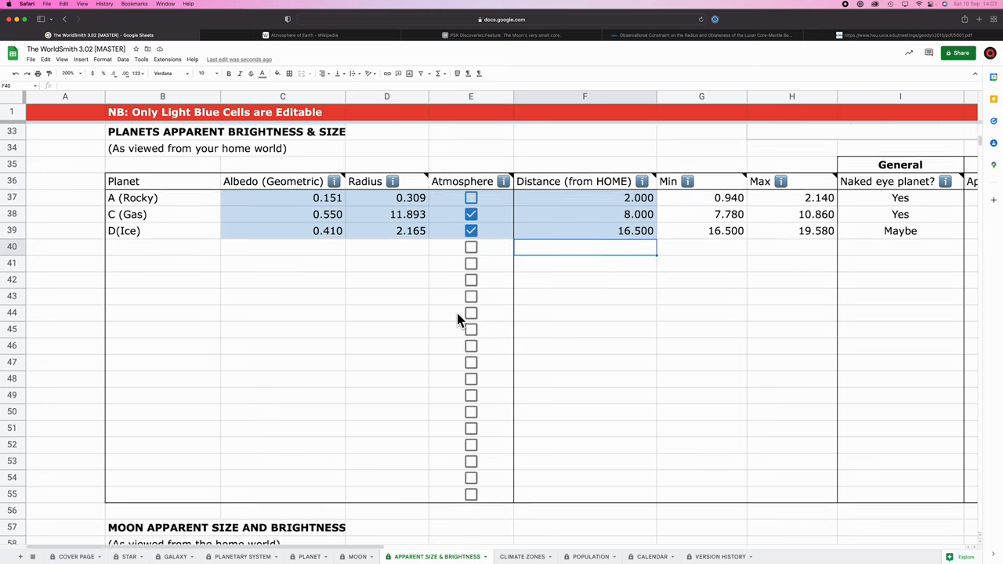
pyautogui.hscroll(3)
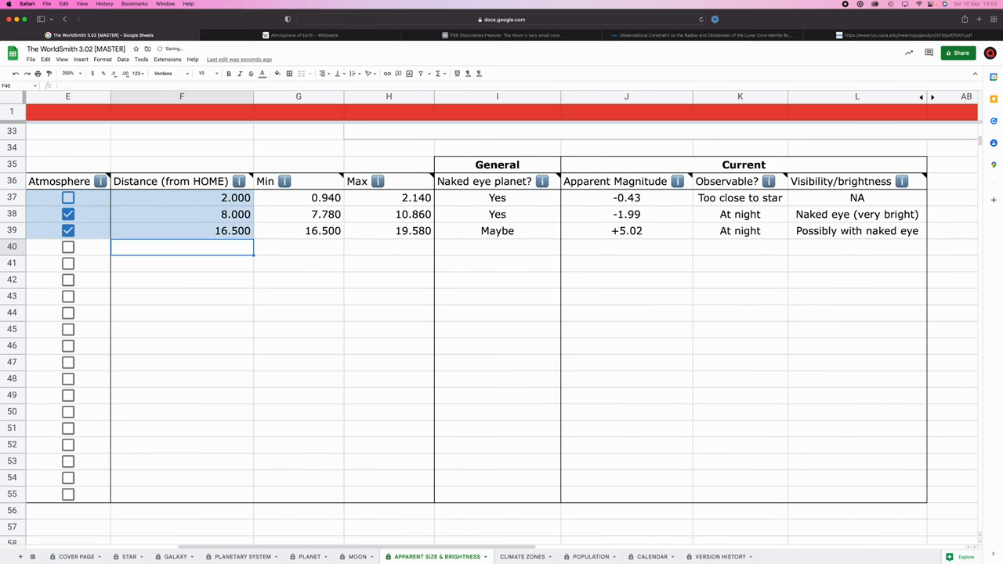
pyautogui.scroll(3)
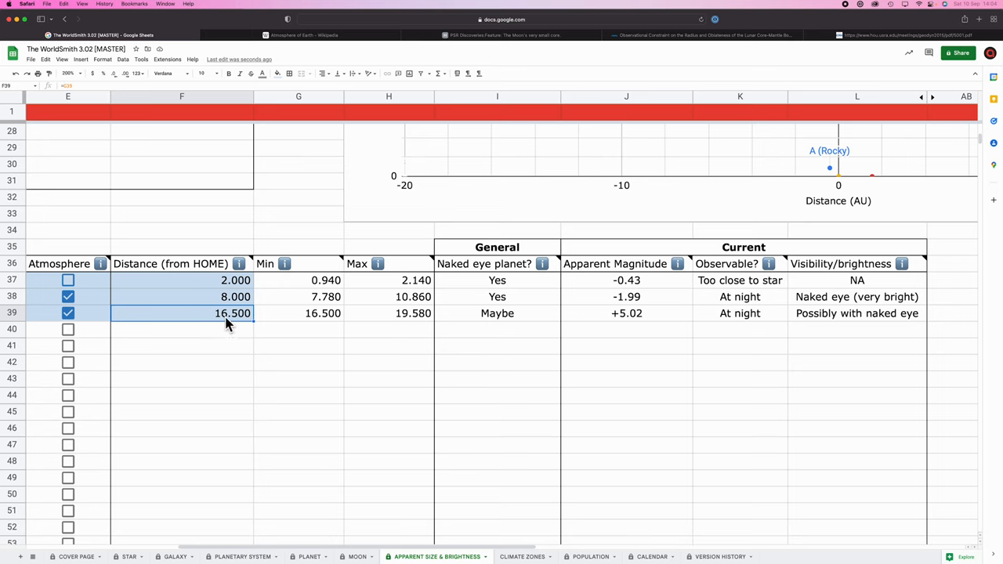
pyautogui.hscroll(3)
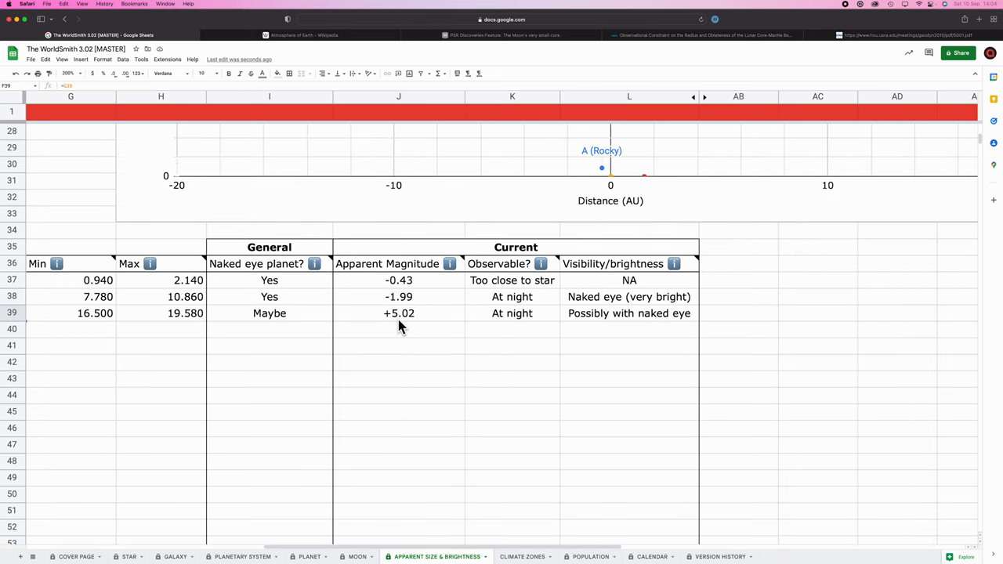
pyautogui.hscroll(3)
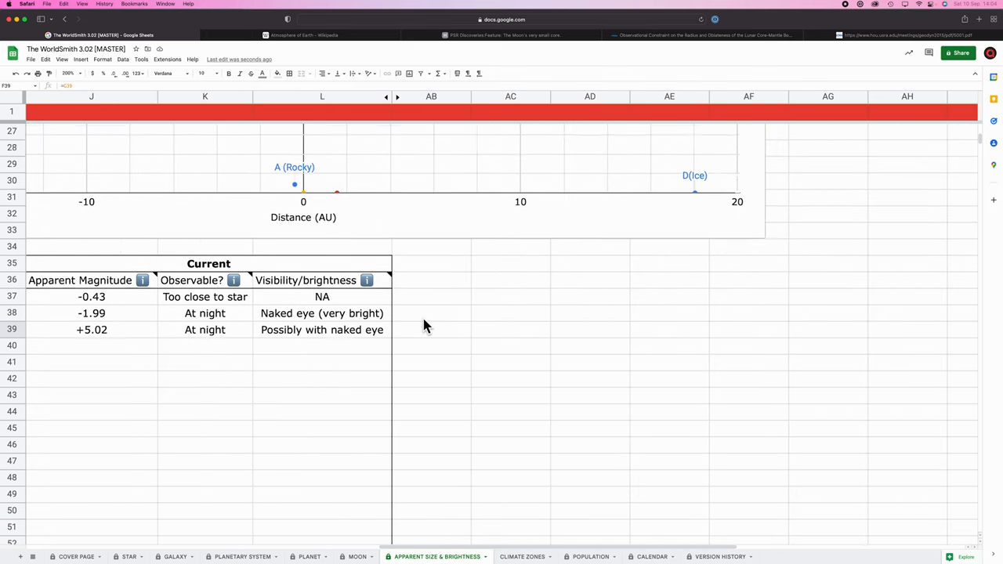
pyautogui.scroll(-3)
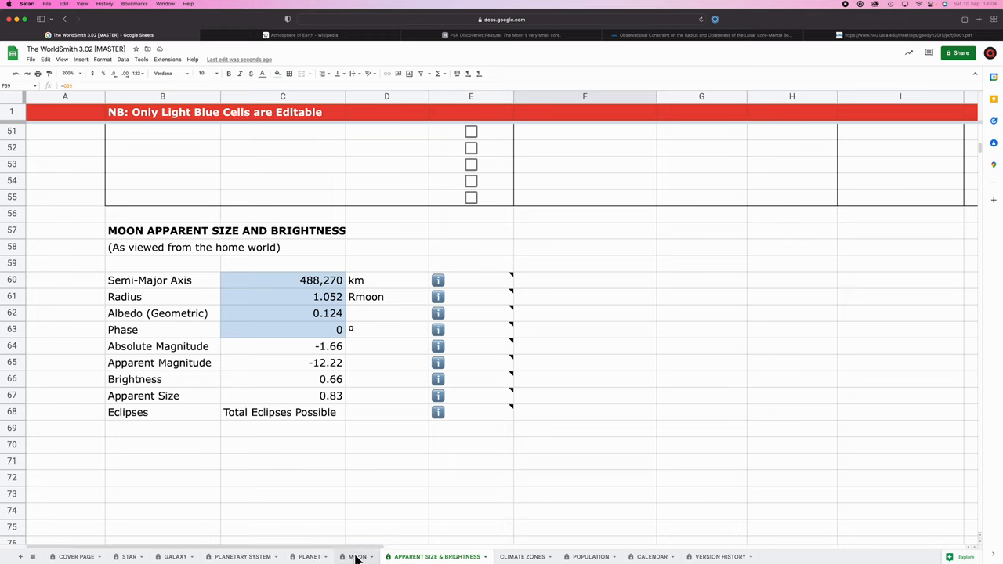
# Review the solar, lunar and lunisolar calendars, then bring up the STAR sheet.
pyautogui.click(650, 556)
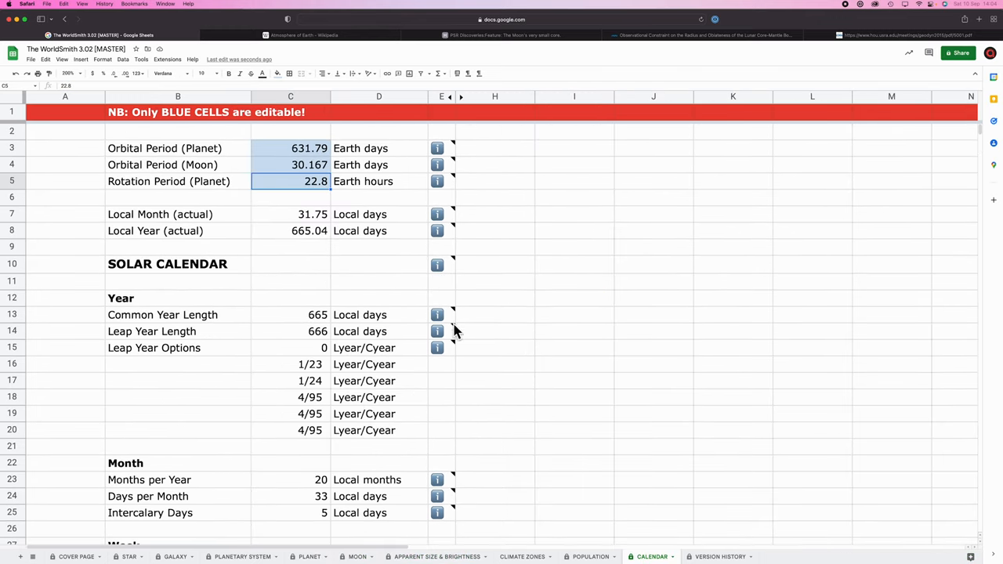
pyautogui.scroll(-3)
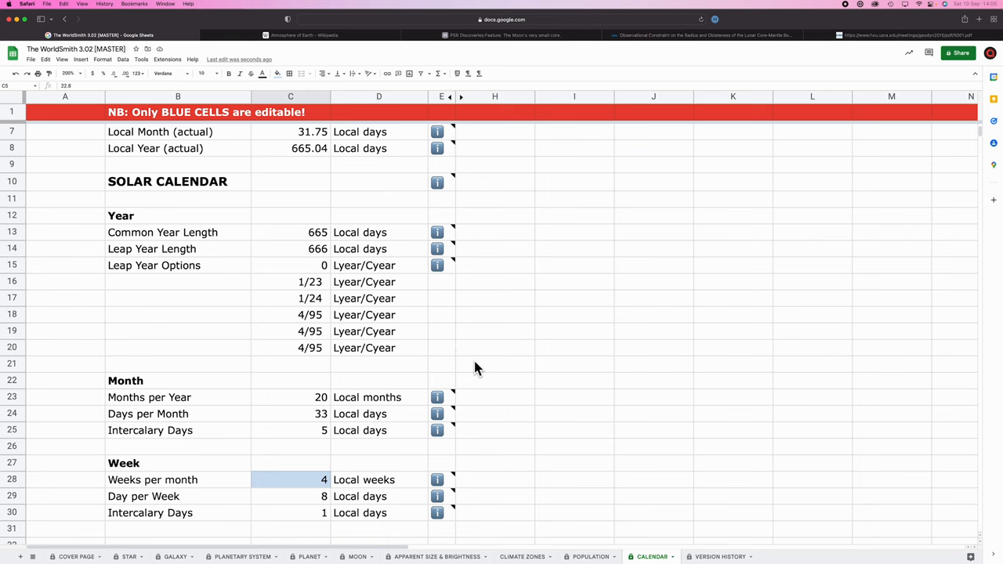
pyautogui.scroll(-3)
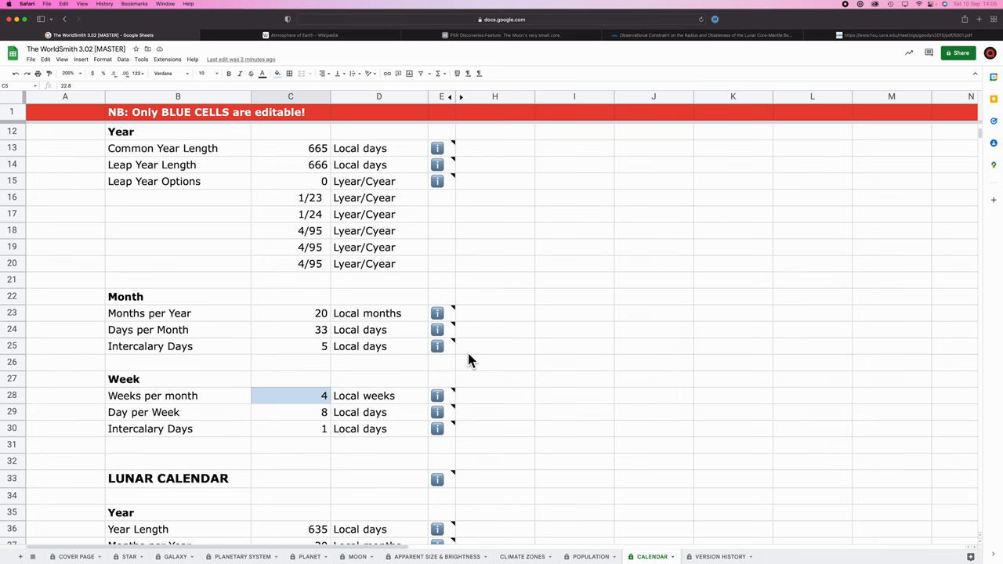
pyautogui.scroll(-3)
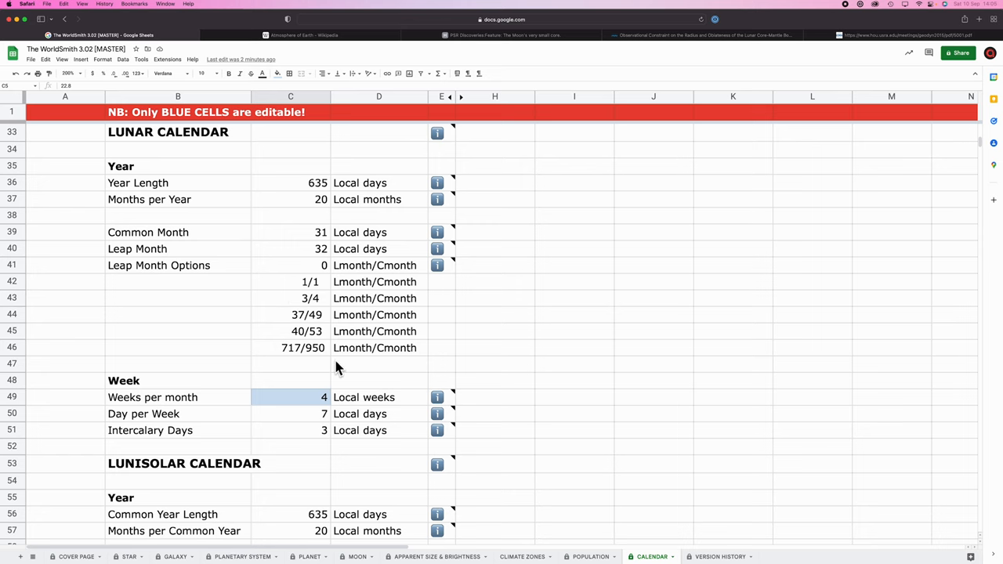
pyautogui.moveTo(320, 347)
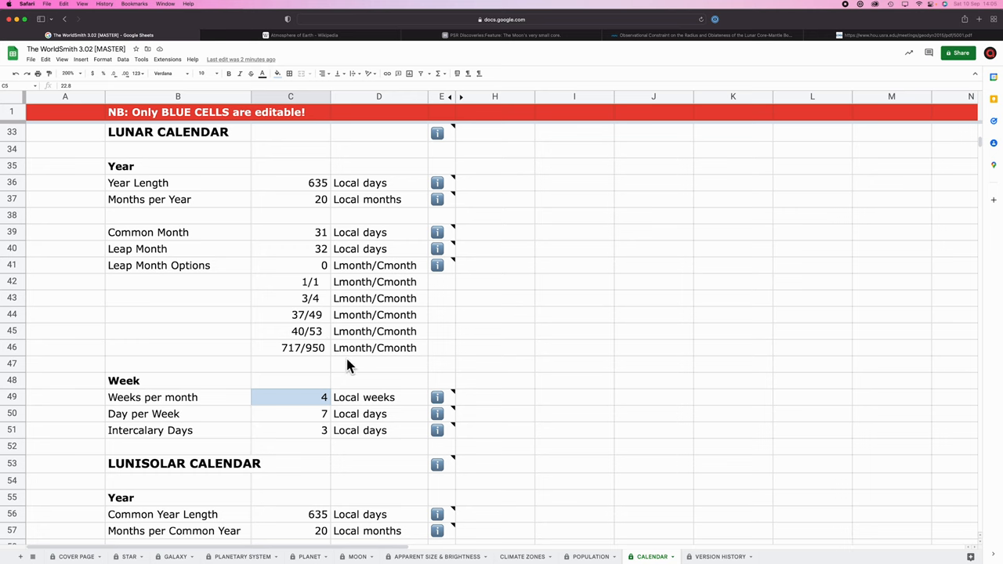
pyautogui.scroll(-3)
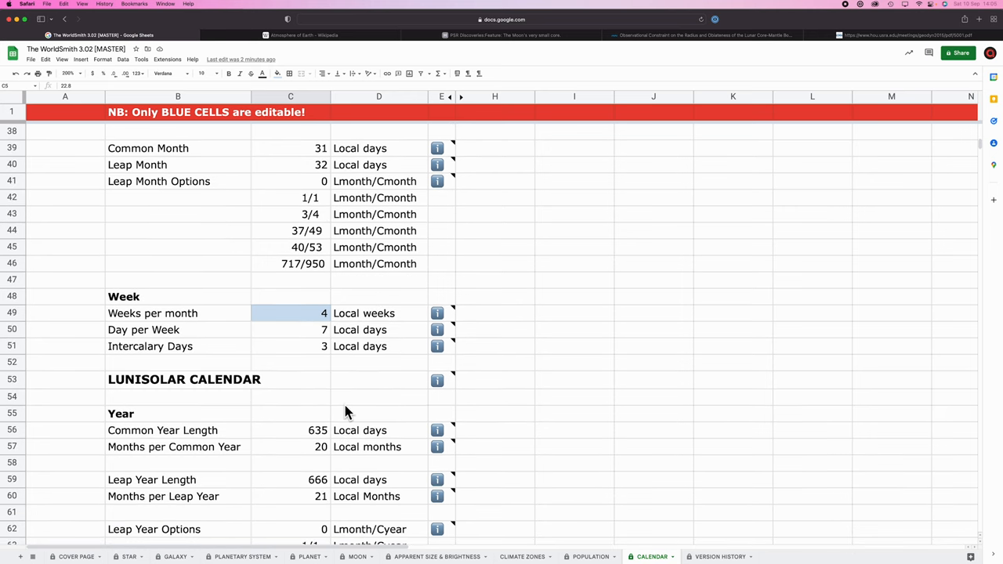
pyautogui.scroll(-3)
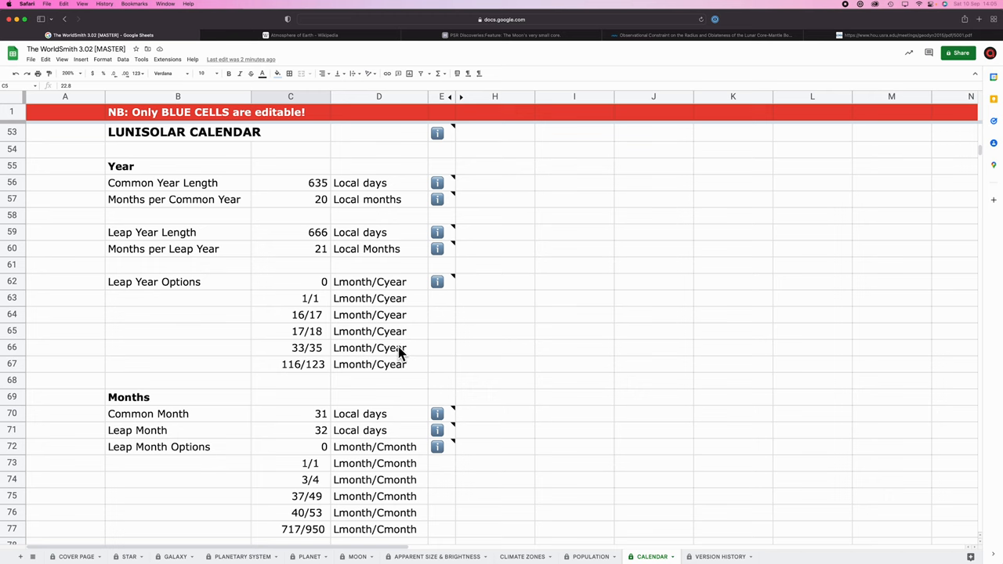
pyautogui.click(129, 556)
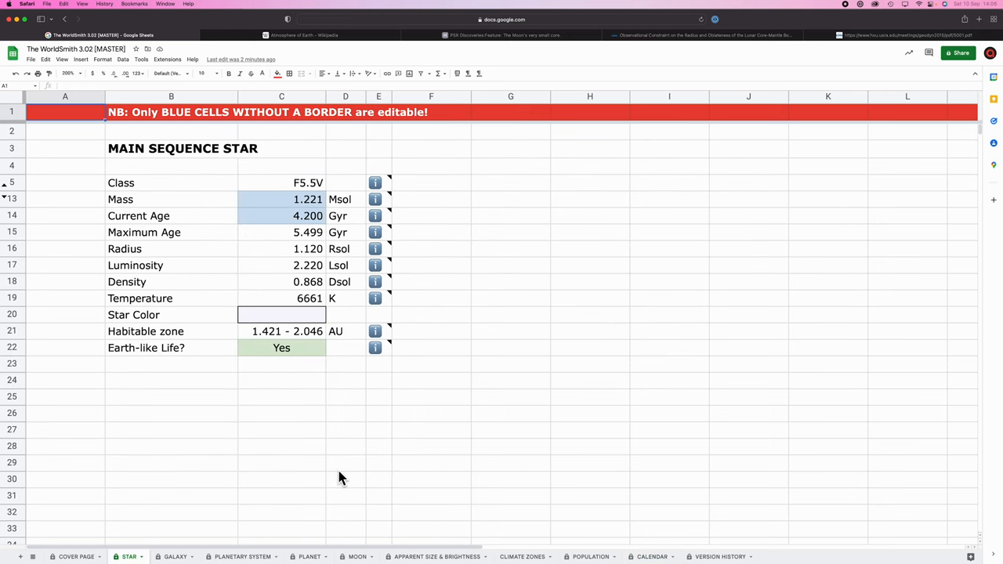